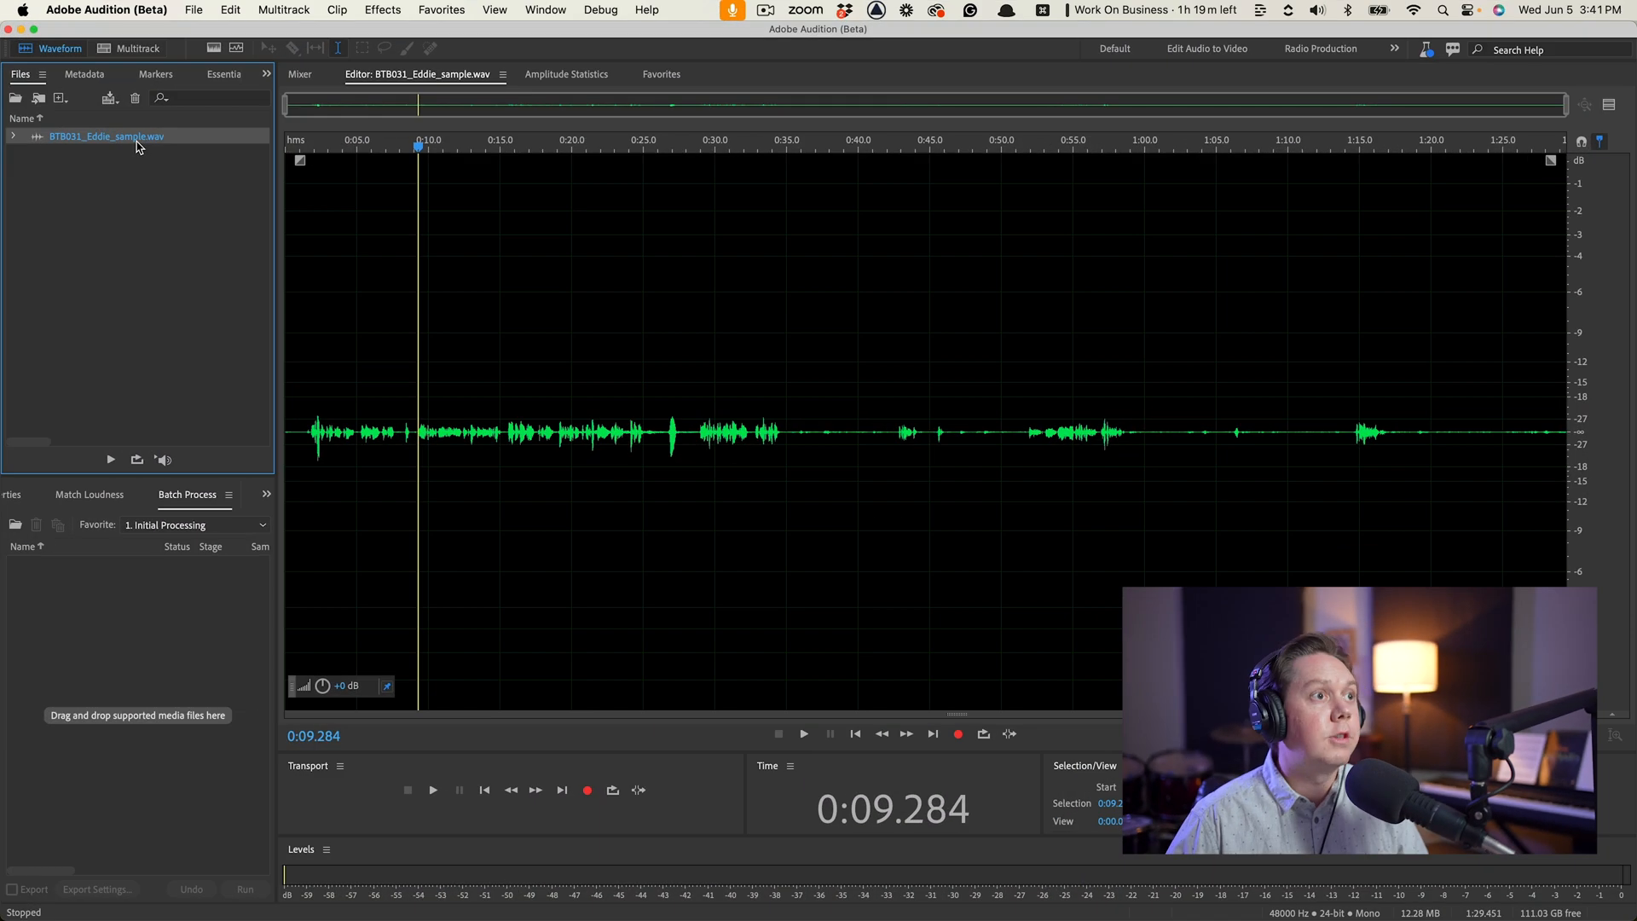
mouse_move(527, 343)
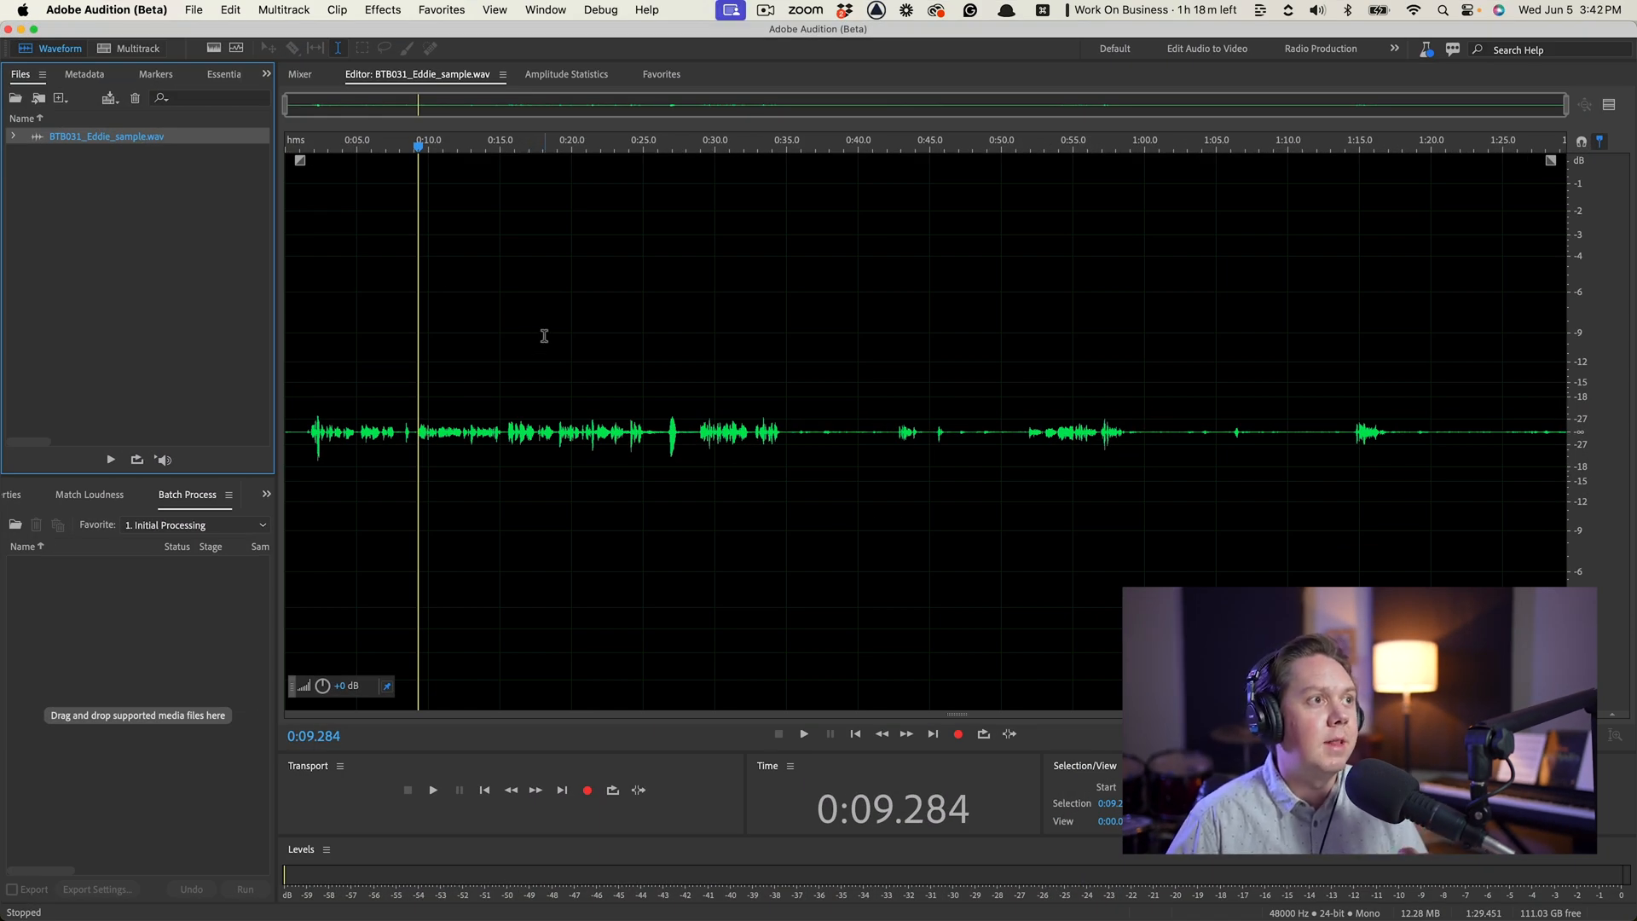
mouse_move(538, 334)
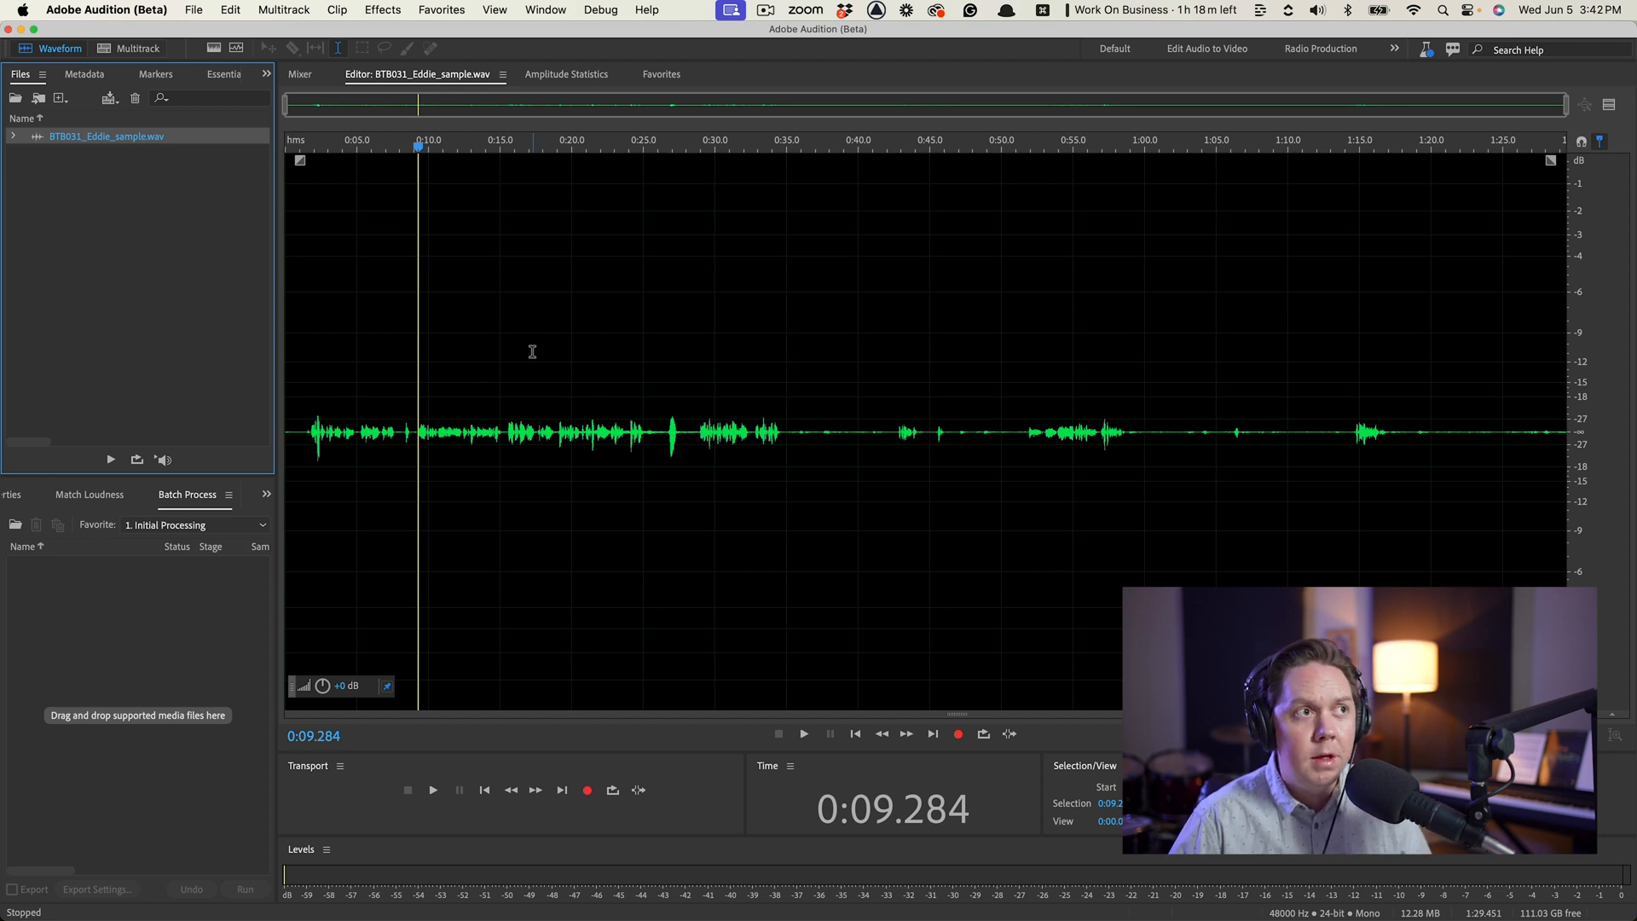
mouse_move(465, 406)
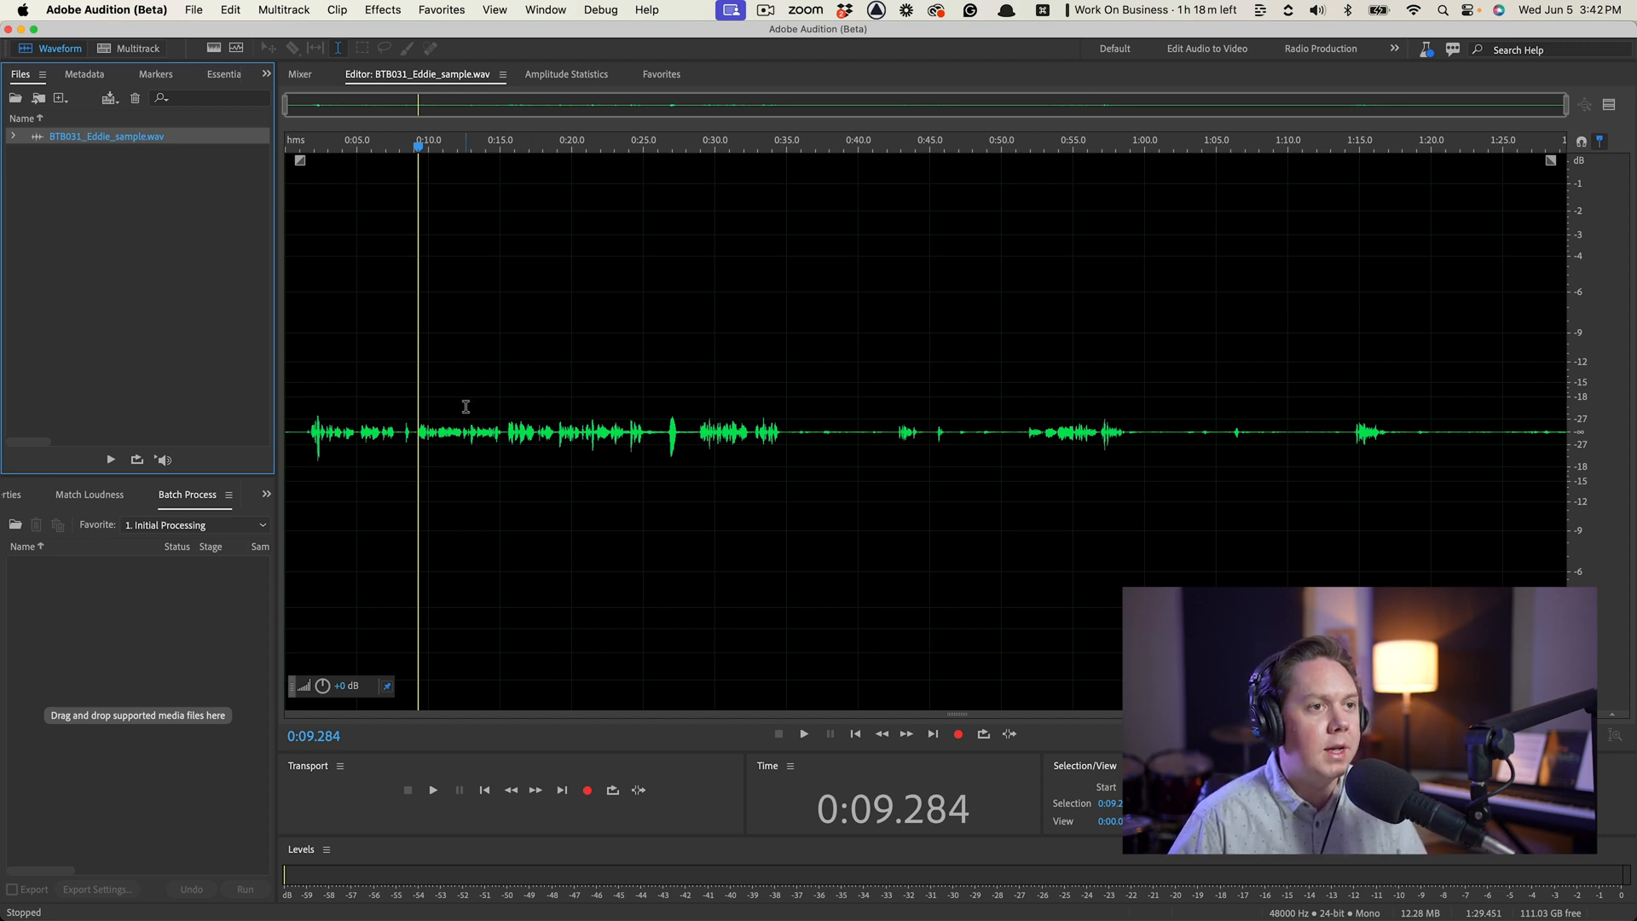
Step: Queue BTB031_Eddie_sample.wav for batch processing with the '1. Initial Processing' favorite and audition it
click(460, 418)
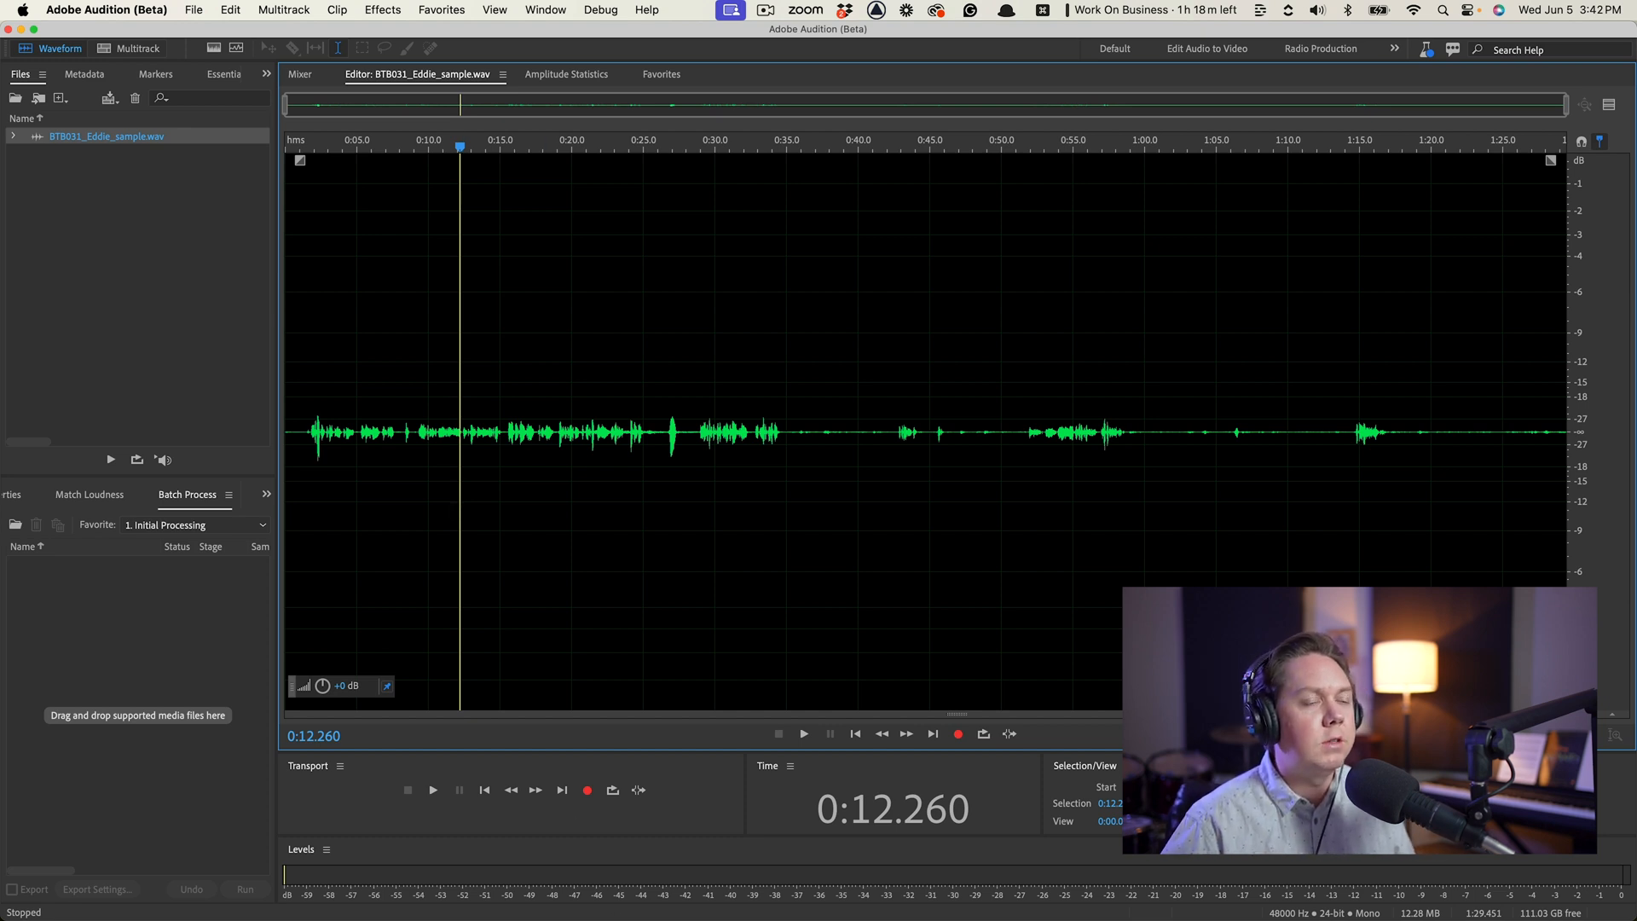
click(245, 889)
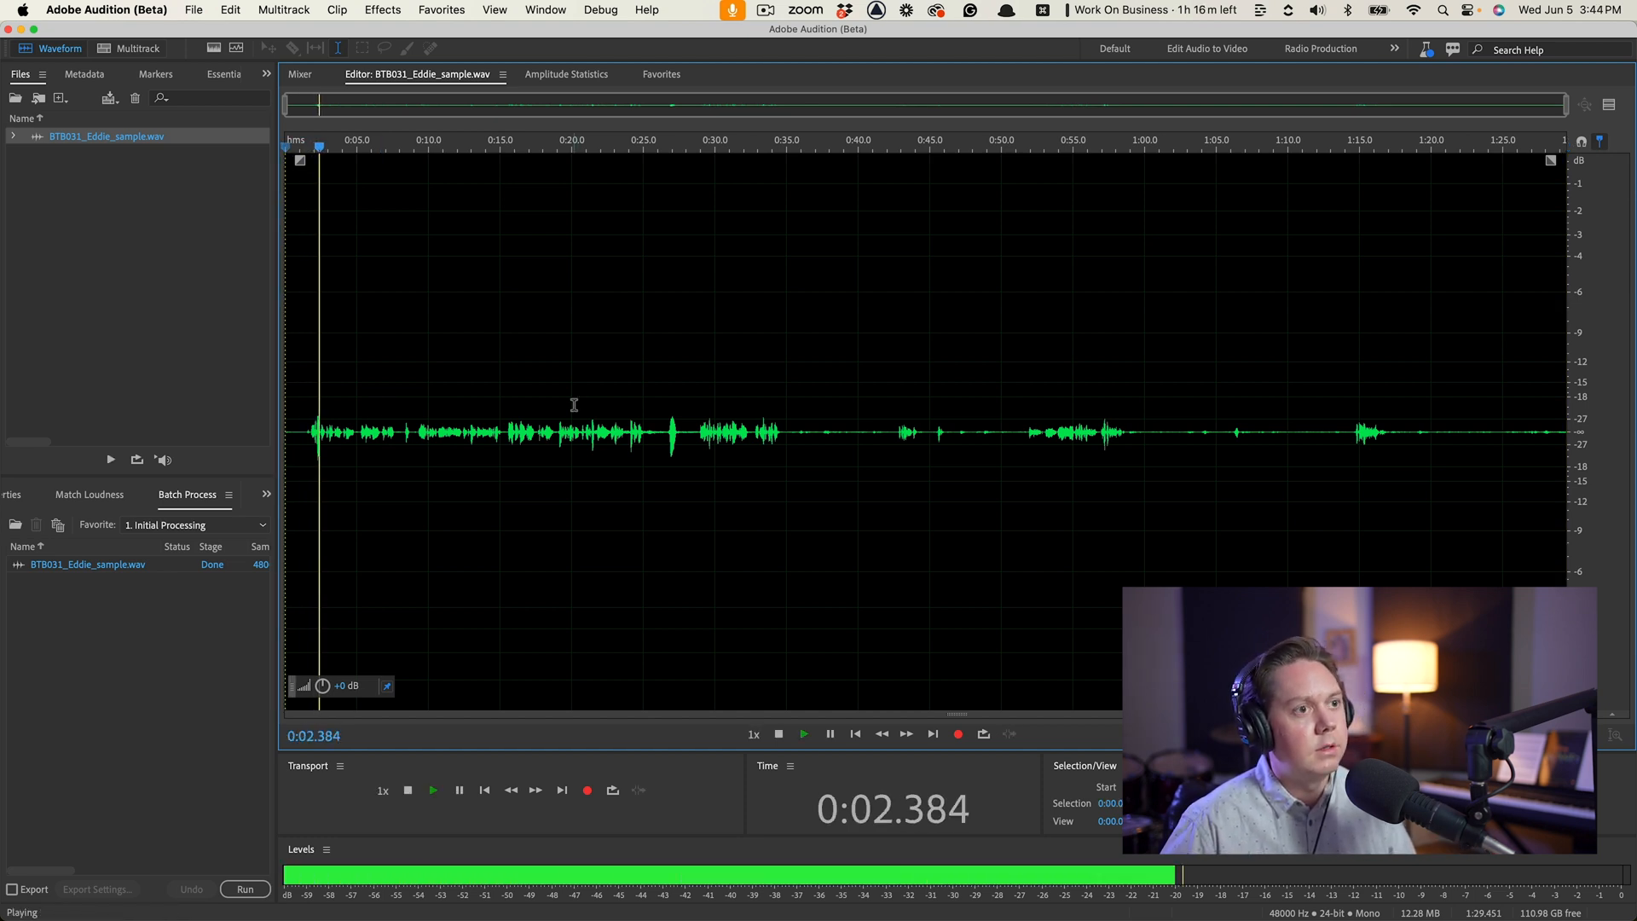
Step: Stop playback and run the Initial Processing batch, making the file louder at 44.1 kHz 16-bit
click(407, 789)
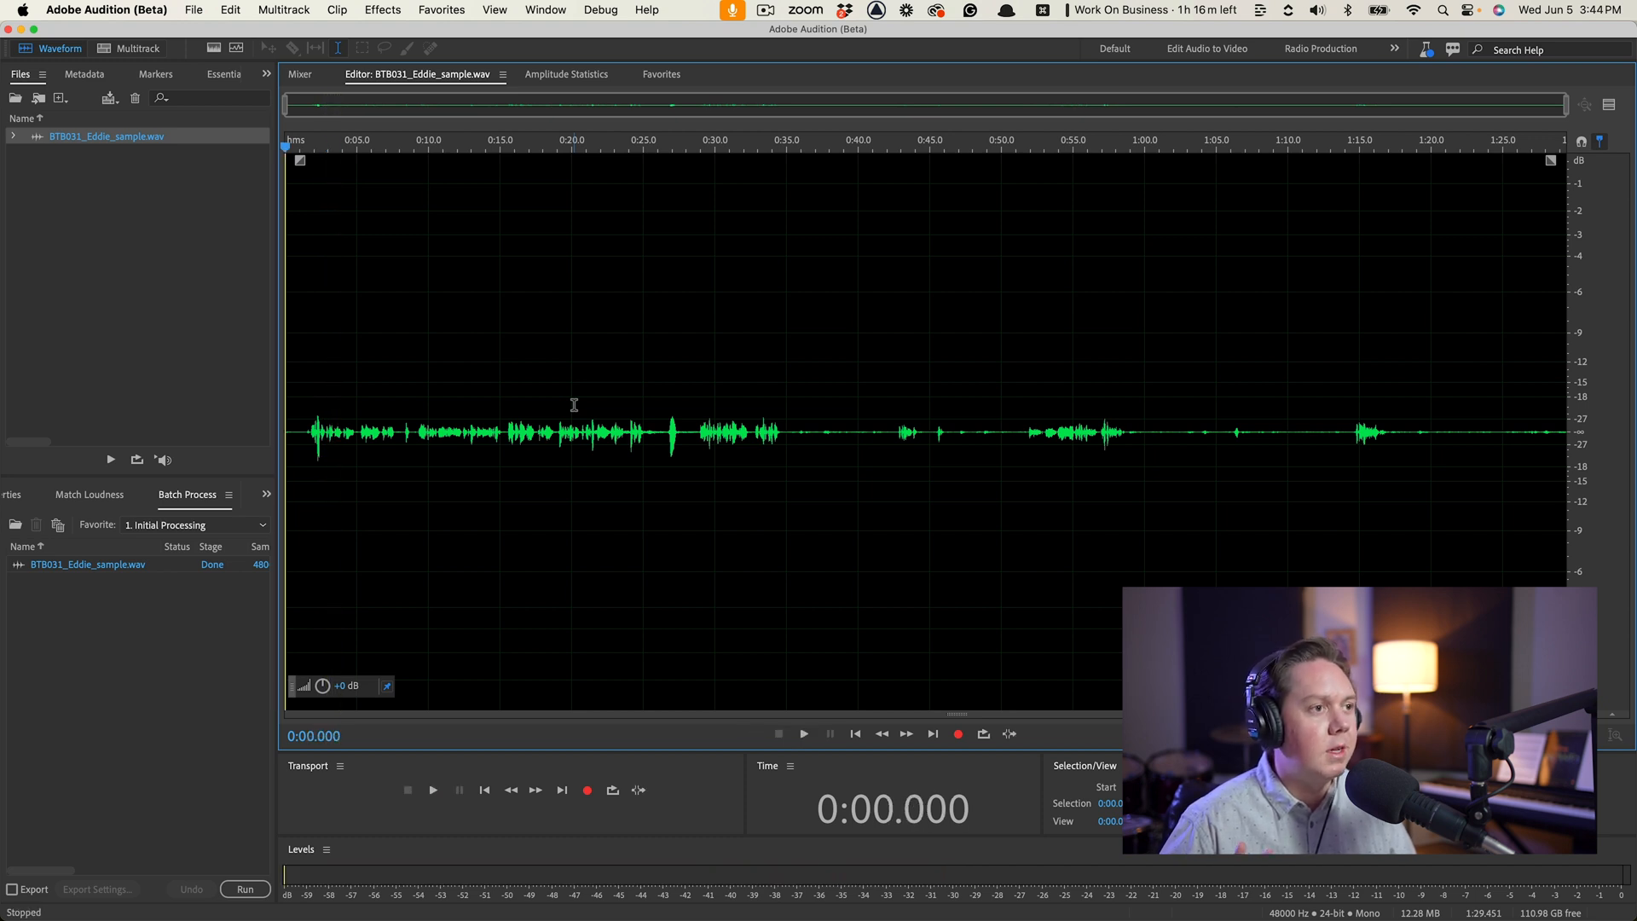
mouse_move(363, 550)
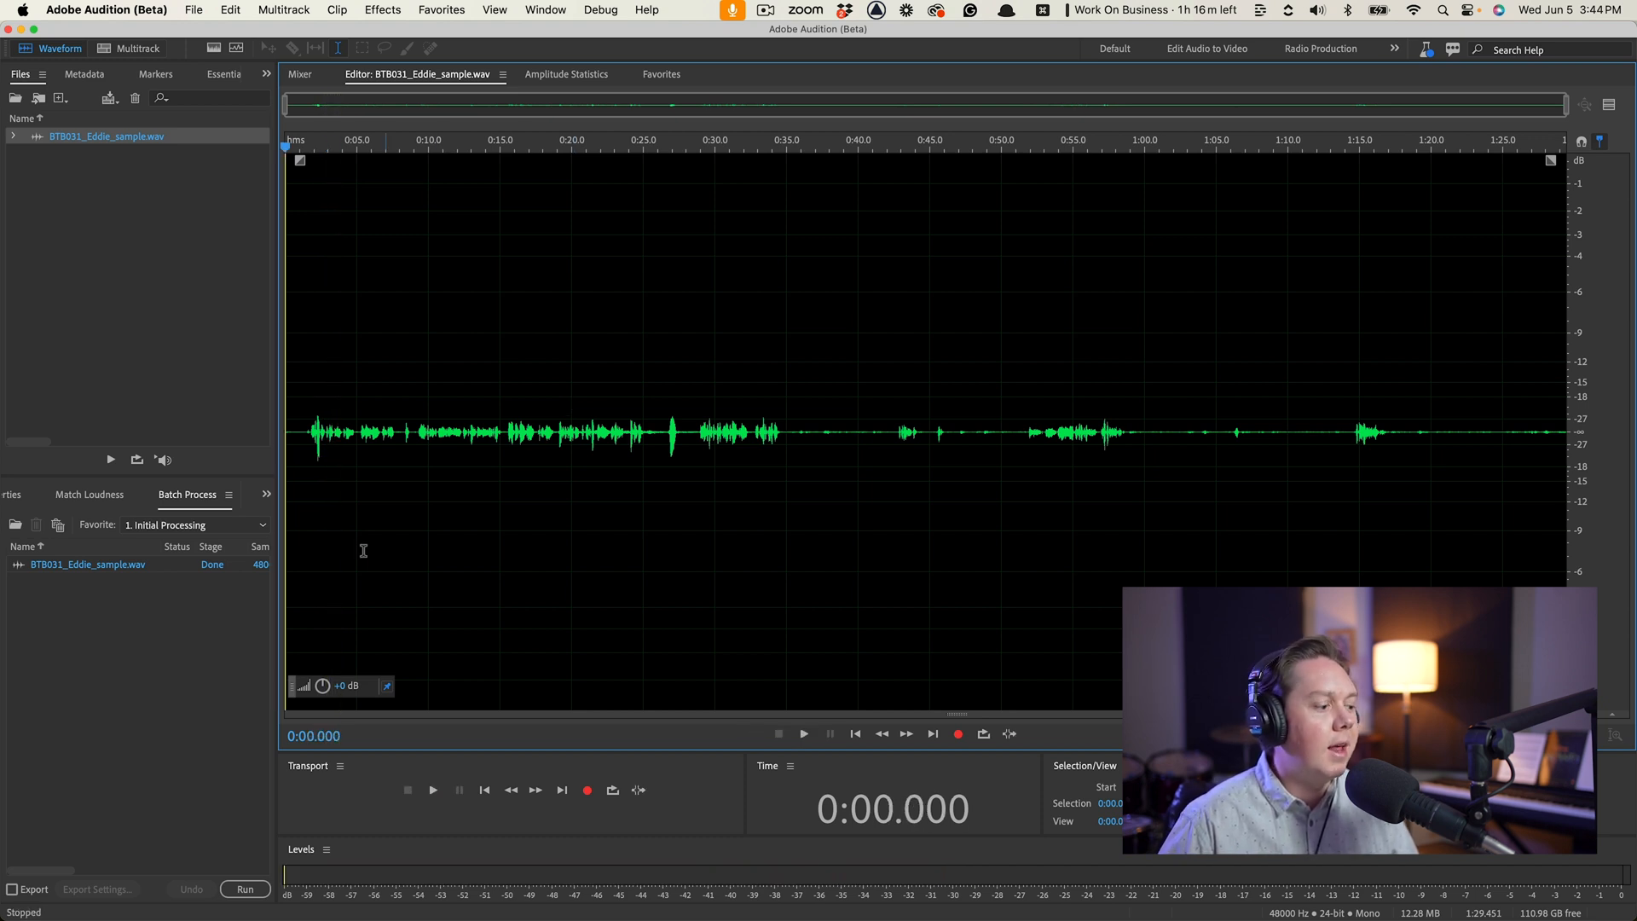
mouse_move(245, 889)
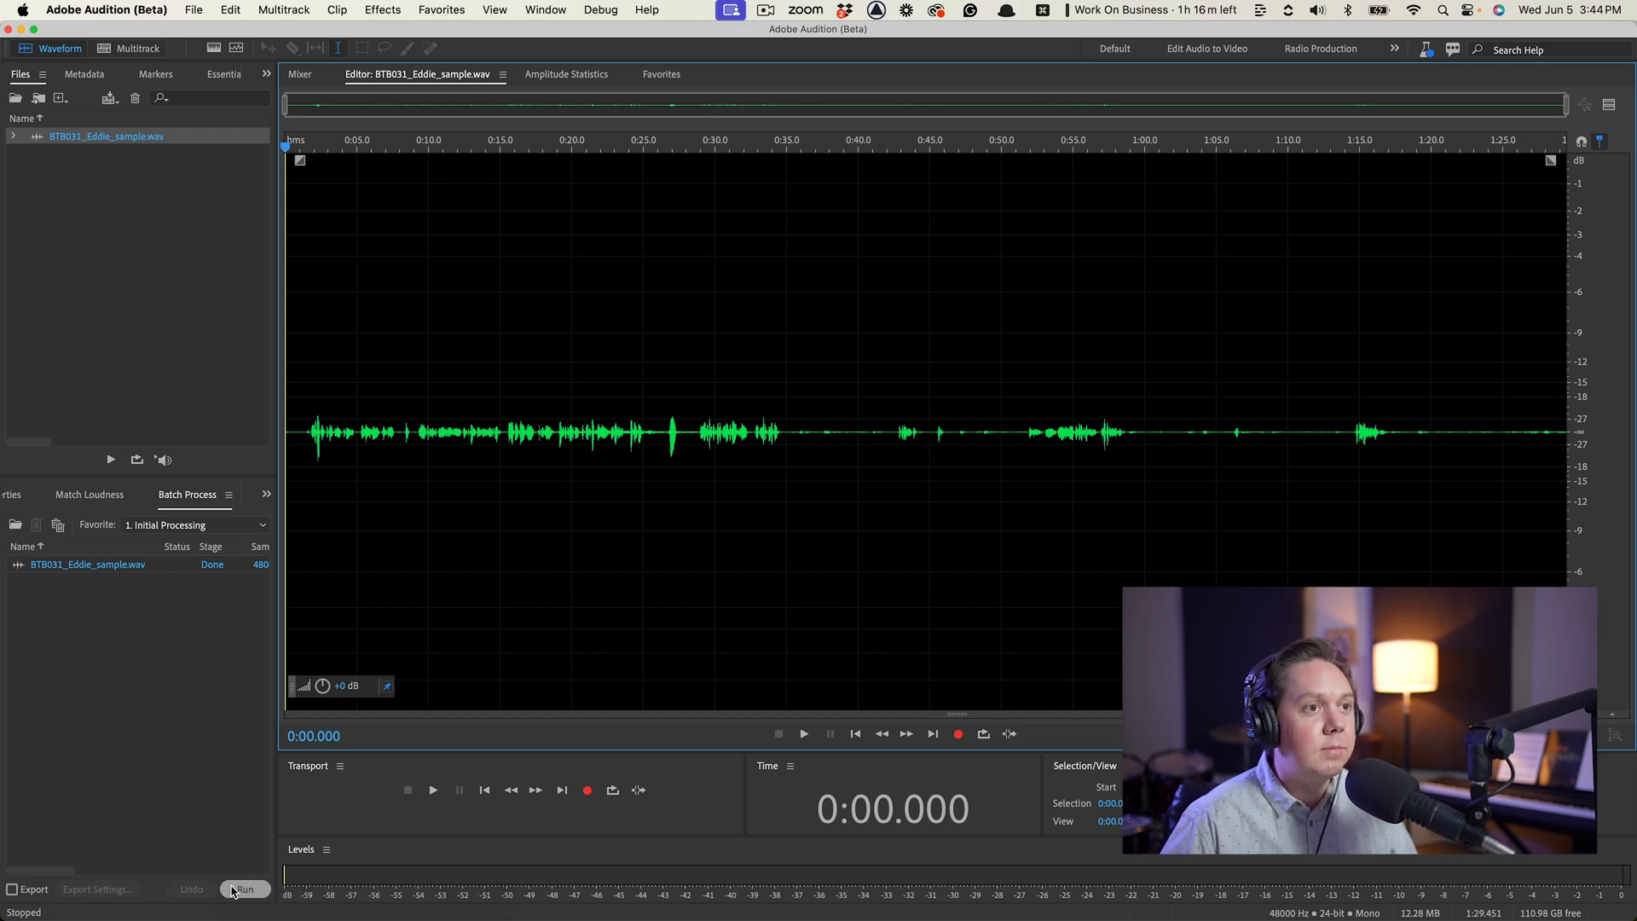
click(244, 889)
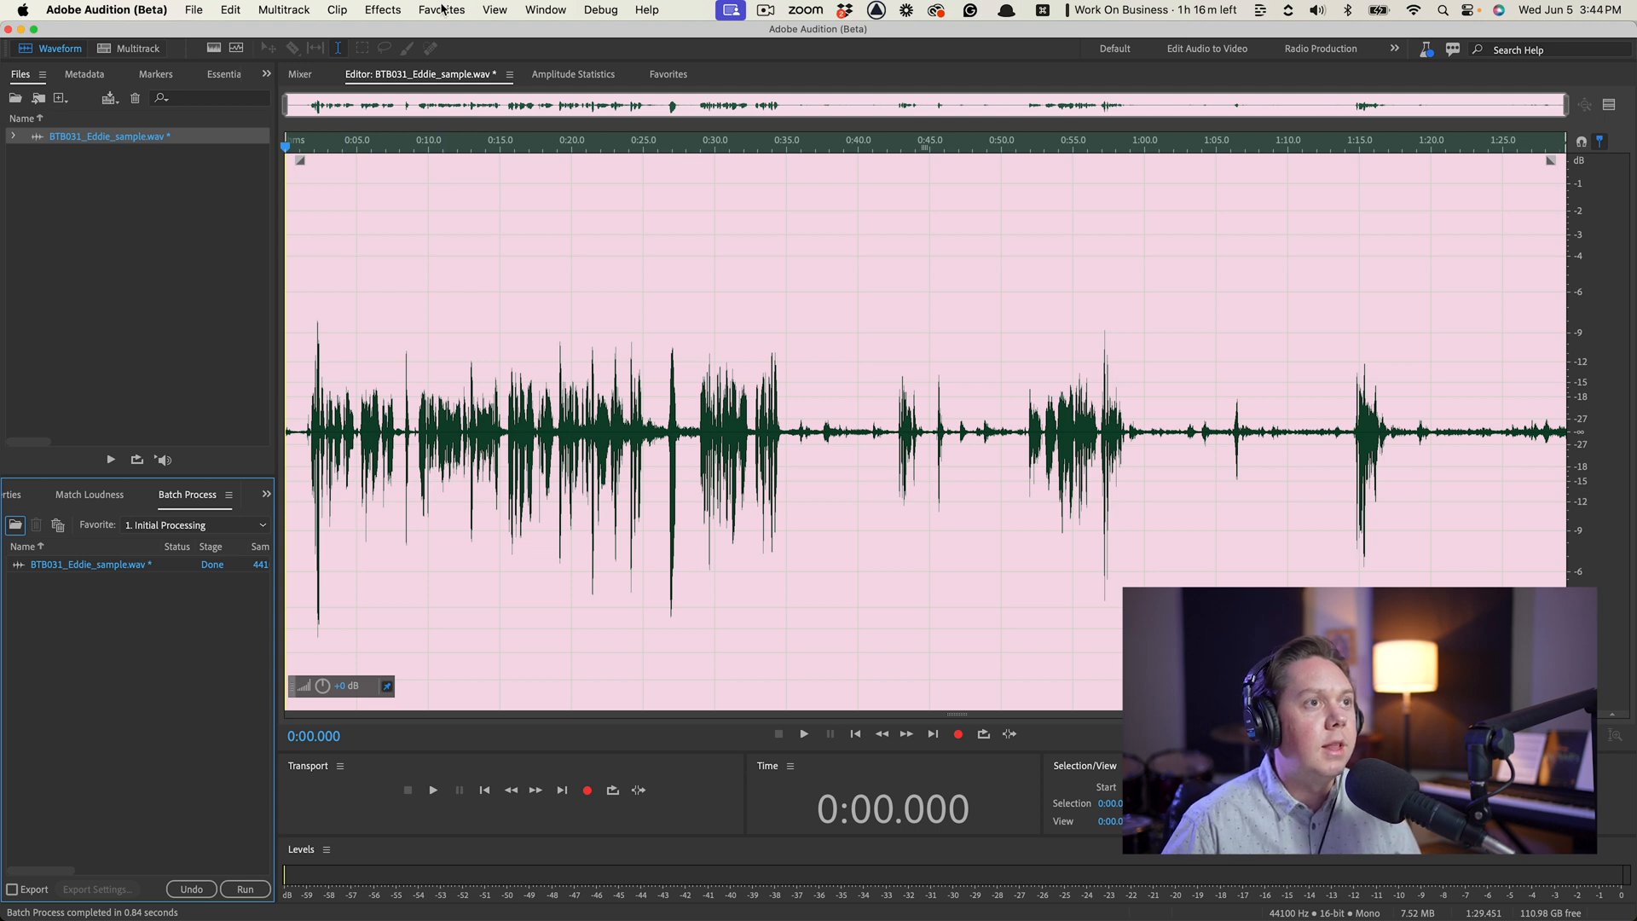
click(441, 9)
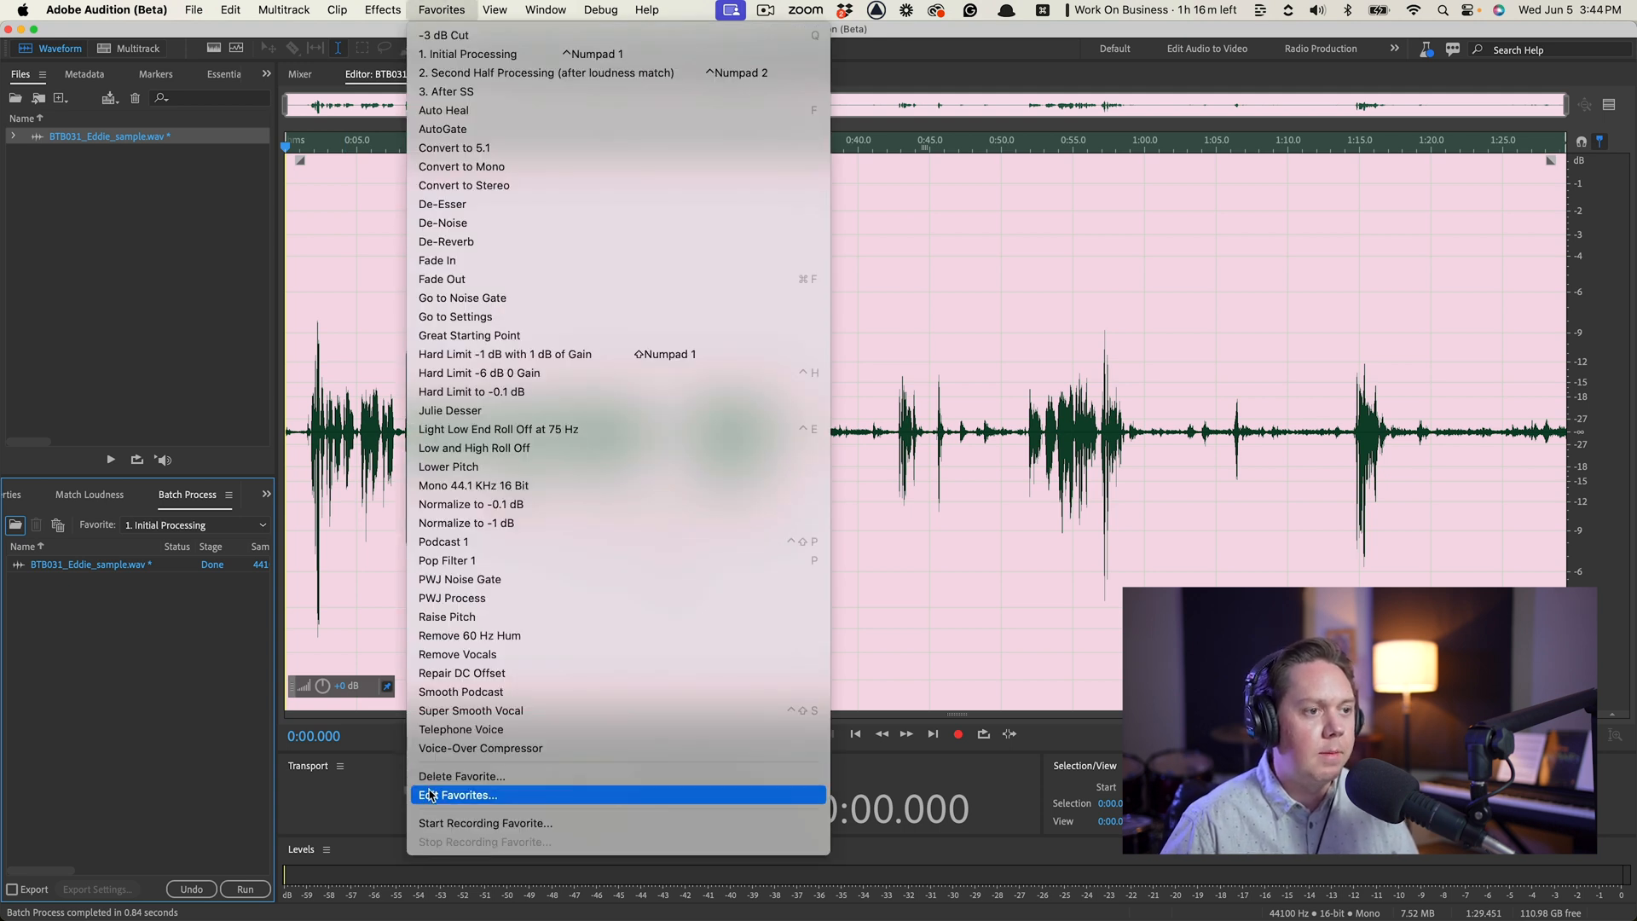
click(458, 795)
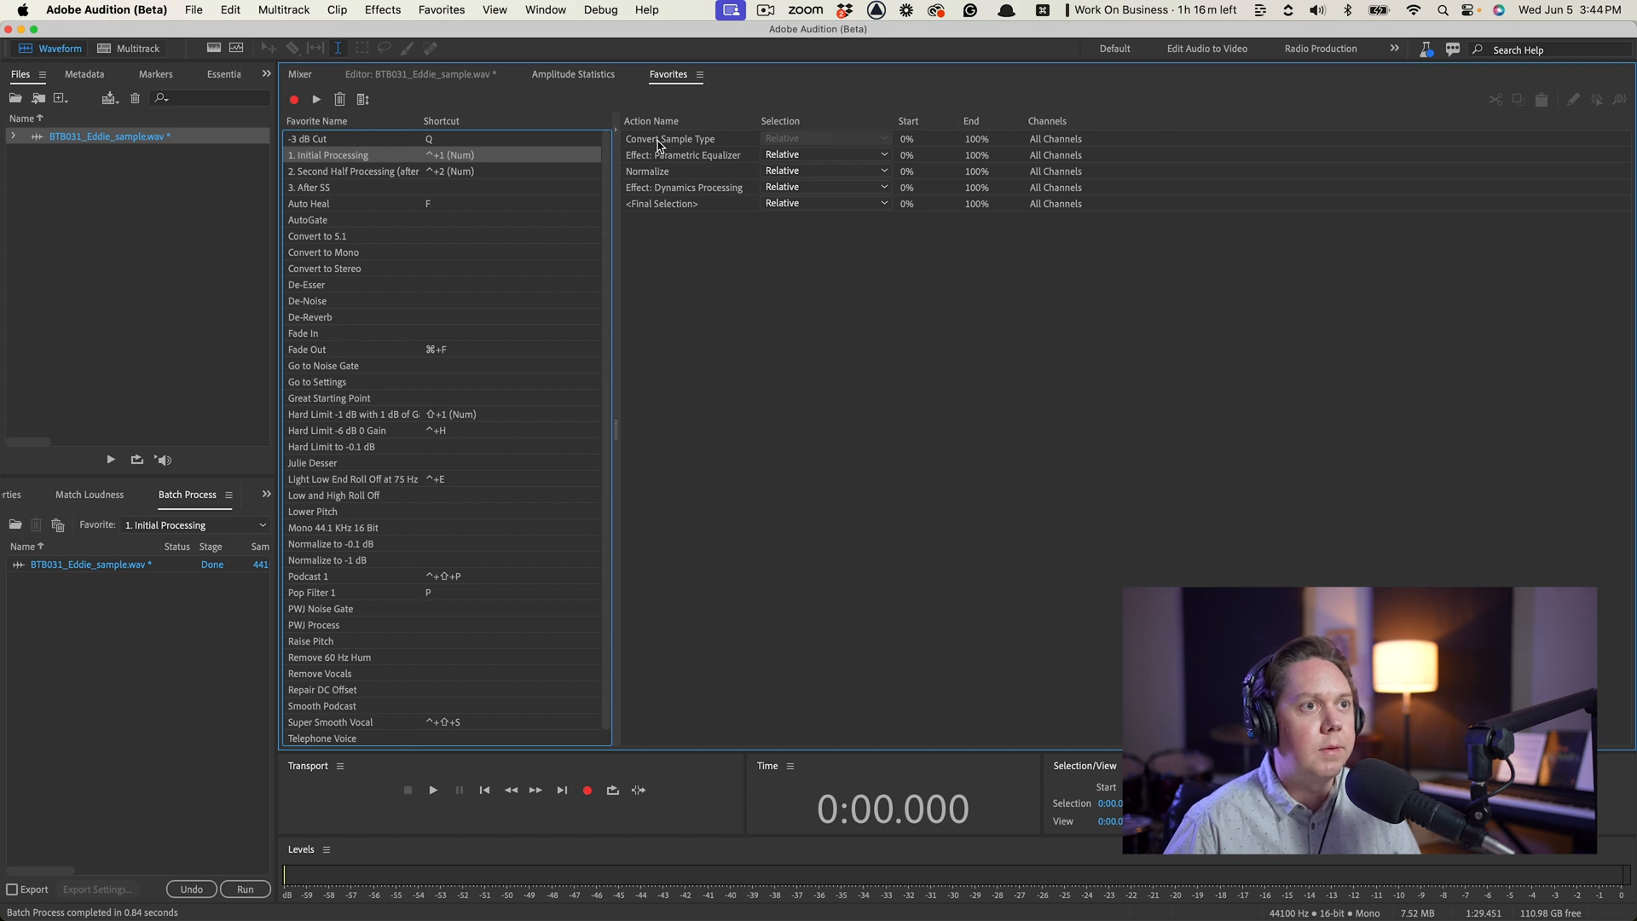
double_click(670, 138)
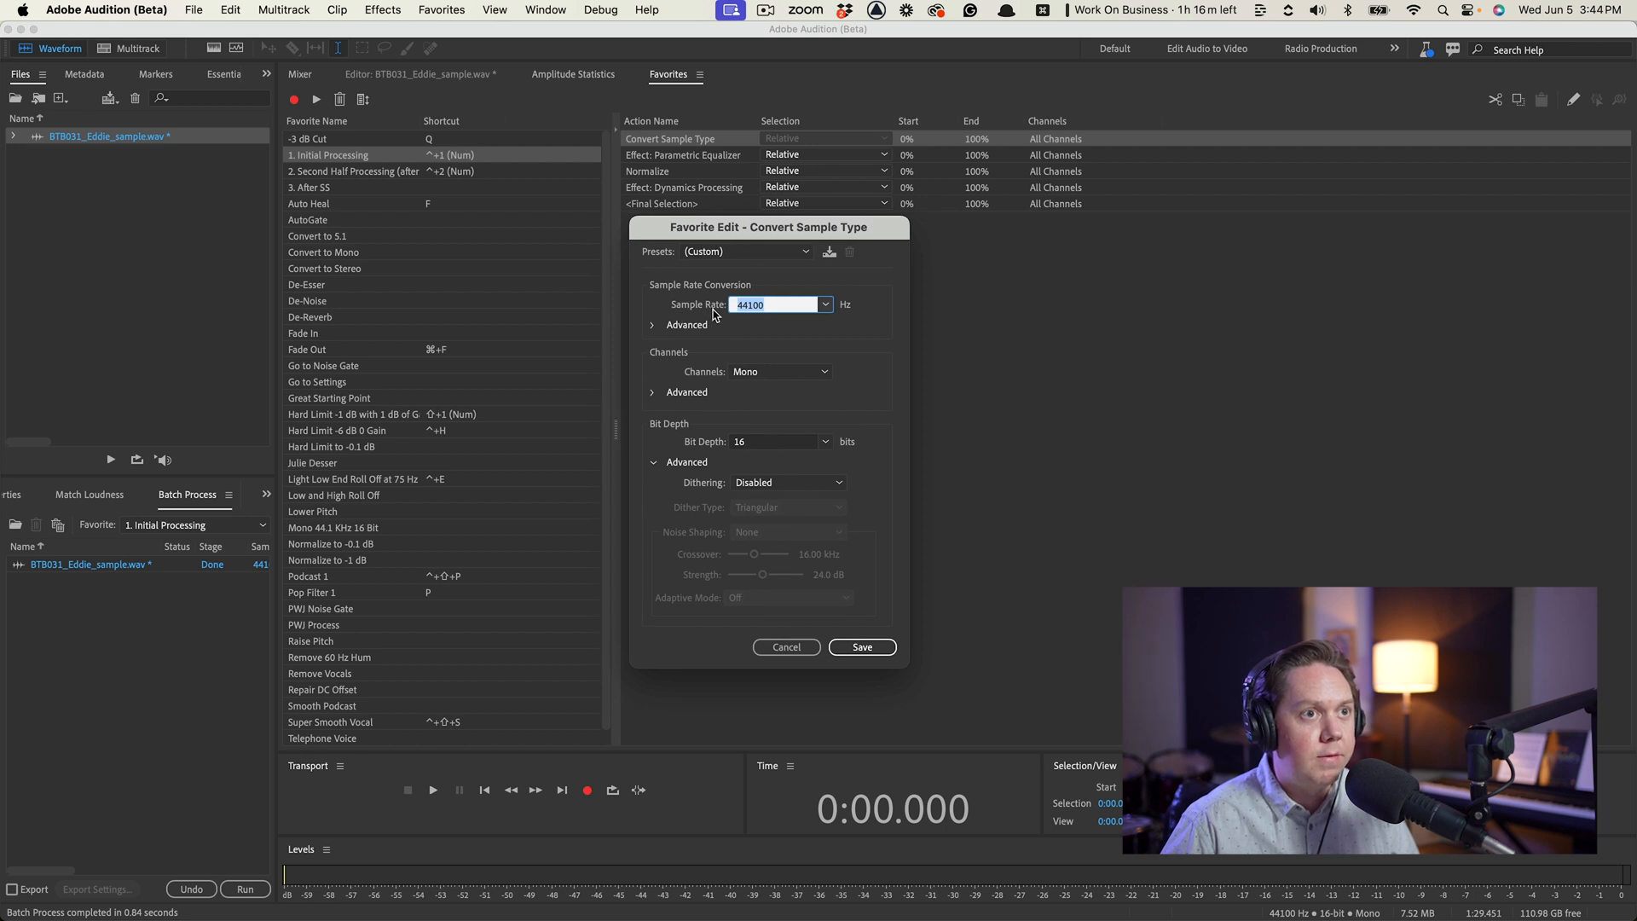
mouse_move(707, 378)
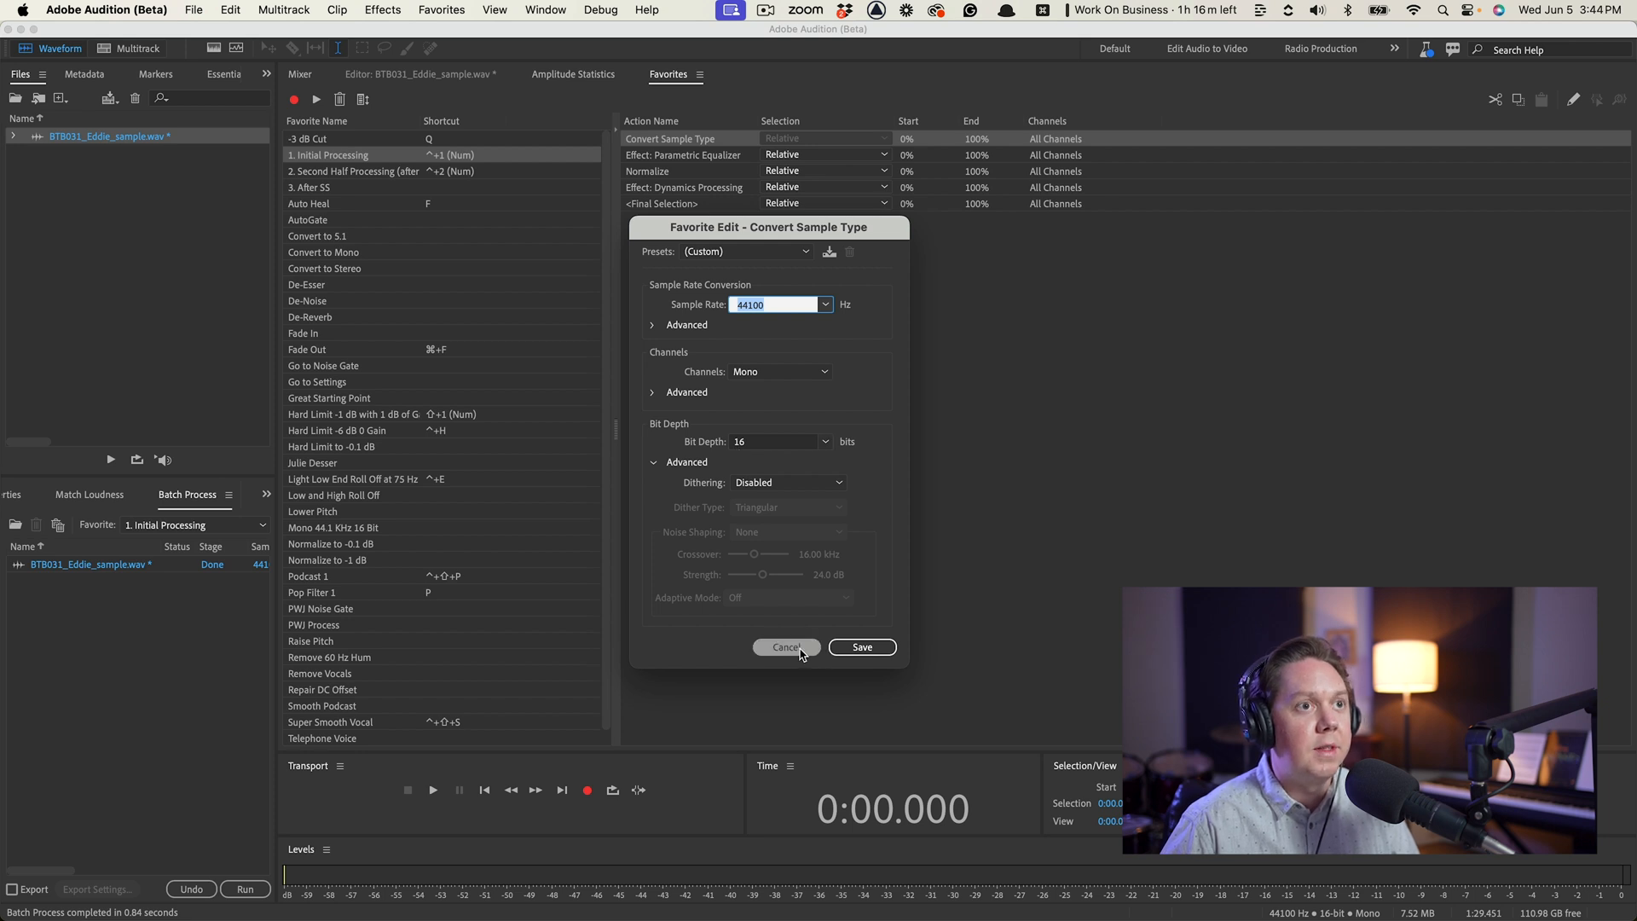
click(786, 647)
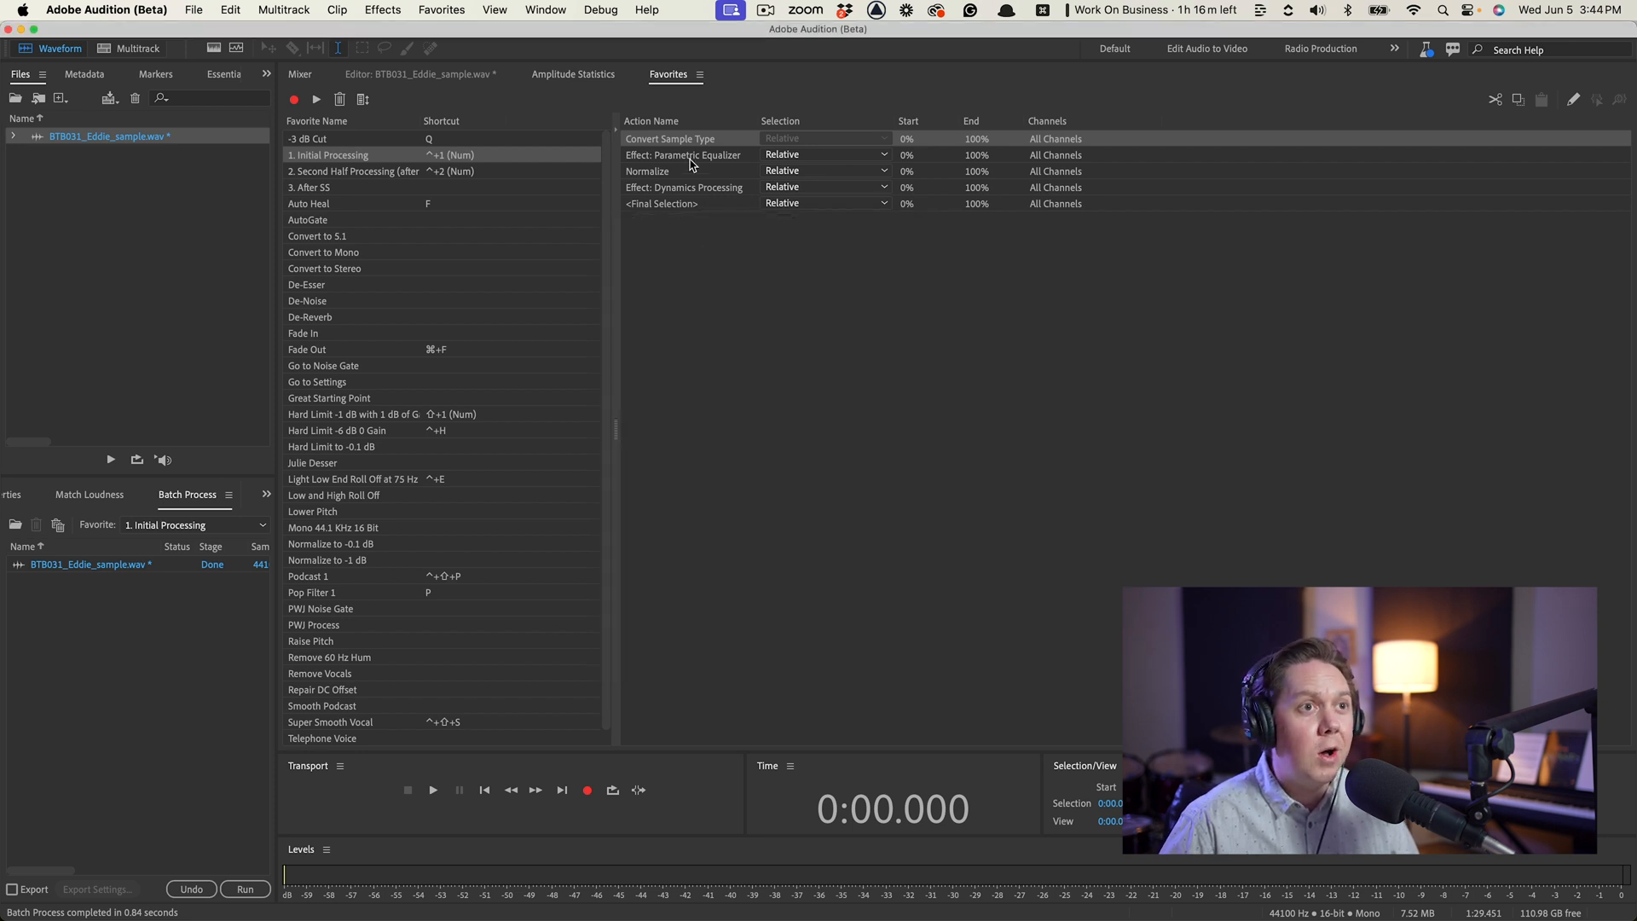
double_click(683, 154)
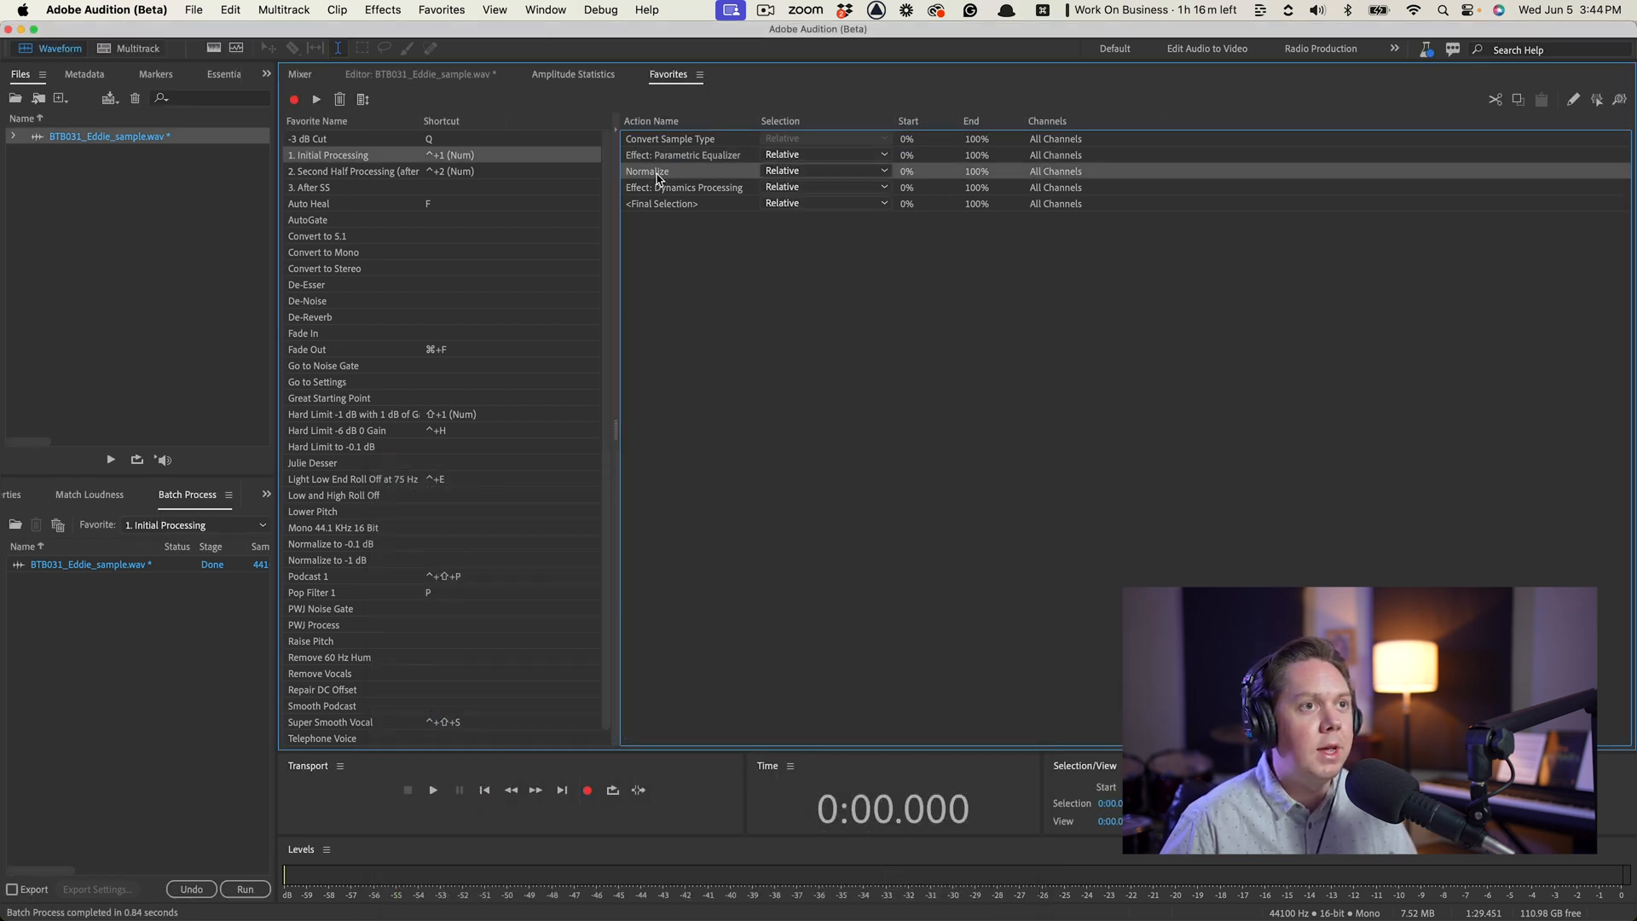
double_click(647, 170)
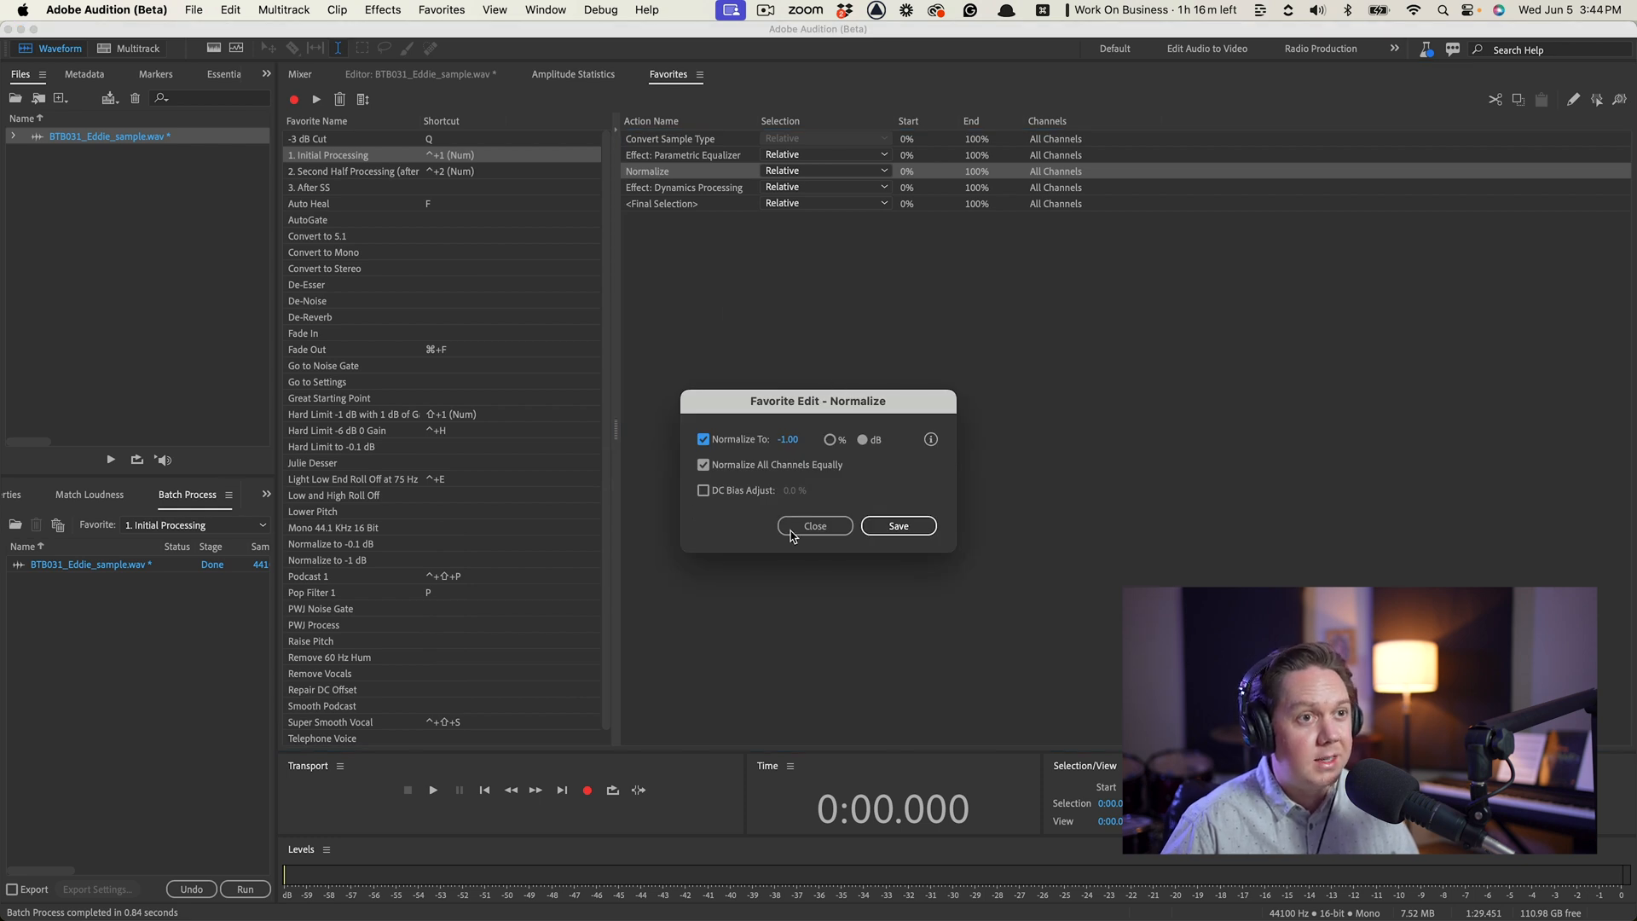
click(815, 526)
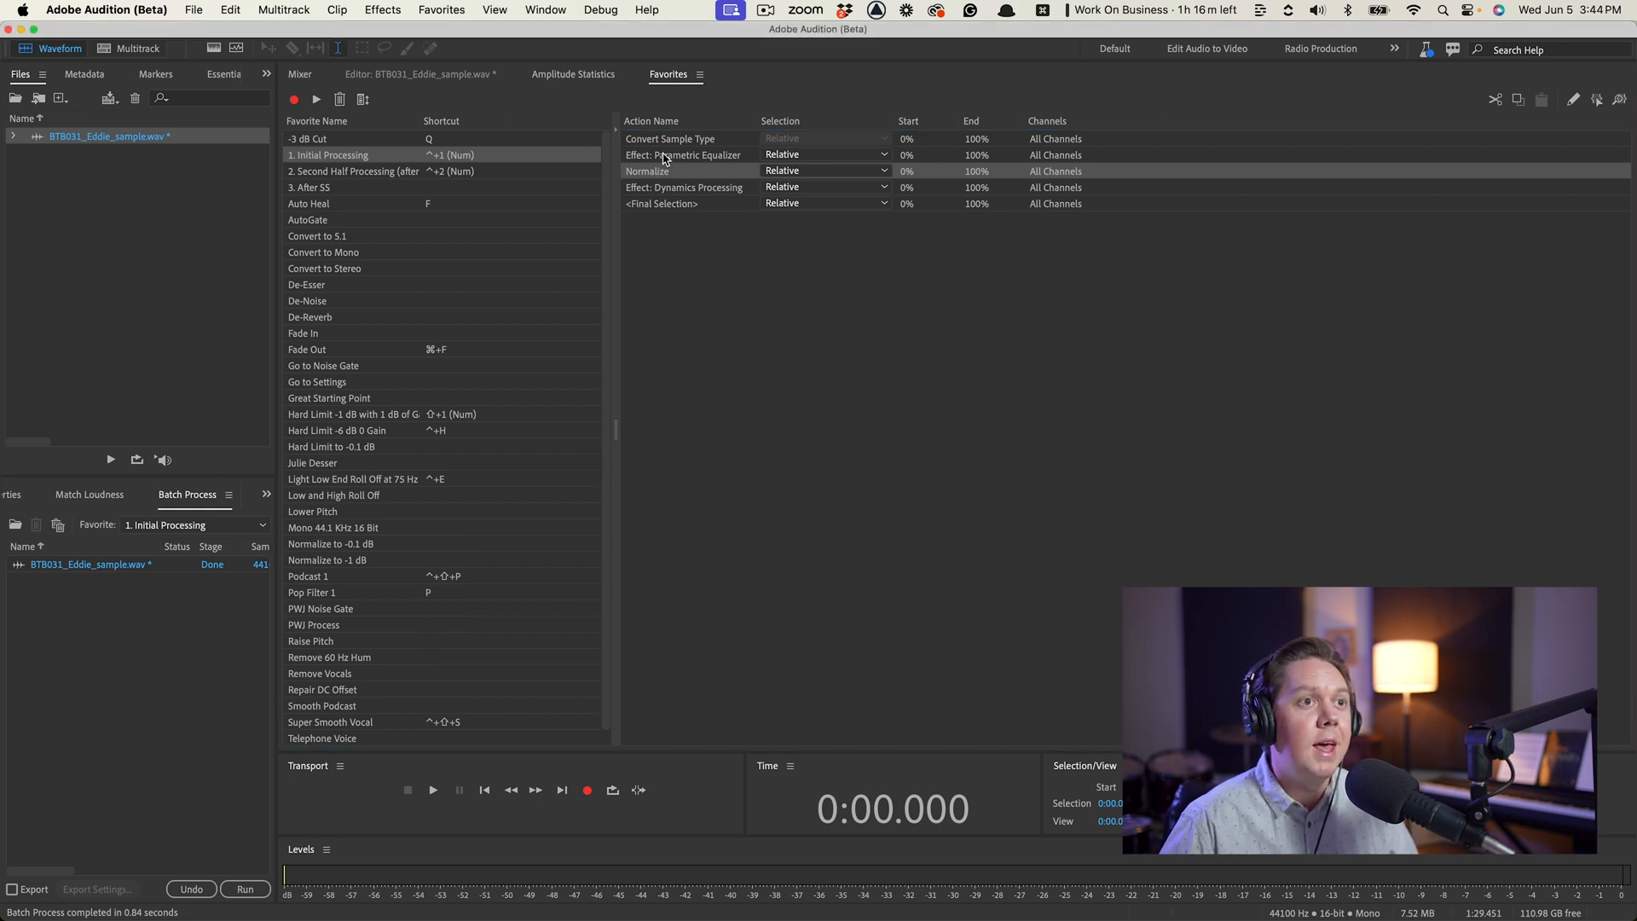
double_click(685, 187)
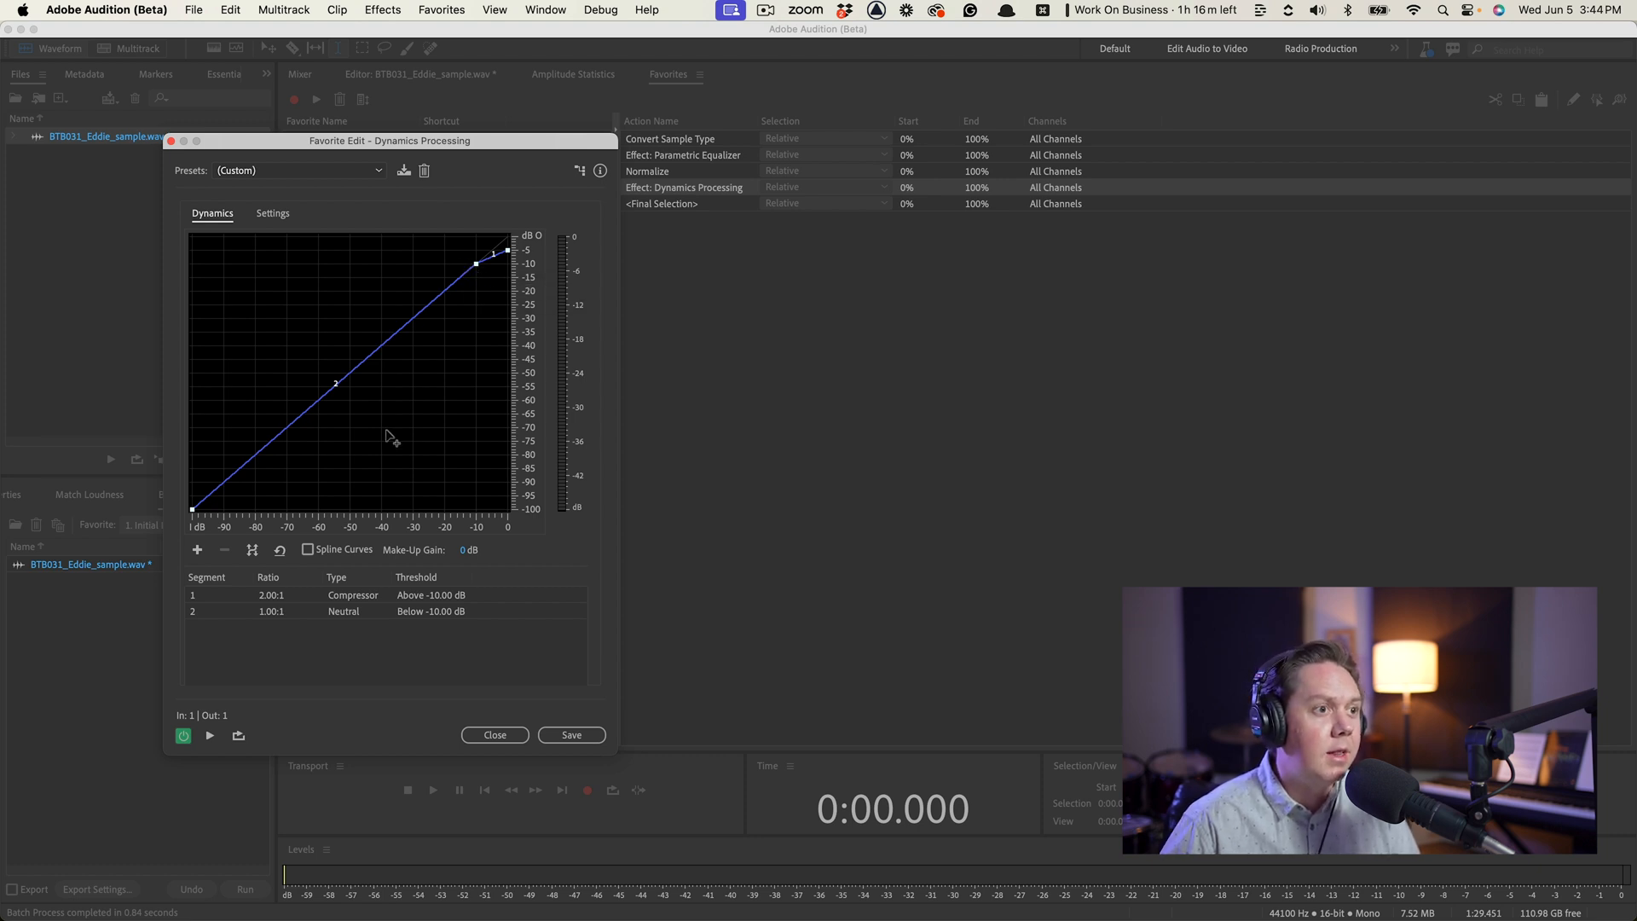
mouse_move(411, 614)
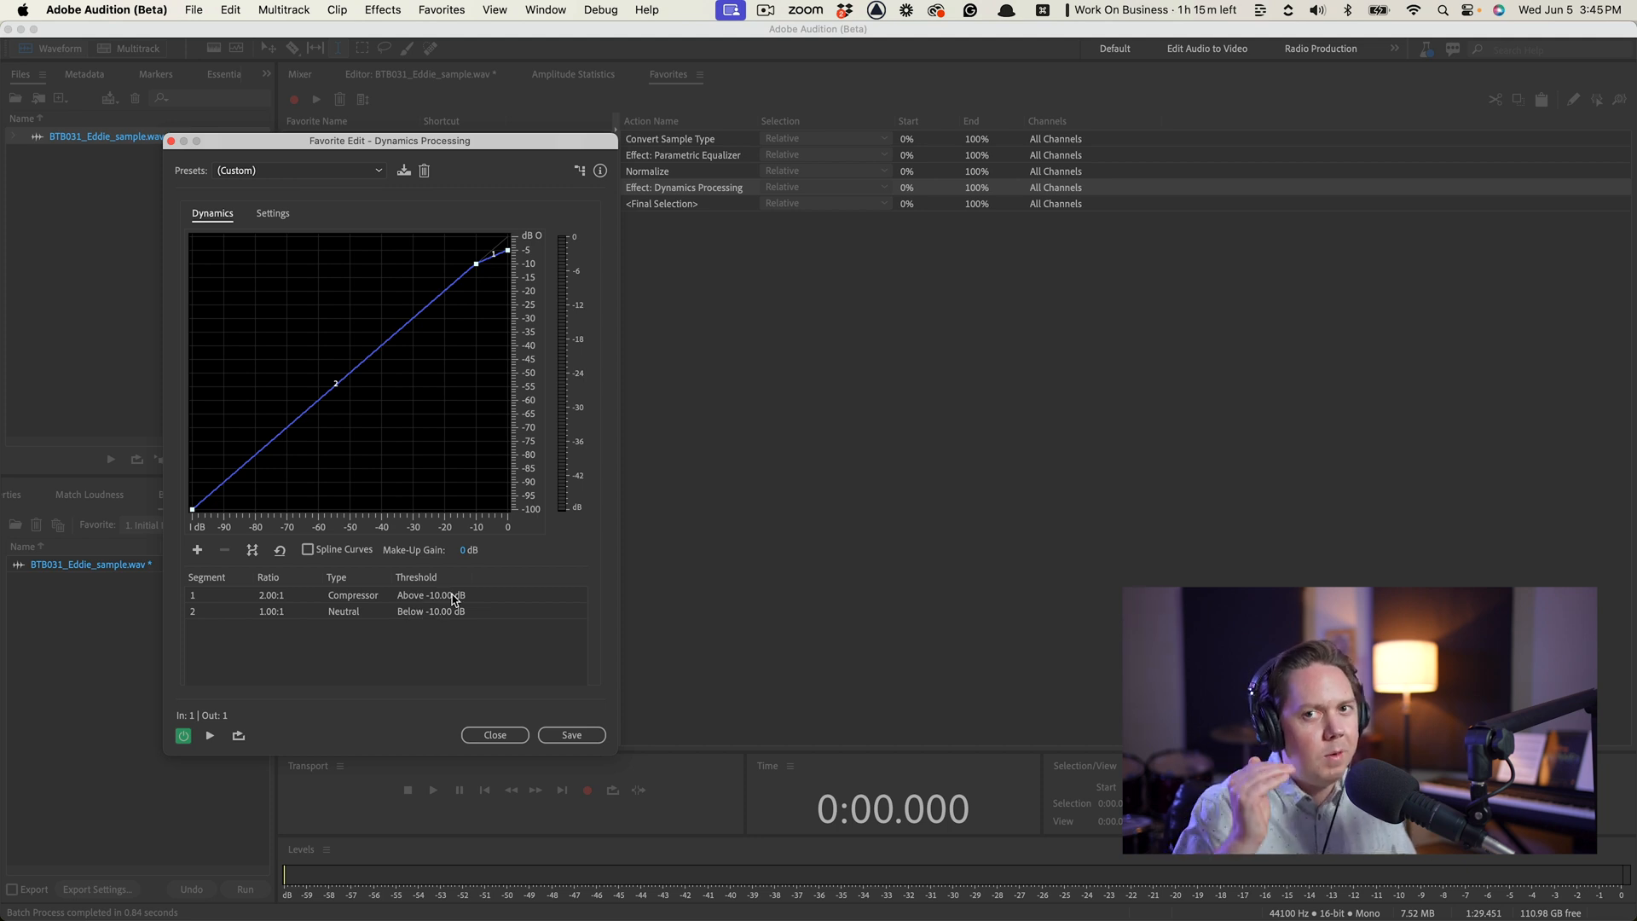
click(494, 734)
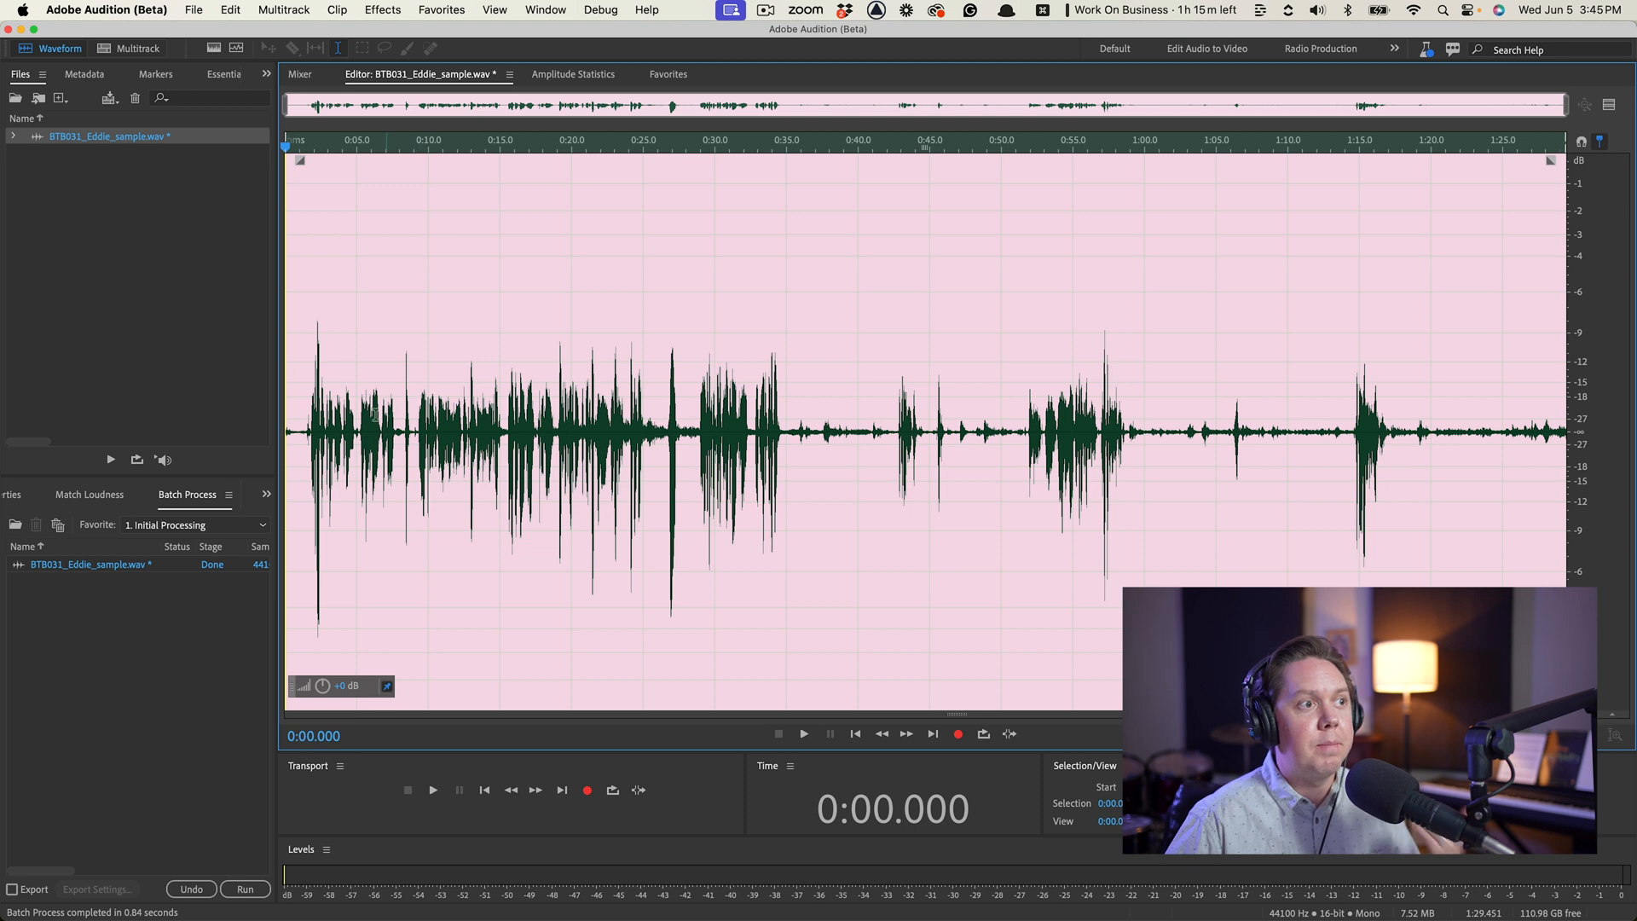
Step: Run Match Loudness with ITU-R BS.1770-3 at a -18 LUFS target, raising the file 8.69 dB
click(88, 494)
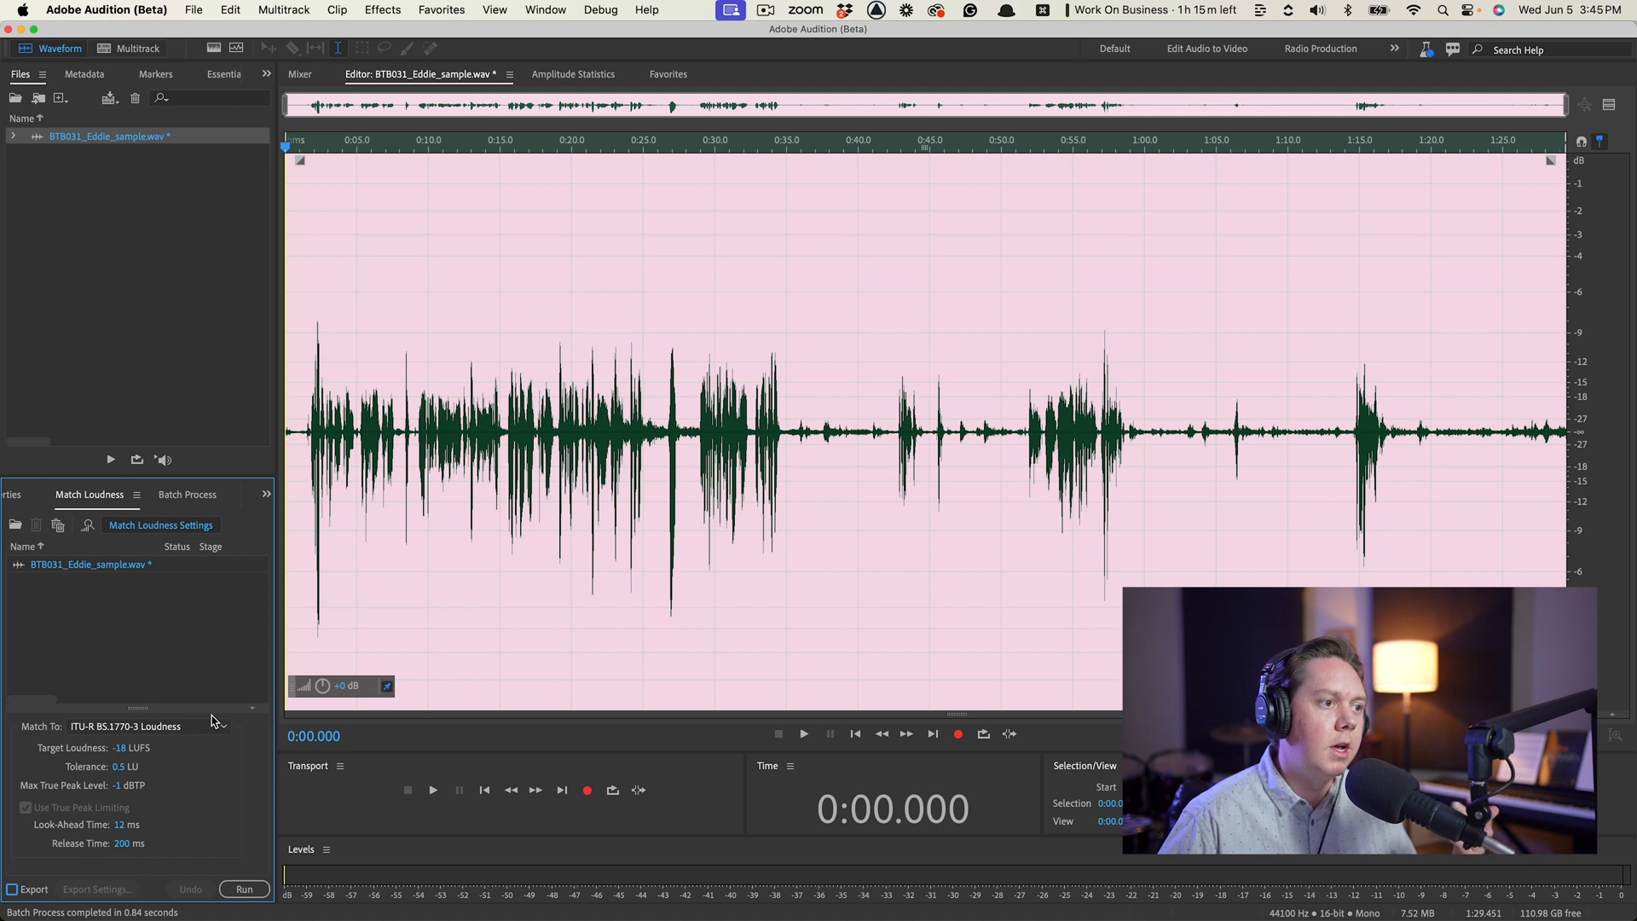
mouse_move(62, 800)
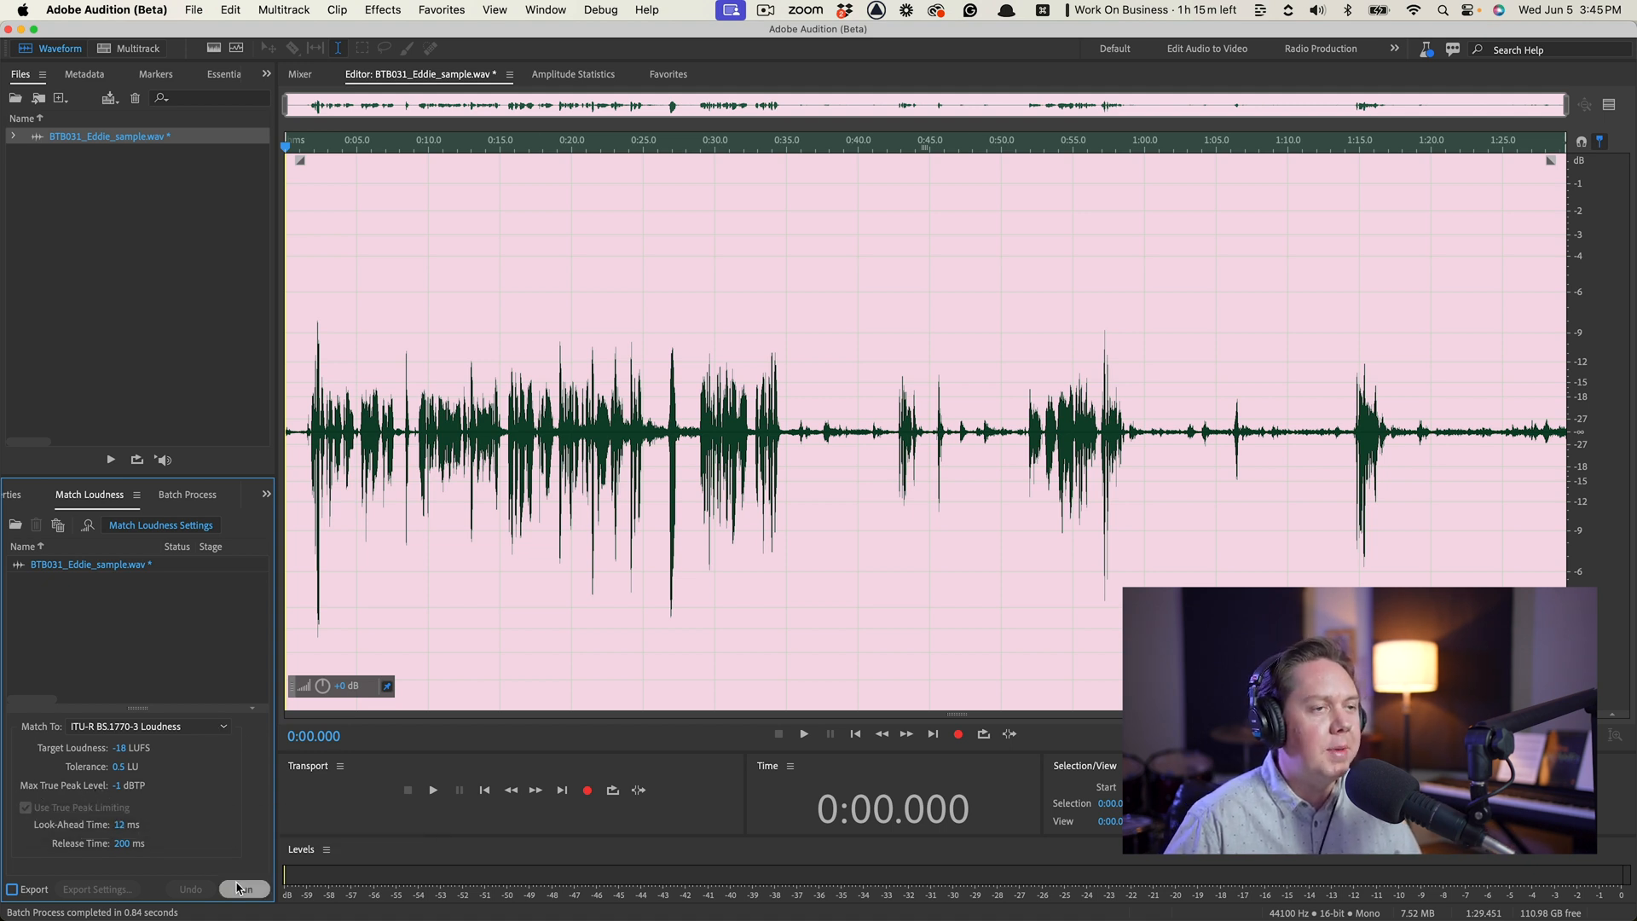
click(243, 889)
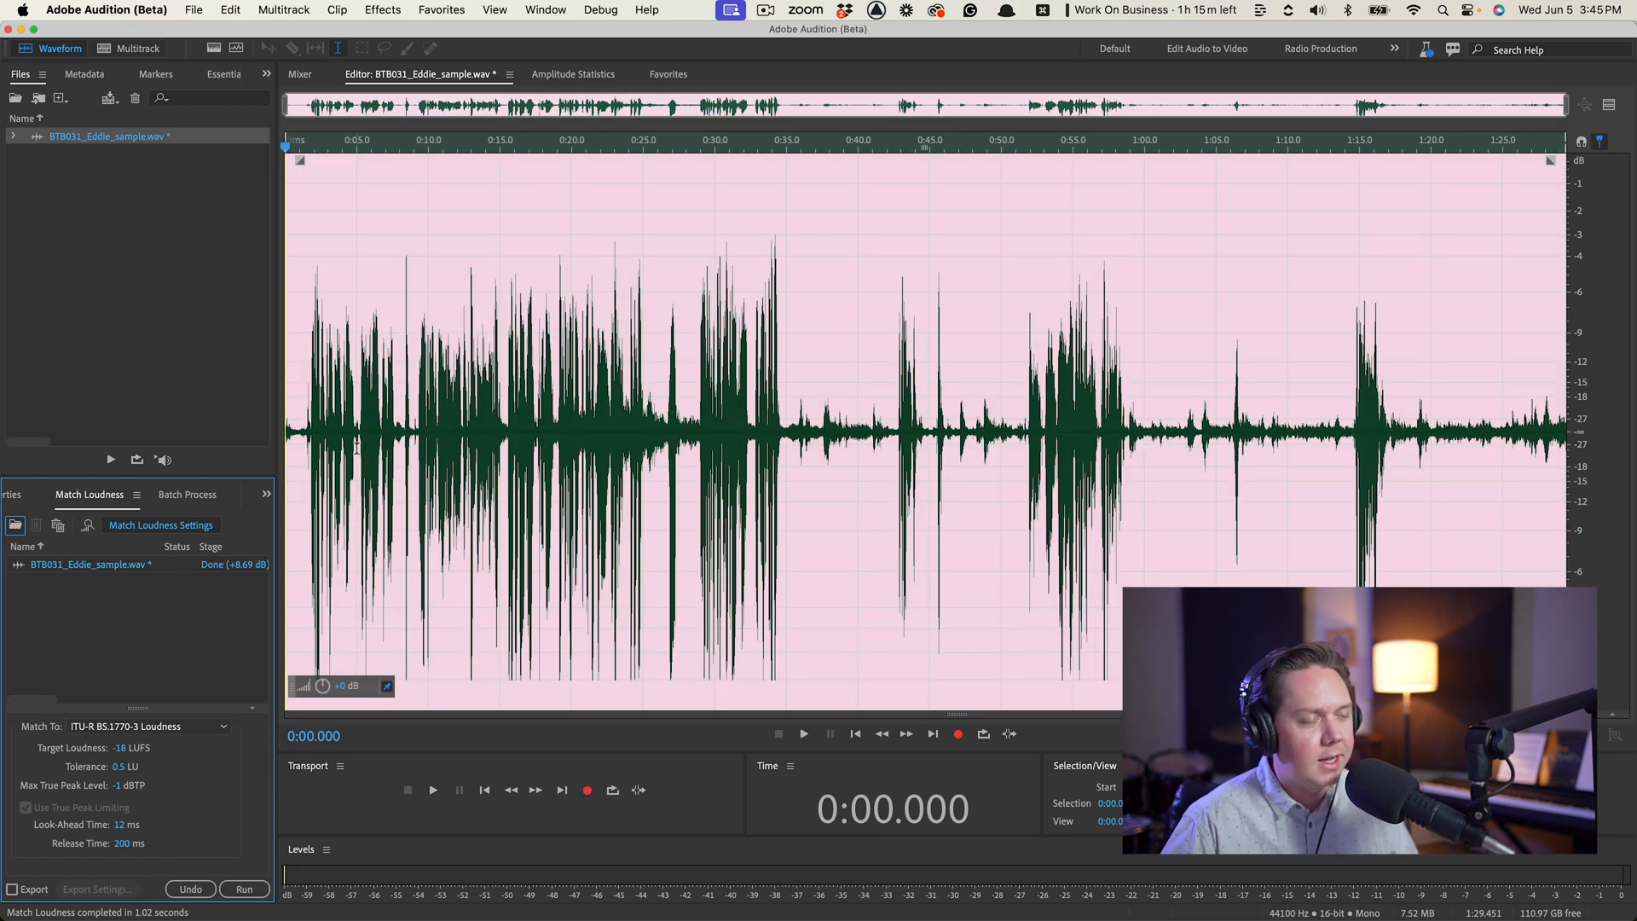
Step: Select the quiet room-noise gap near 0:35 and head to the Noise Reduction / Restoration effects
click(803, 734)
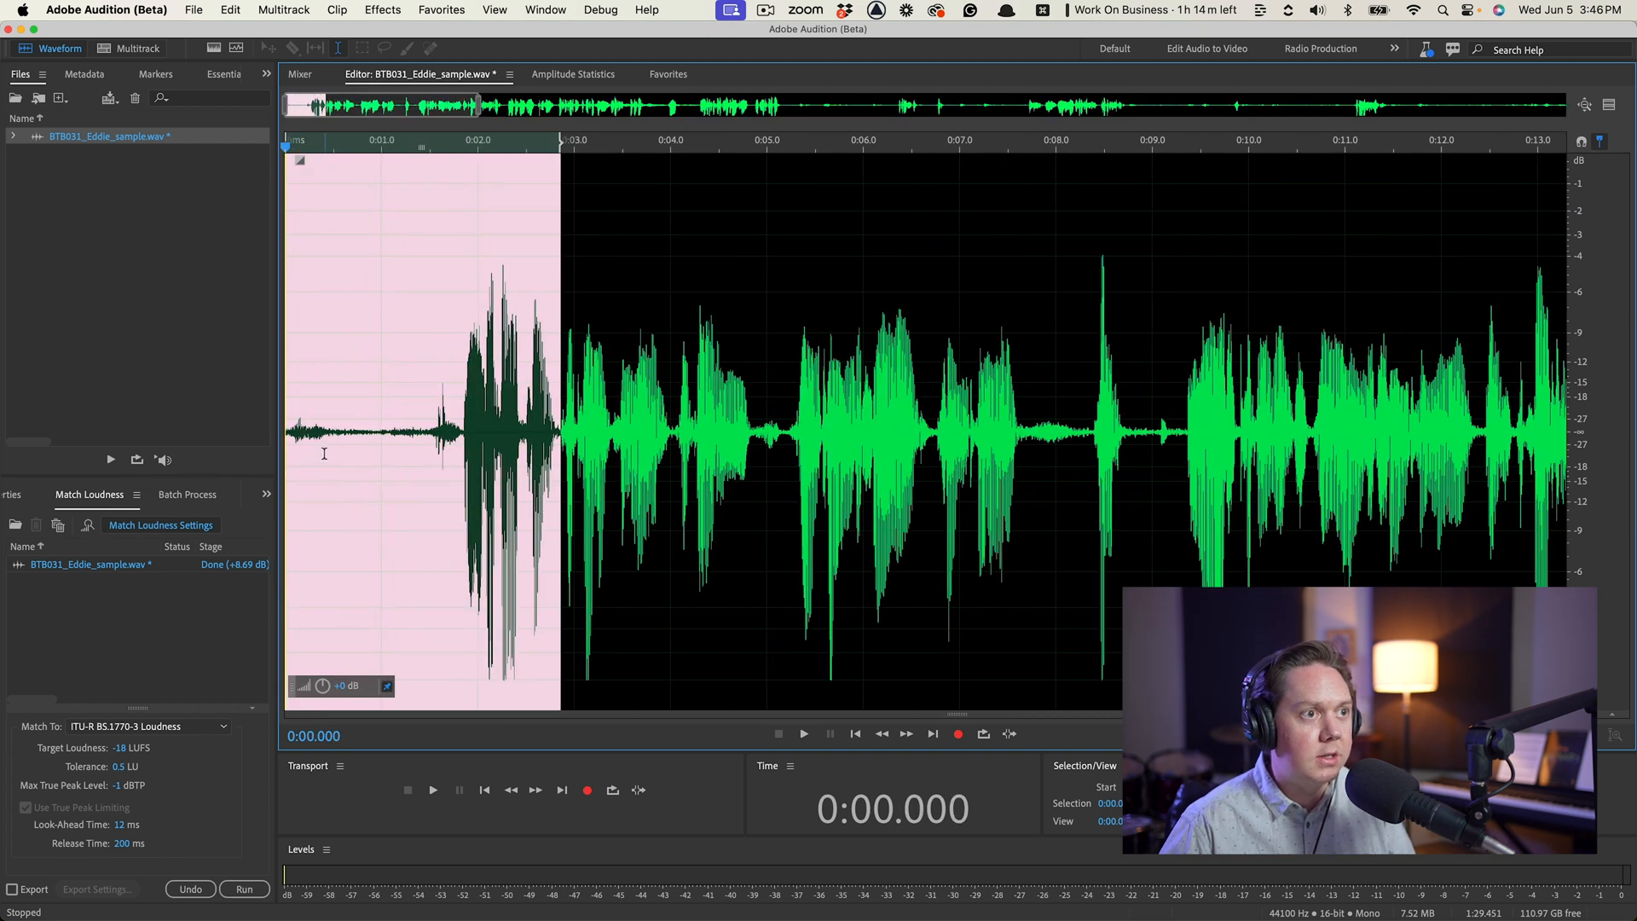
click(803, 733)
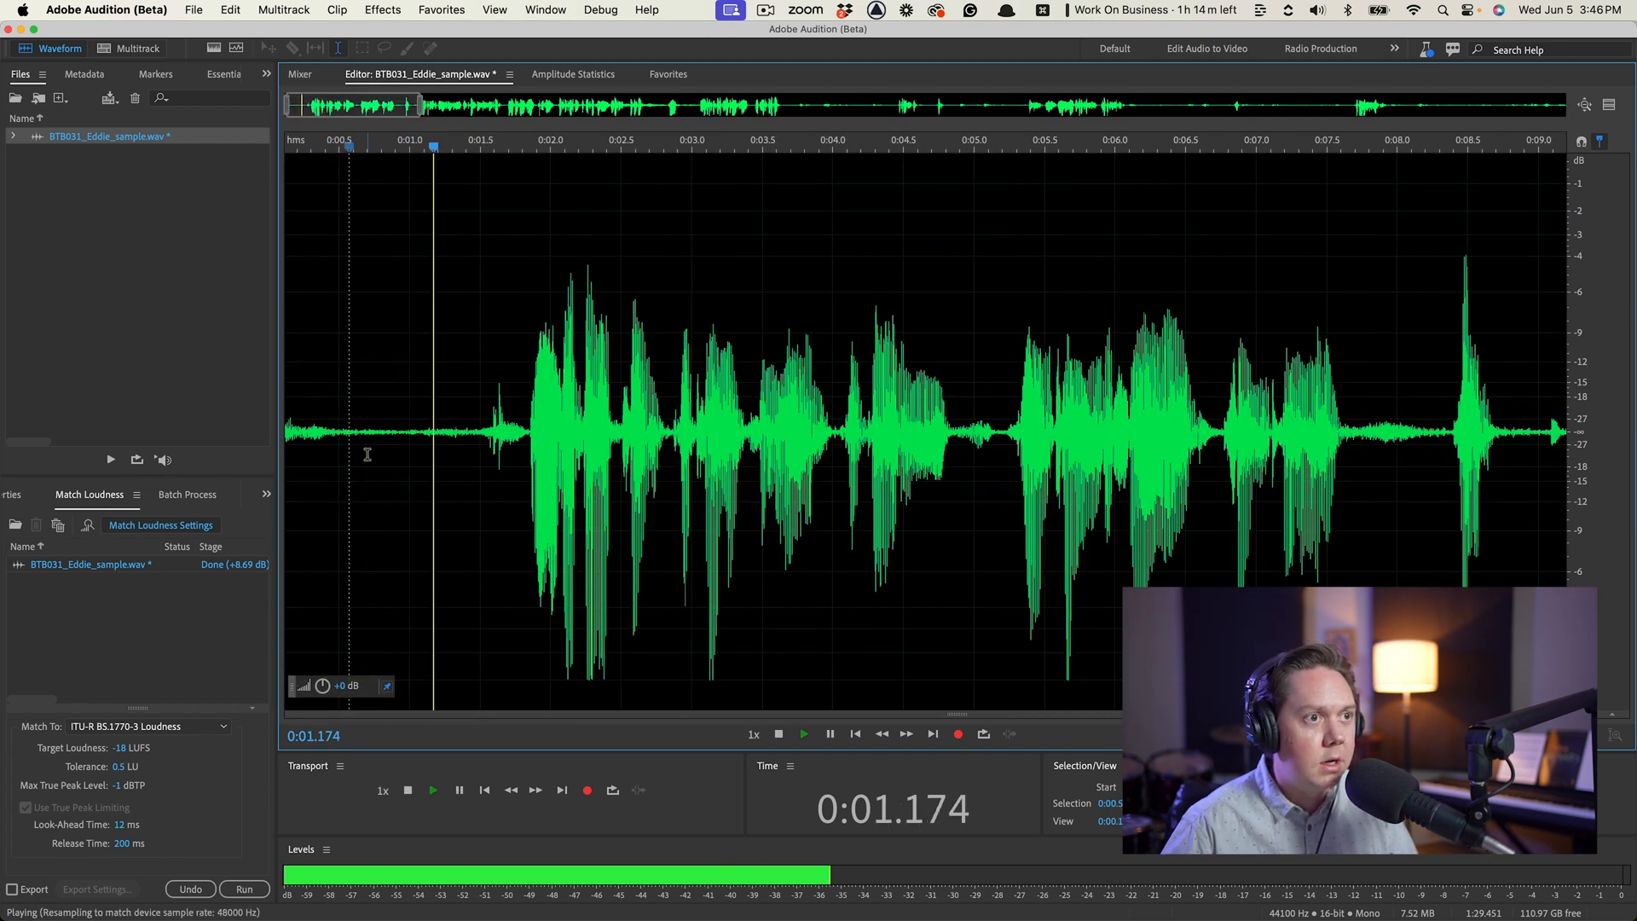
drag(379, 418, 465, 418)
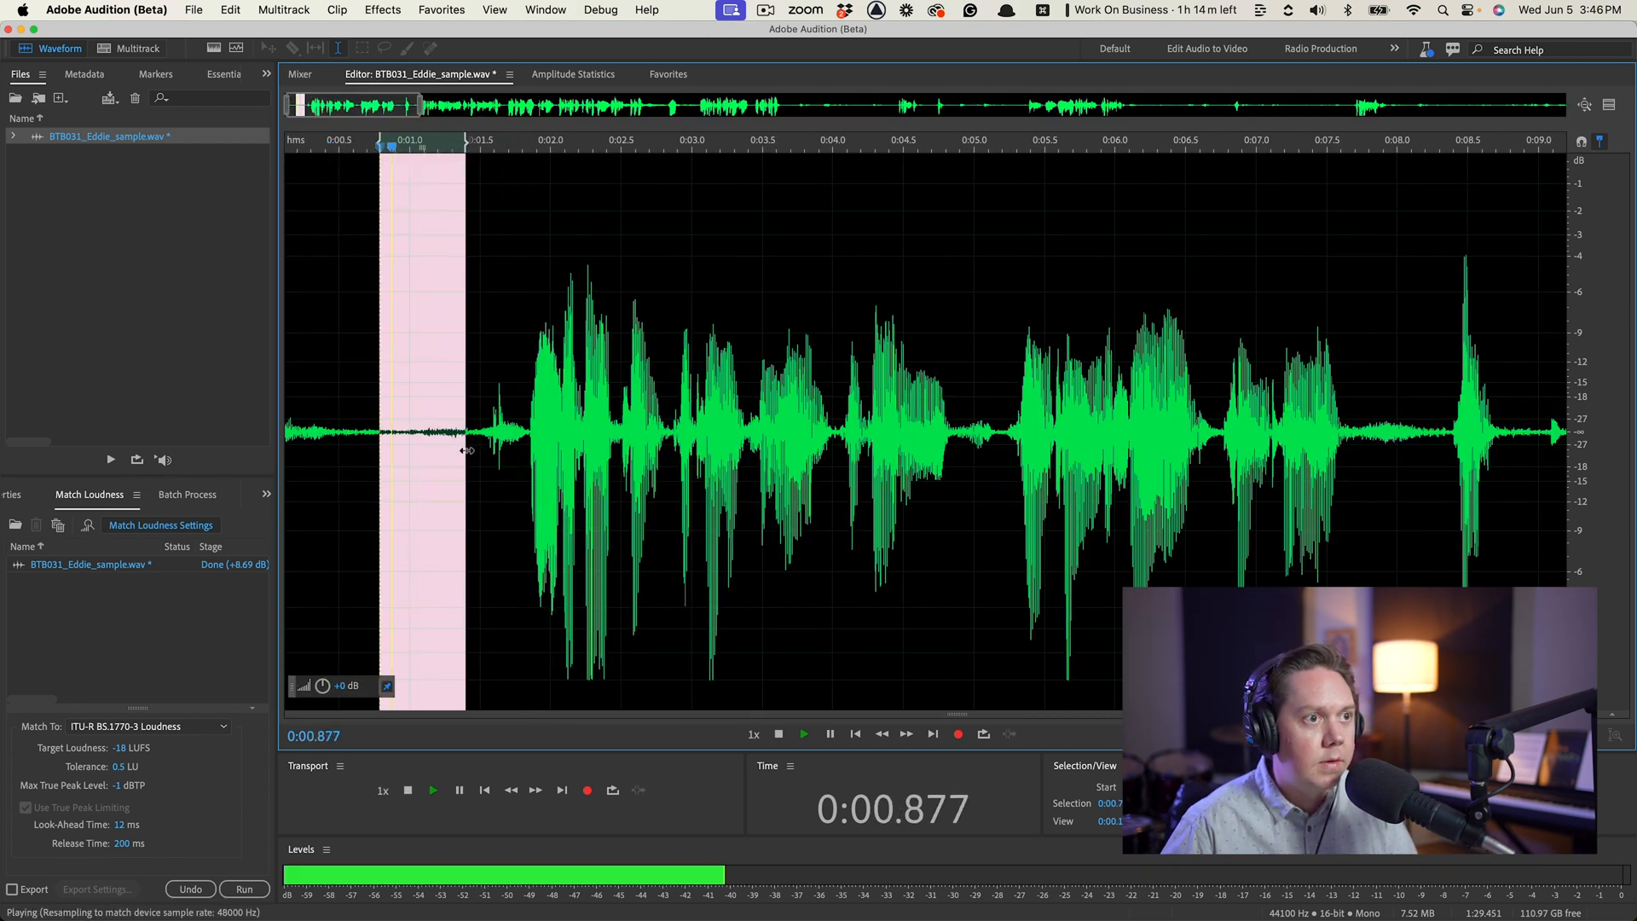
click(408, 790)
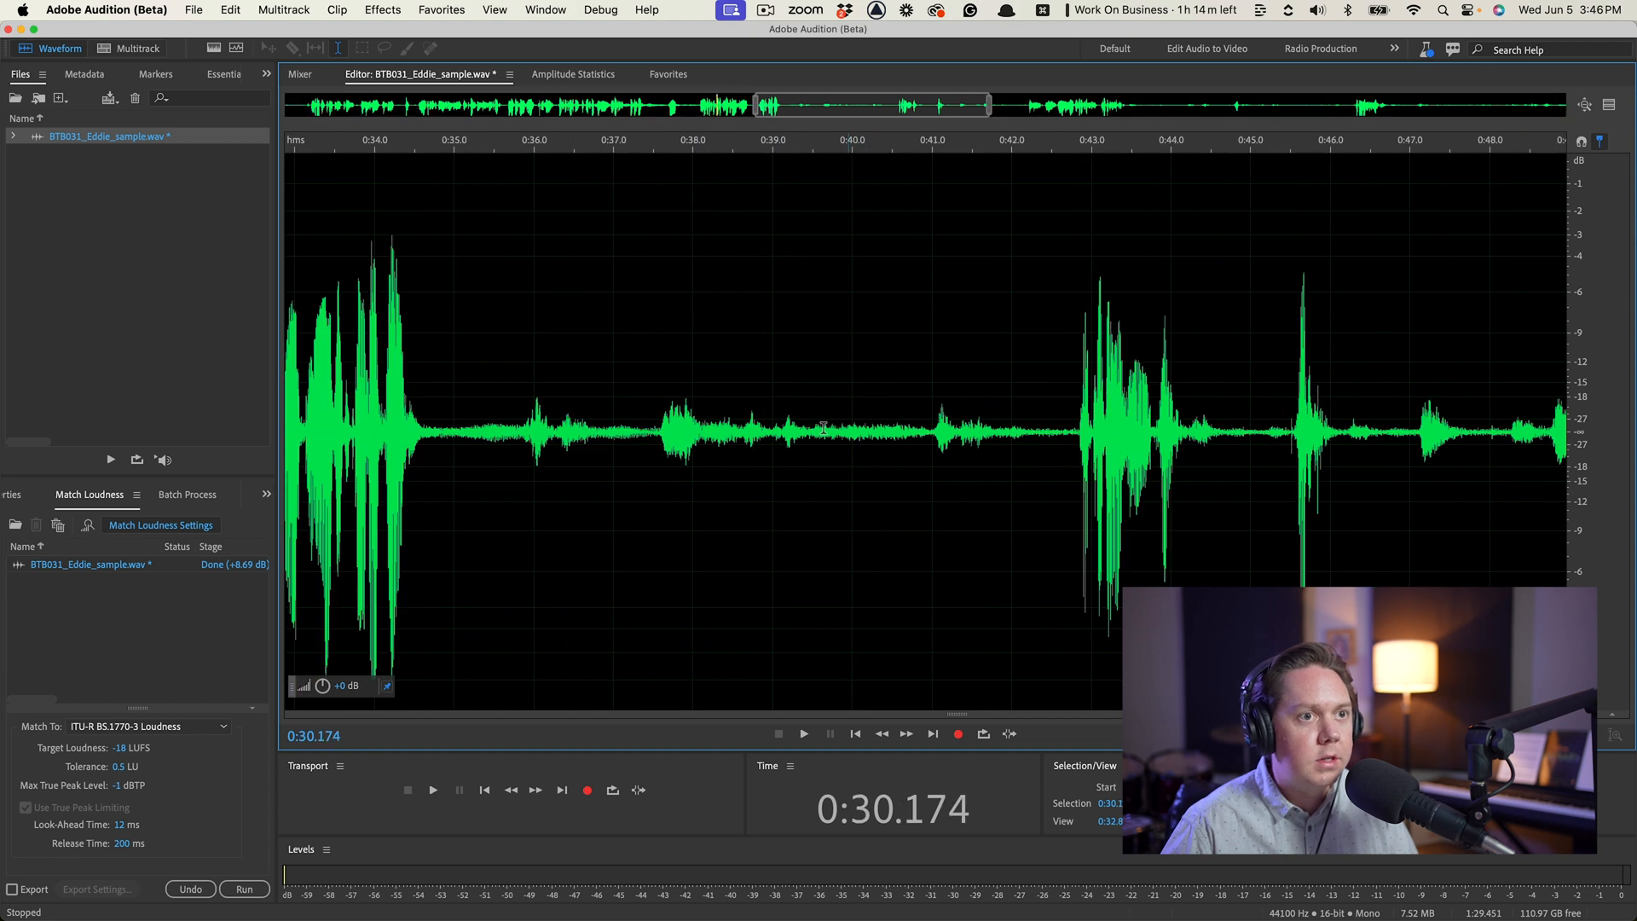
click(803, 733)
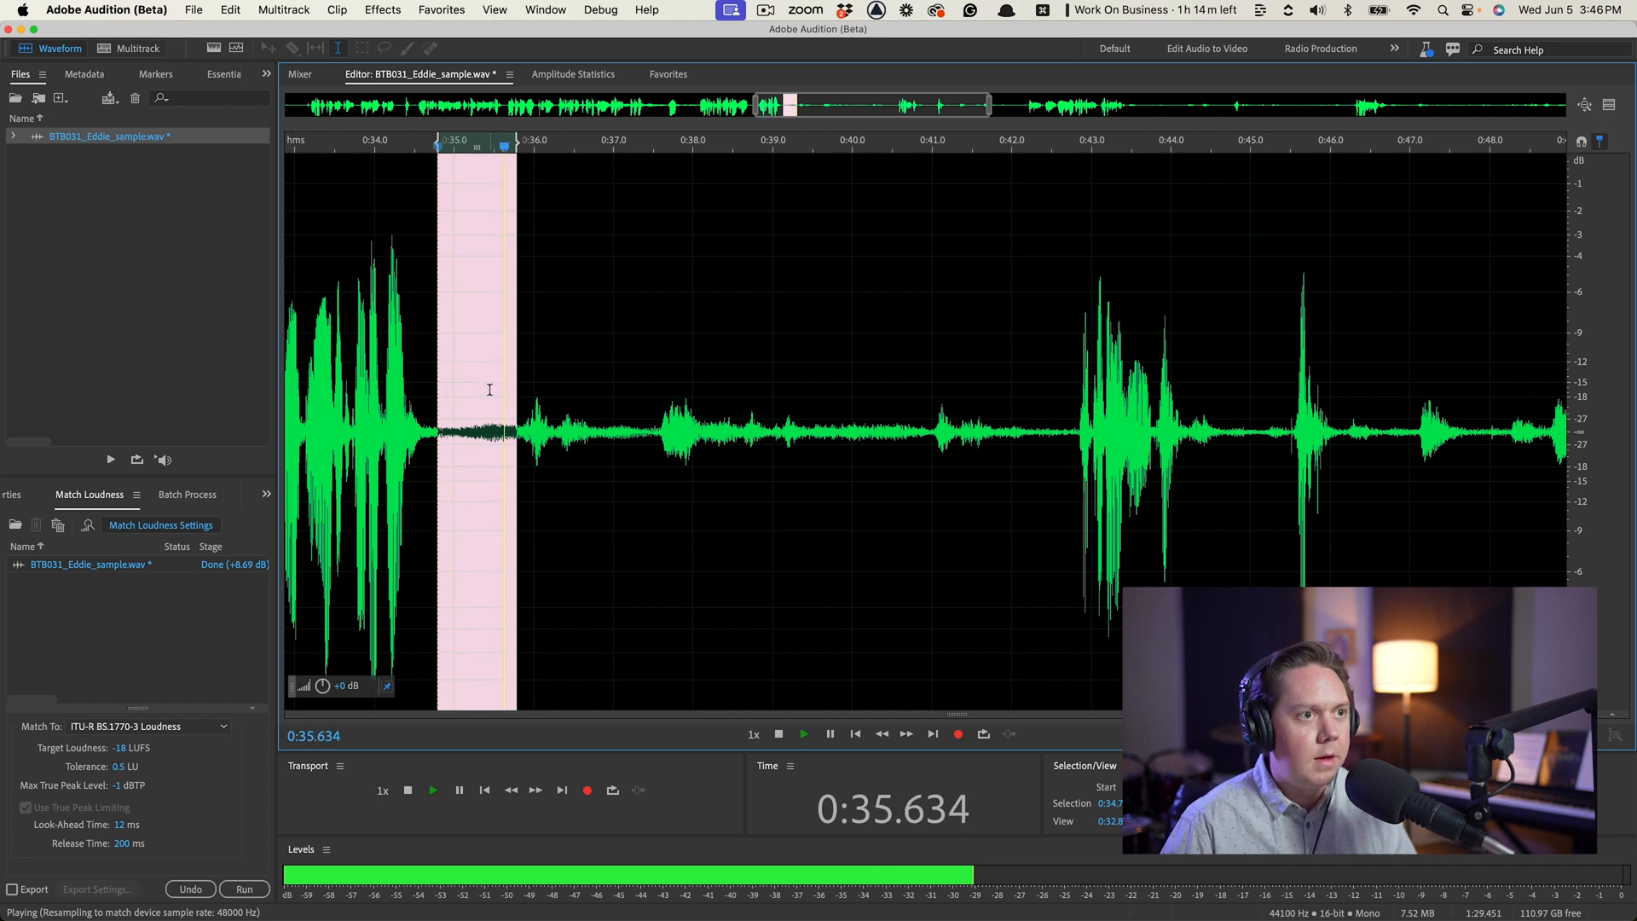
click(382, 9)
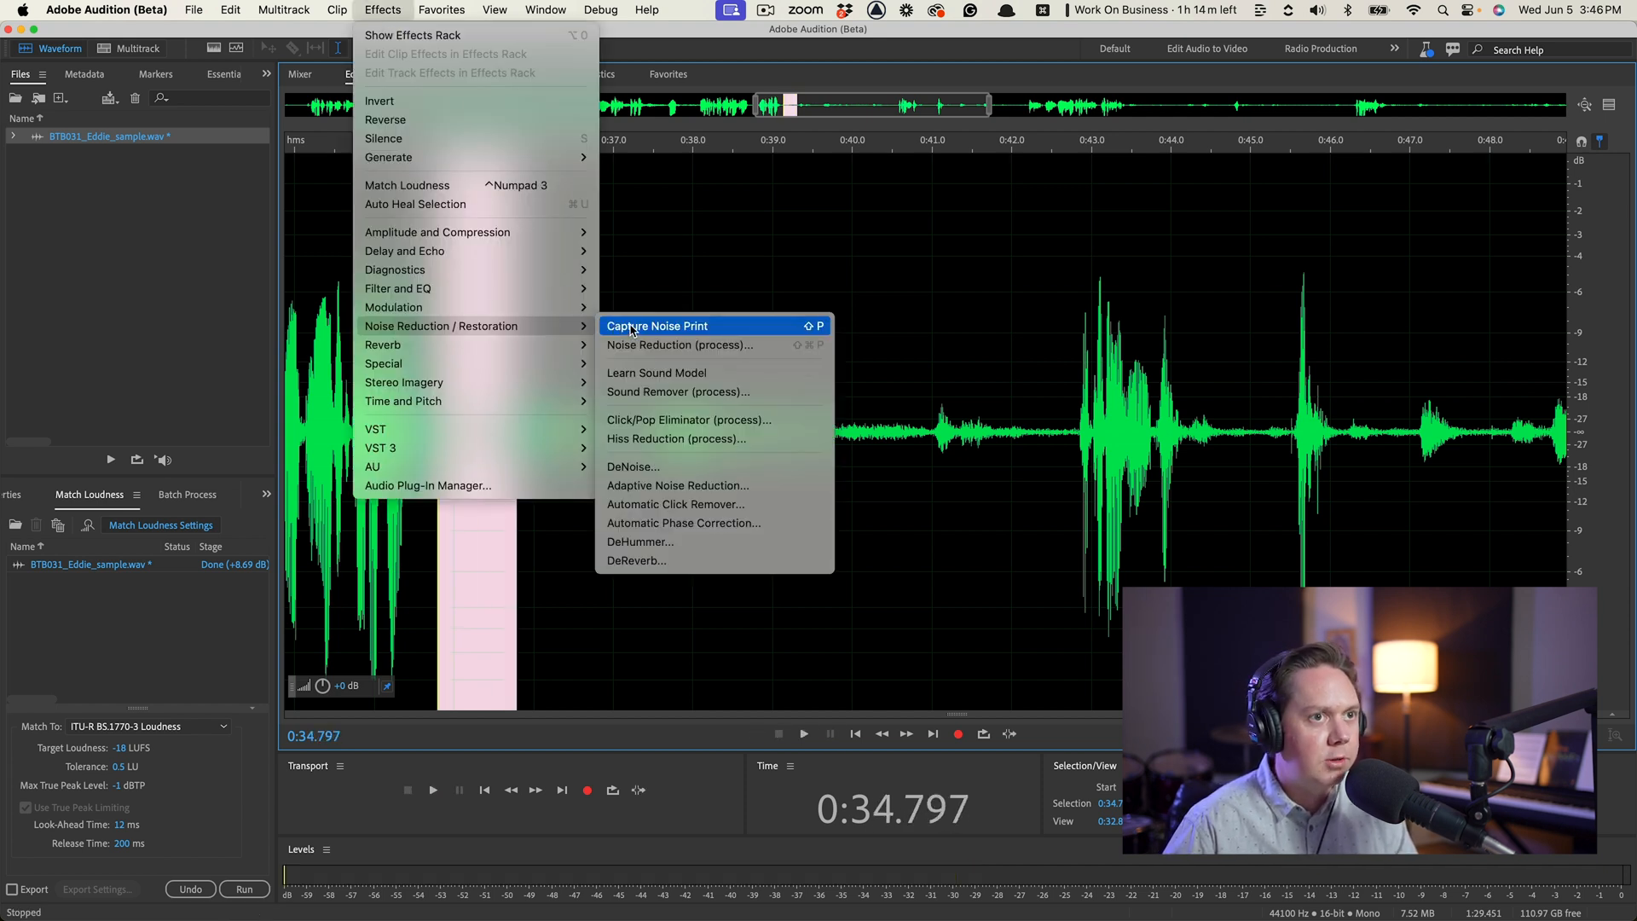
Step: Capture a noise print from the selected quiet pause and return to the Effects menu
click(657, 325)
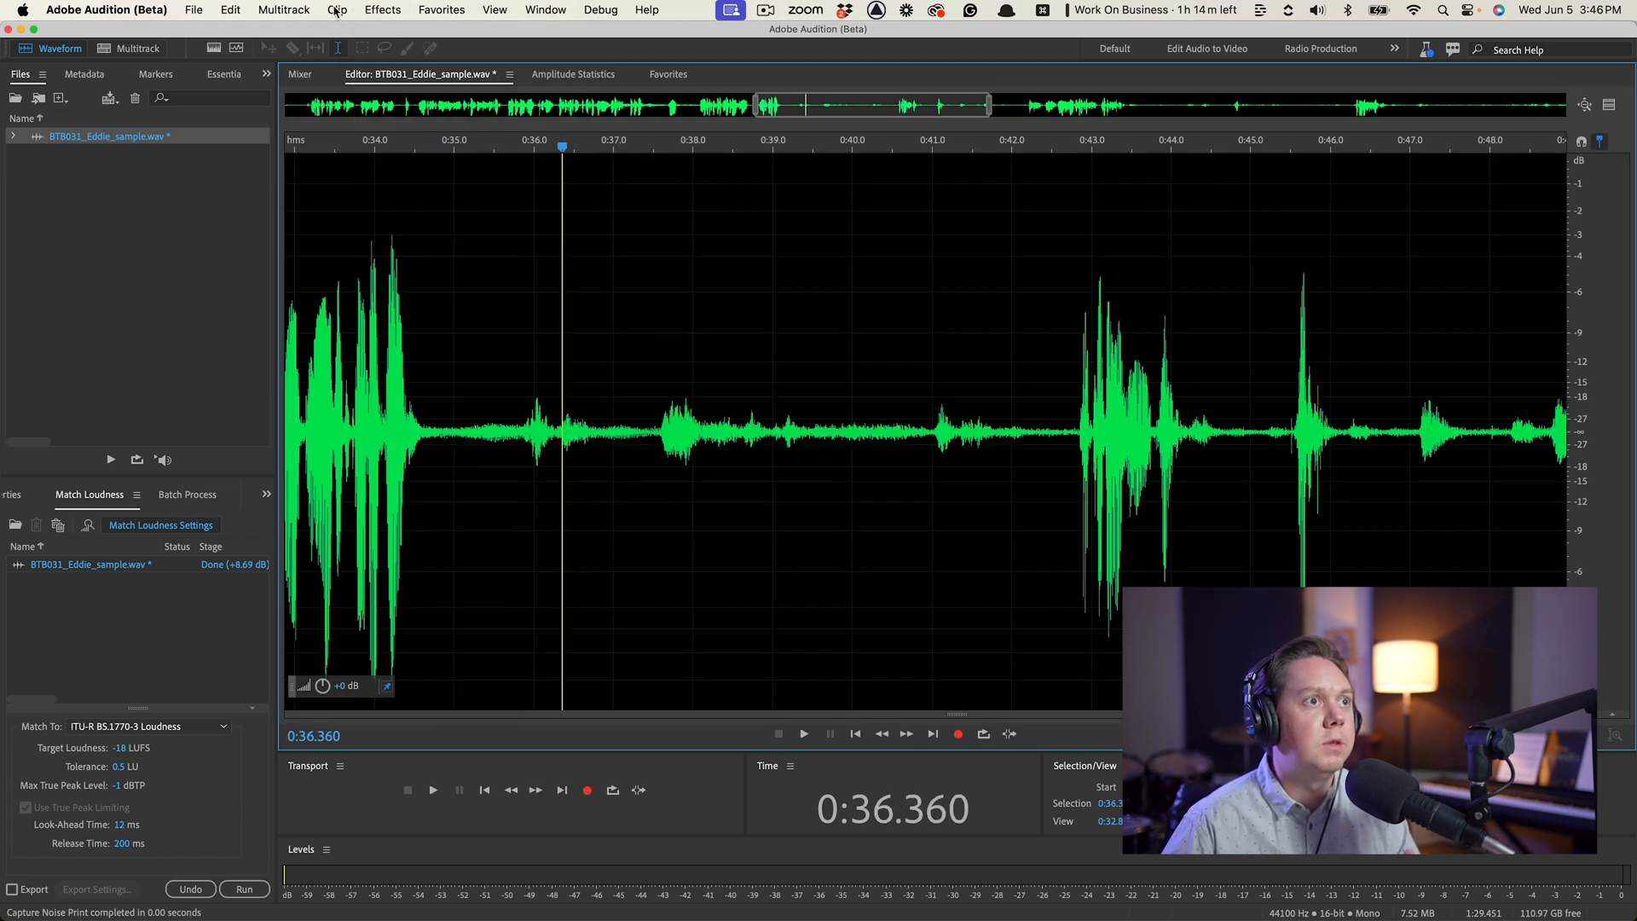
click(381, 9)
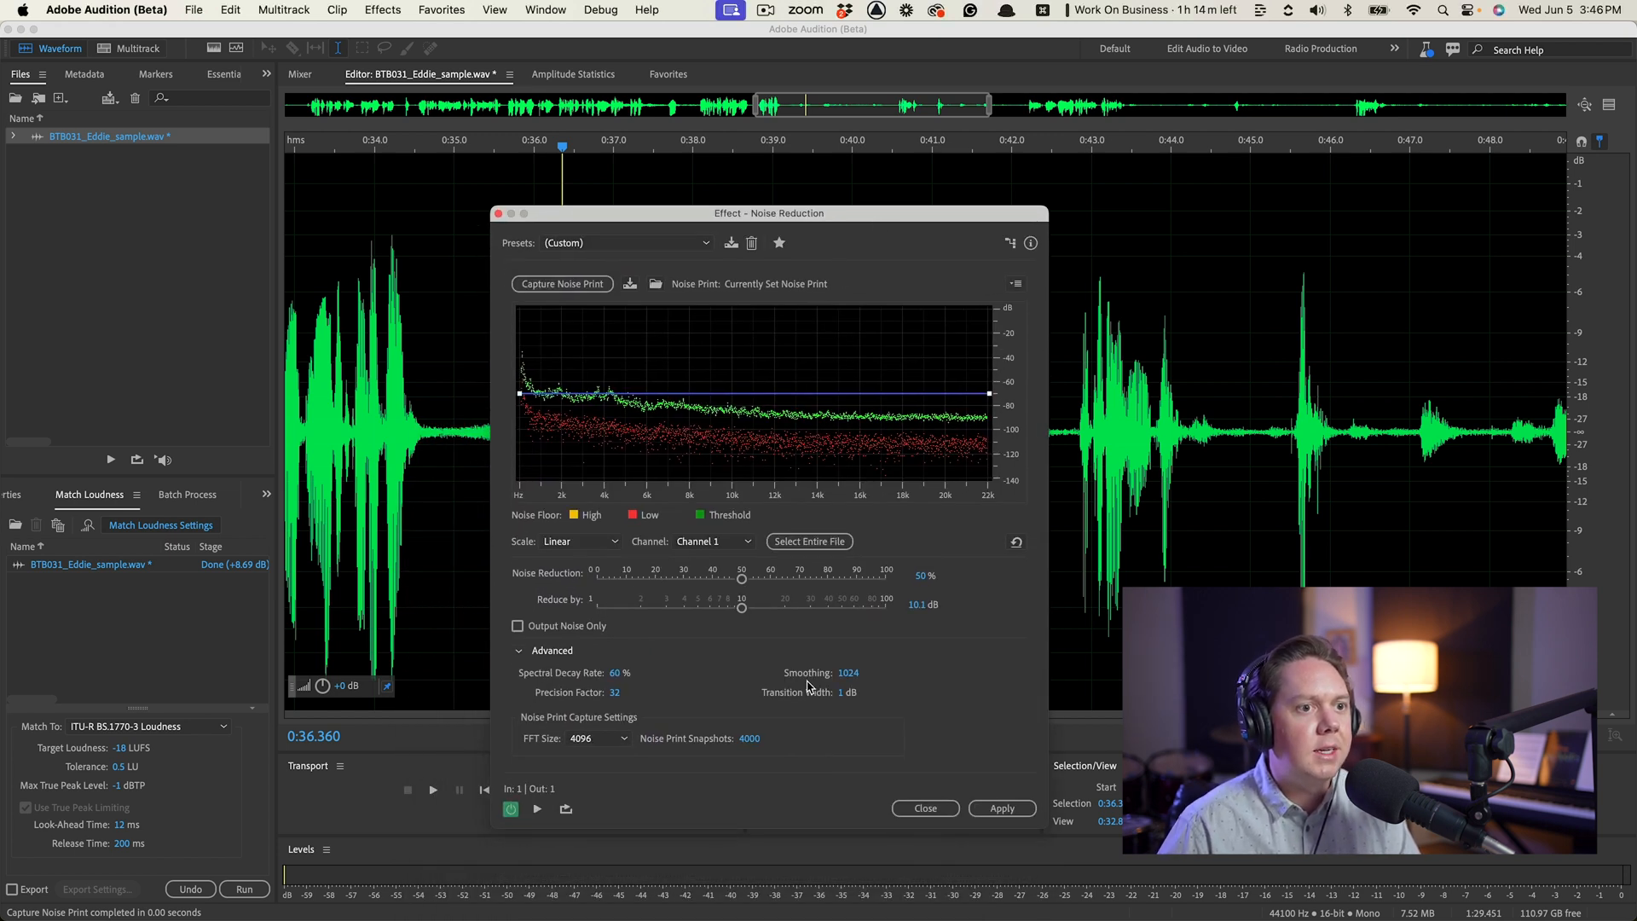
mouse_move(709, 506)
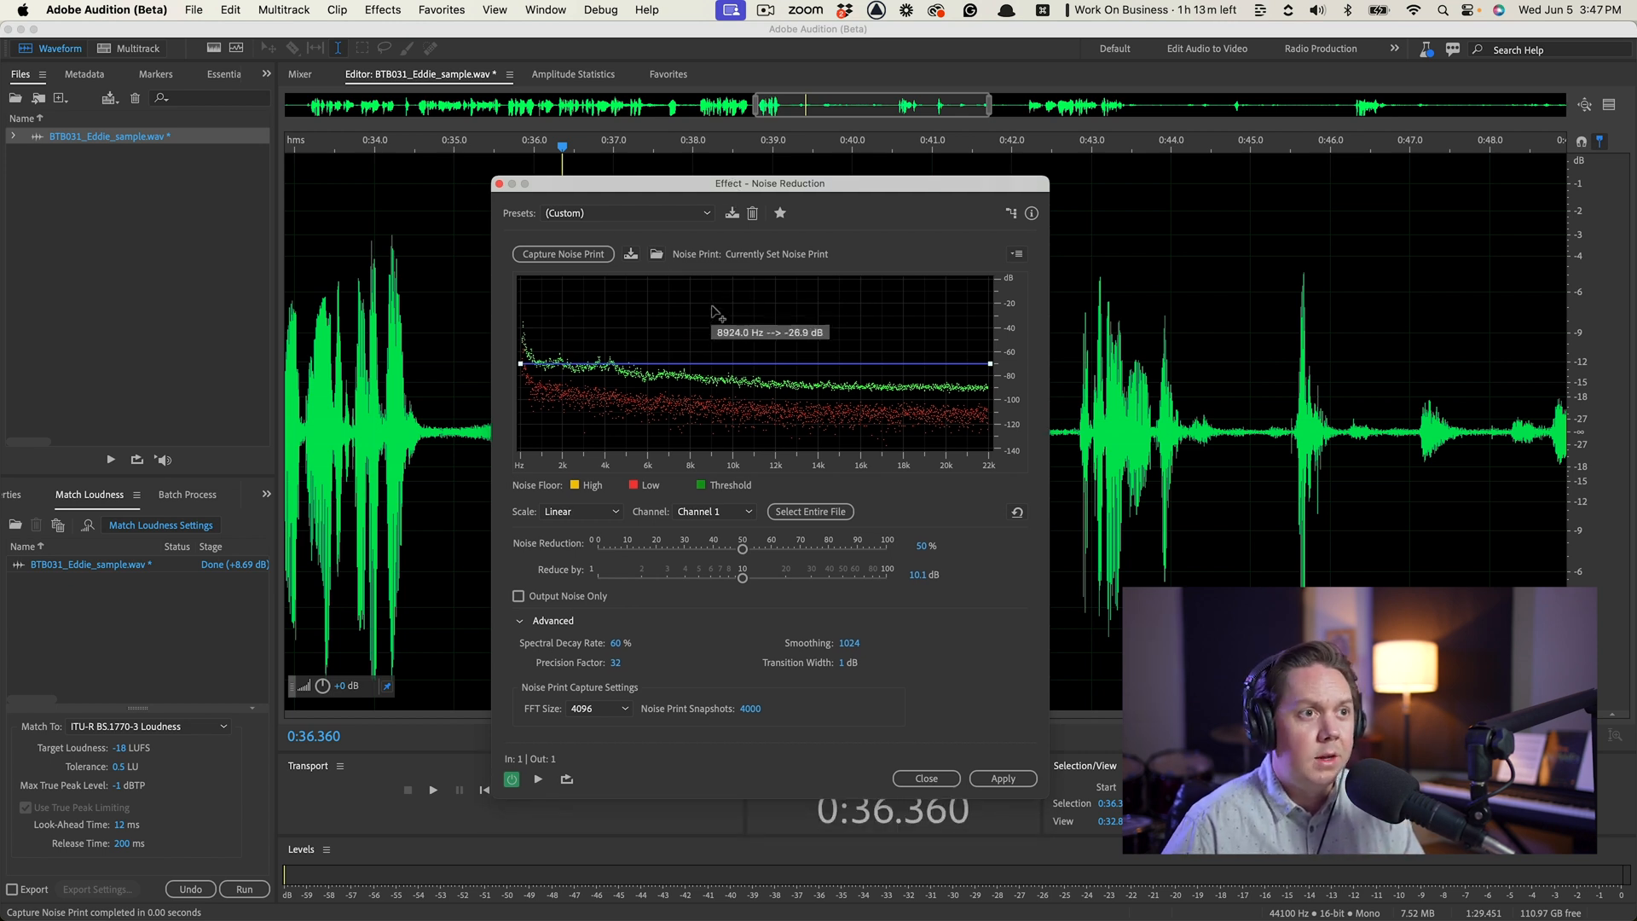
mouse_move(600, 462)
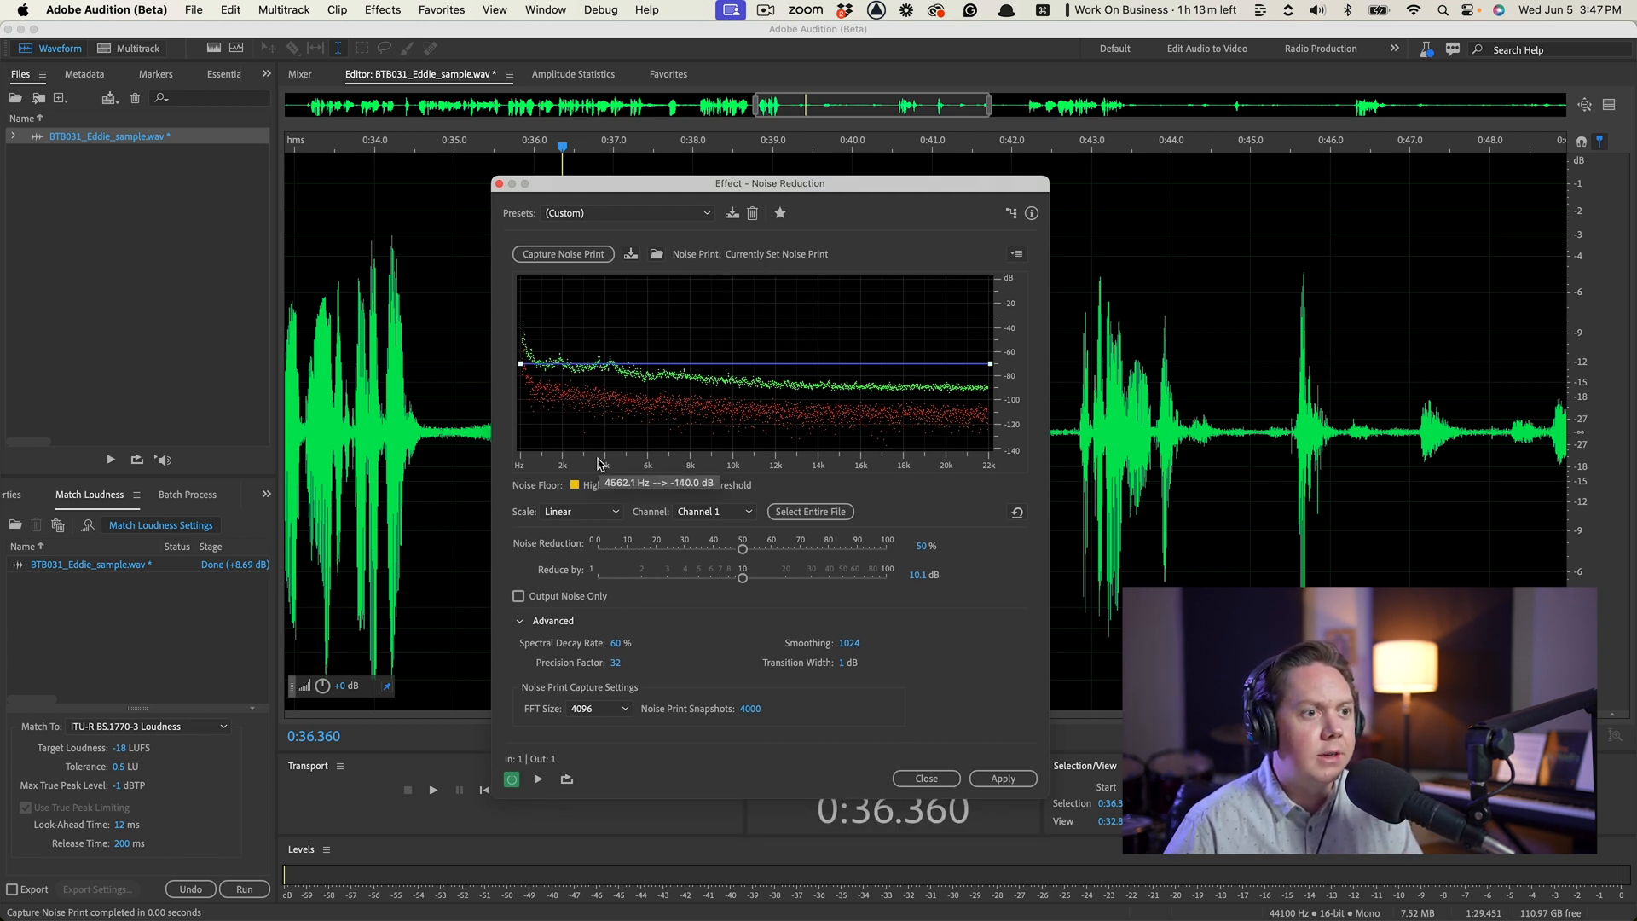
Step: Apply Noise Reduction across the file at 50% and 10.1 dB using the captured noise print
click(1000, 778)
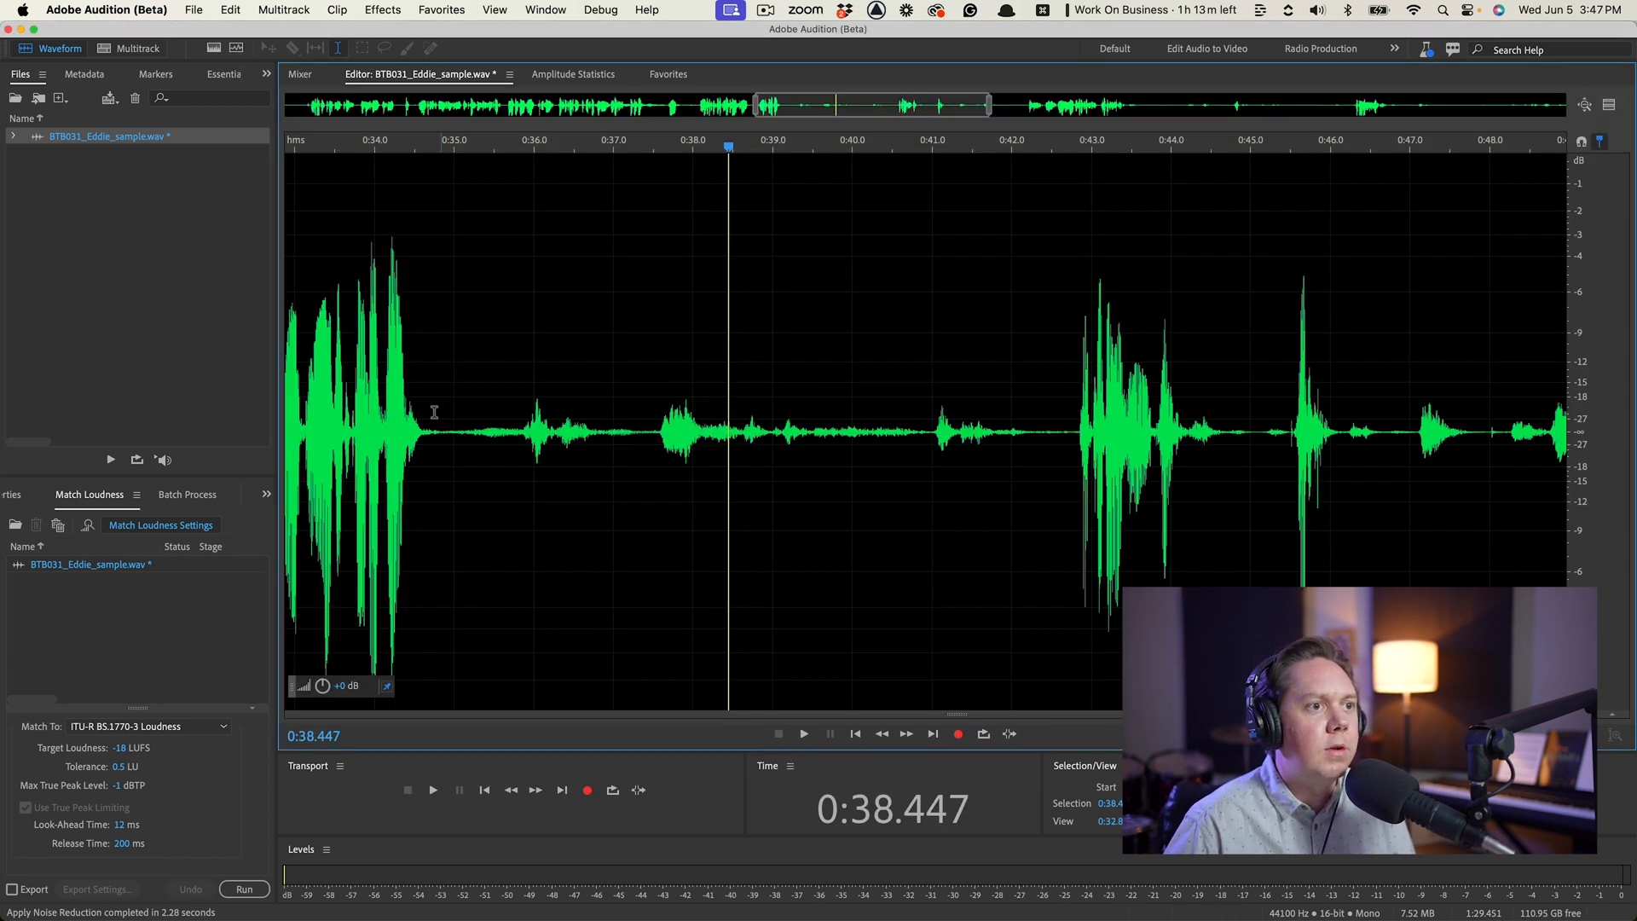
click(804, 734)
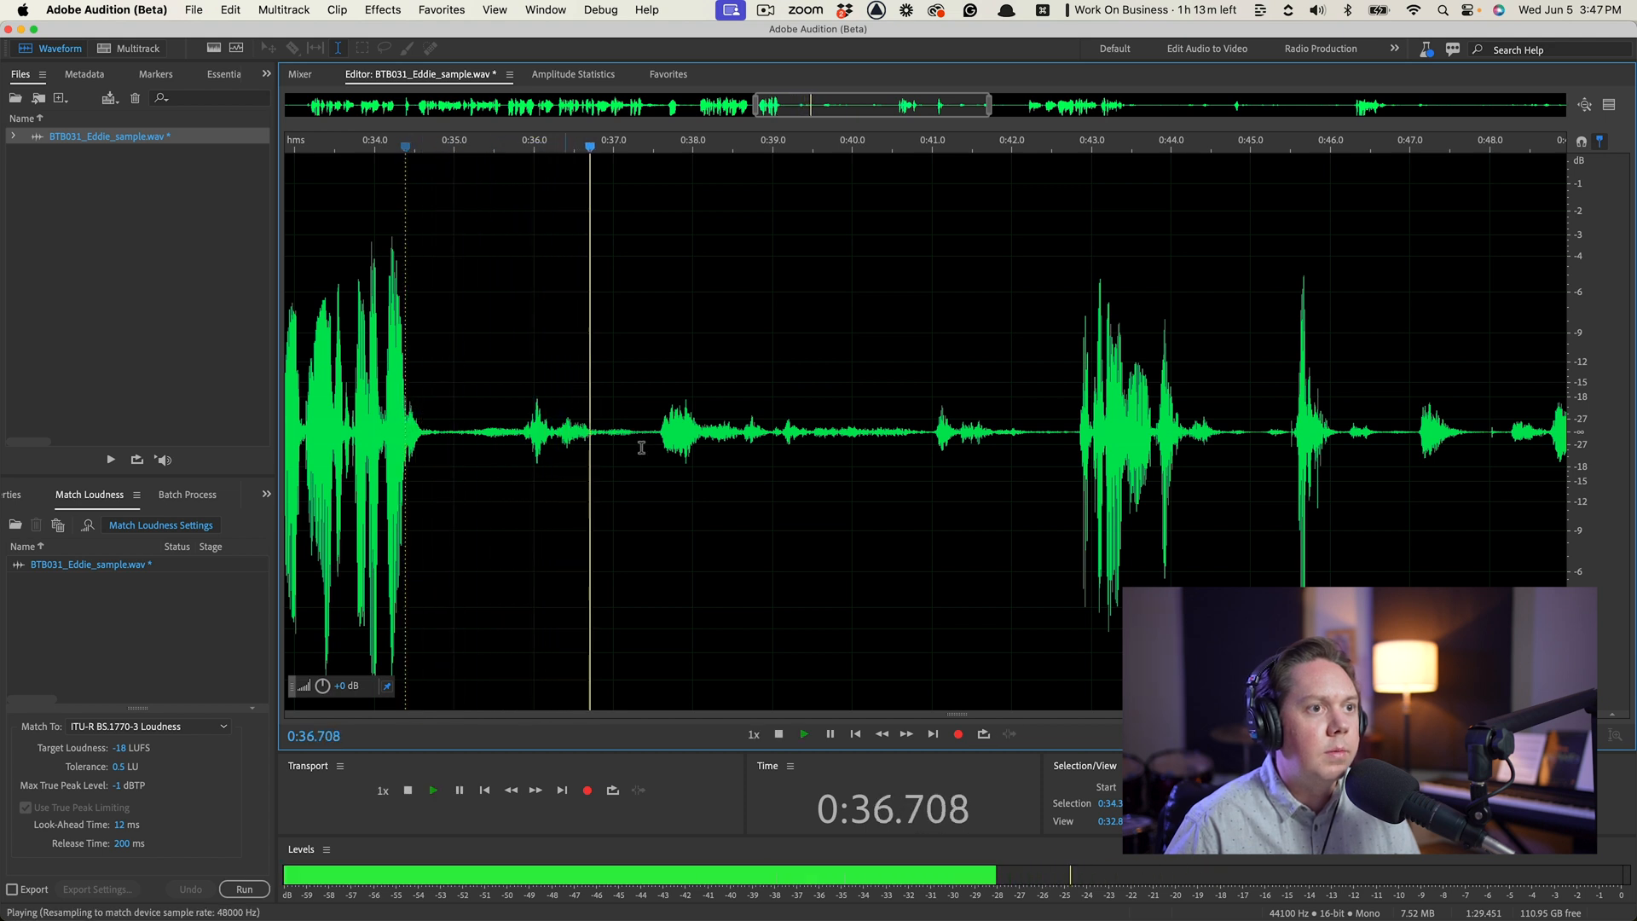
click(777, 733)
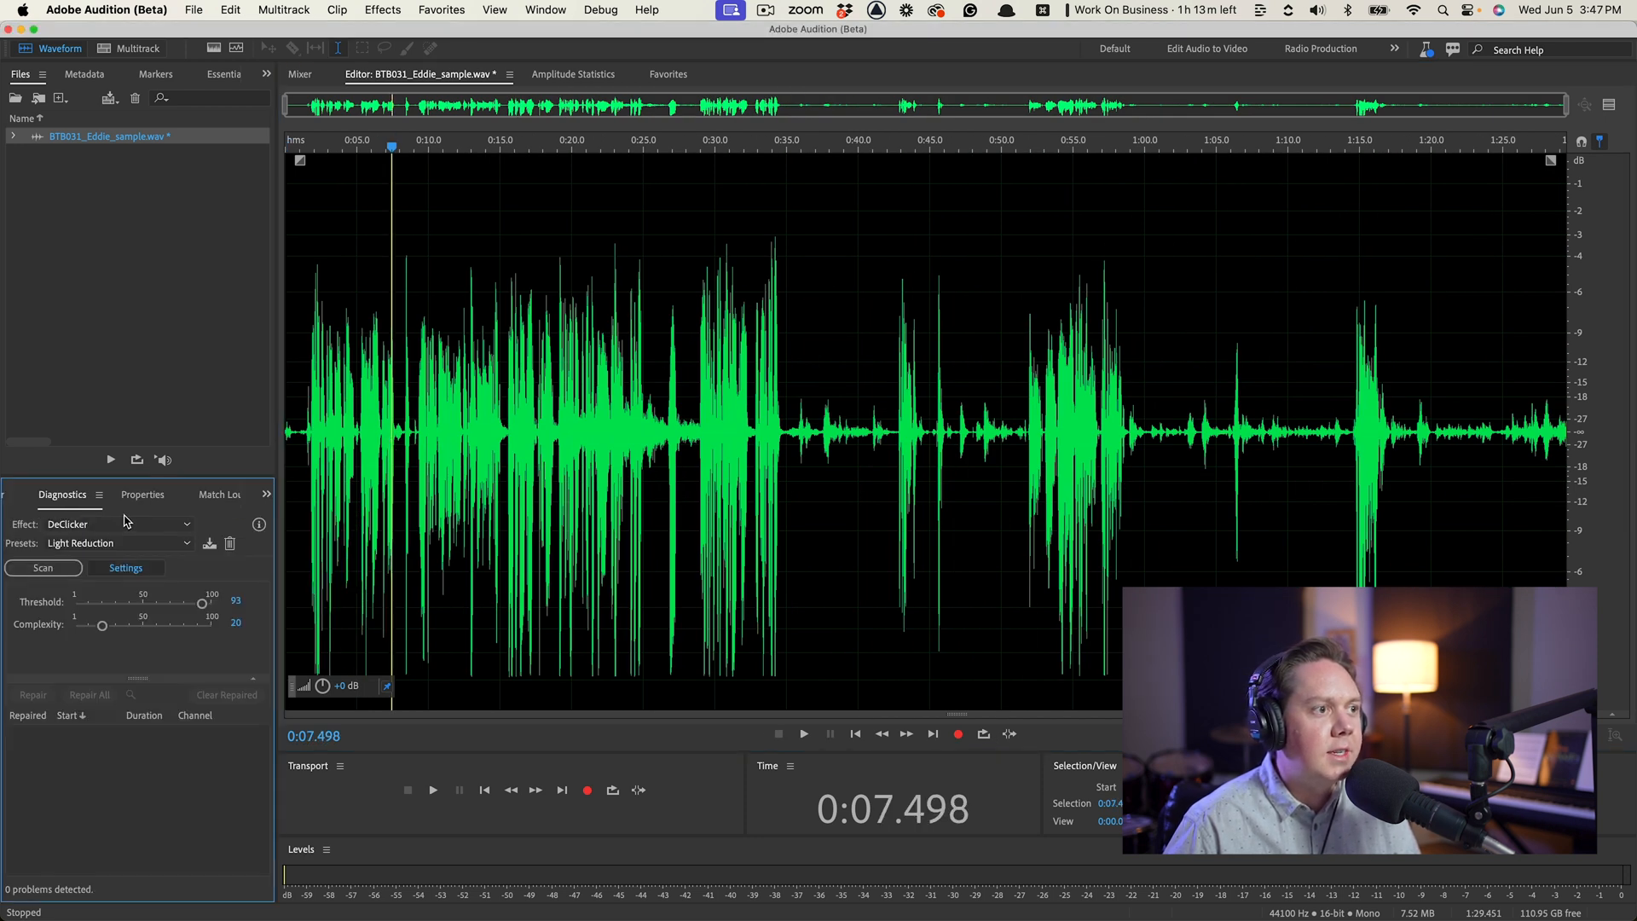
Step: Scan with DeClicker Light Reduction and repair all clicks, fixing 96 of 101 detected
click(42, 567)
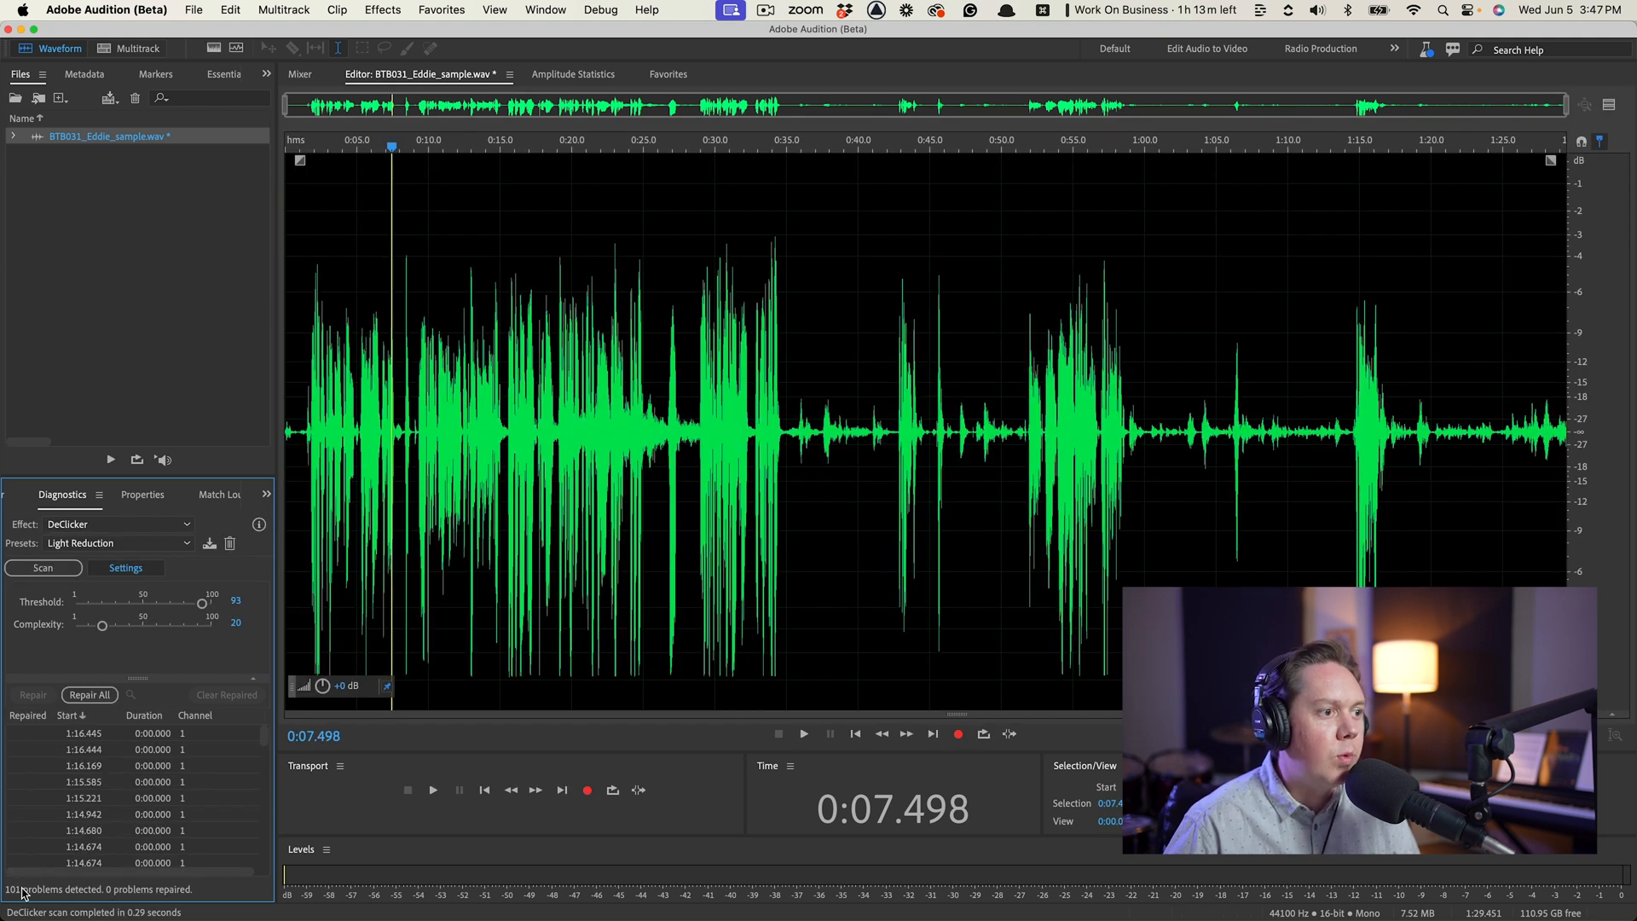
click(88, 694)
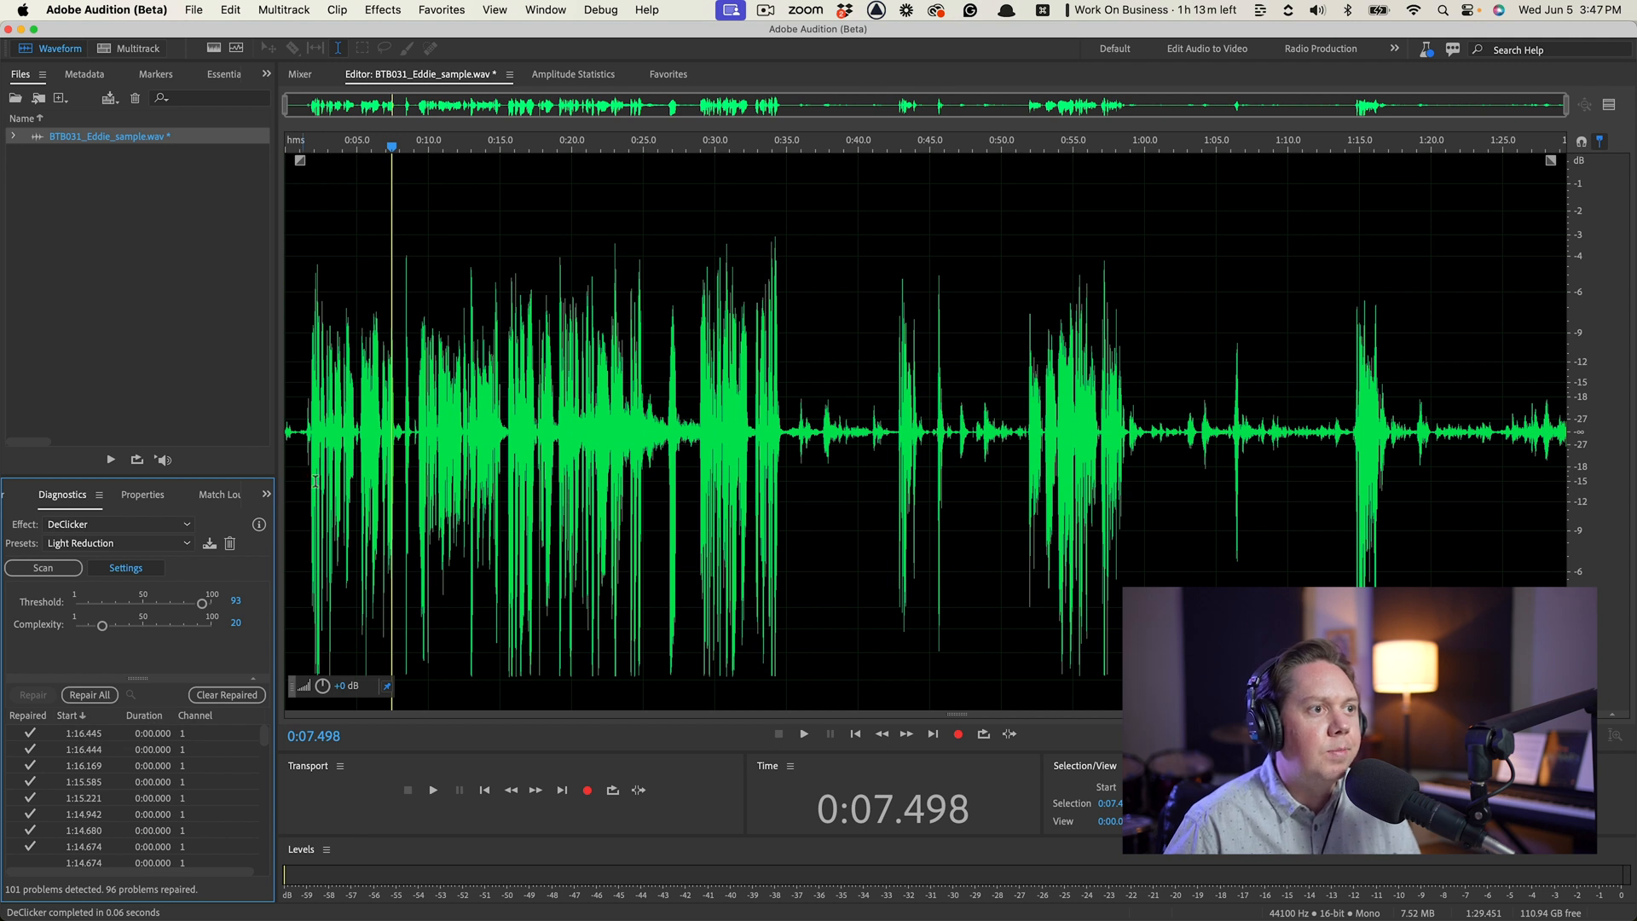
click(340, 147)
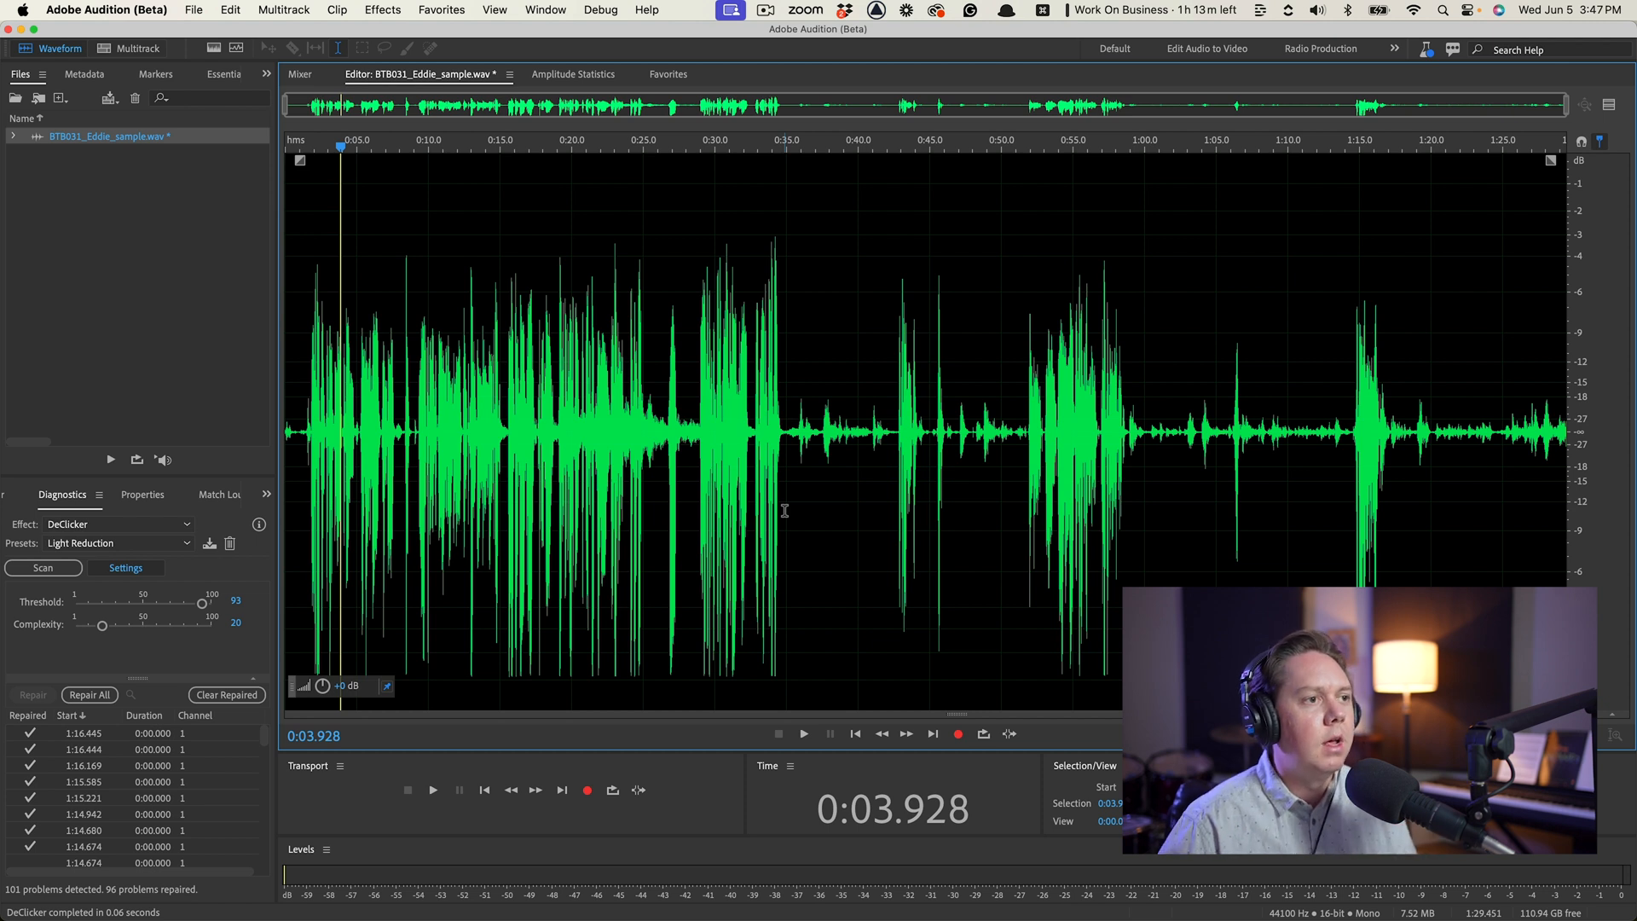
Step: Run the '2. Second Half Processing (after loudness match)' favorite, silencing pauses between phrases
click(155, 494)
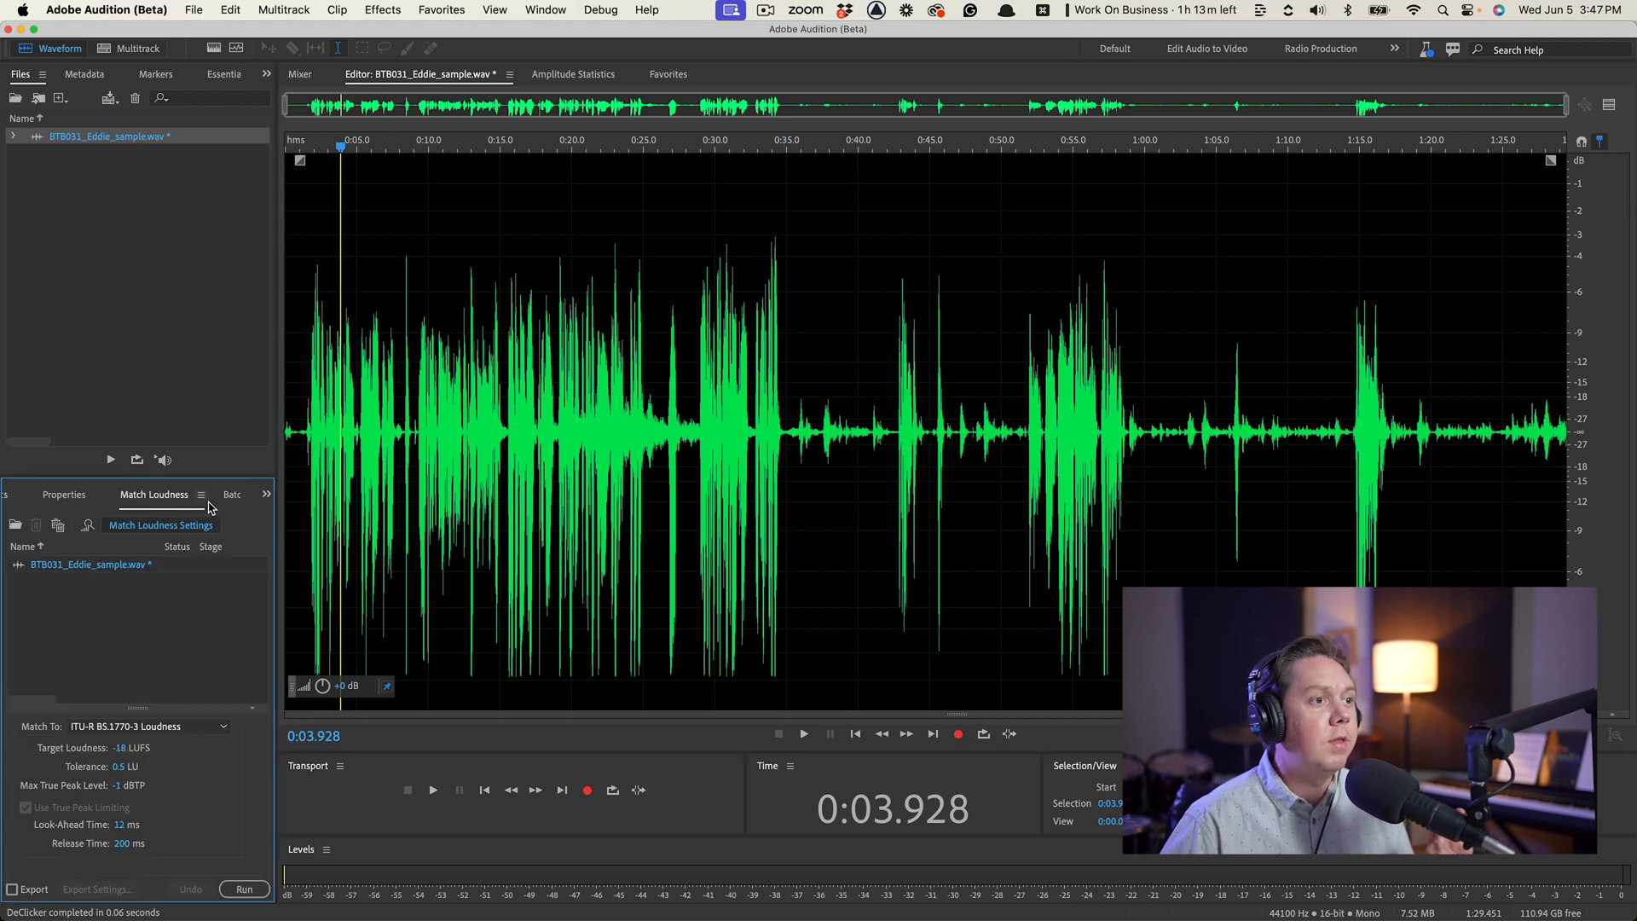
click(187, 494)
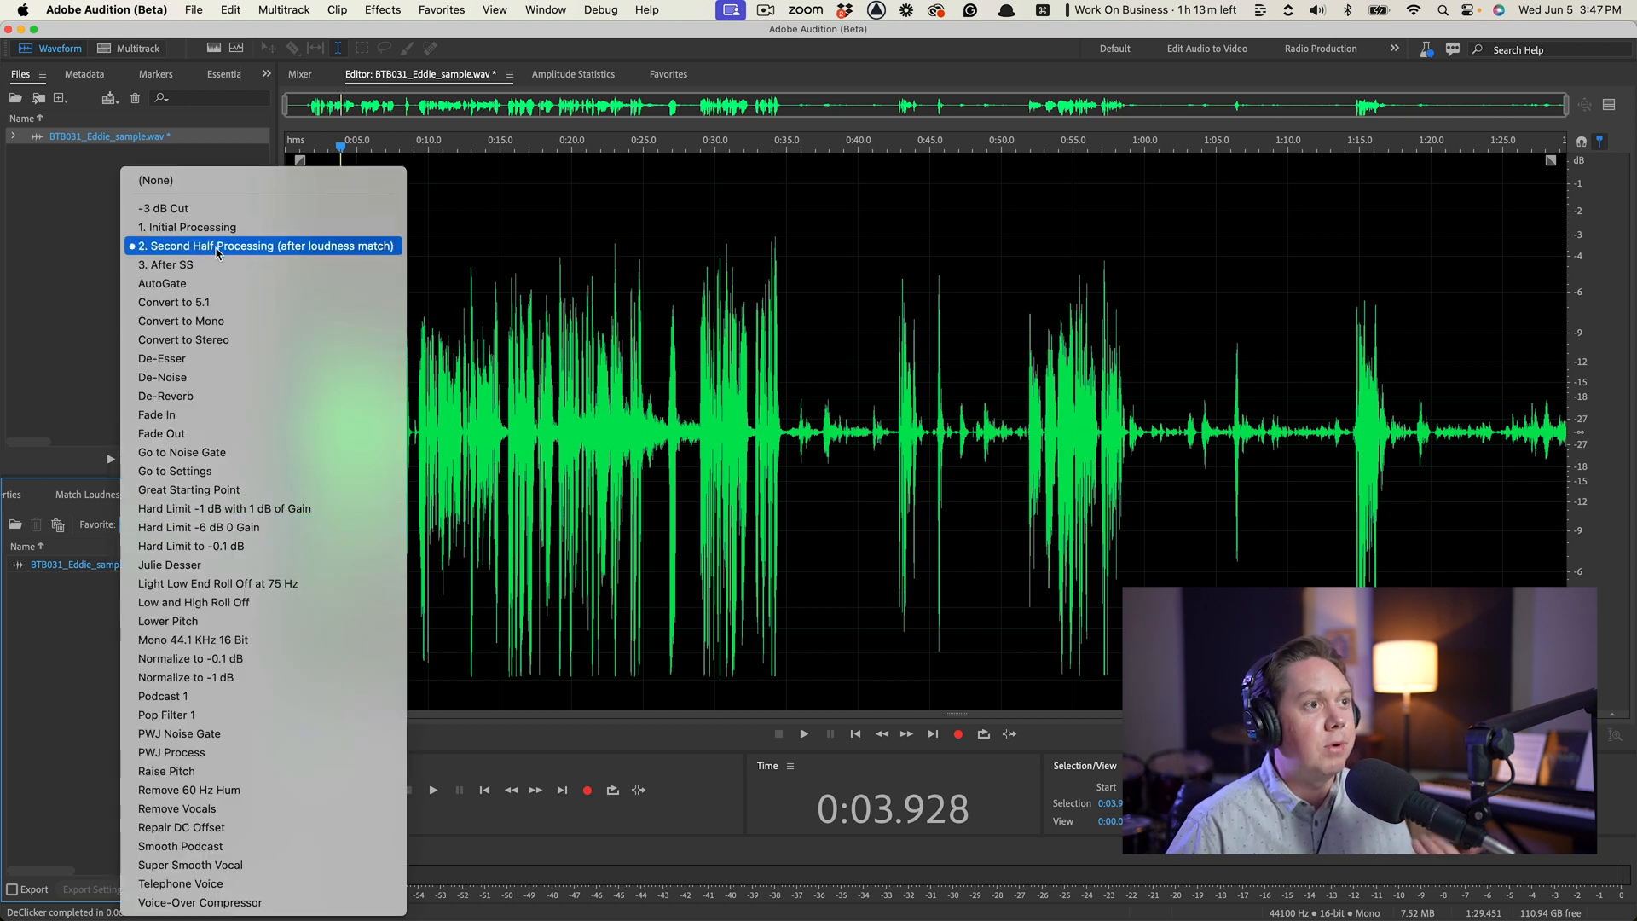
click(266, 245)
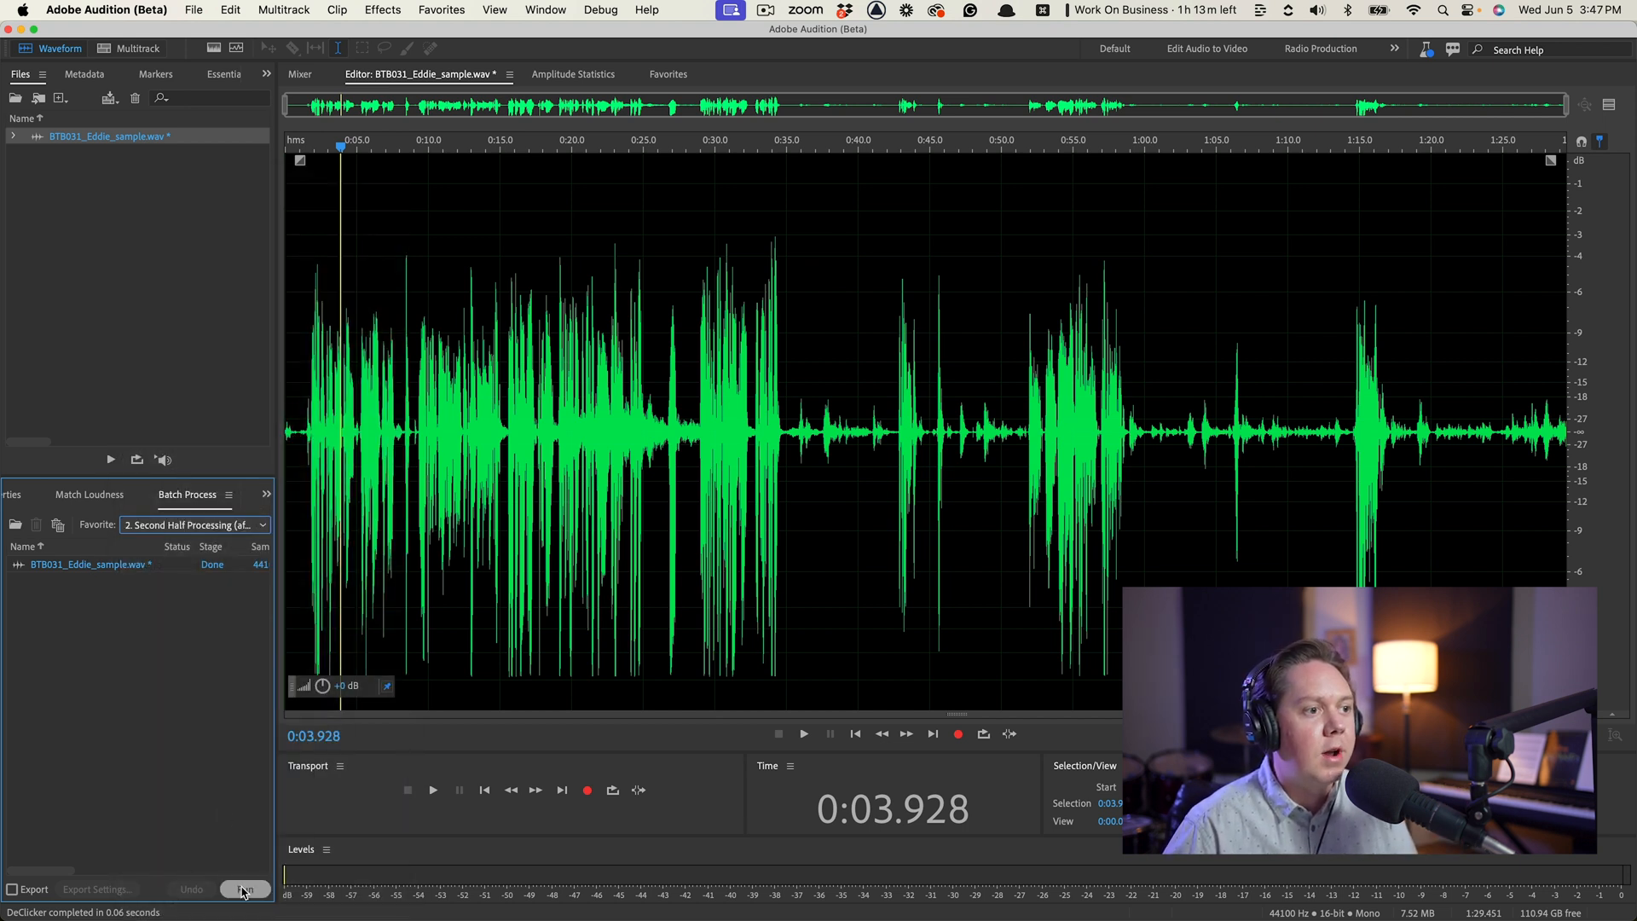
click(246, 889)
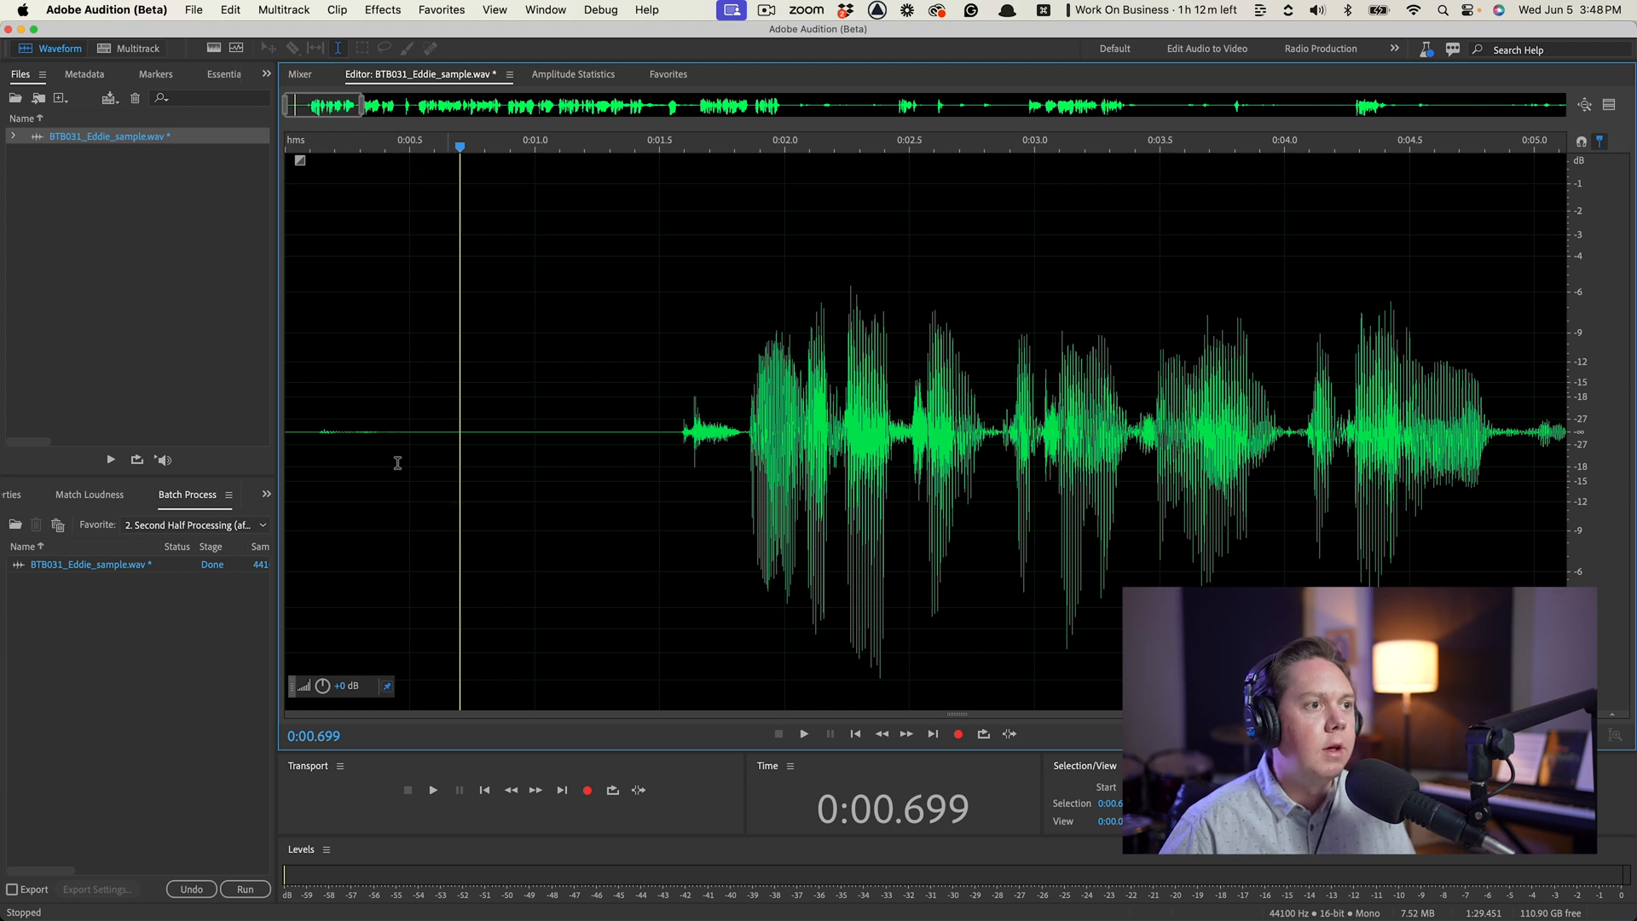
click(803, 733)
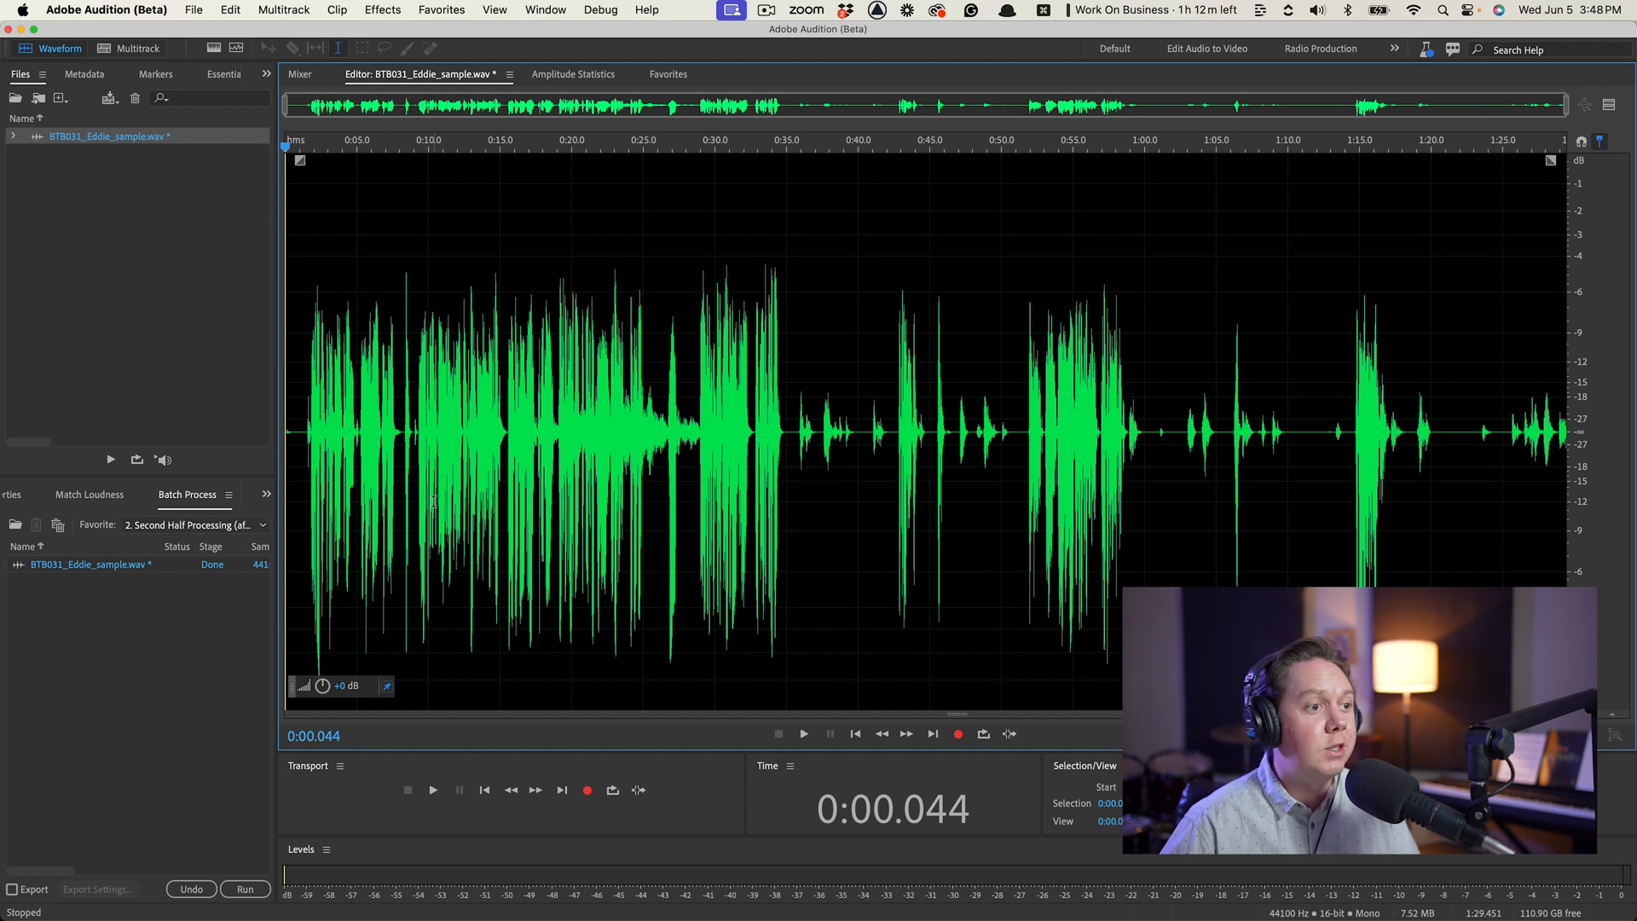
click(441, 9)
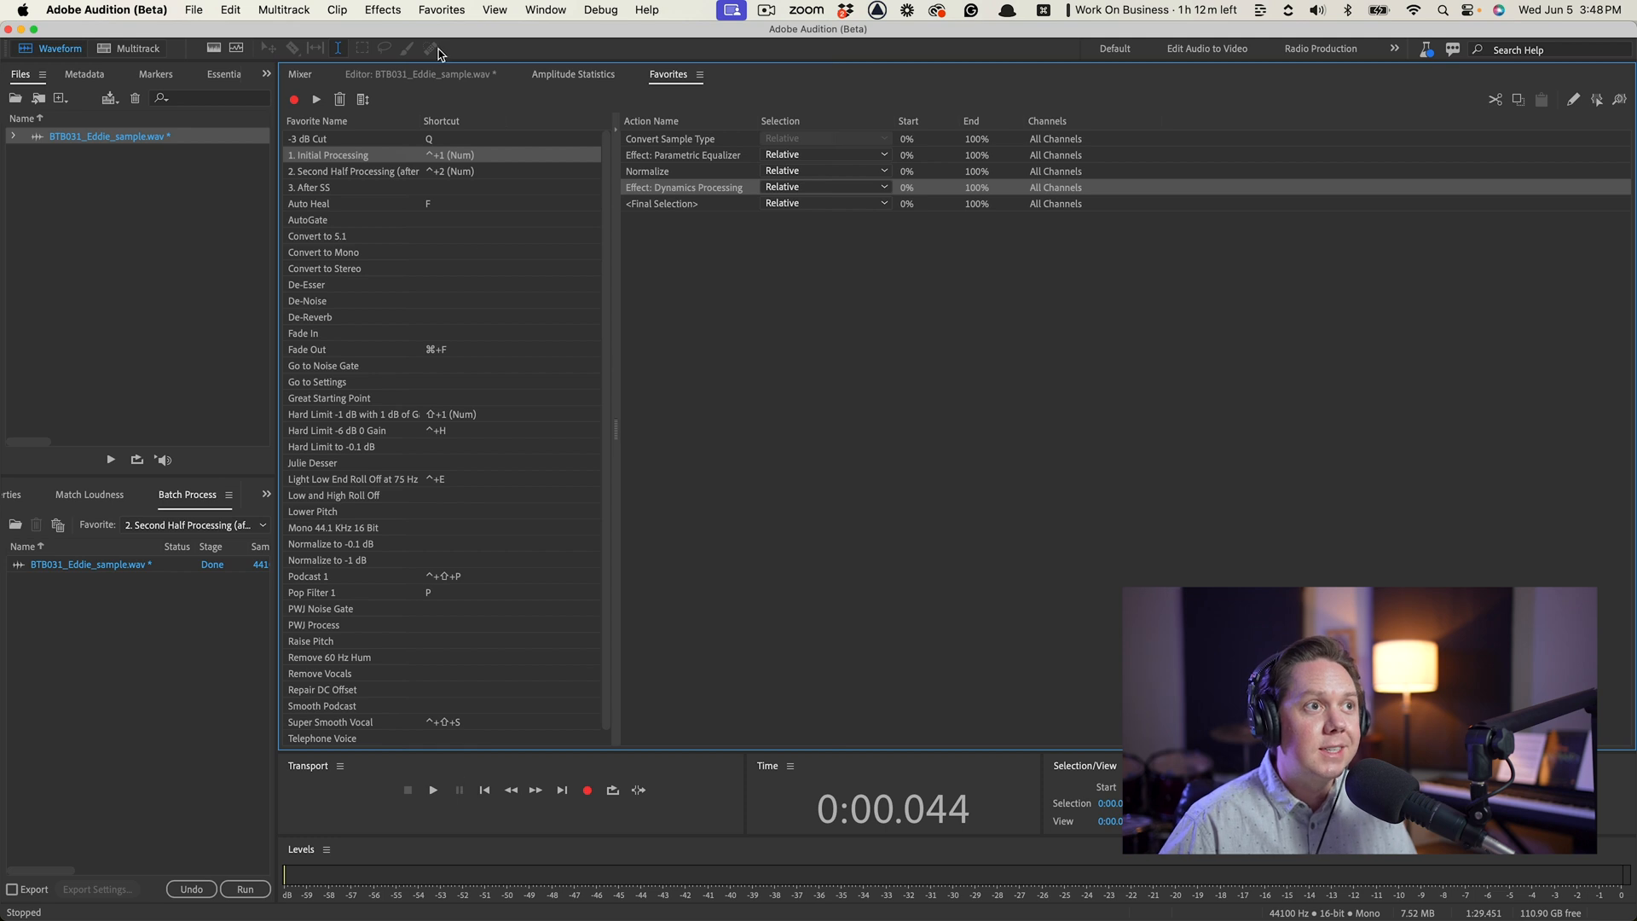
Step: Review the favorite's Dynamics Processing (2:1 above -10 dB) and Normalize to -1 dB steps, then close
click(352, 171)
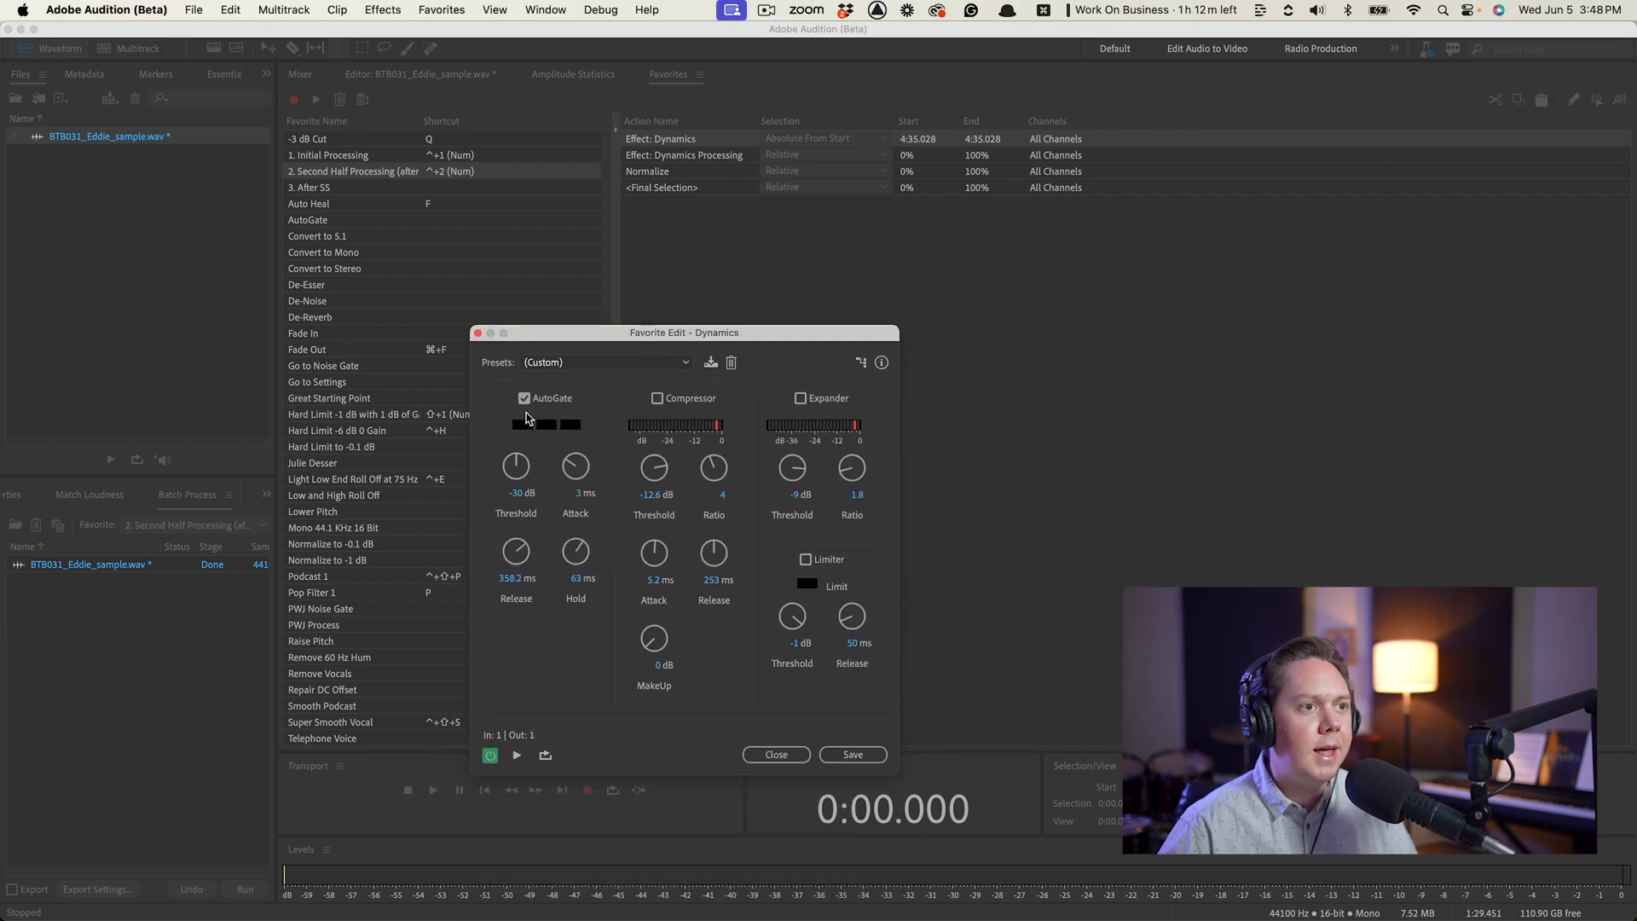
mouse_move(497, 489)
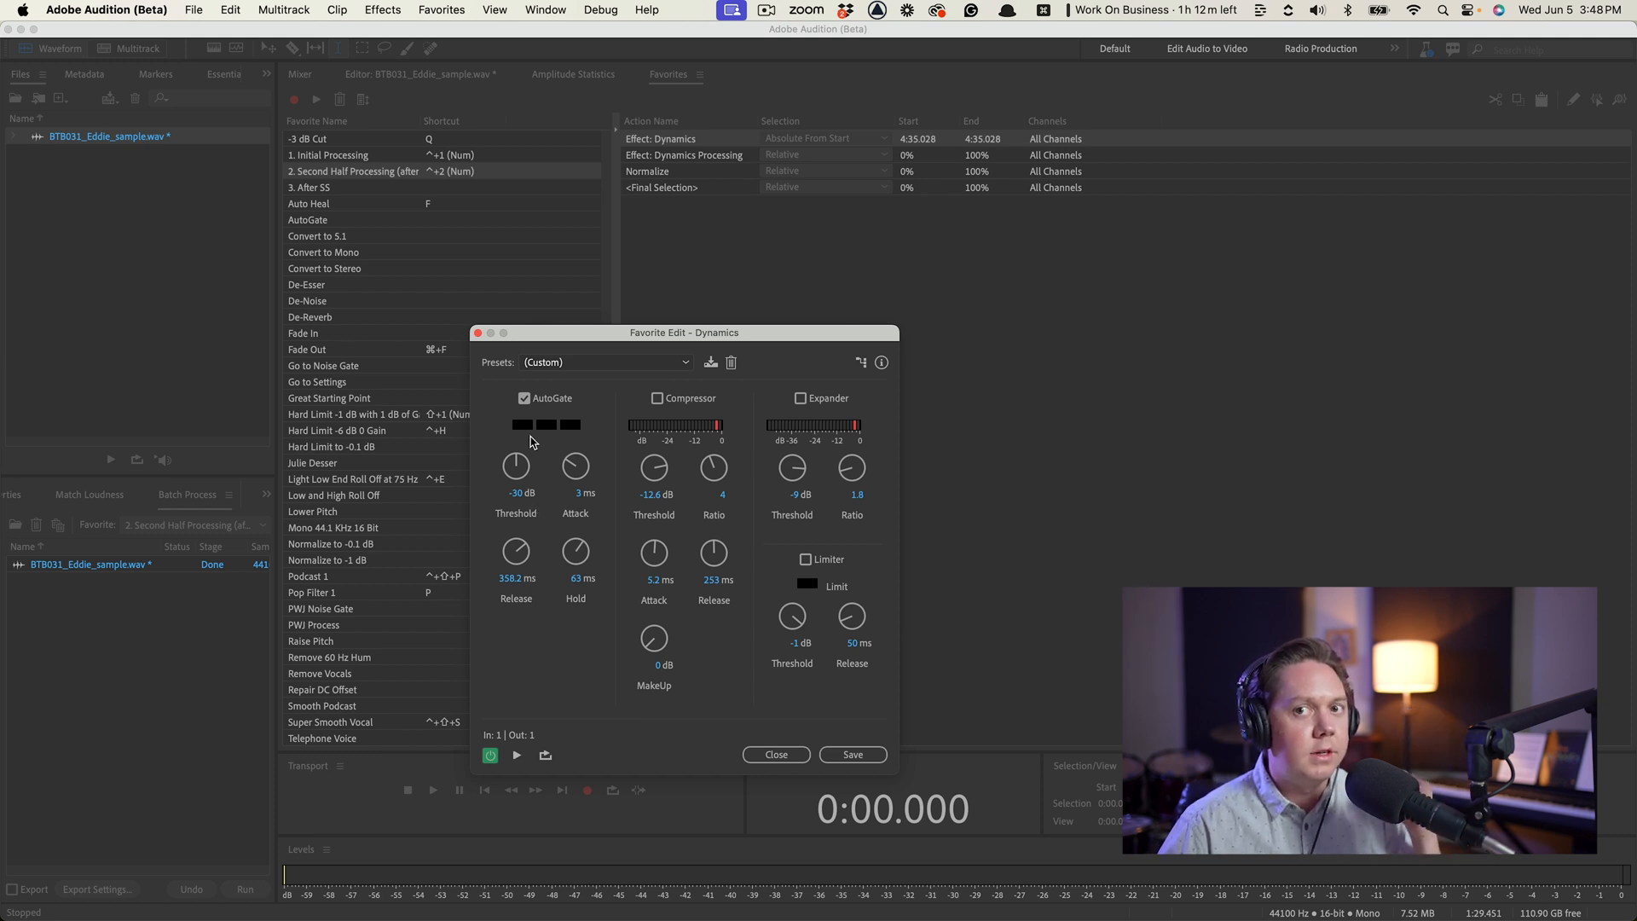
mouse_move(529, 487)
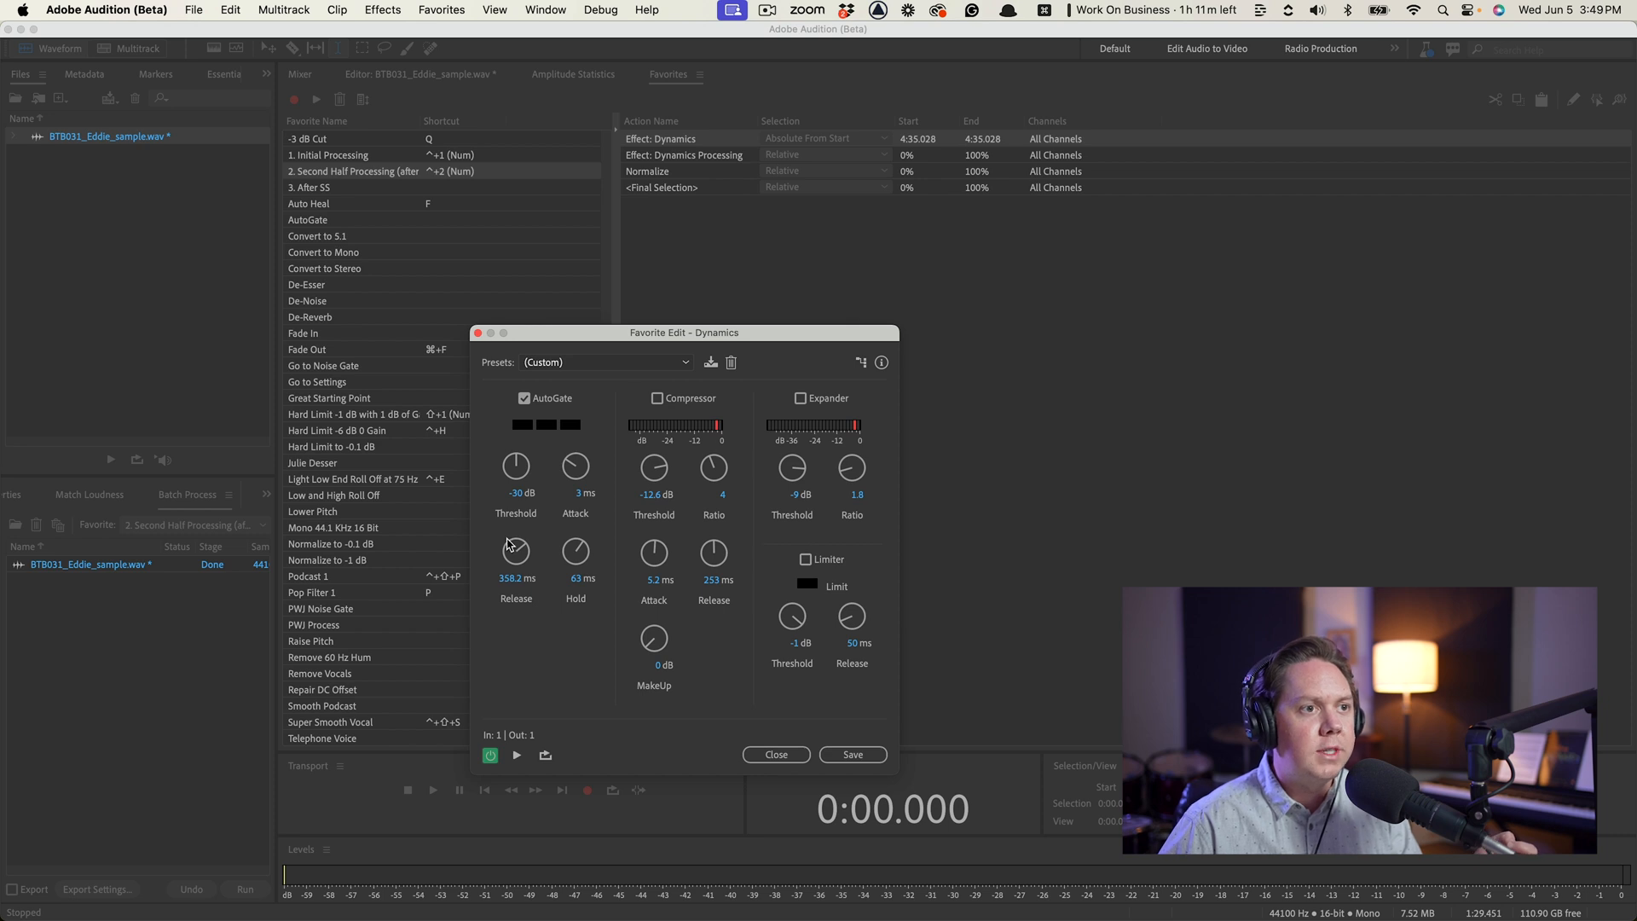
mouse_move(497, 613)
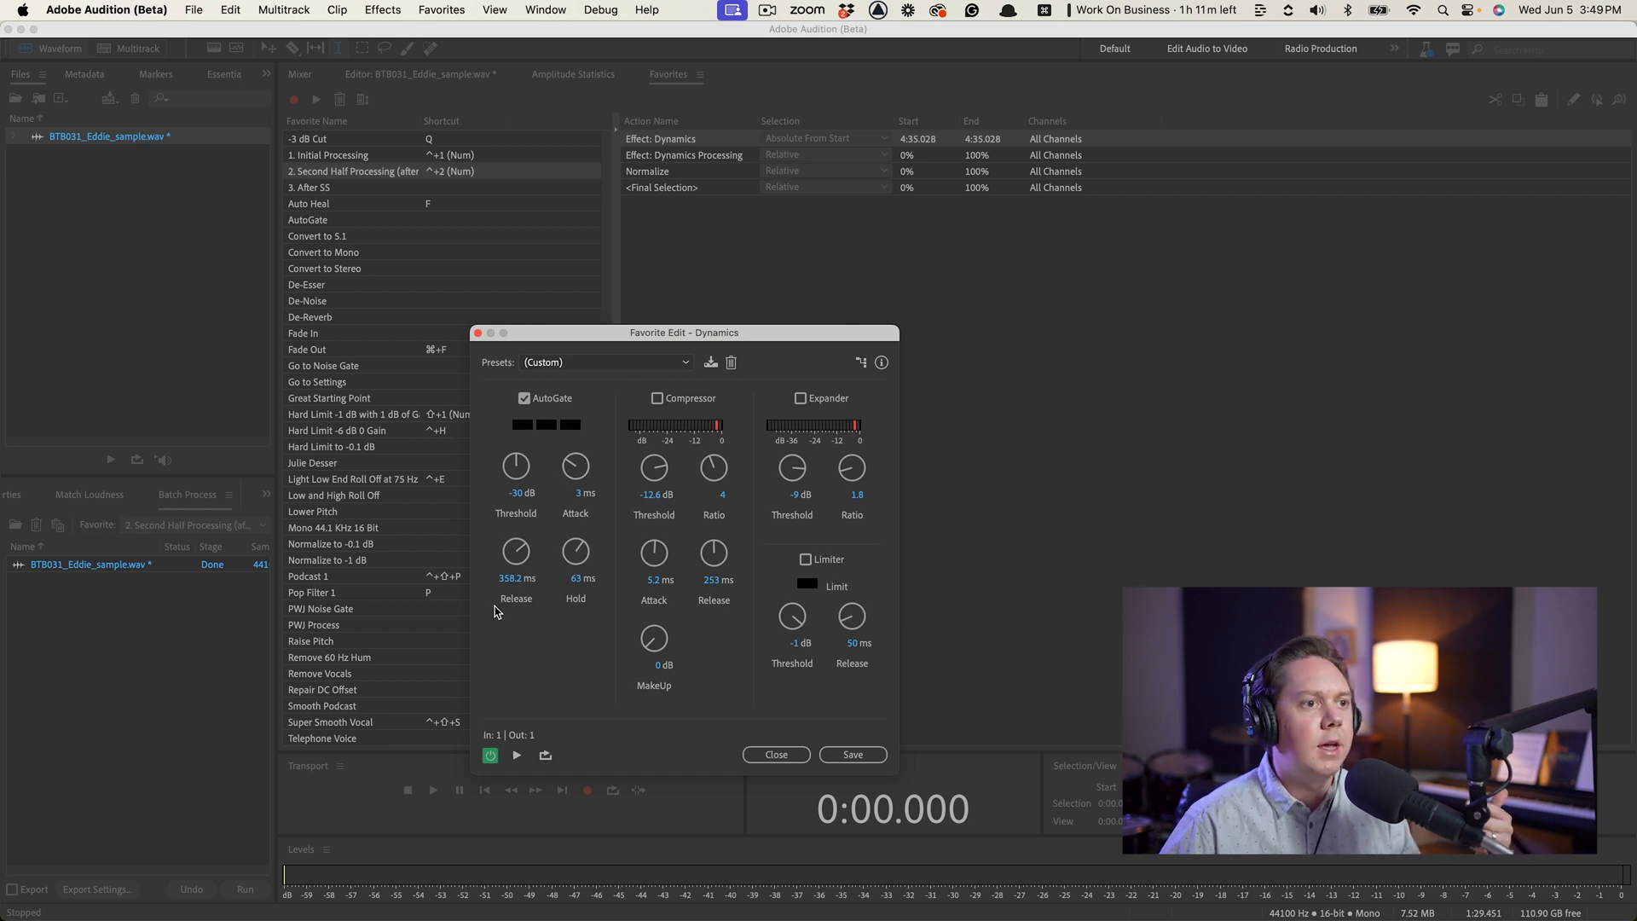
mouse_move(572, 632)
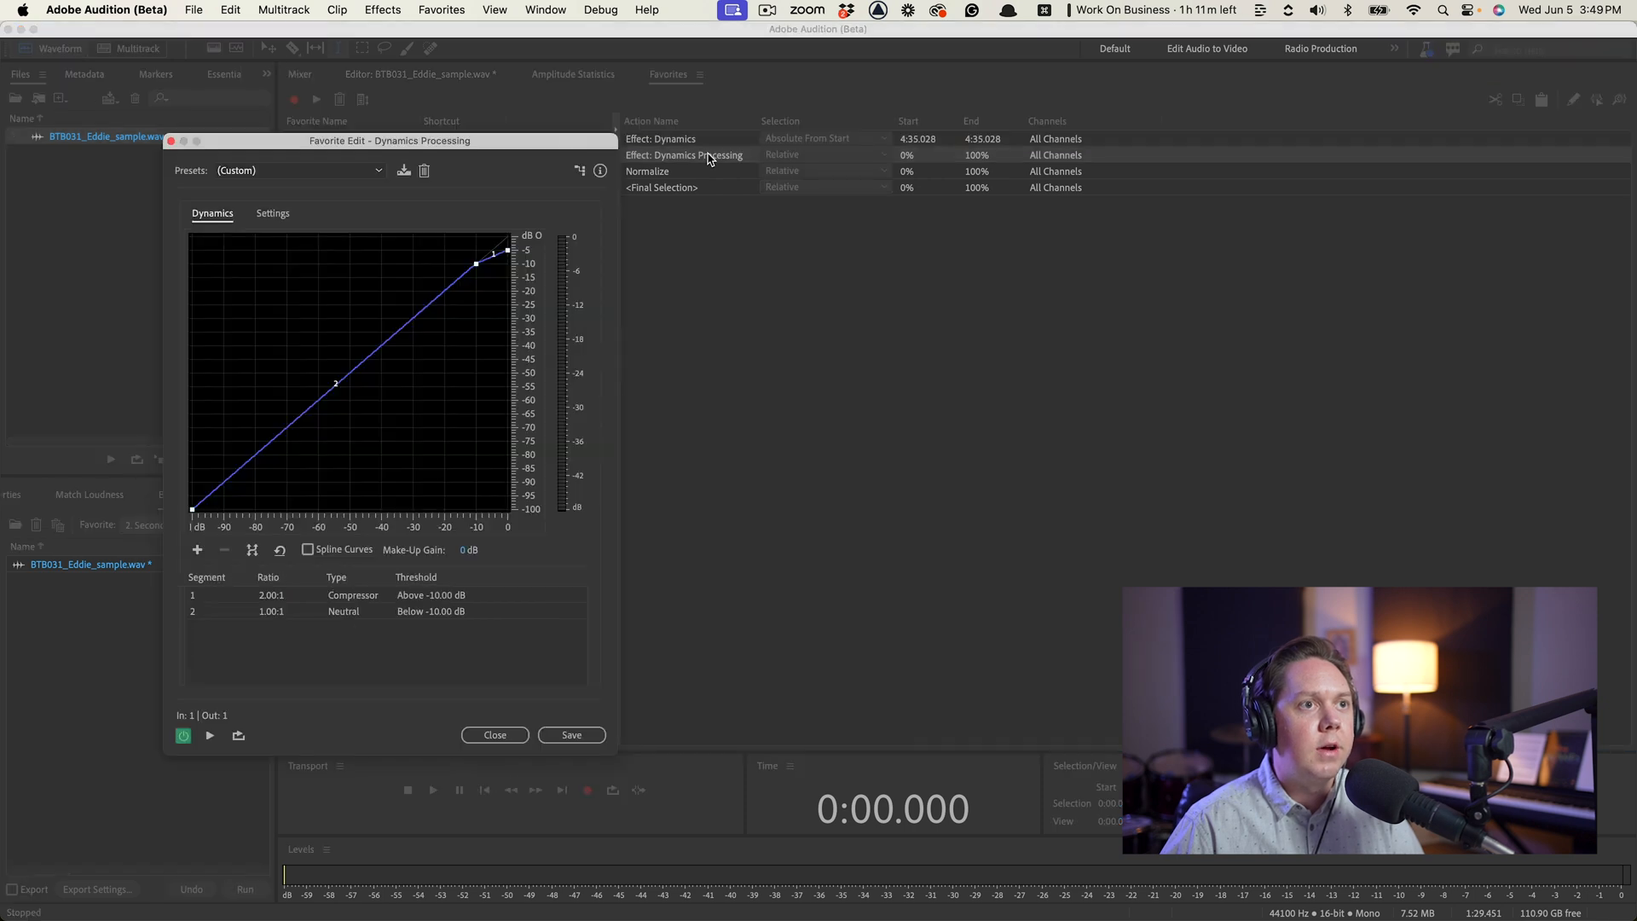
mouse_move(428, 606)
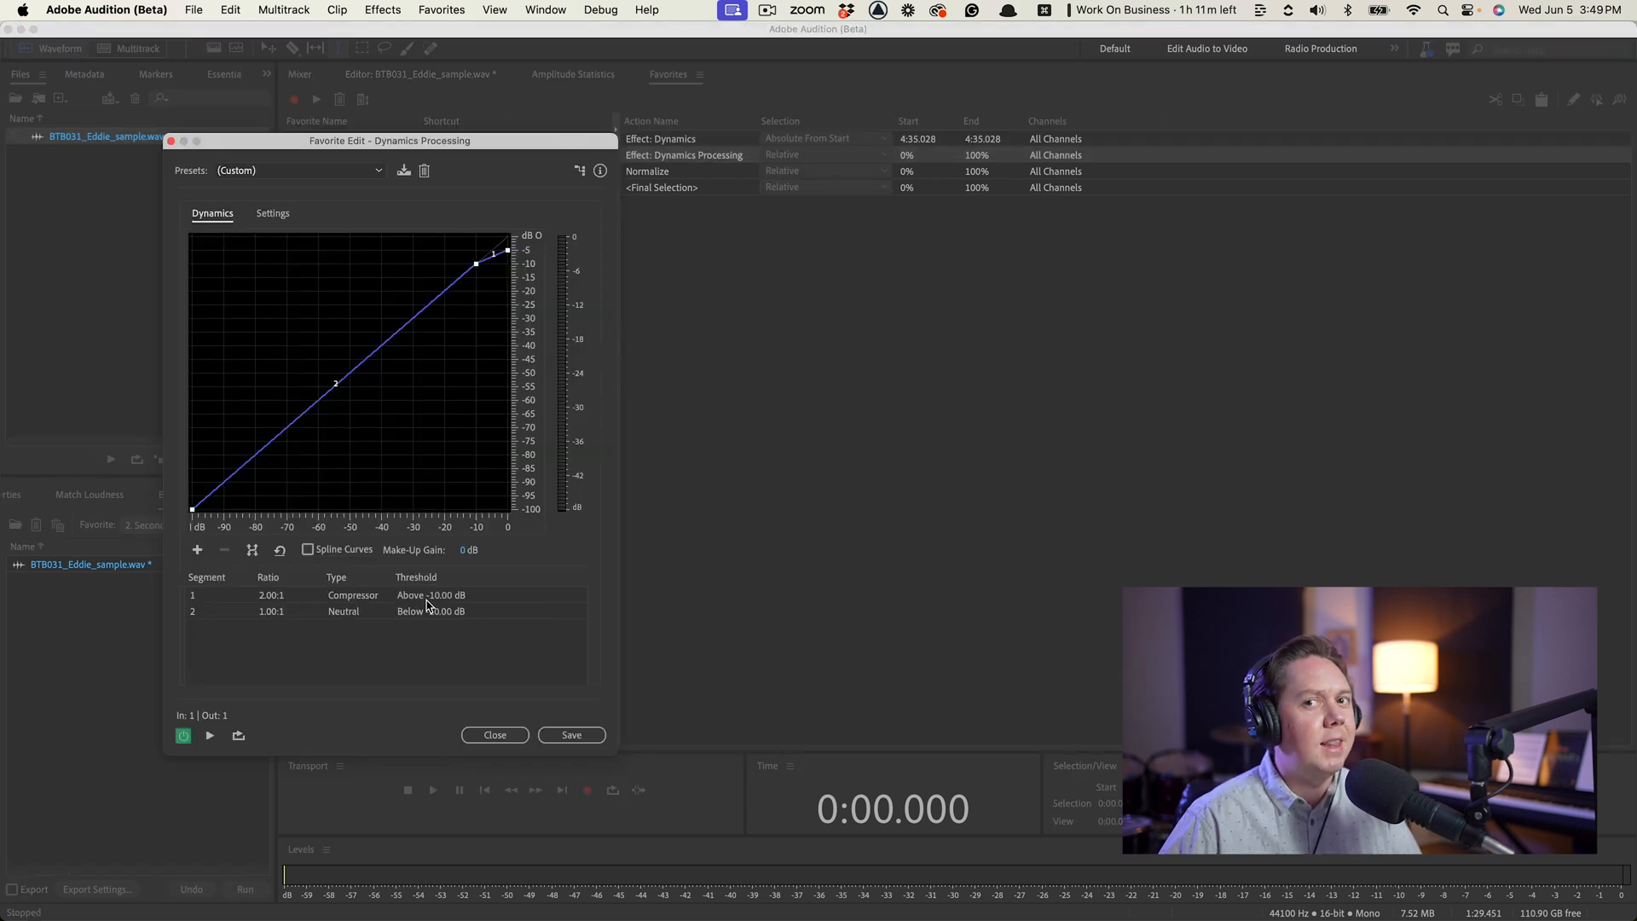
mouse_move(366, 605)
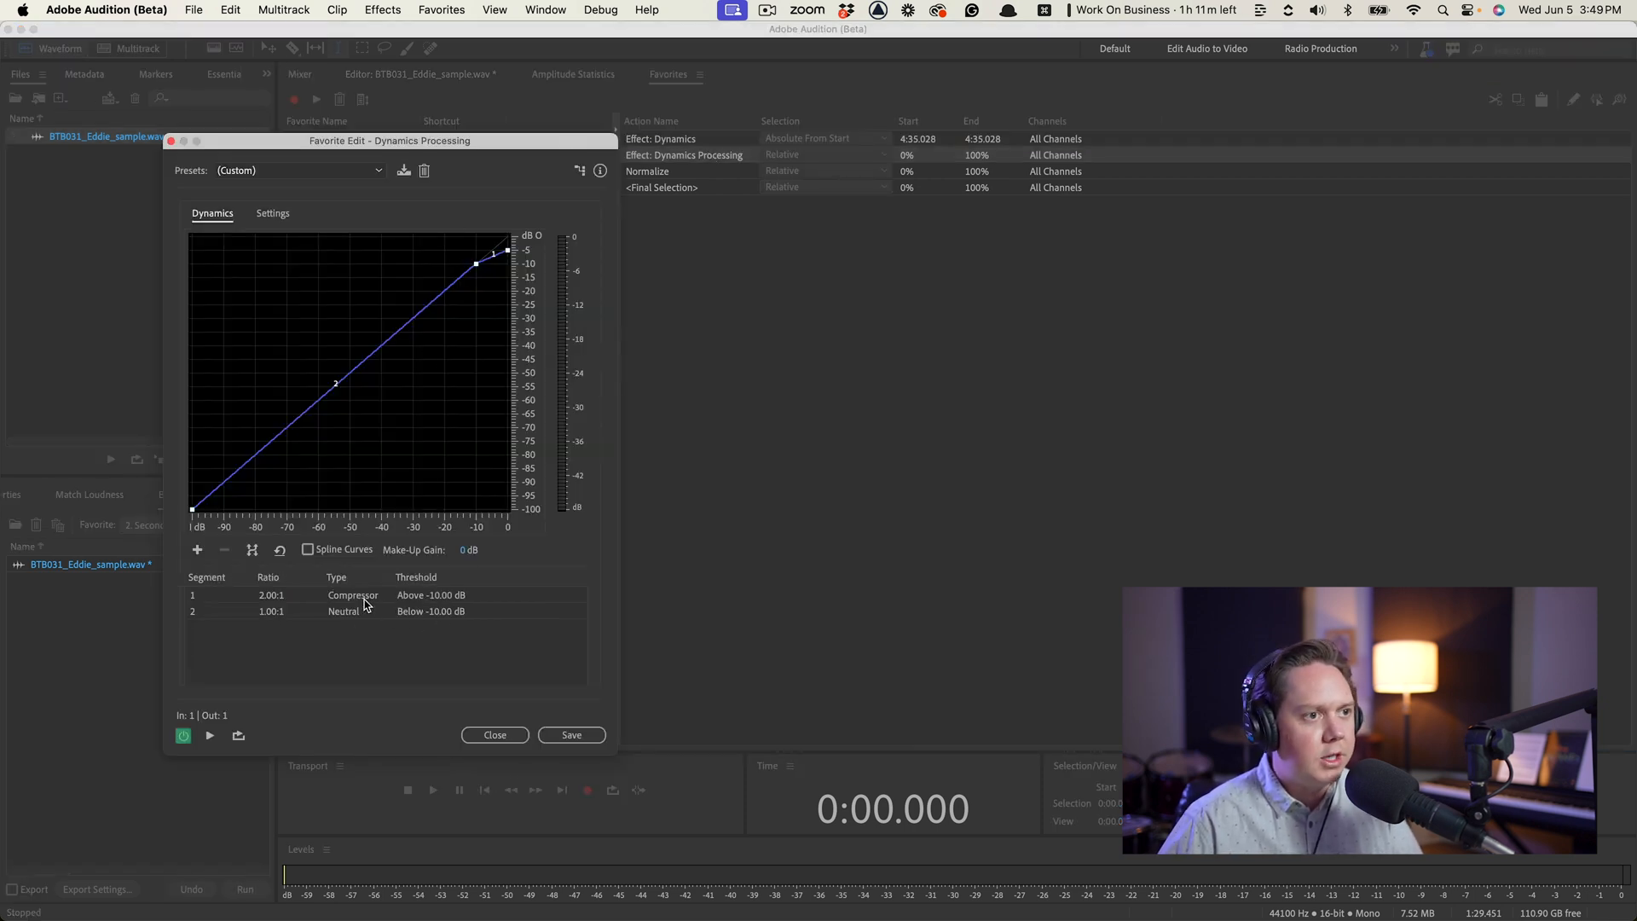
mouse_move(540, 578)
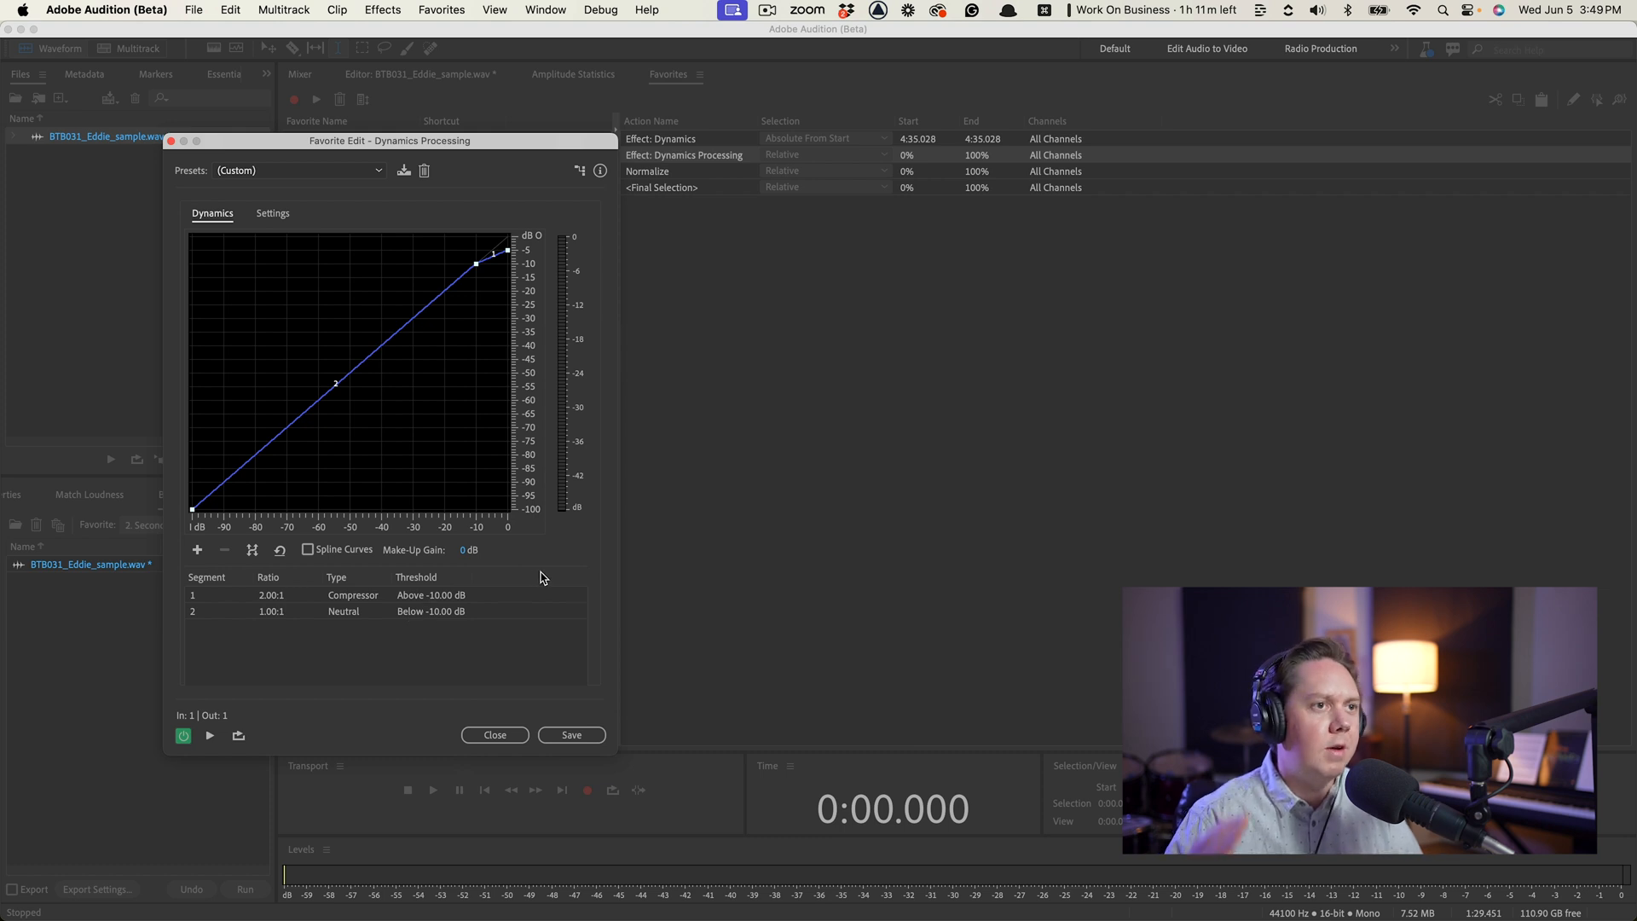
mouse_move(483, 725)
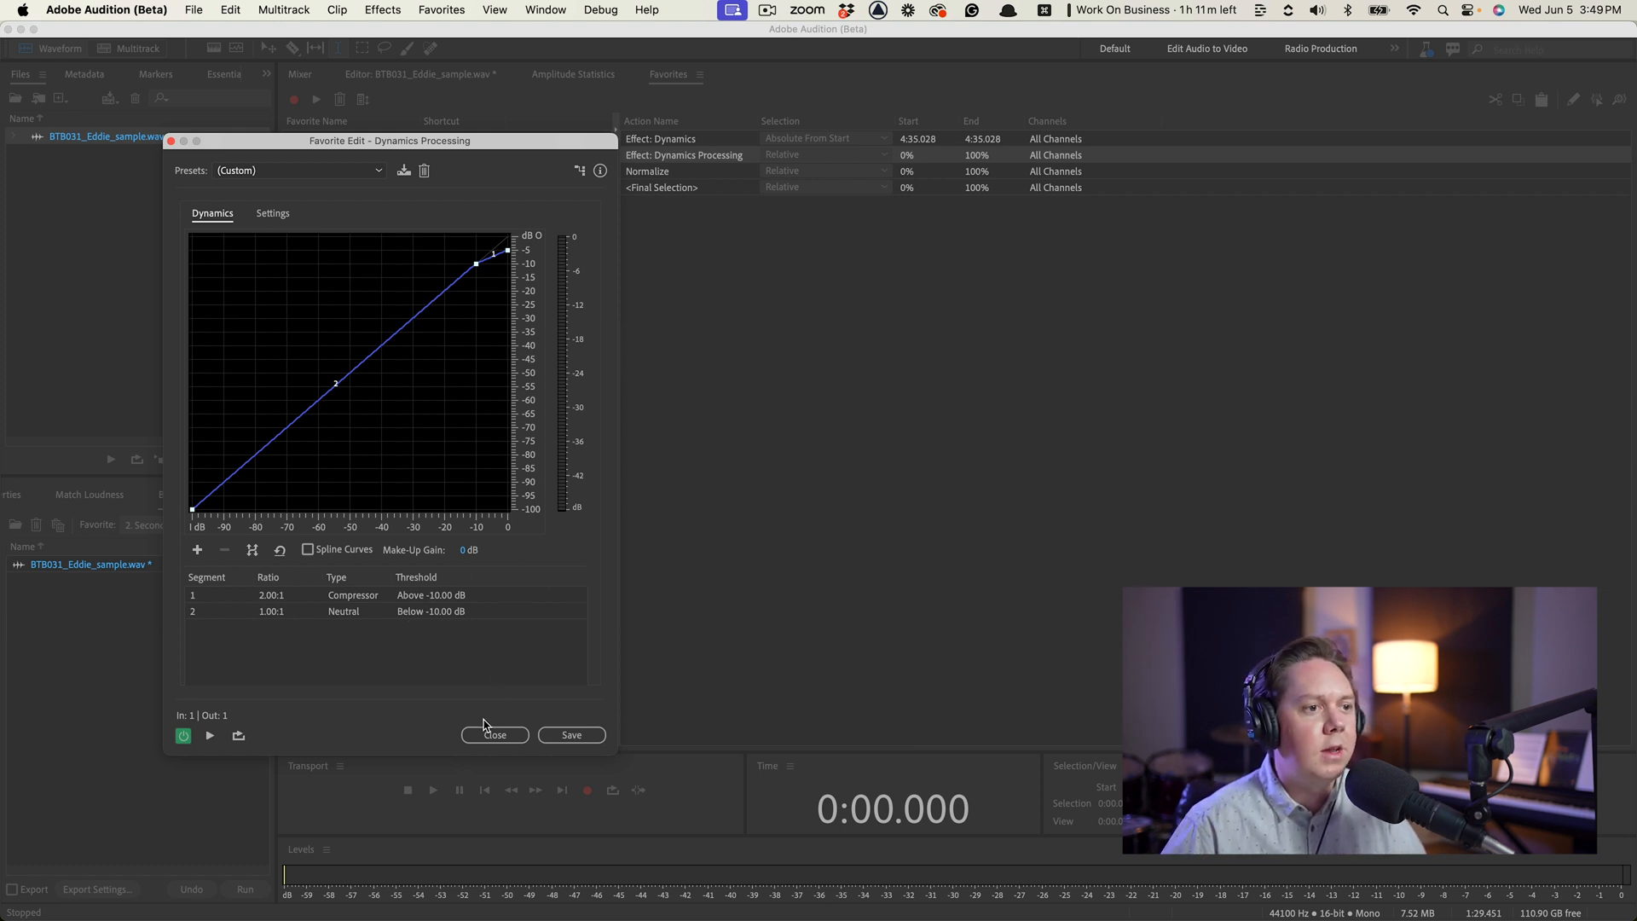
click(494, 735)
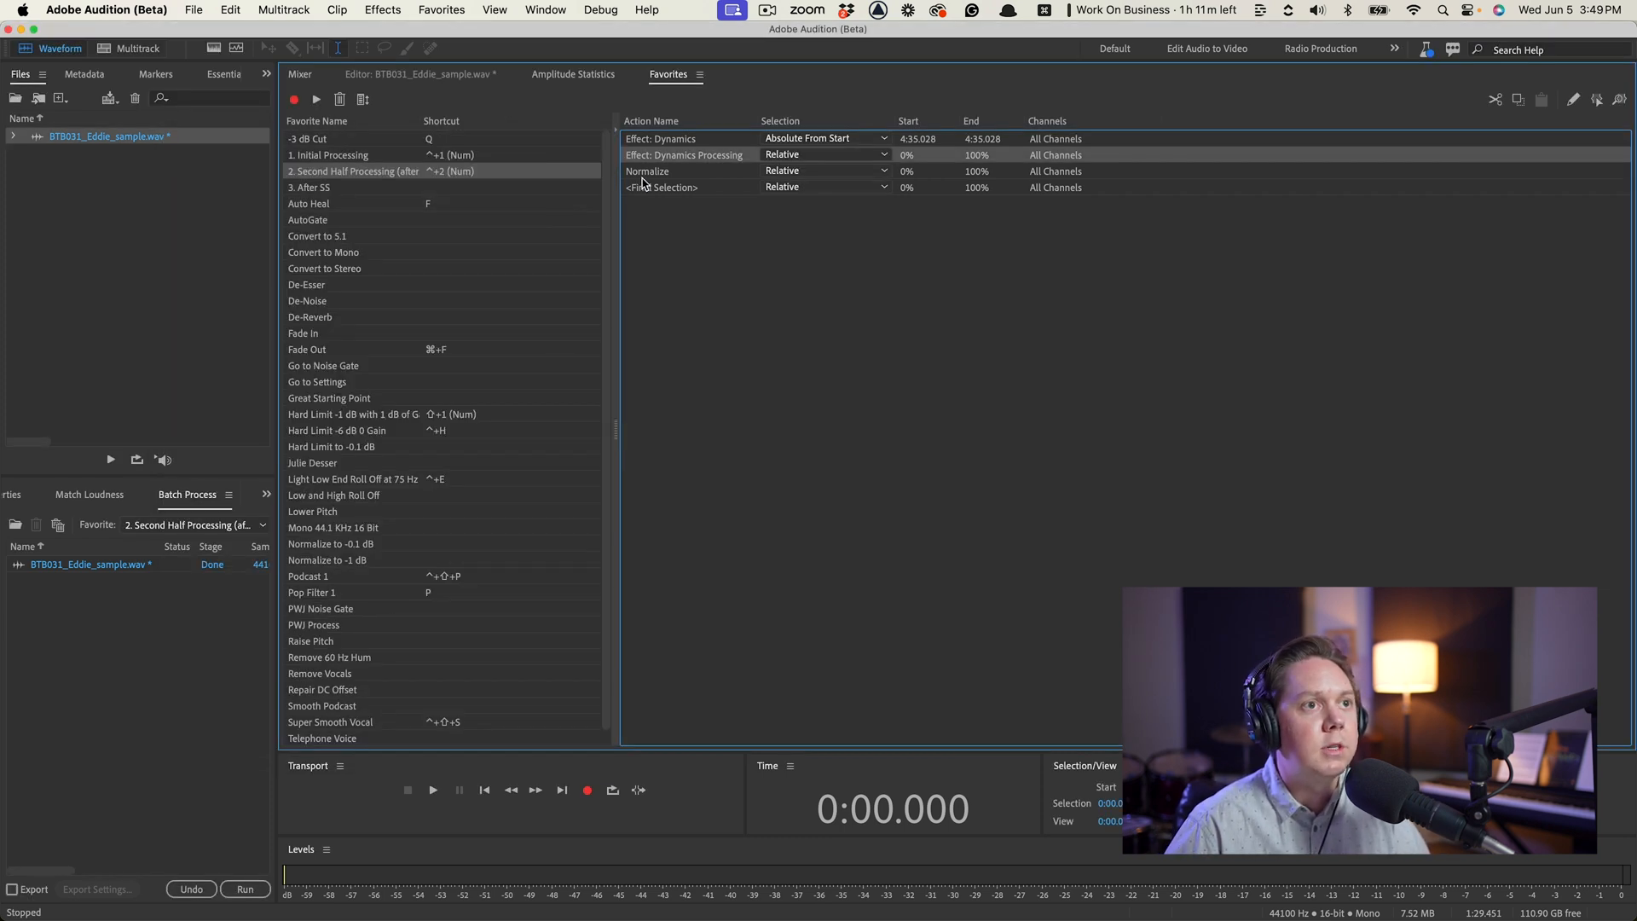
double_click(647, 171)
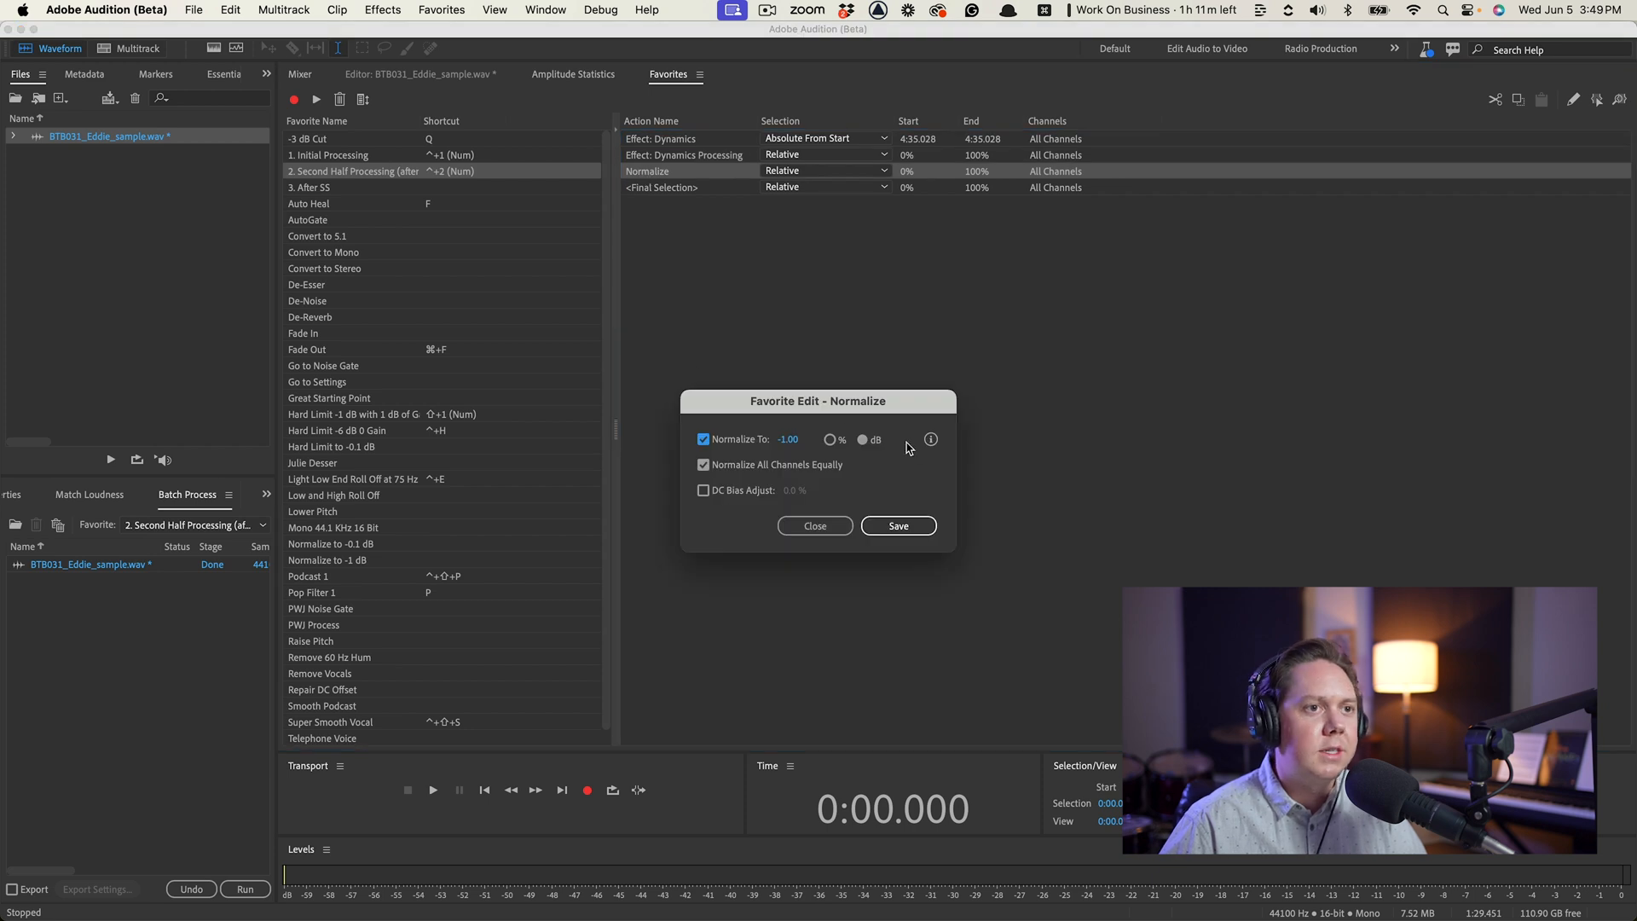
click(814, 526)
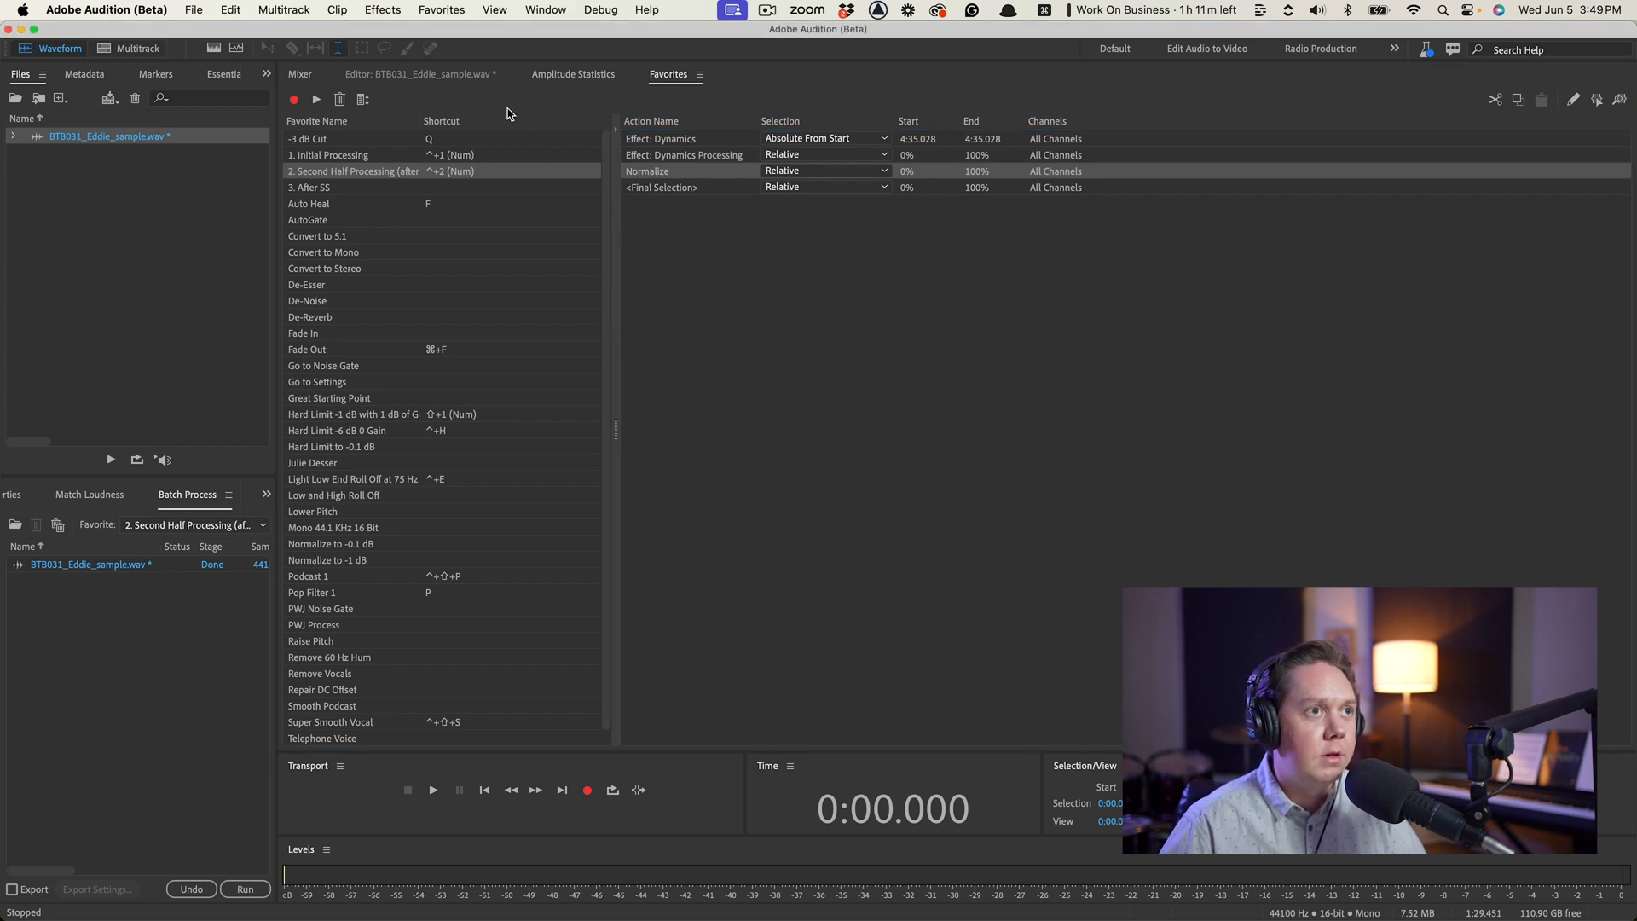
click(418, 74)
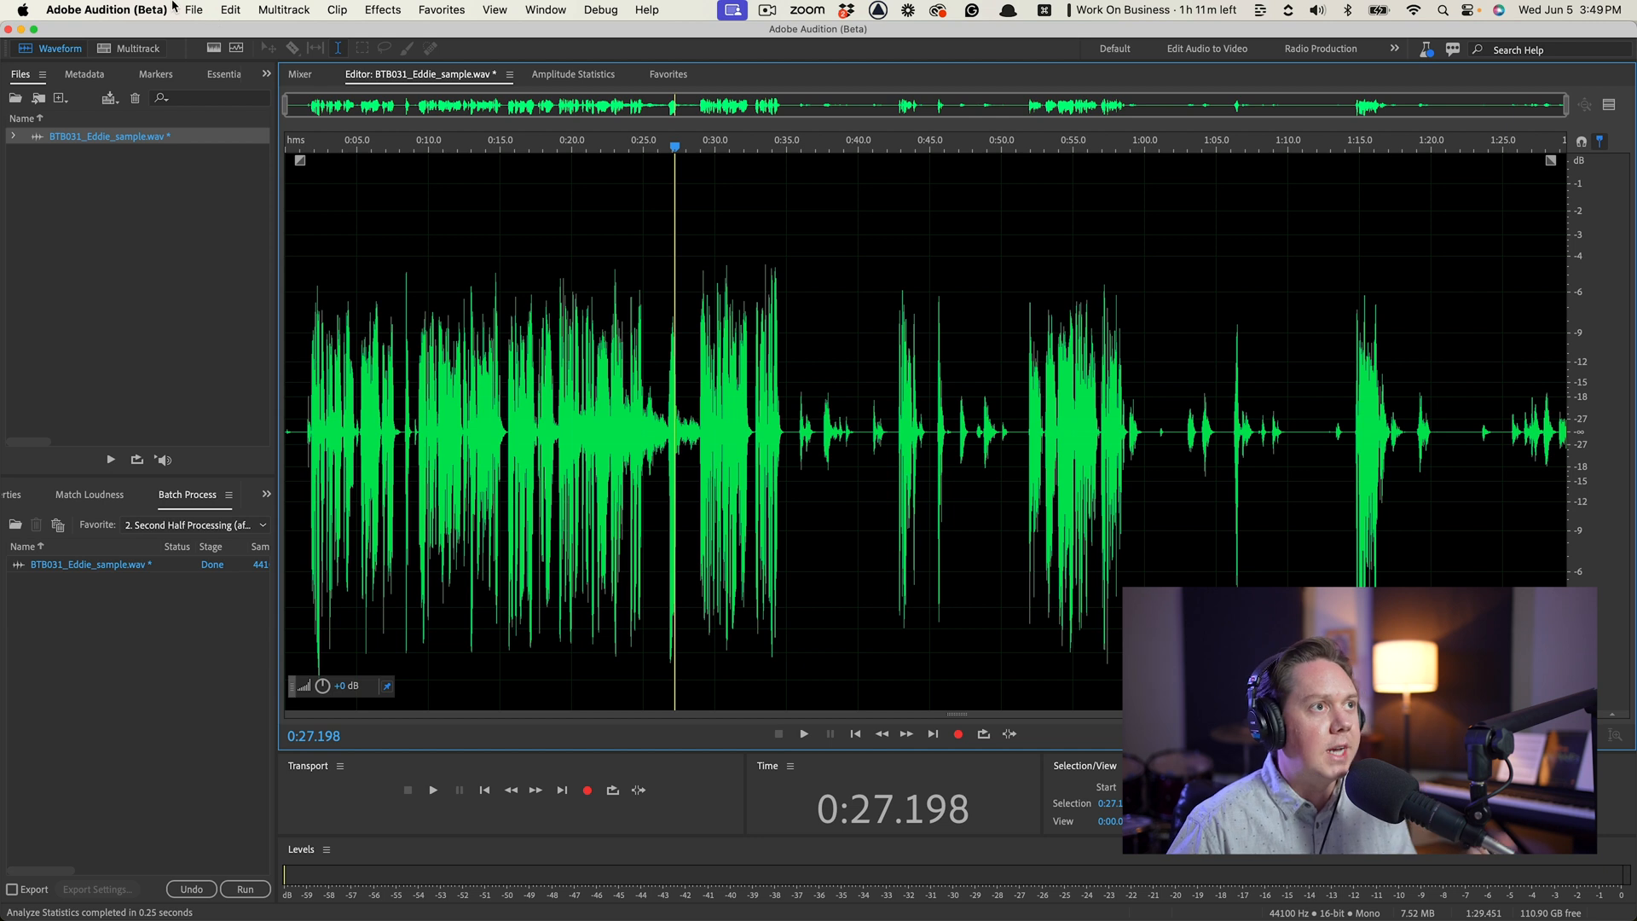
Step: Bring up the File menu over the processed Eddie waveform to save a copy
click(194, 9)
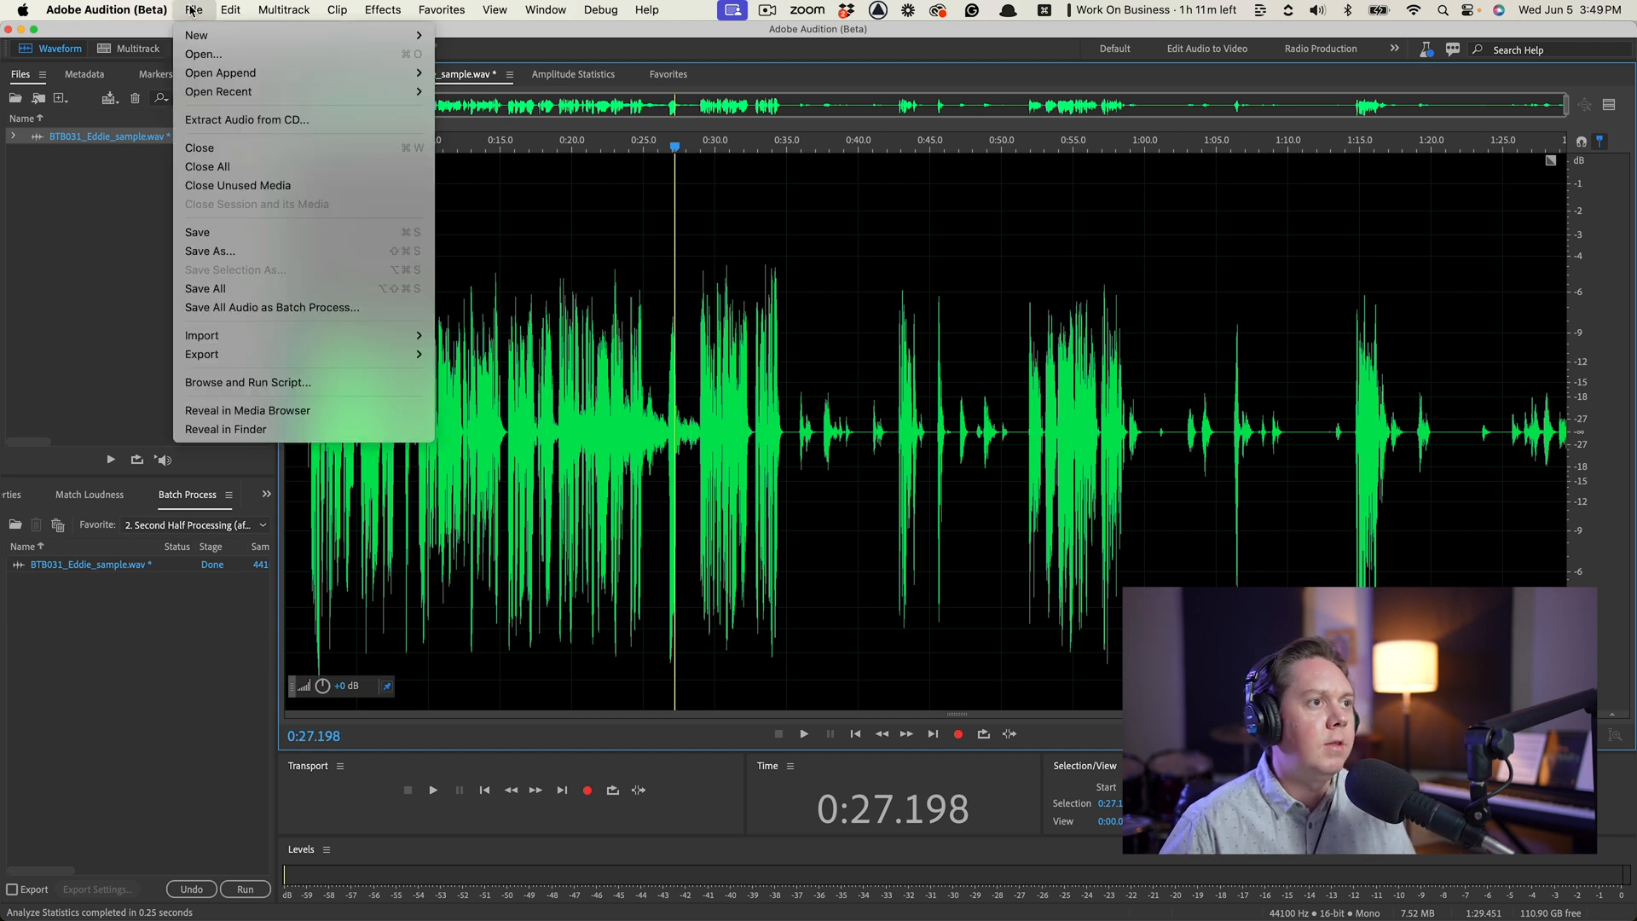
mouse_move(209, 251)
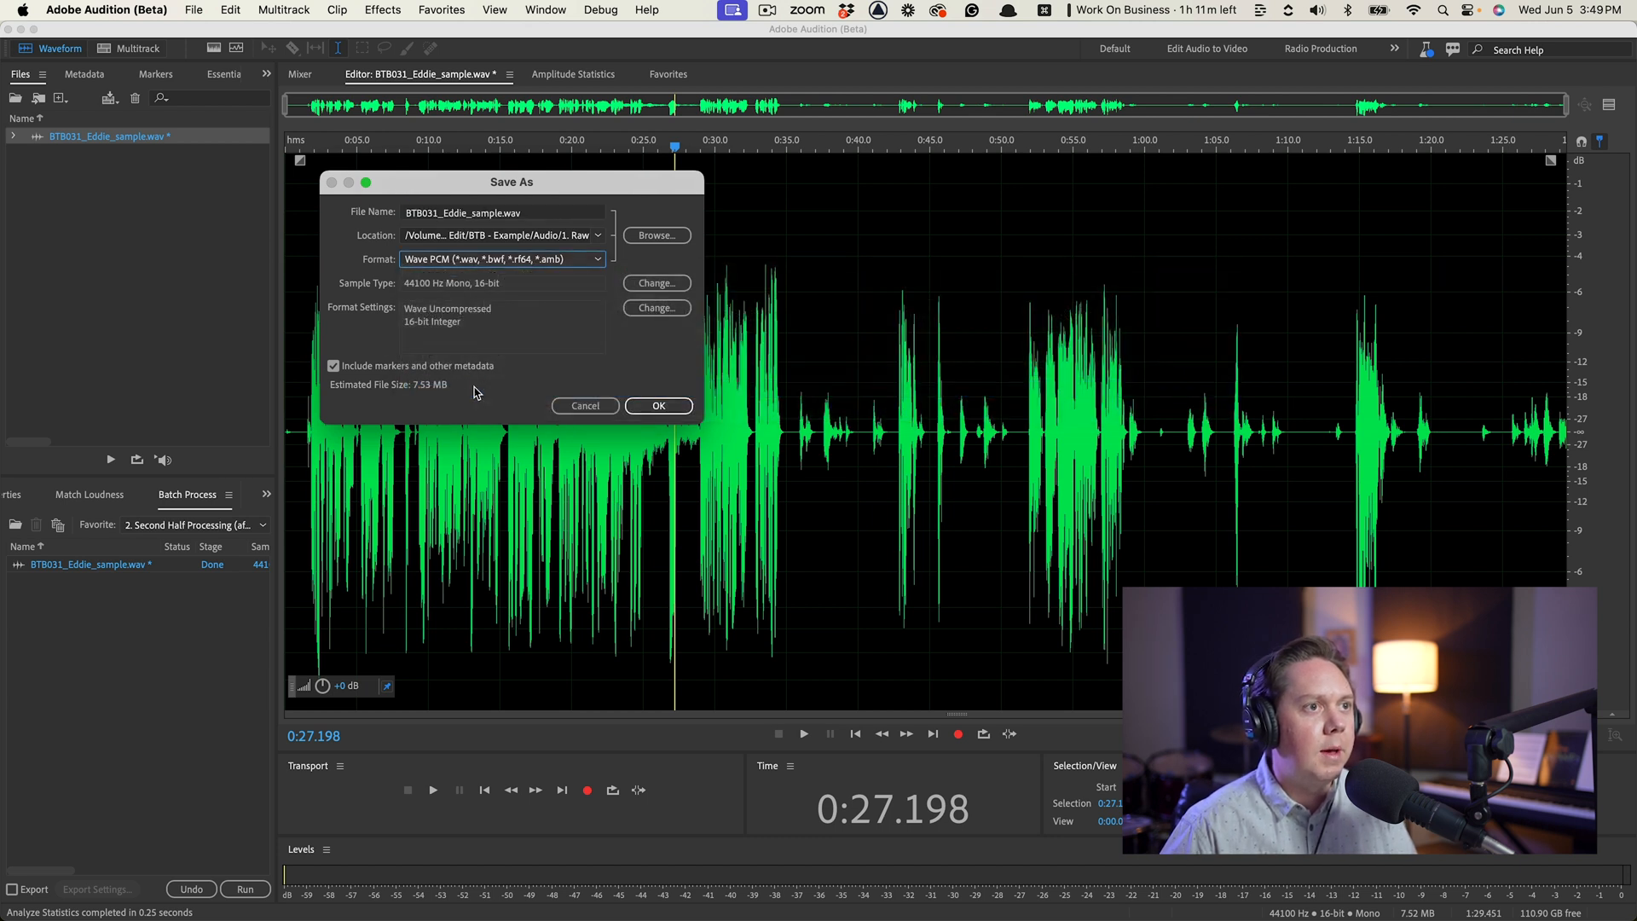
Step: Save the audio as MP3 BTB031_Eddie_sample_procssed.mp3 in the 2. Processed folder, leaving sample type unchanged
click(656, 284)
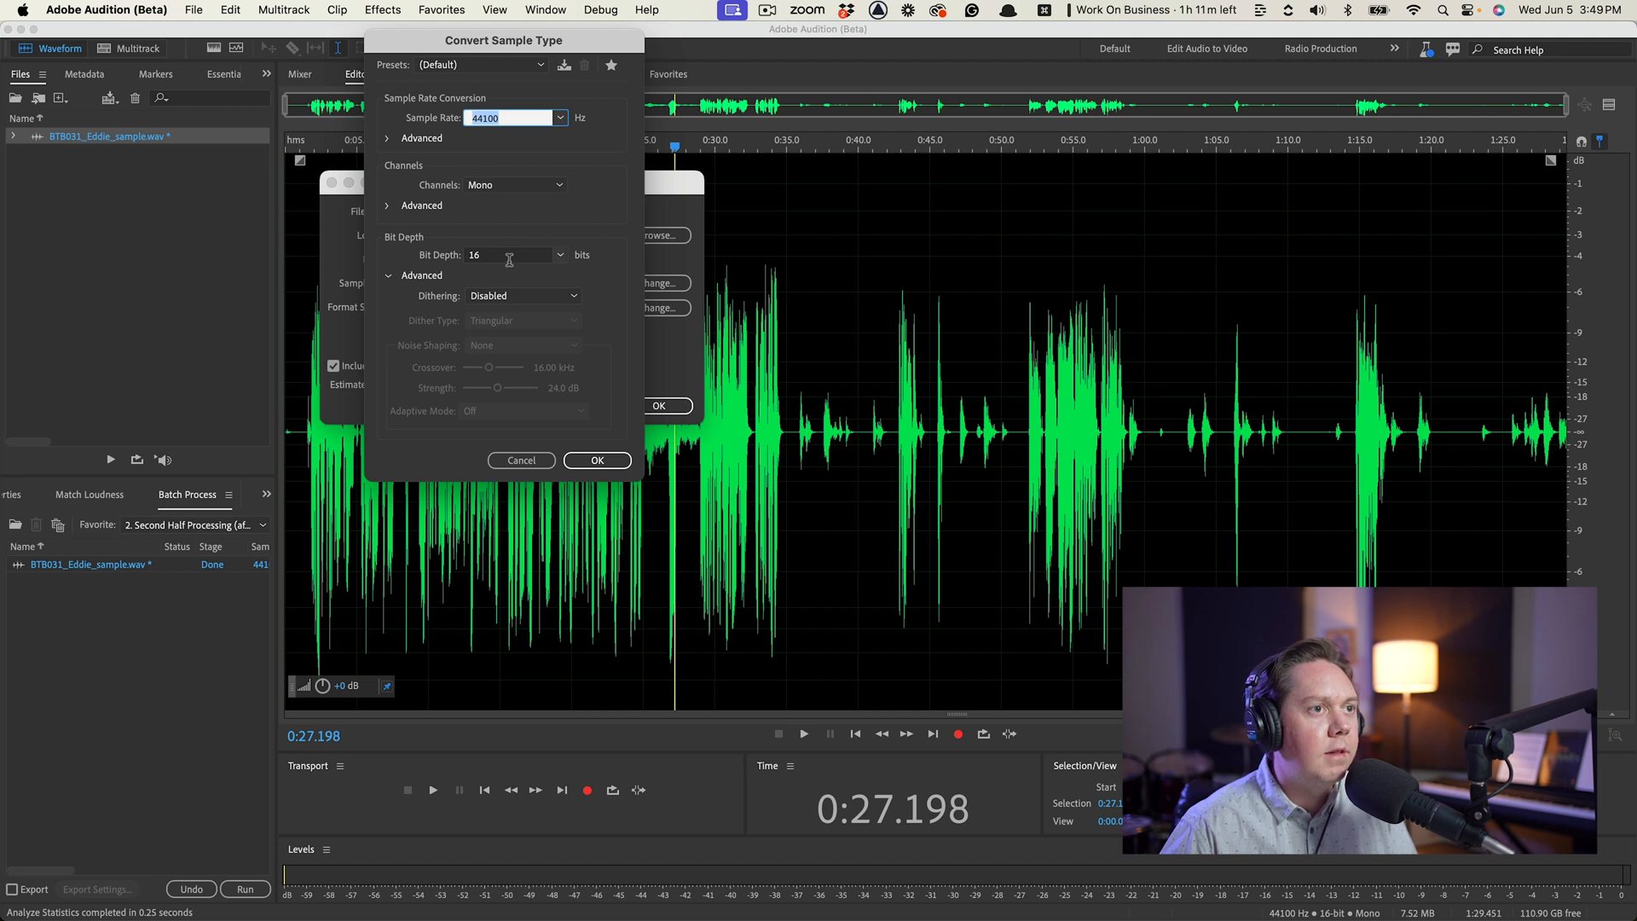
click(597, 460)
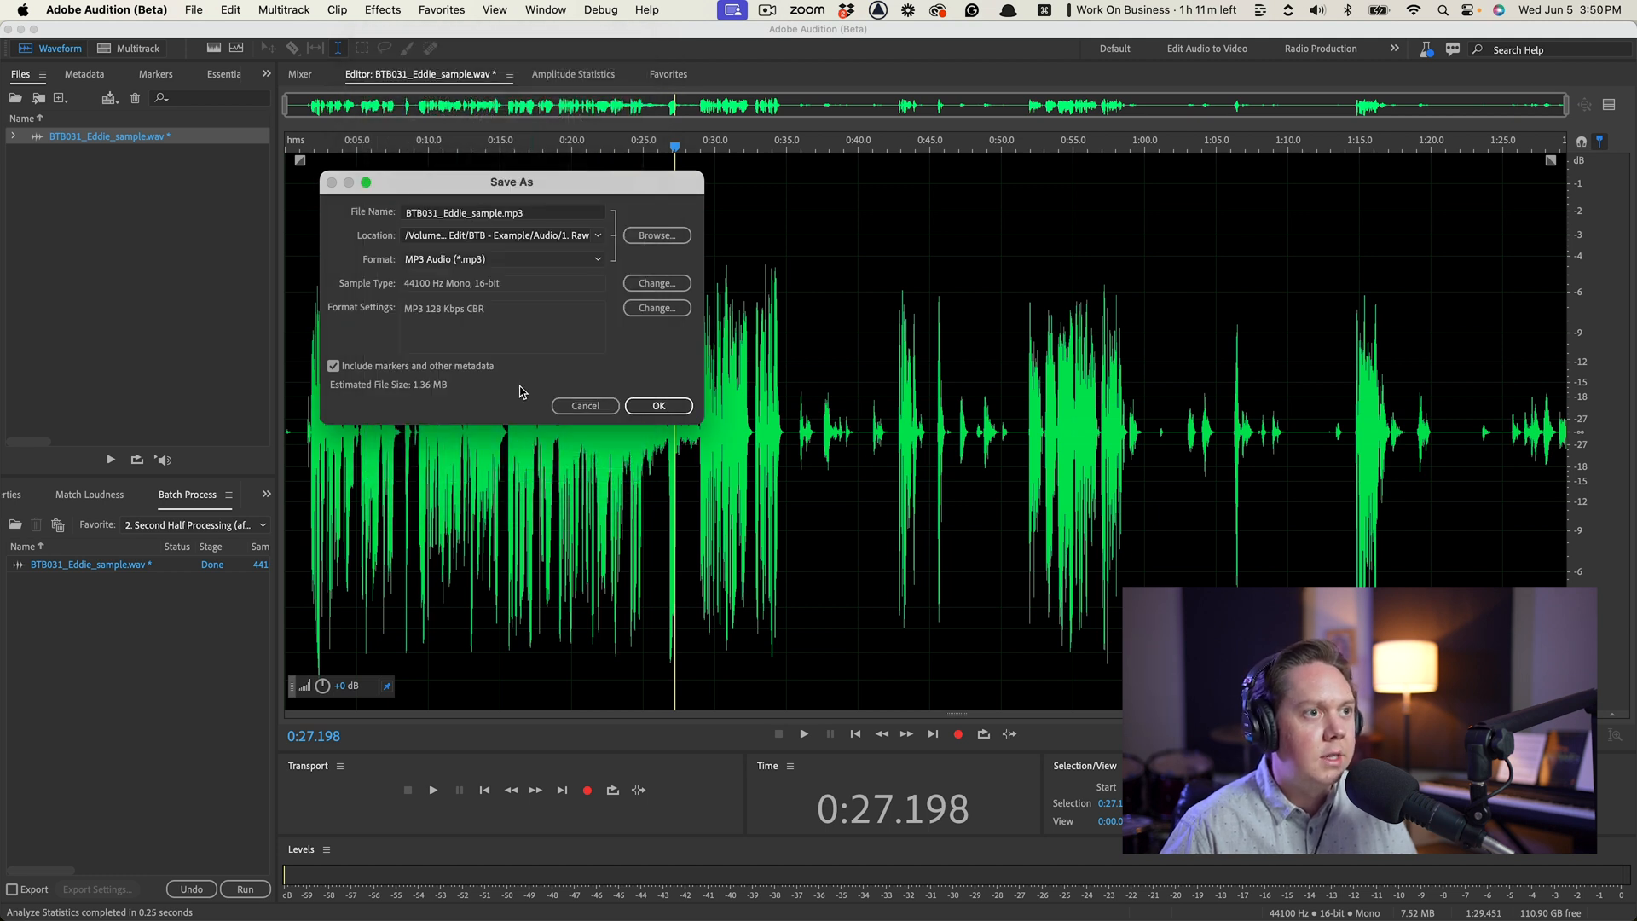
mouse_move(646, 232)
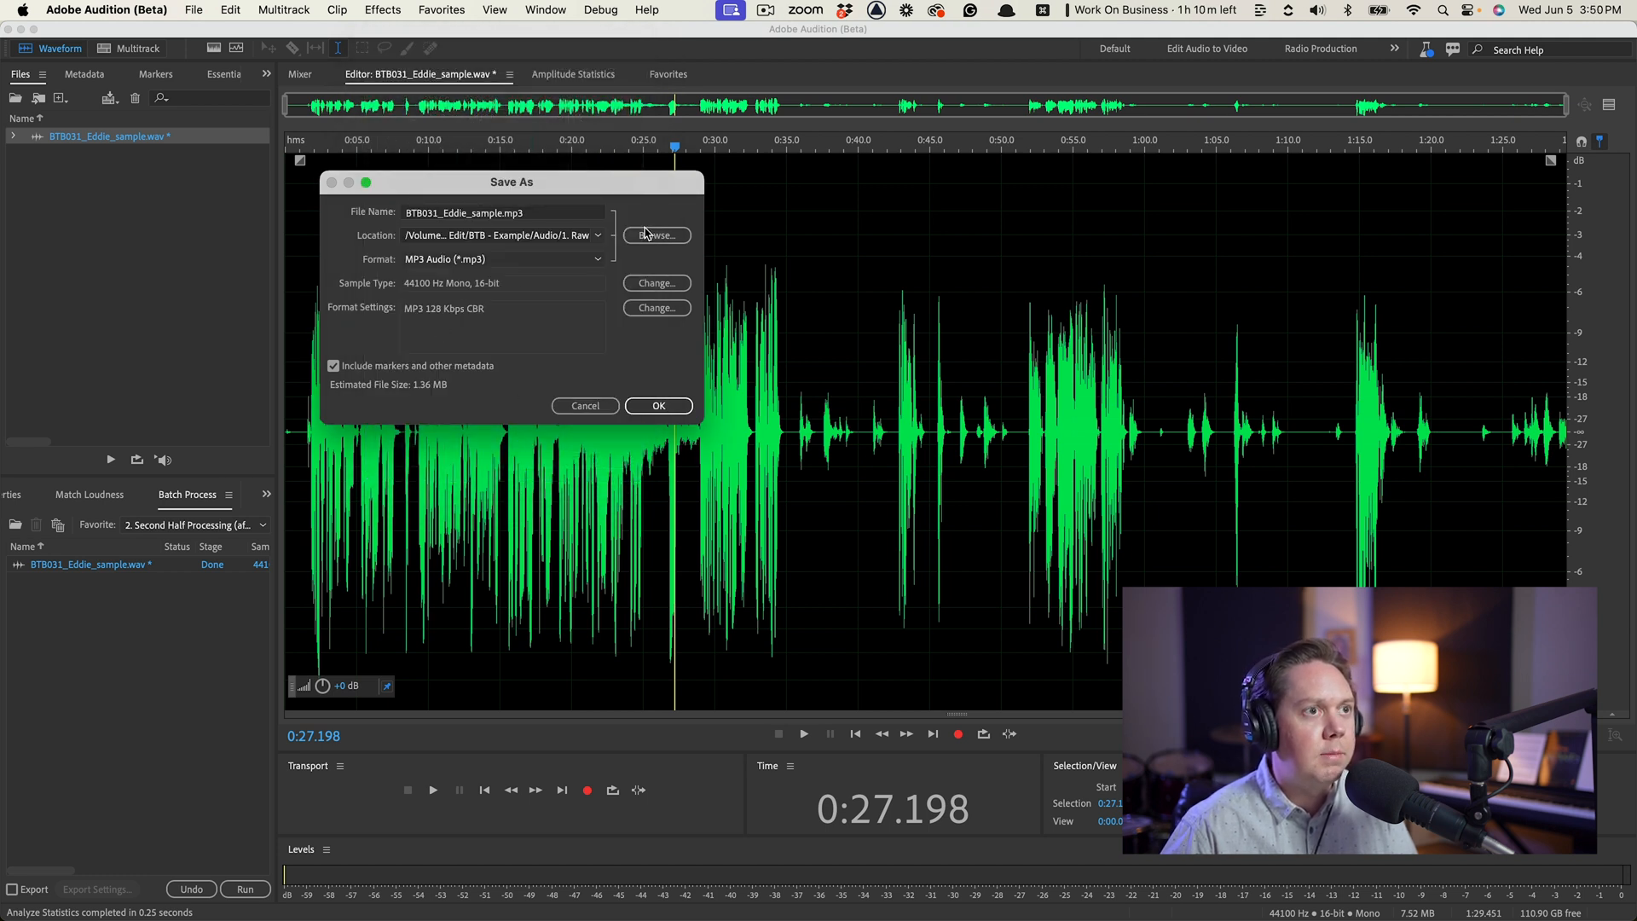
click(657, 234)
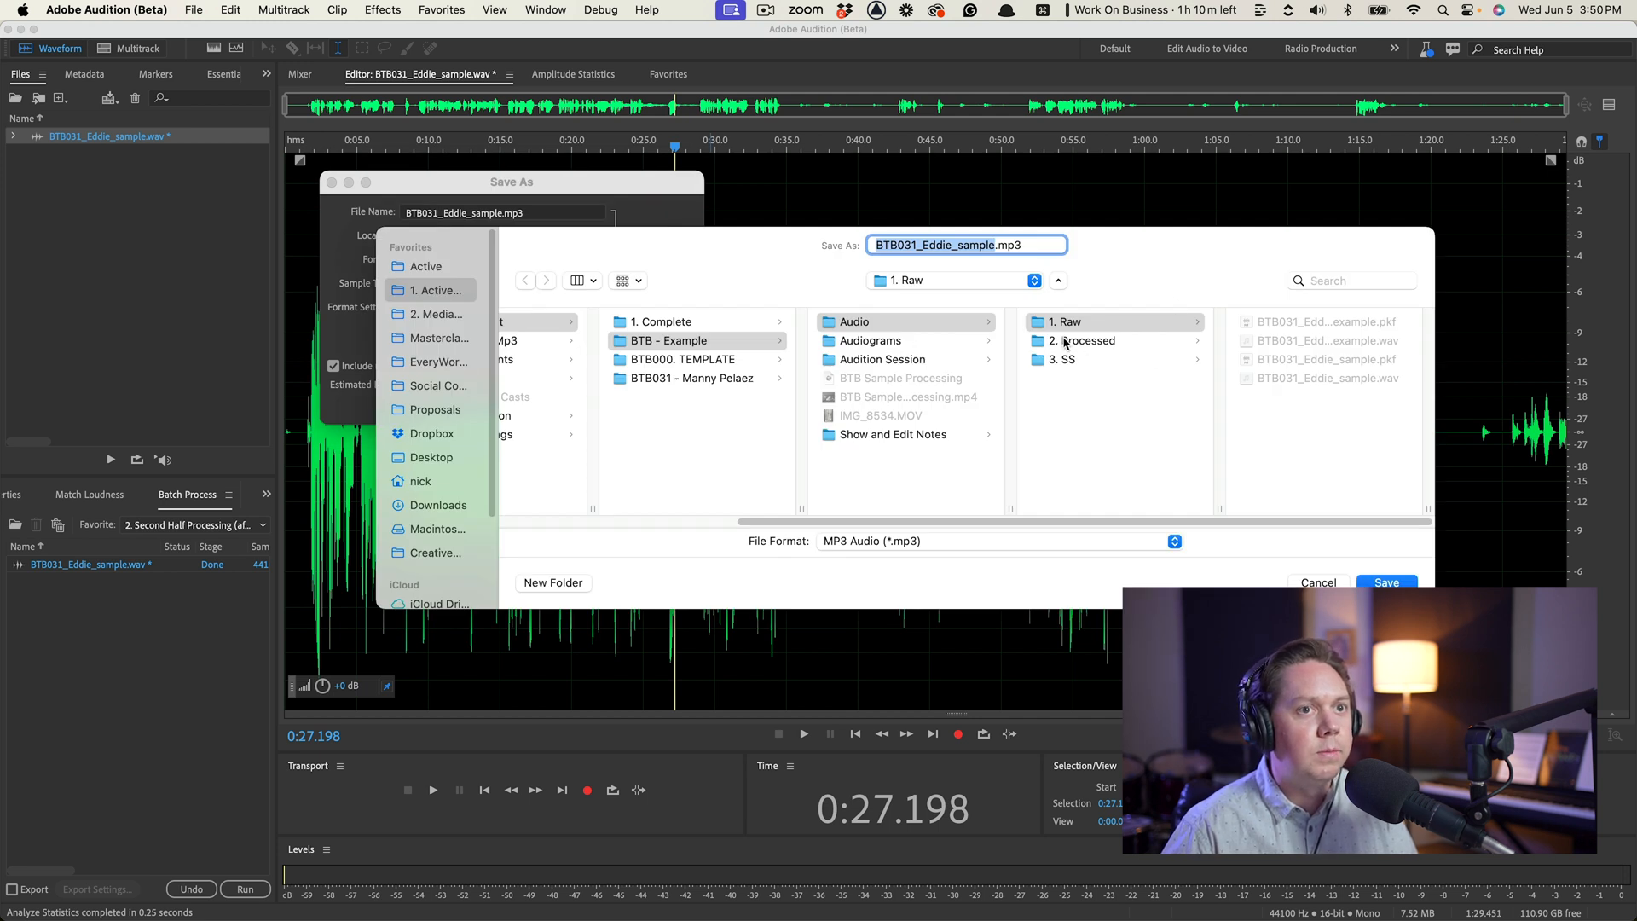
click(1086, 340)
text(_procssed)
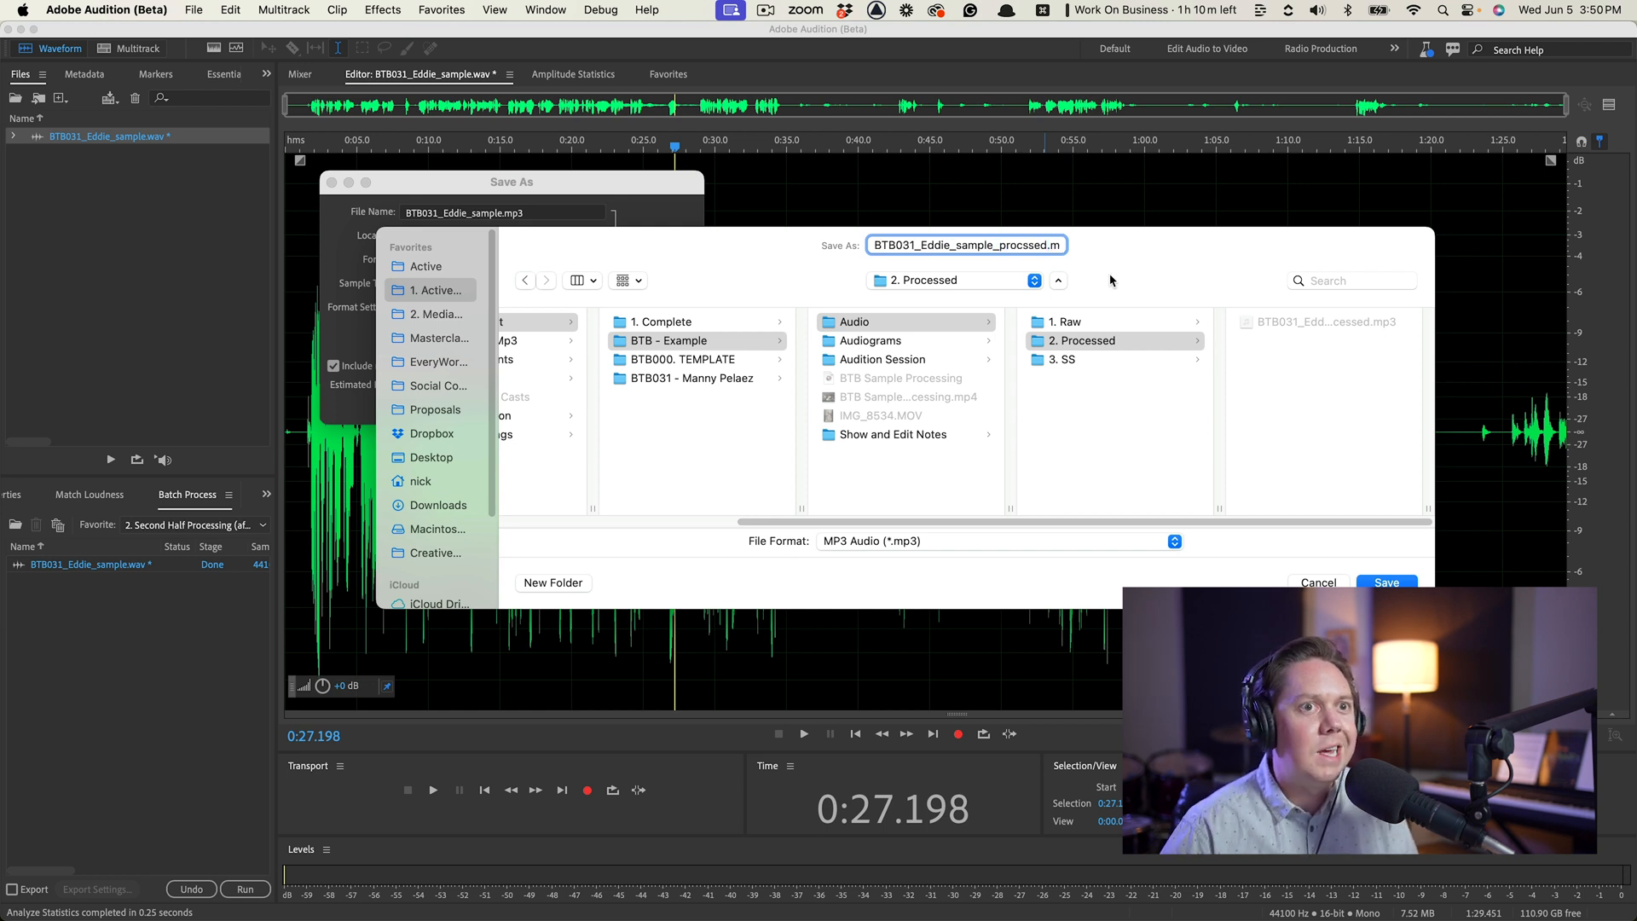
mouse_move(1098, 331)
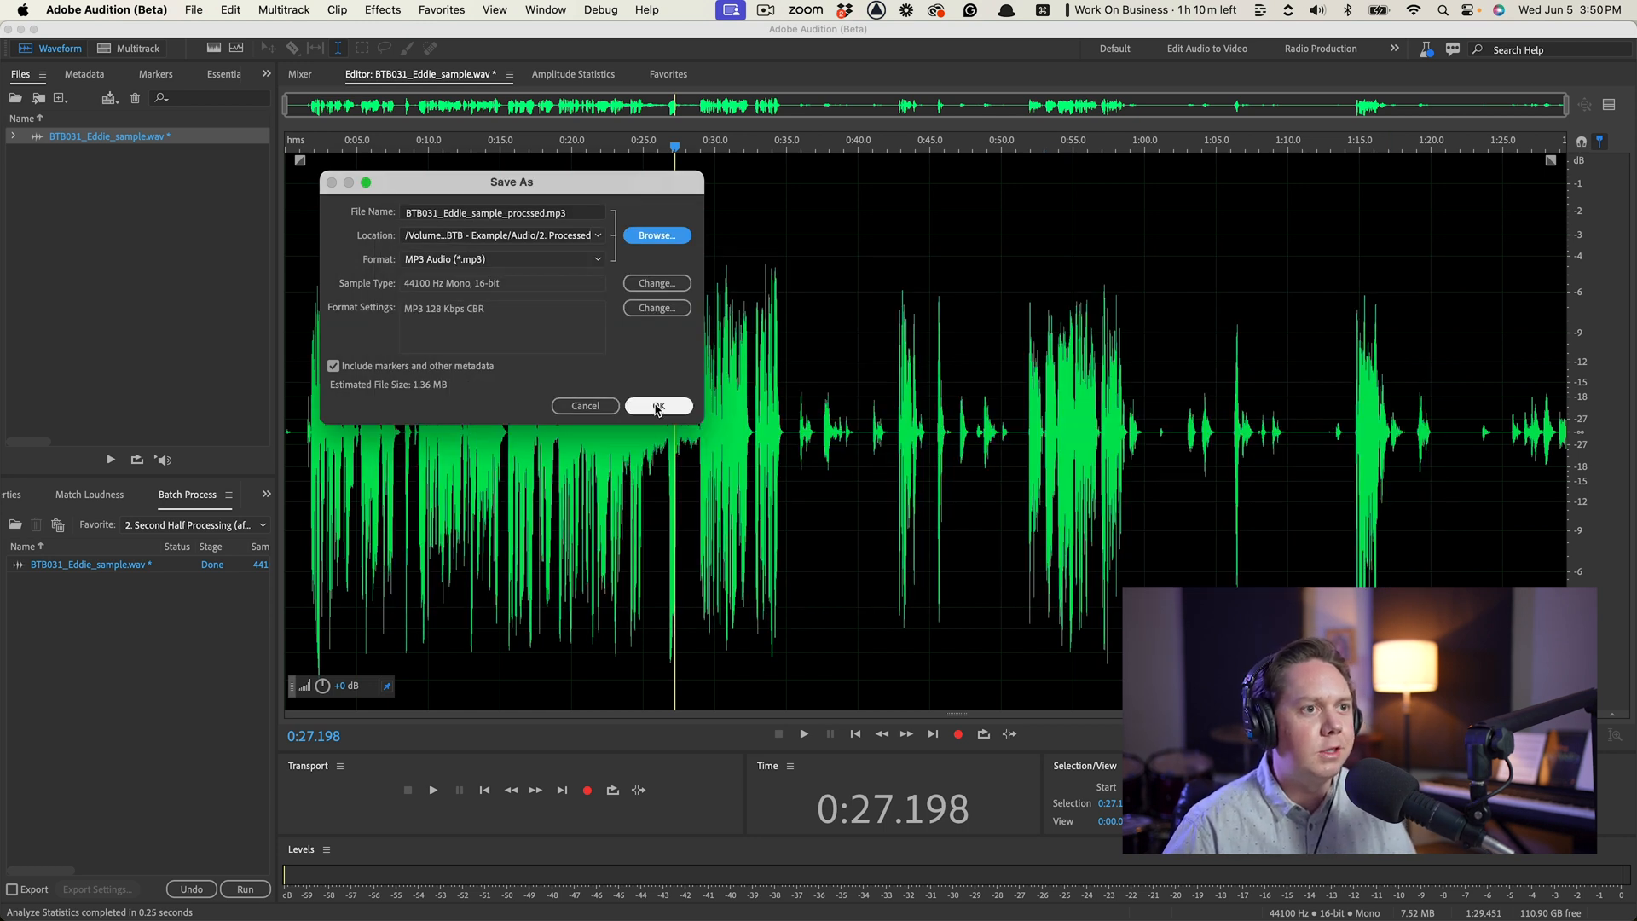
mouse_move(657, 406)
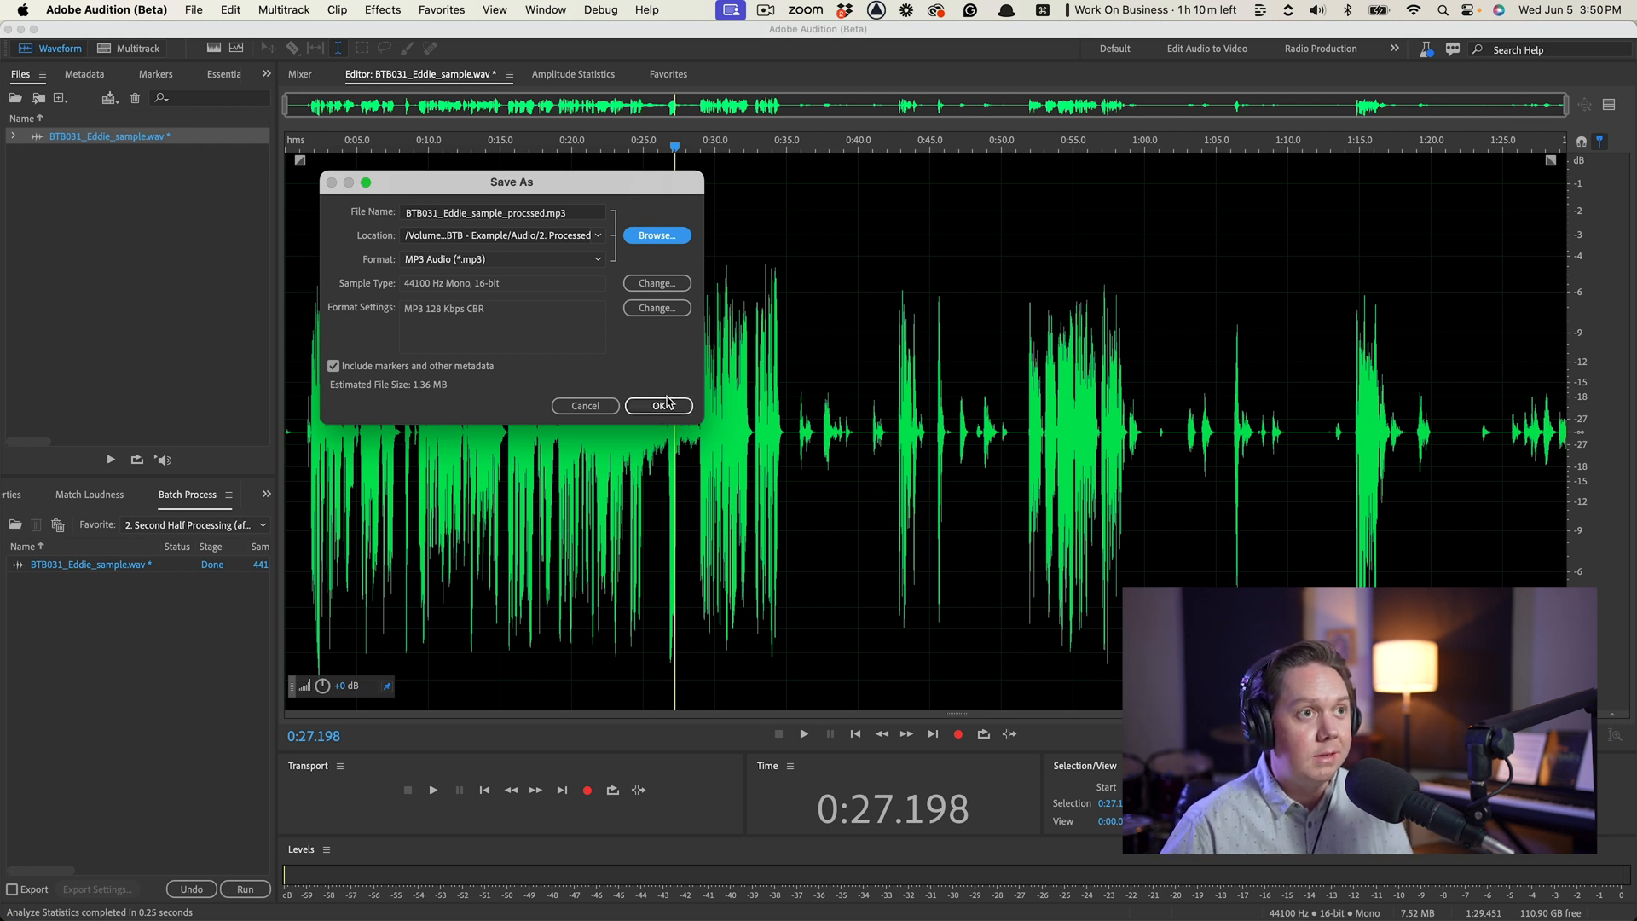
click(660, 405)
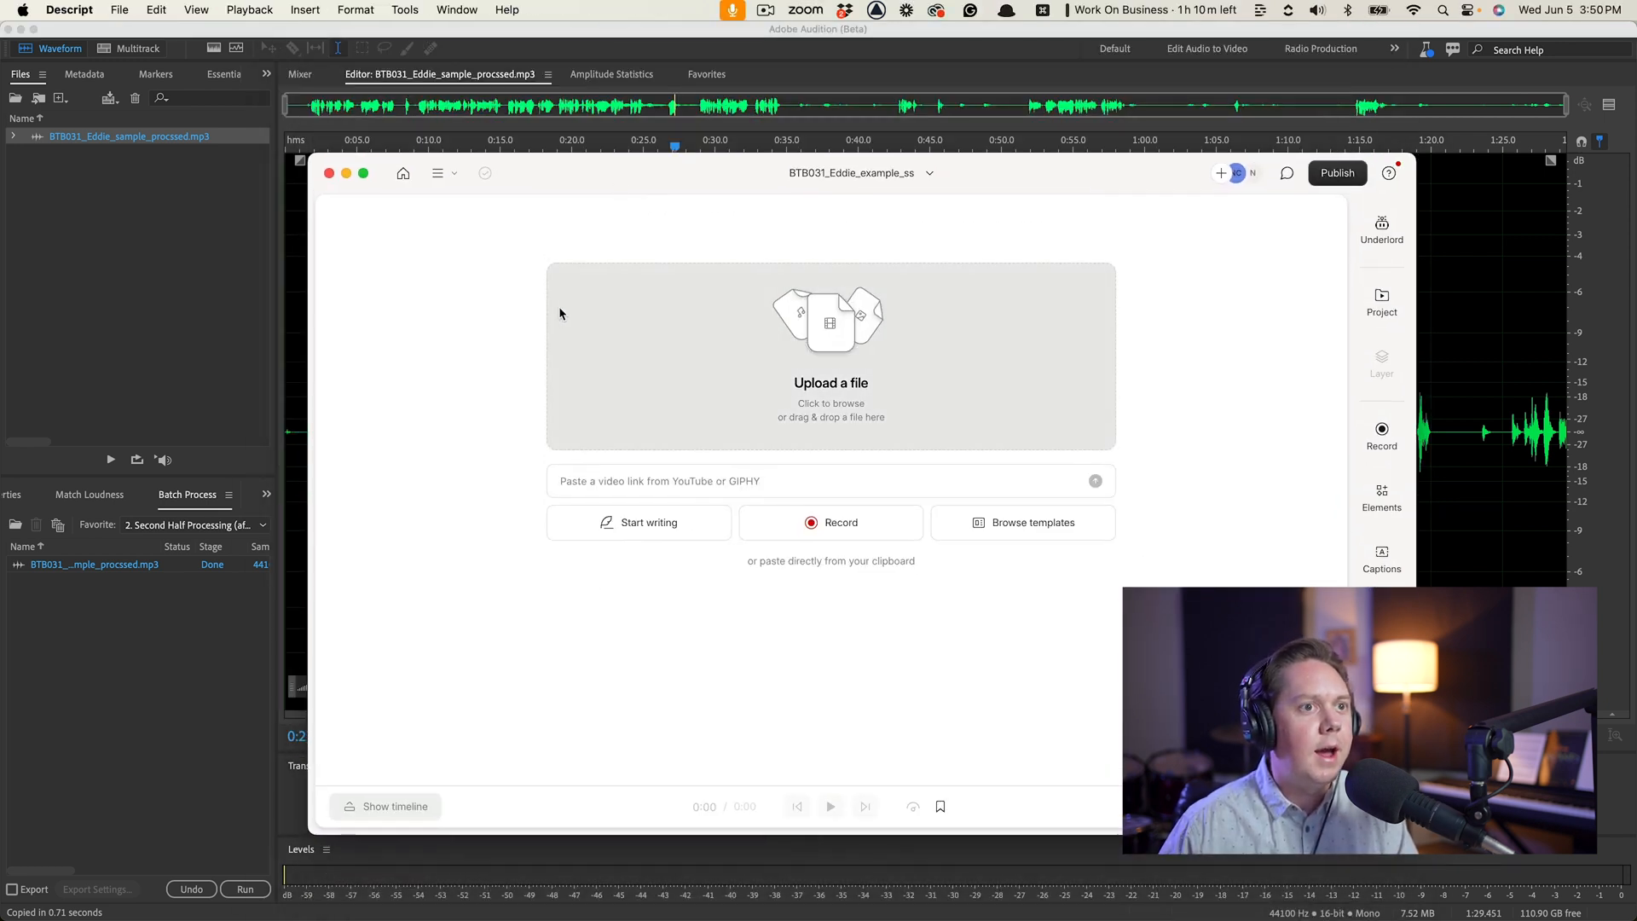
mouse_move(229, 259)
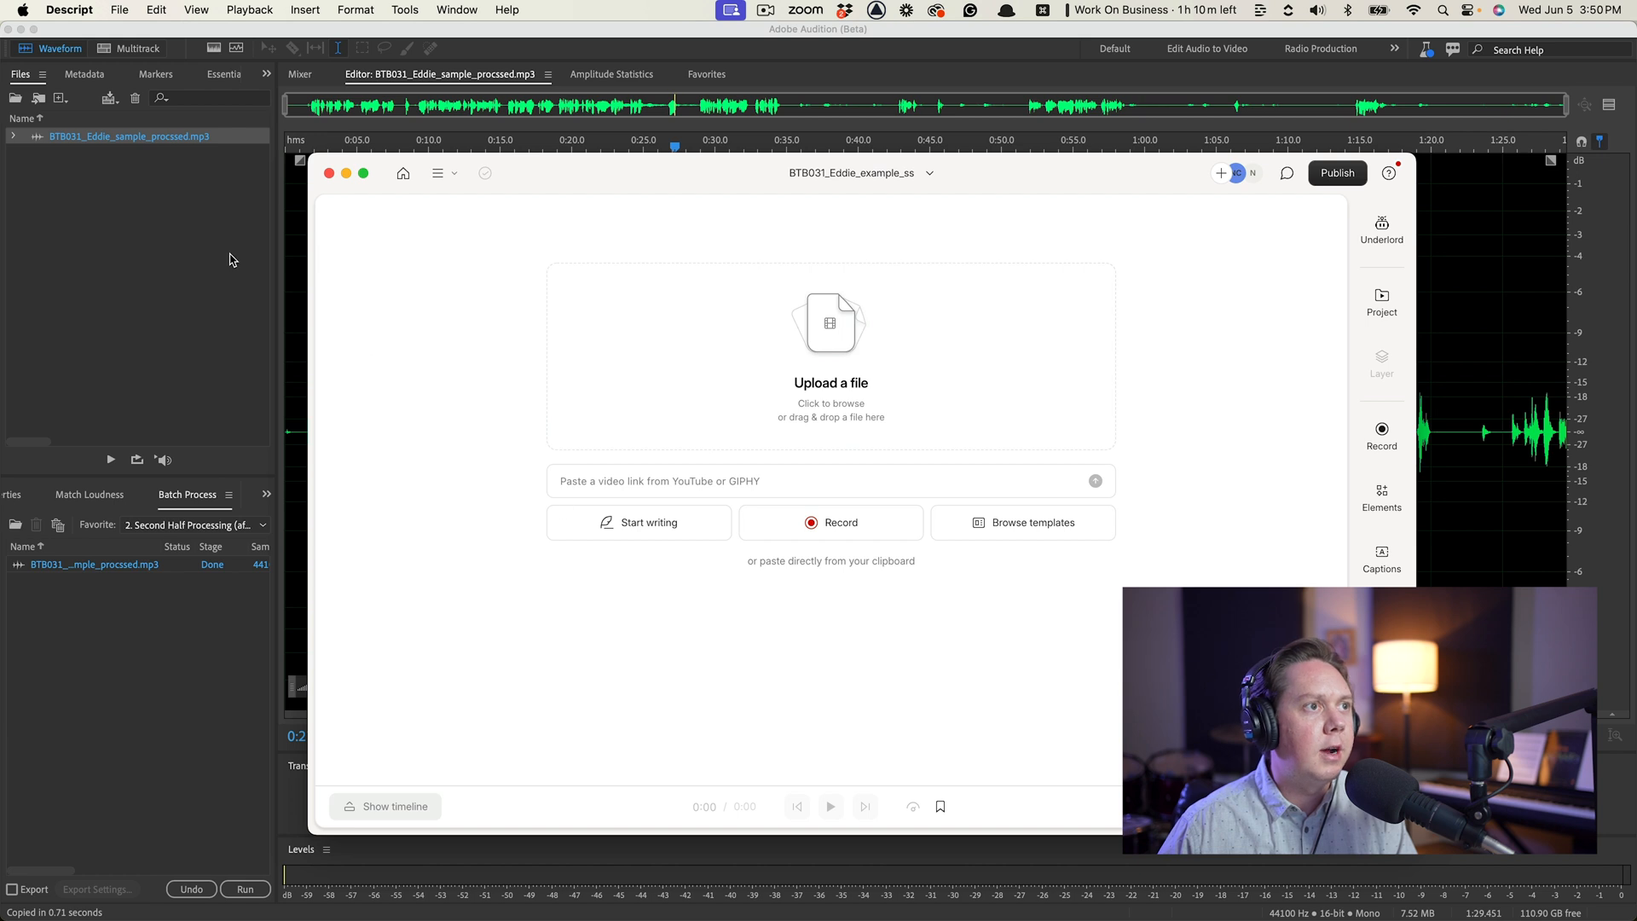
Step: Reveal the processed MP3 in Finder from Audition's Files panel for import into Descript
right_click(127, 136)
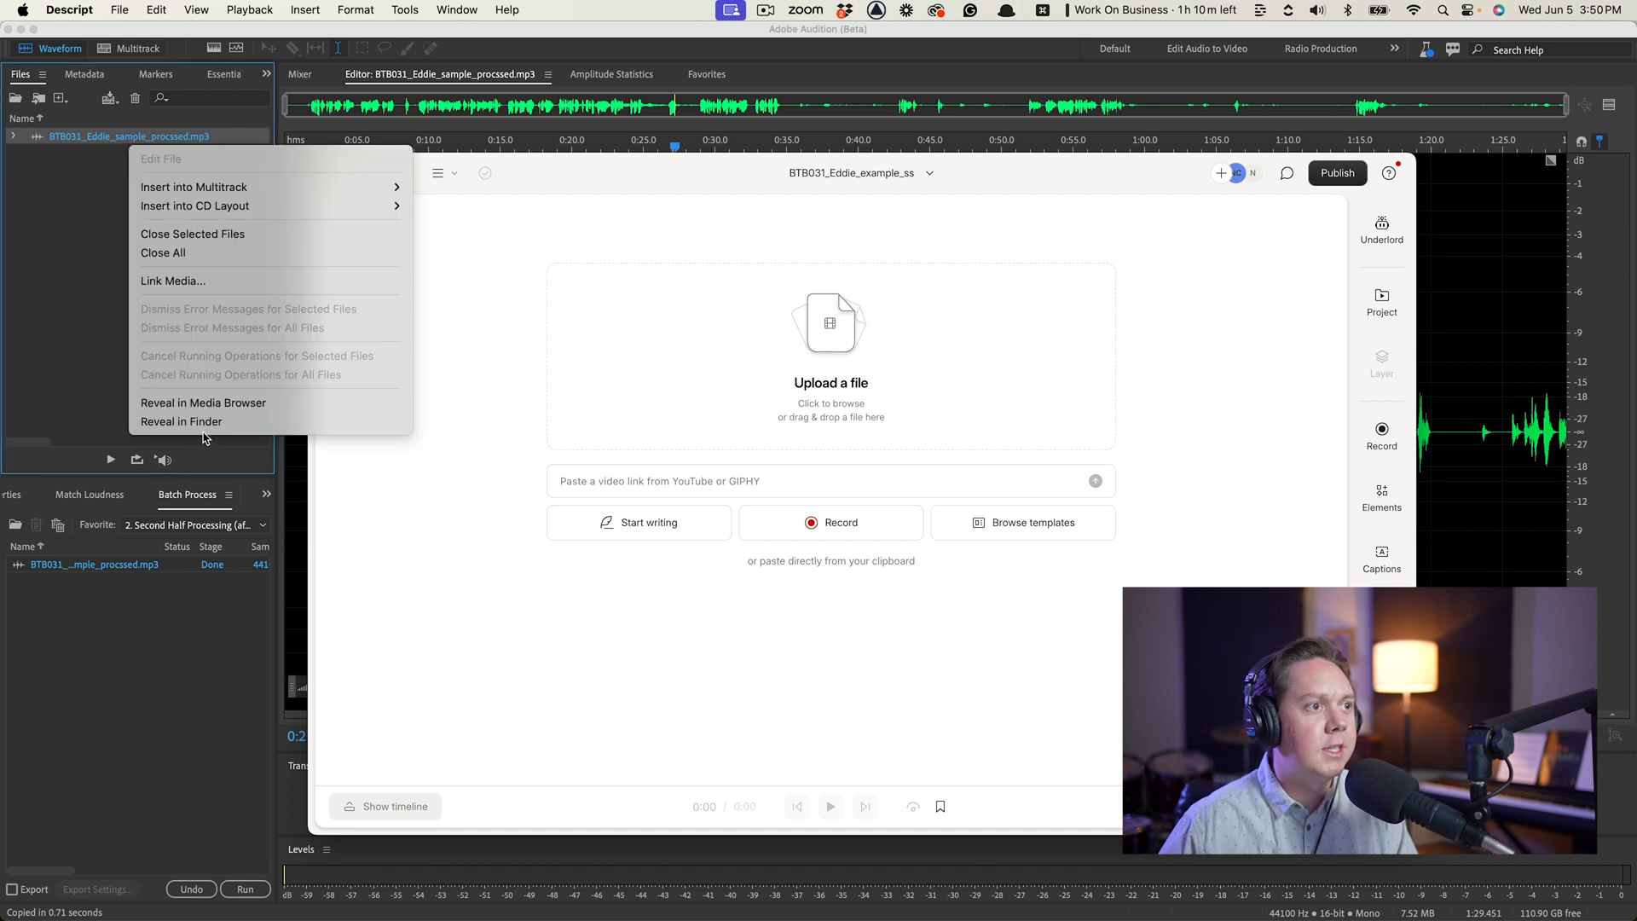
click(200, 415)
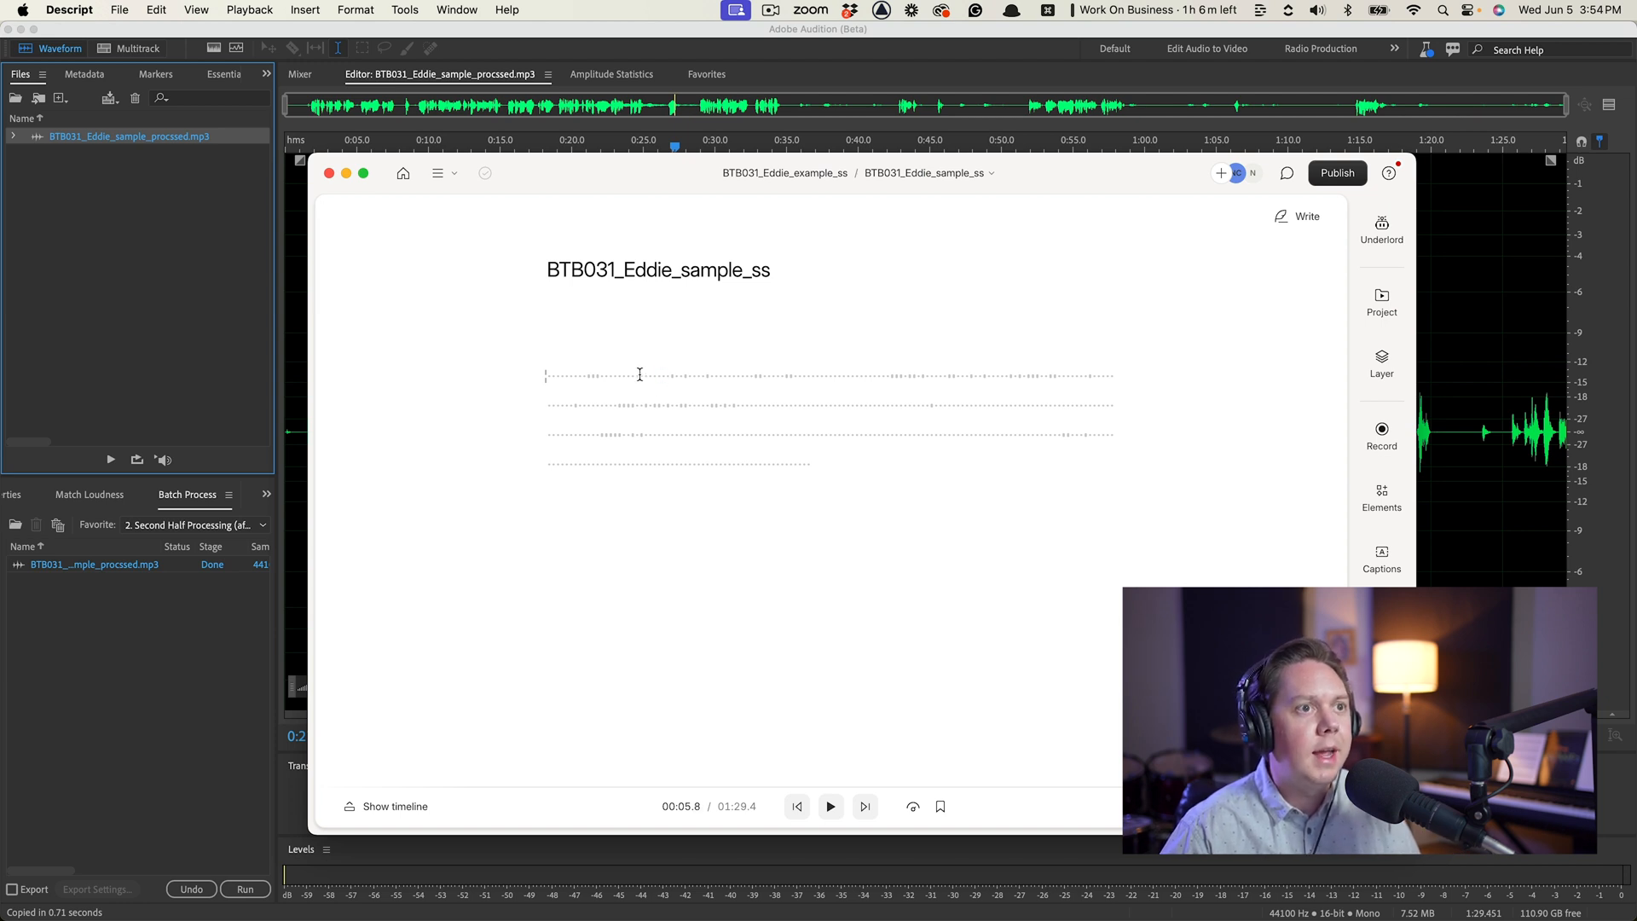
mouse_move(1387, 219)
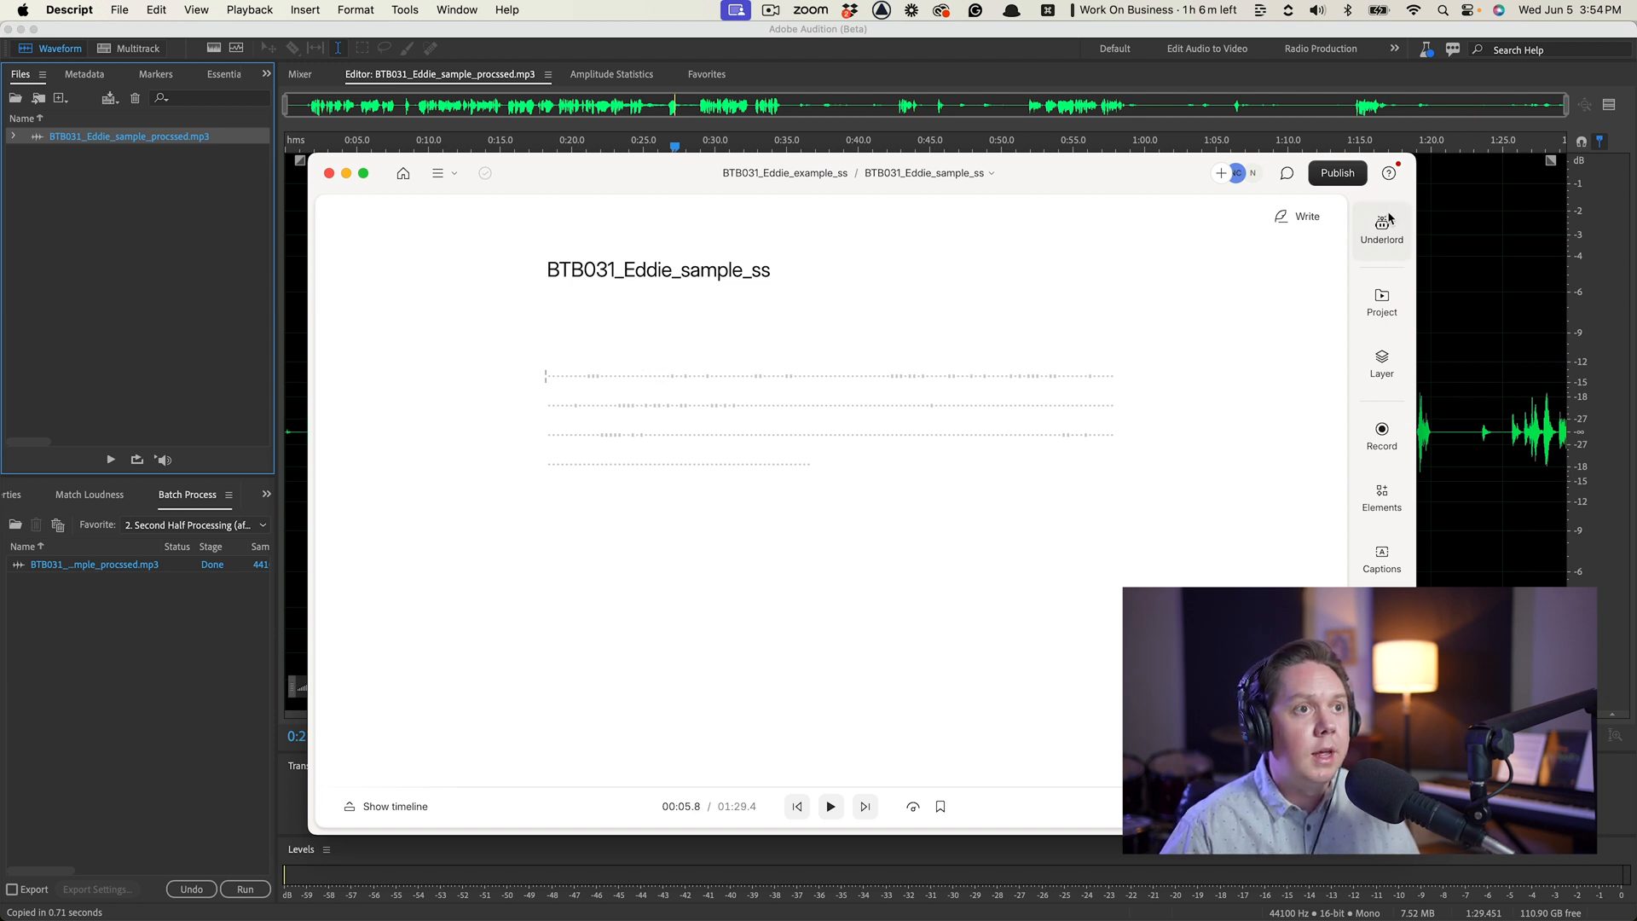
mouse_move(1381, 245)
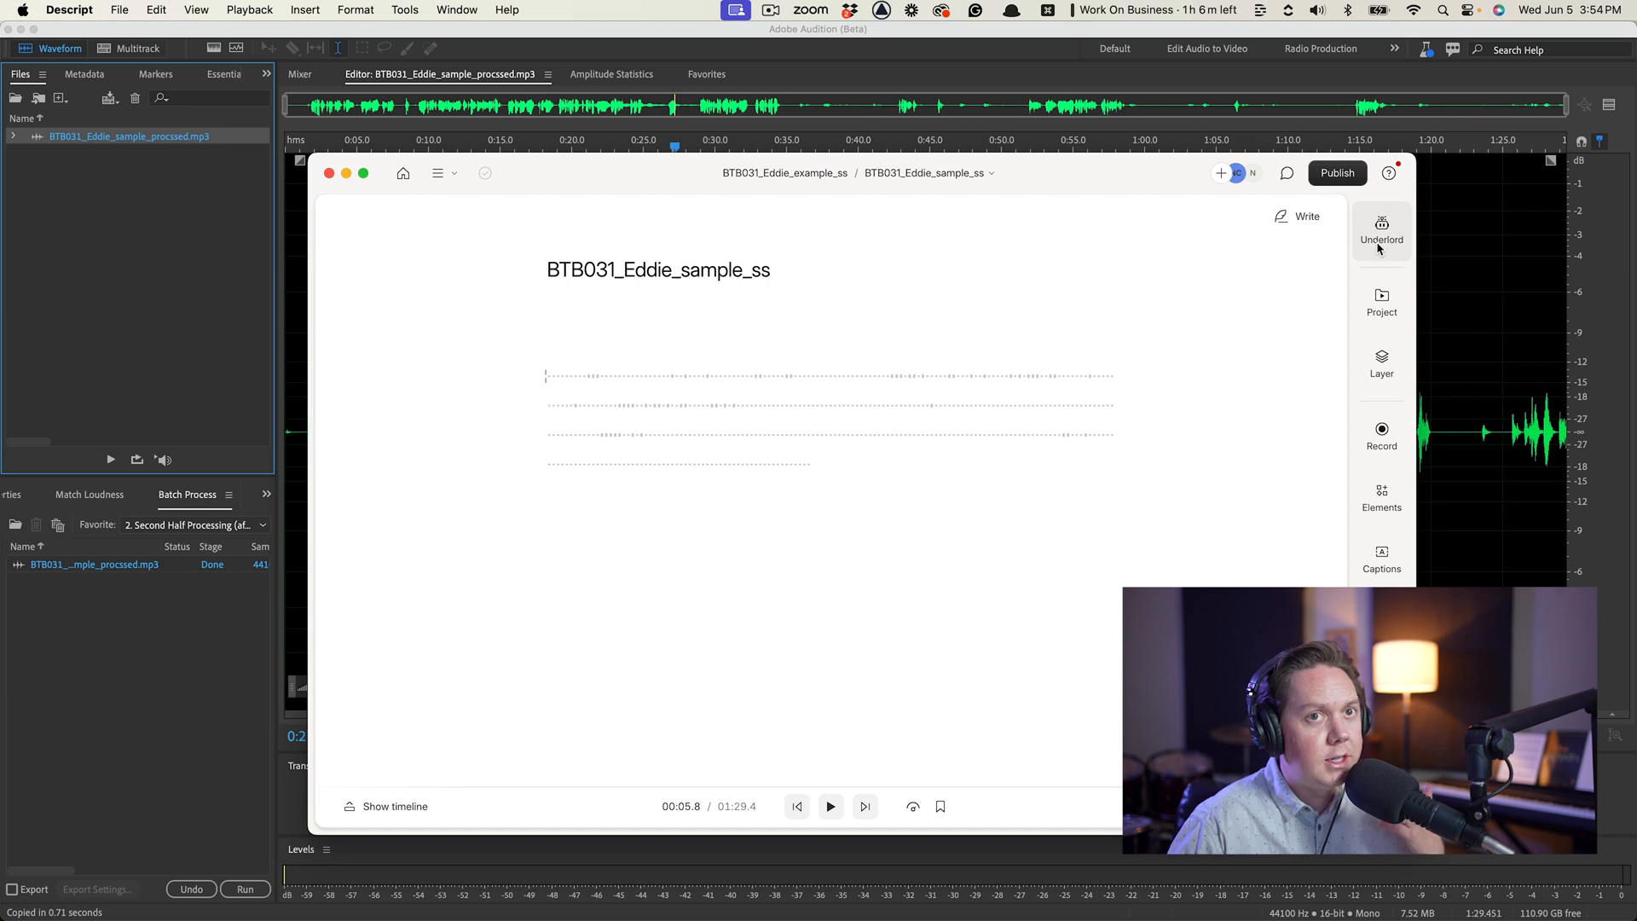
Step: Apply Studio Sound from the AI actions and toggle it on the Script layer's audio effects
click(1380, 227)
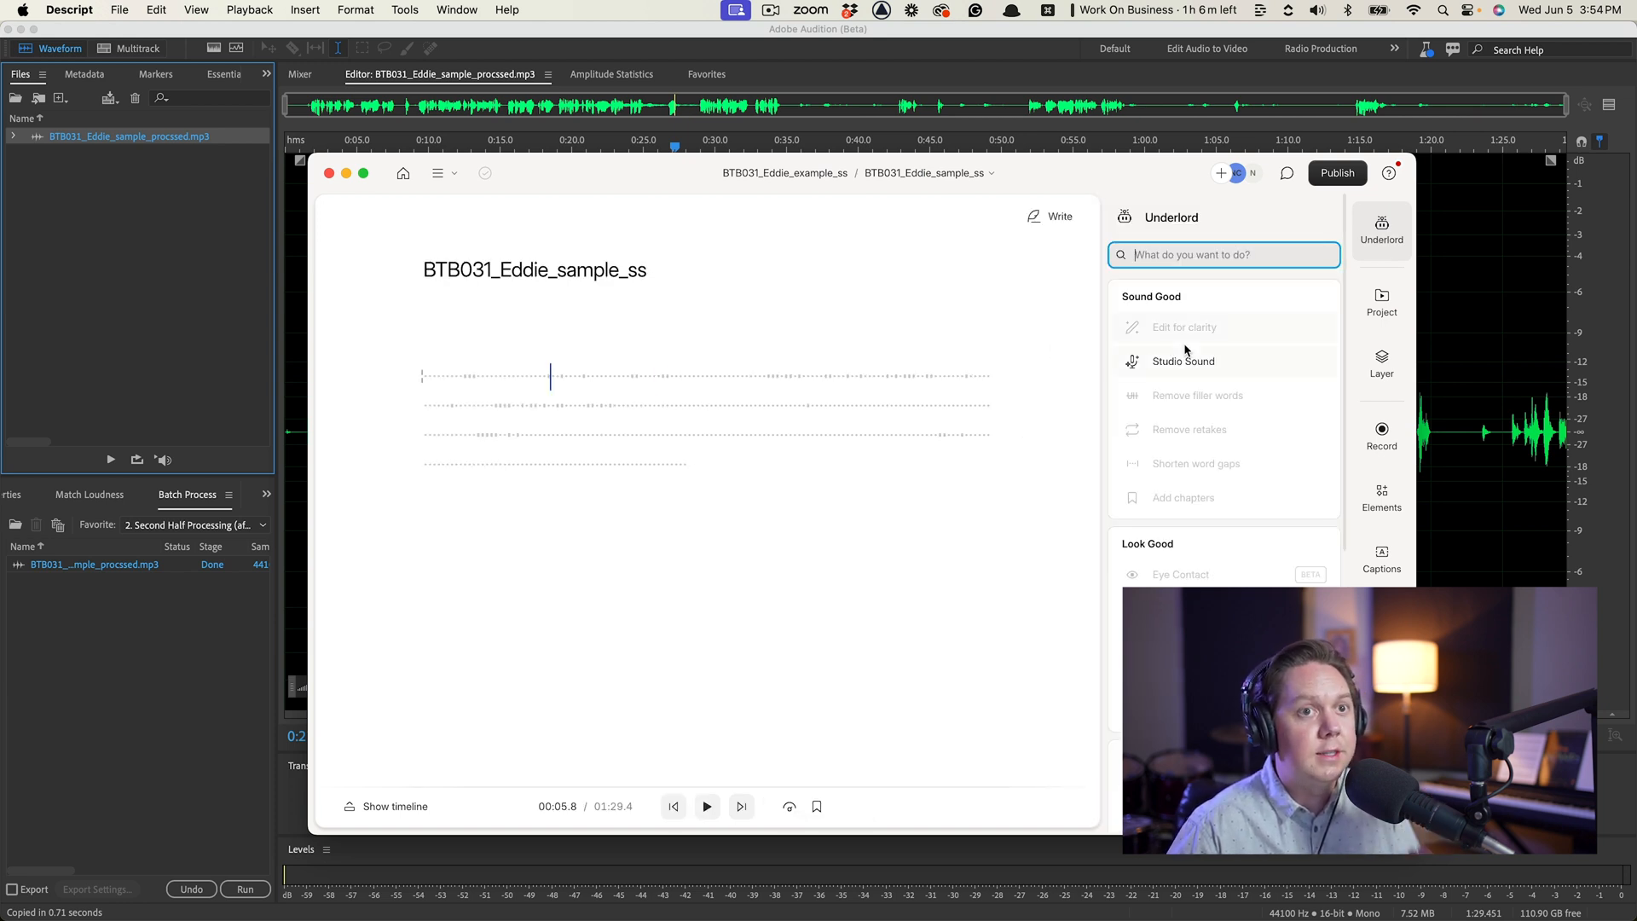
click(1183, 360)
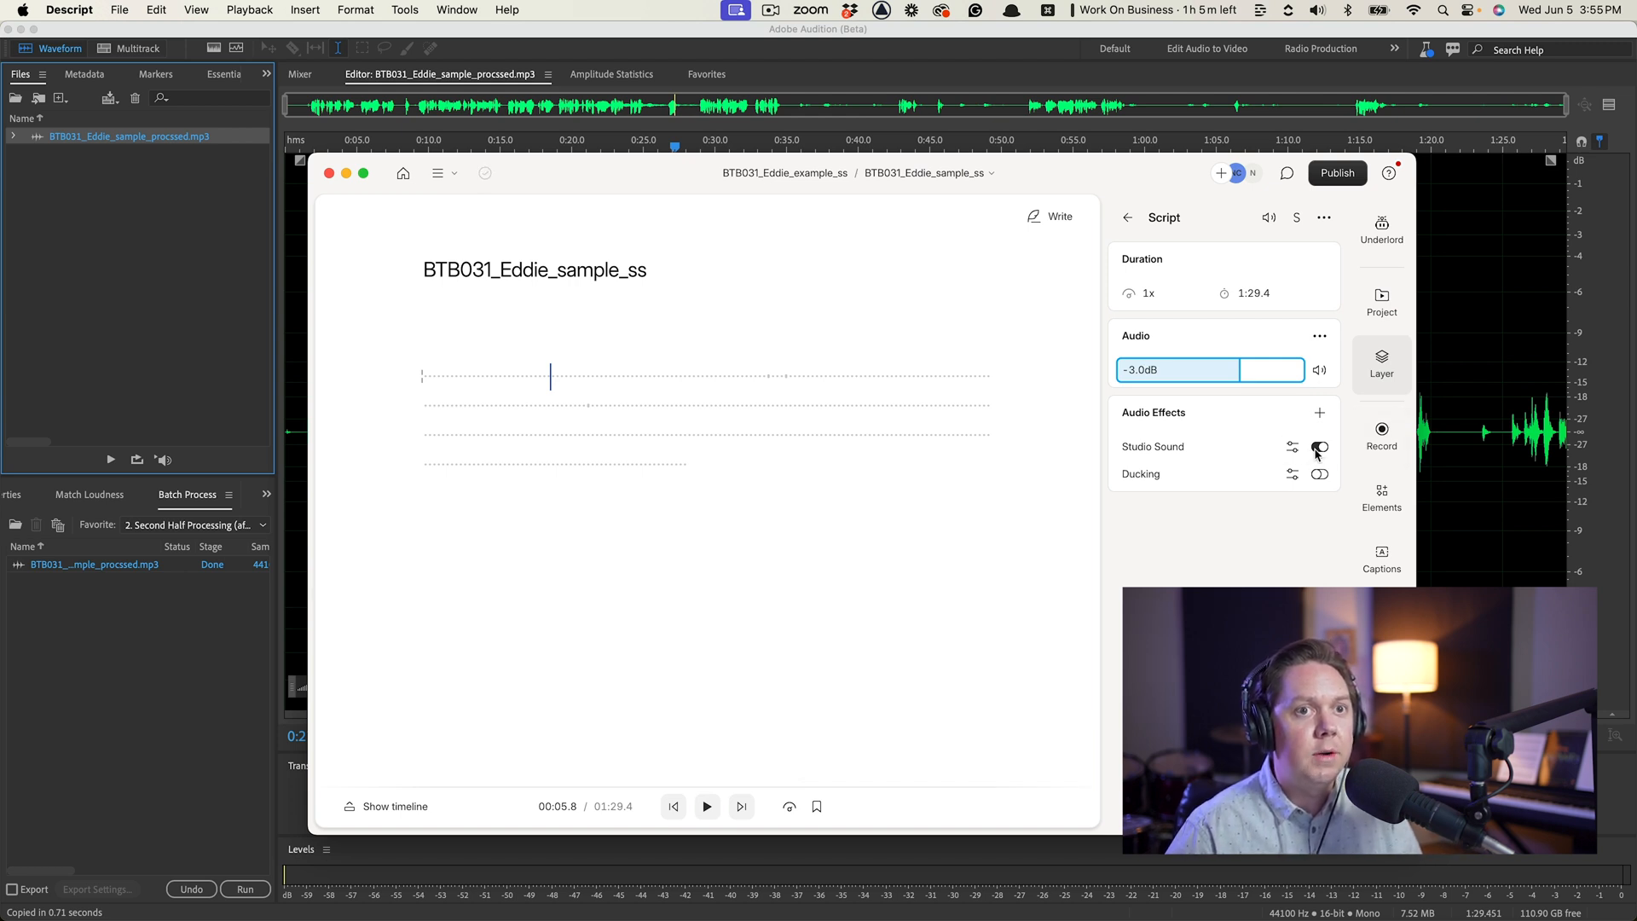
click(1320, 447)
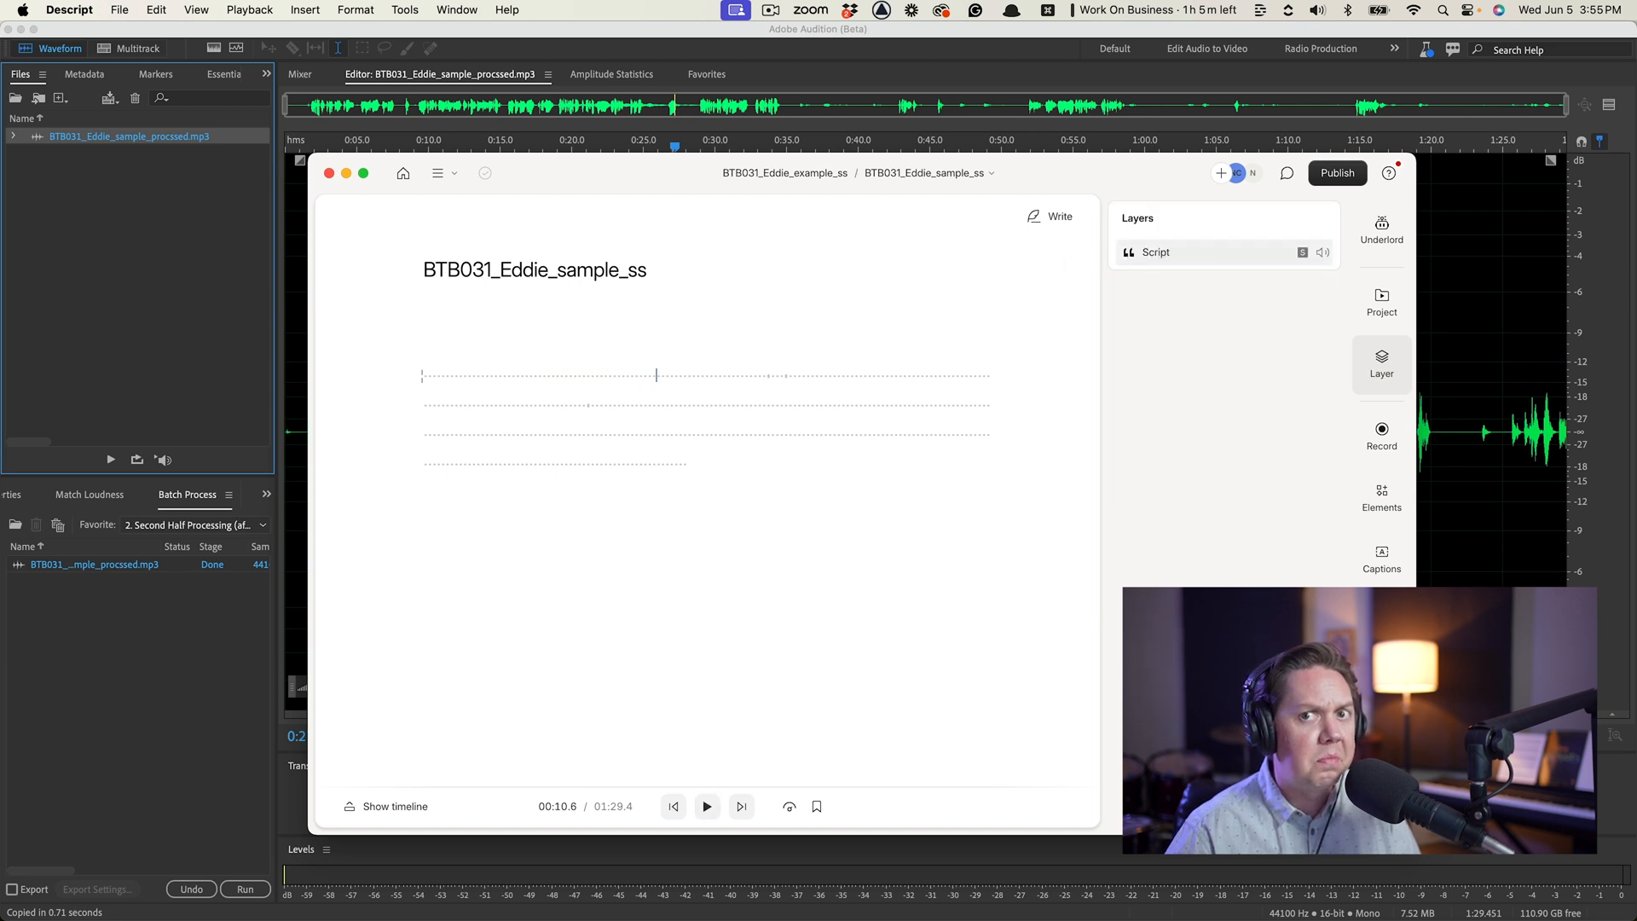
click(1155, 251)
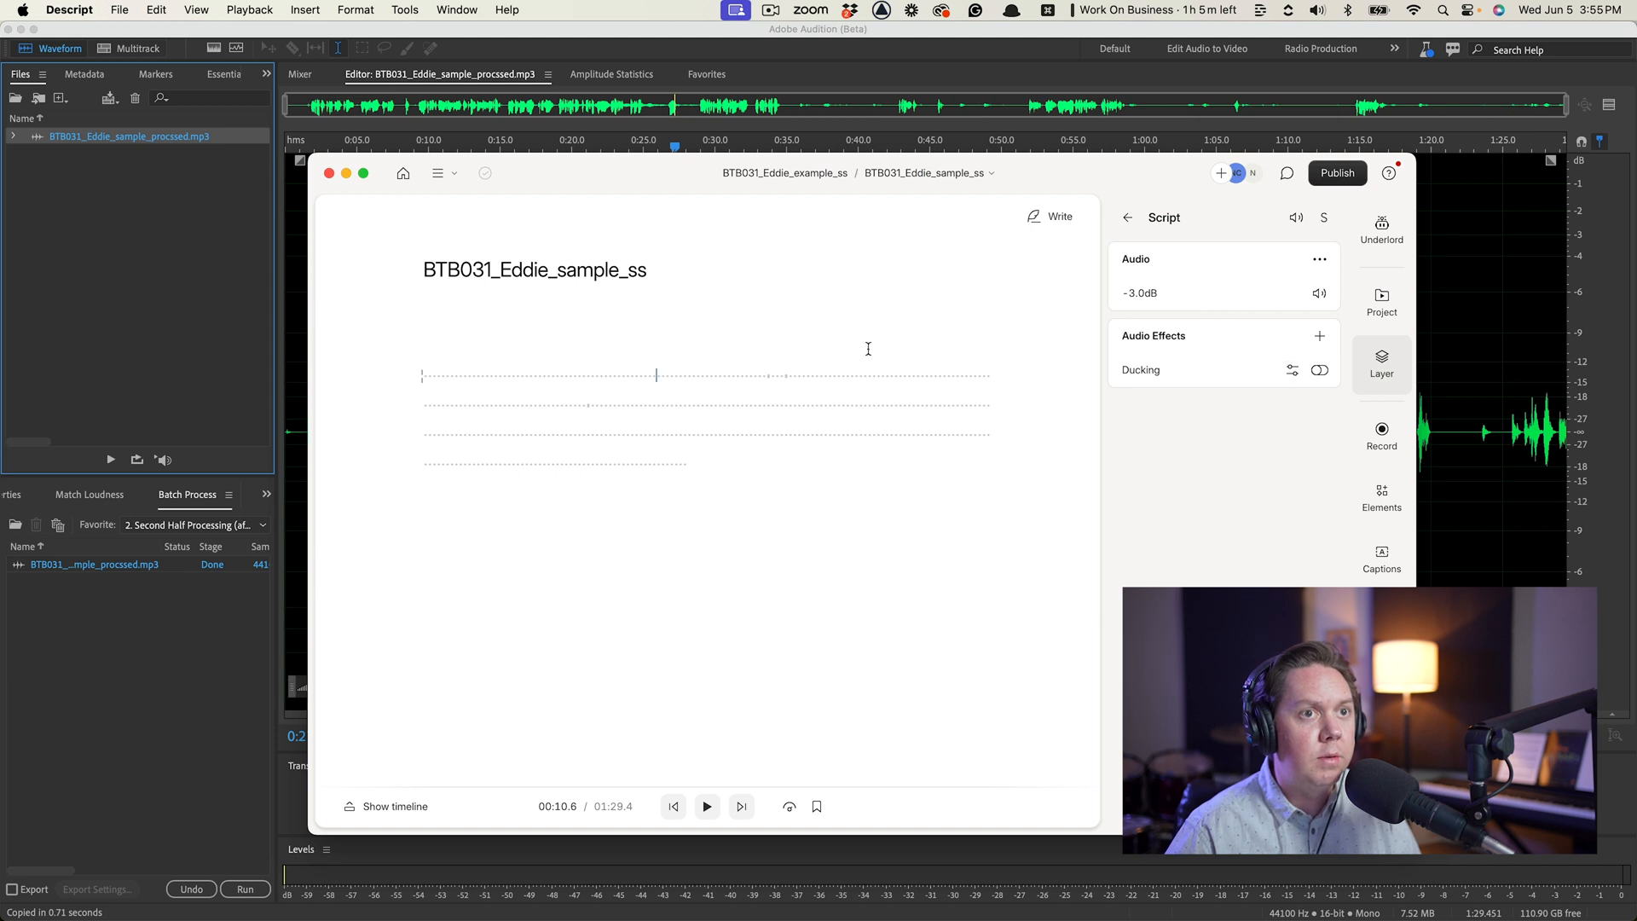
Step: Switch Studio Sound off to compare, then turn it back on in the Script layer's audio settings
click(1381, 229)
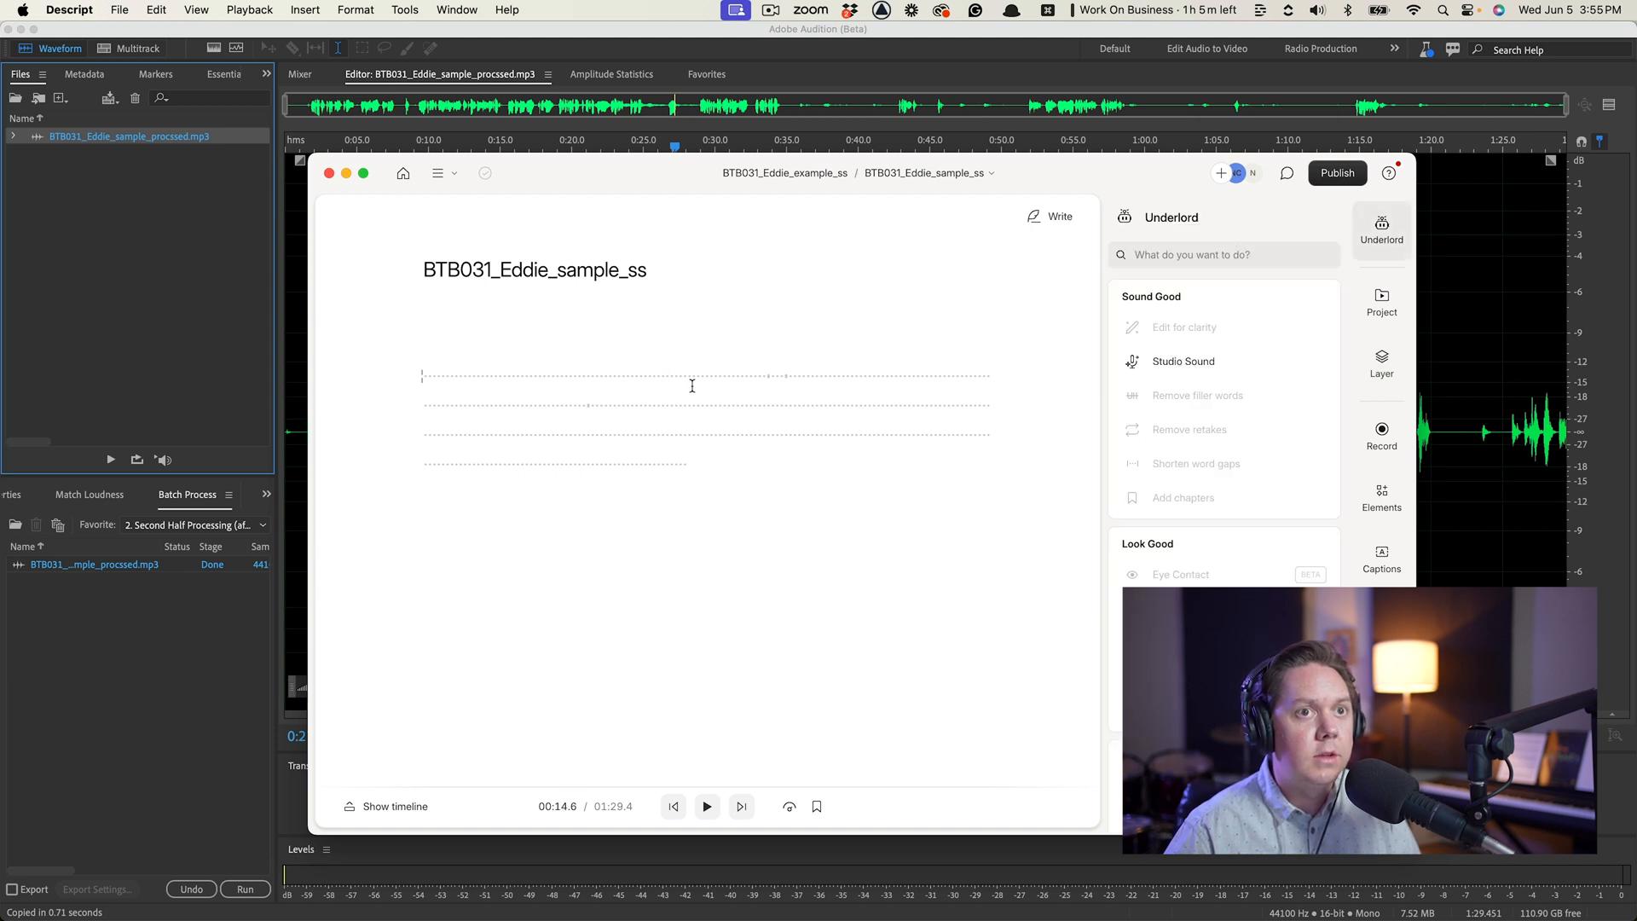
click(1180, 361)
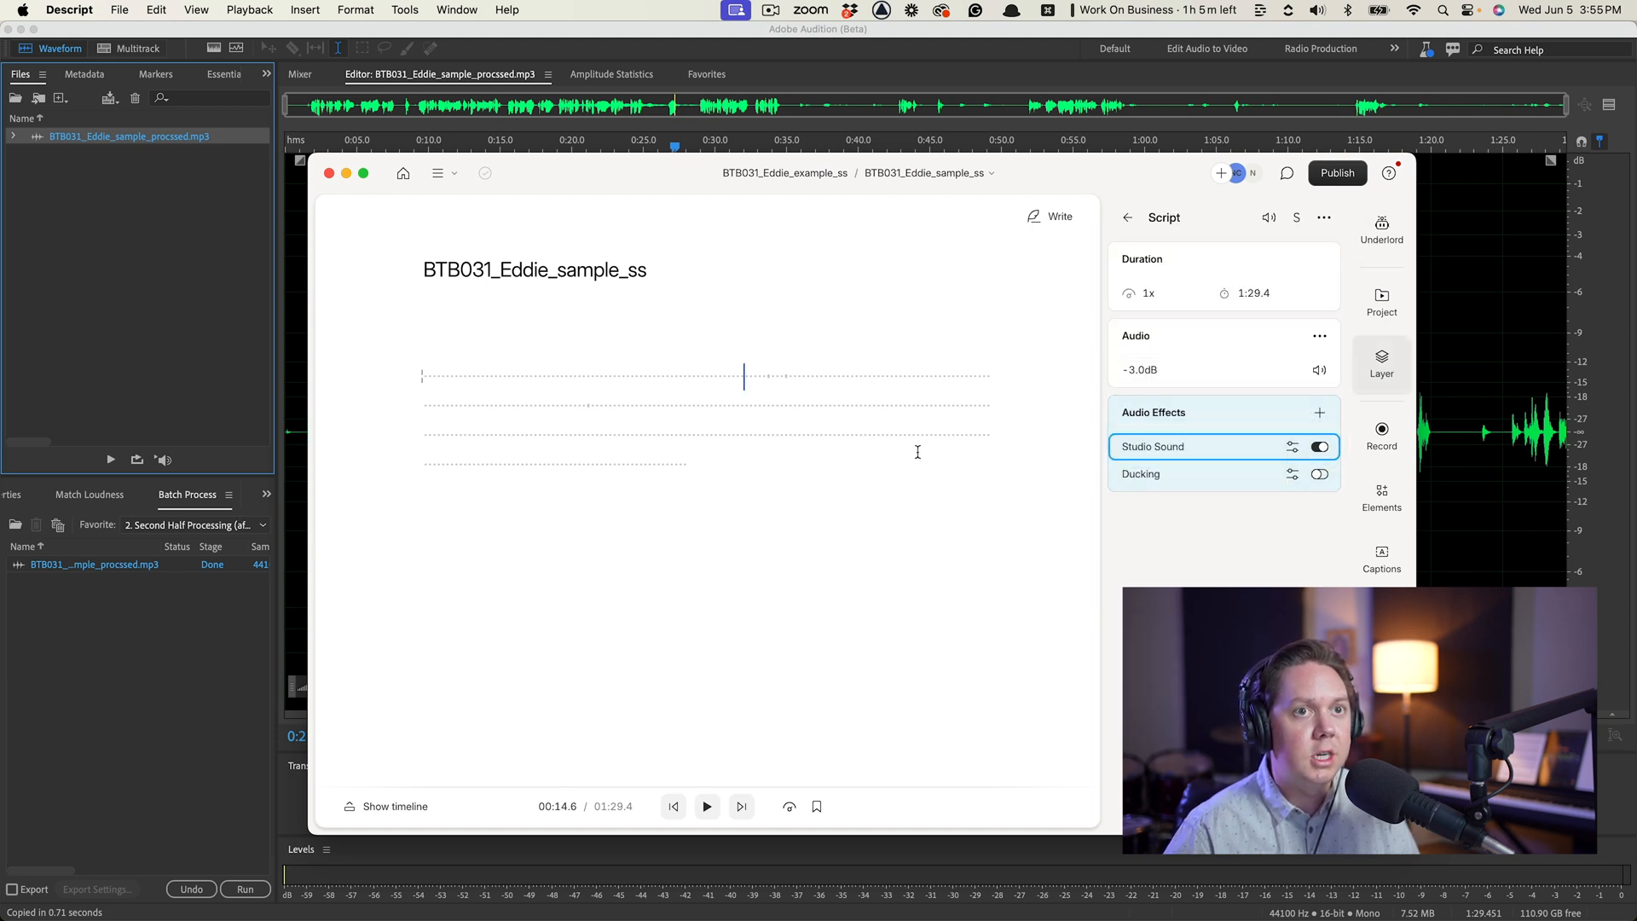
click(1319, 446)
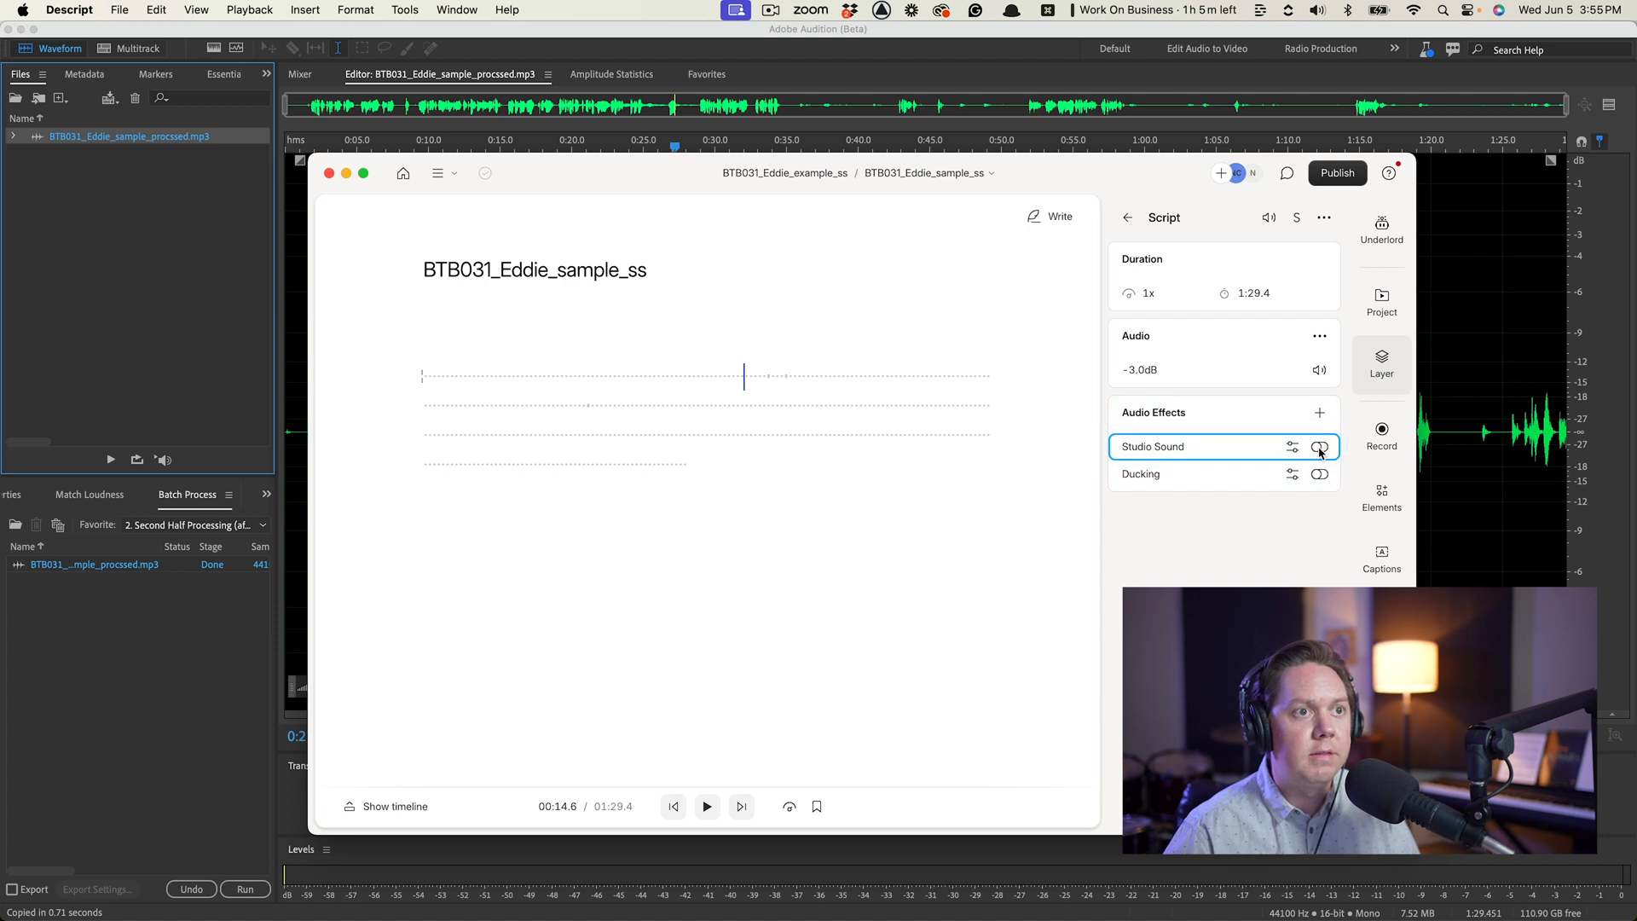
click(706, 805)
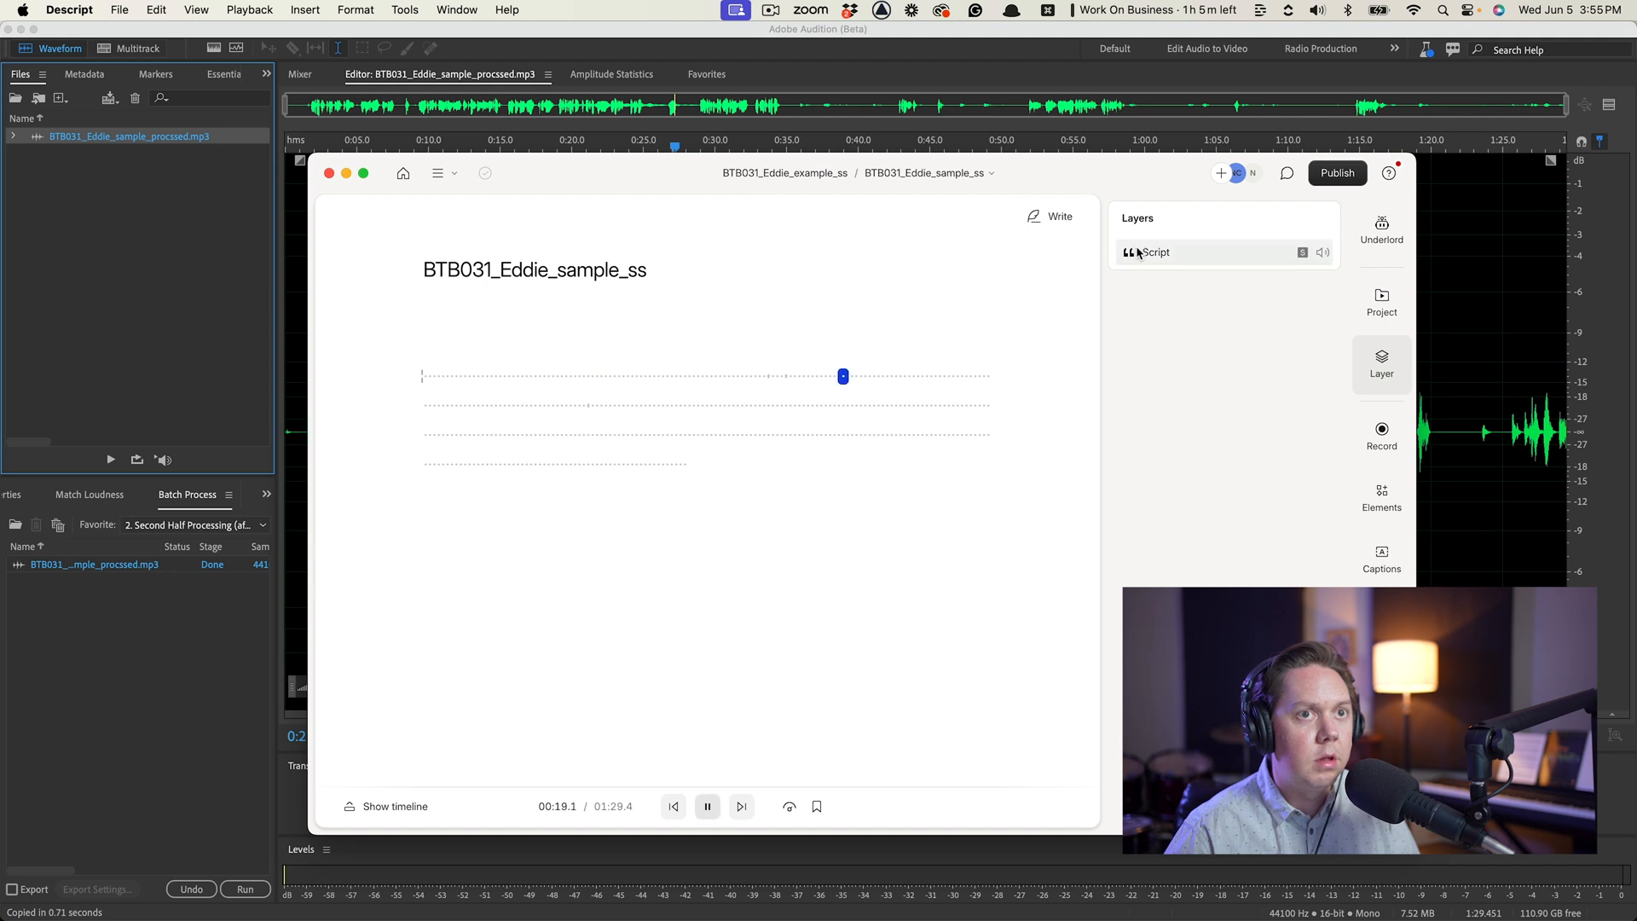
click(1154, 251)
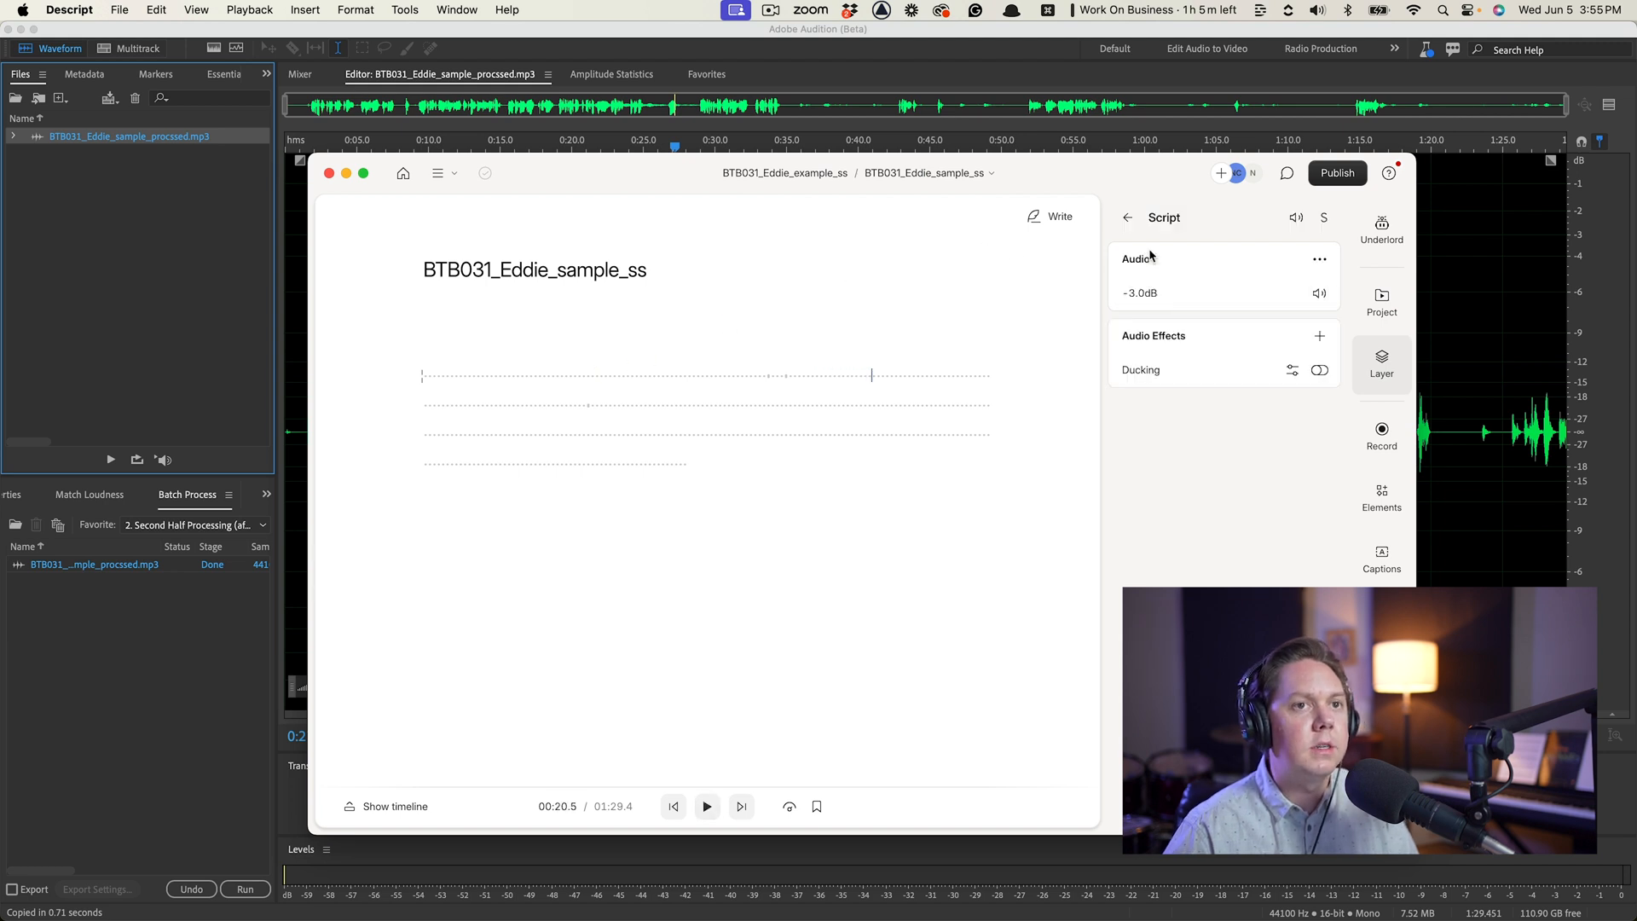
click(1380, 228)
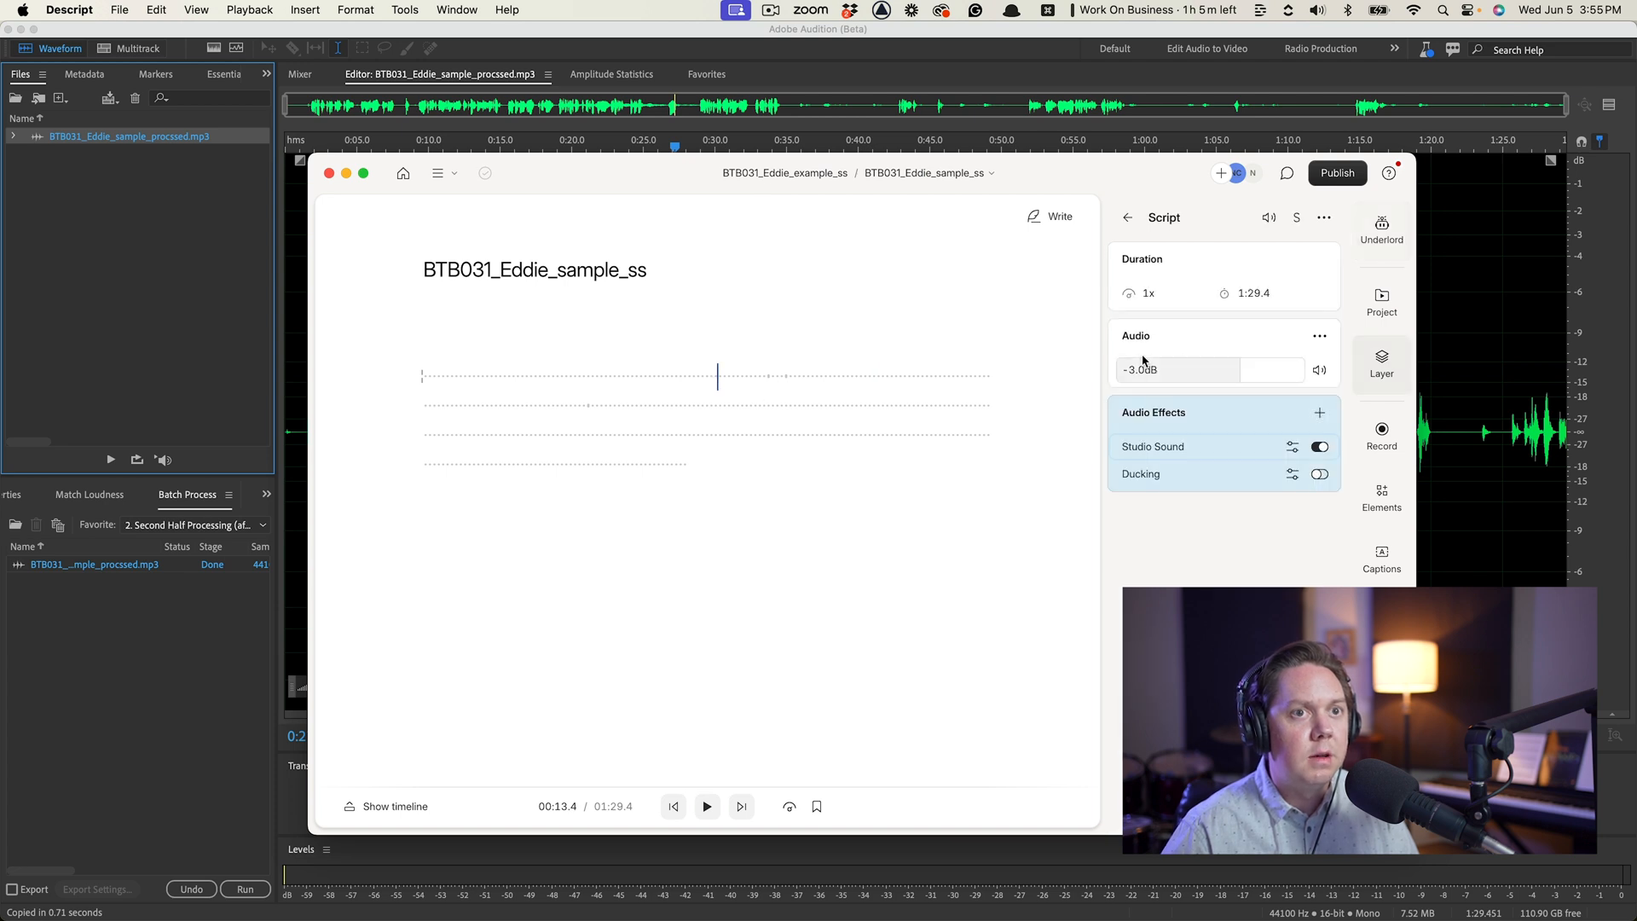
Step: Play and pause part of the Studio Sound result from the script, then bring up the Publish options
click(1293, 446)
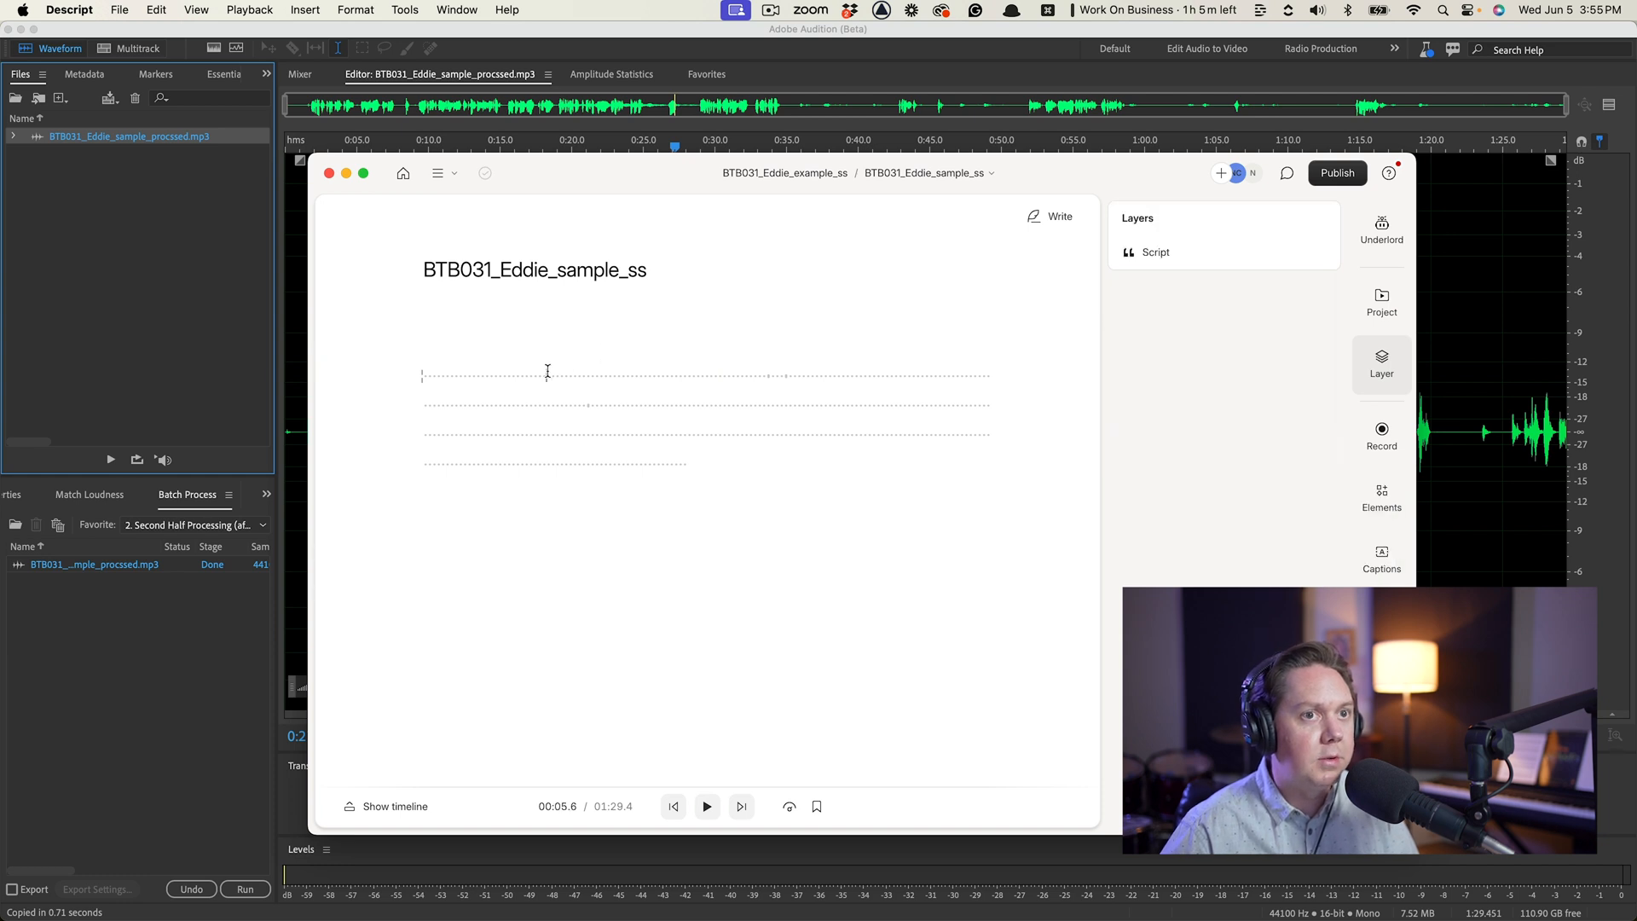
click(707, 806)
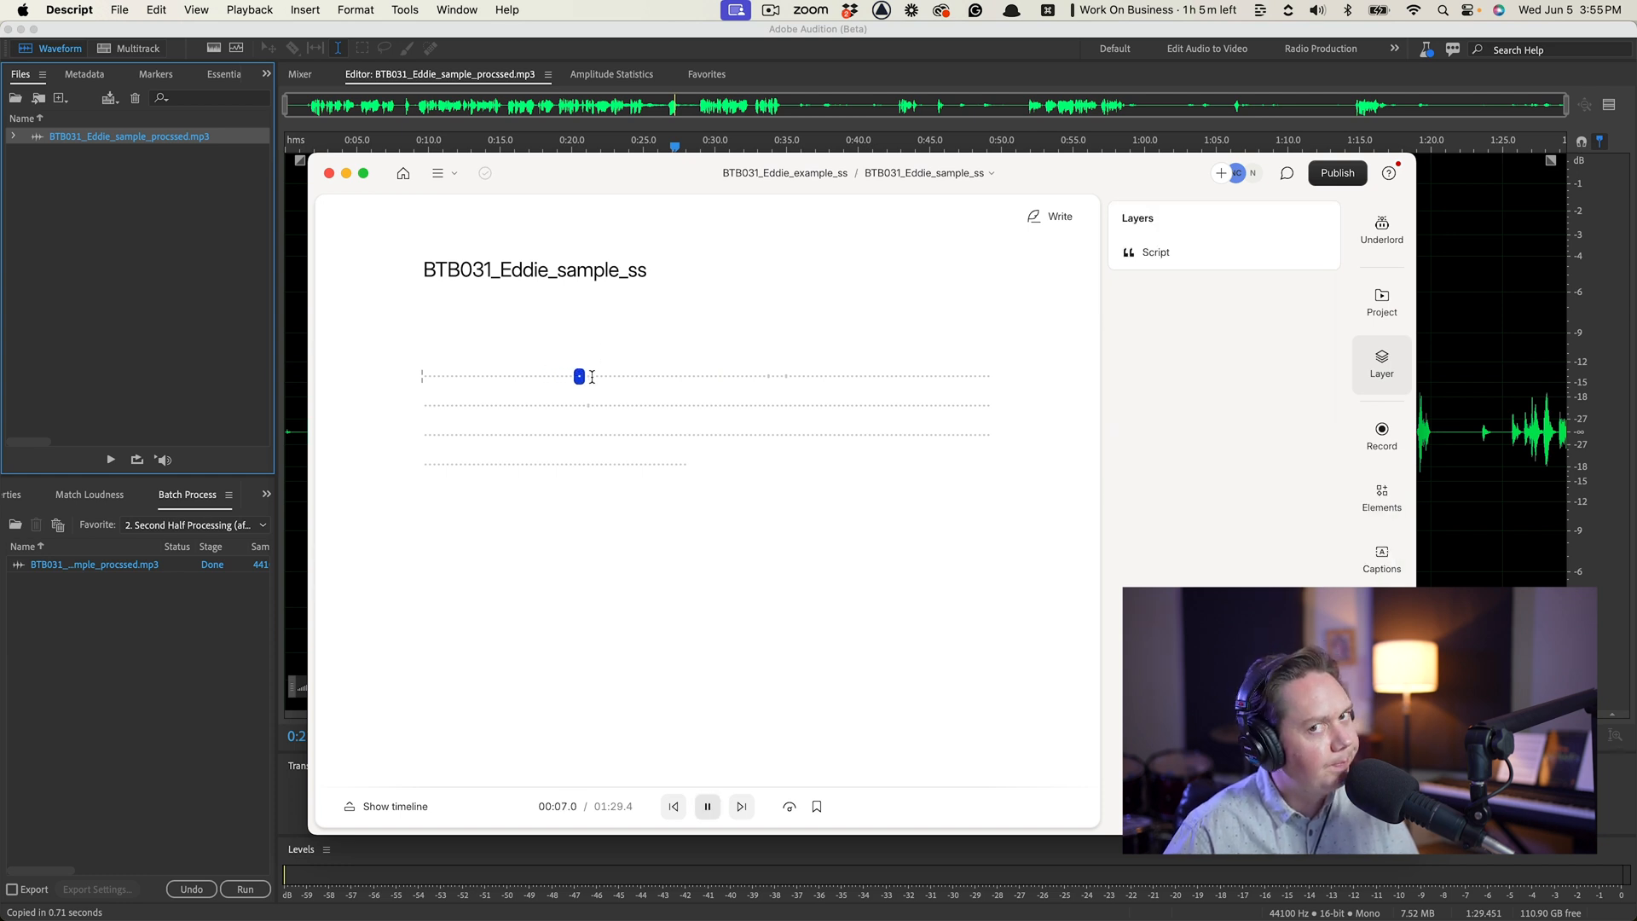
click(707, 806)
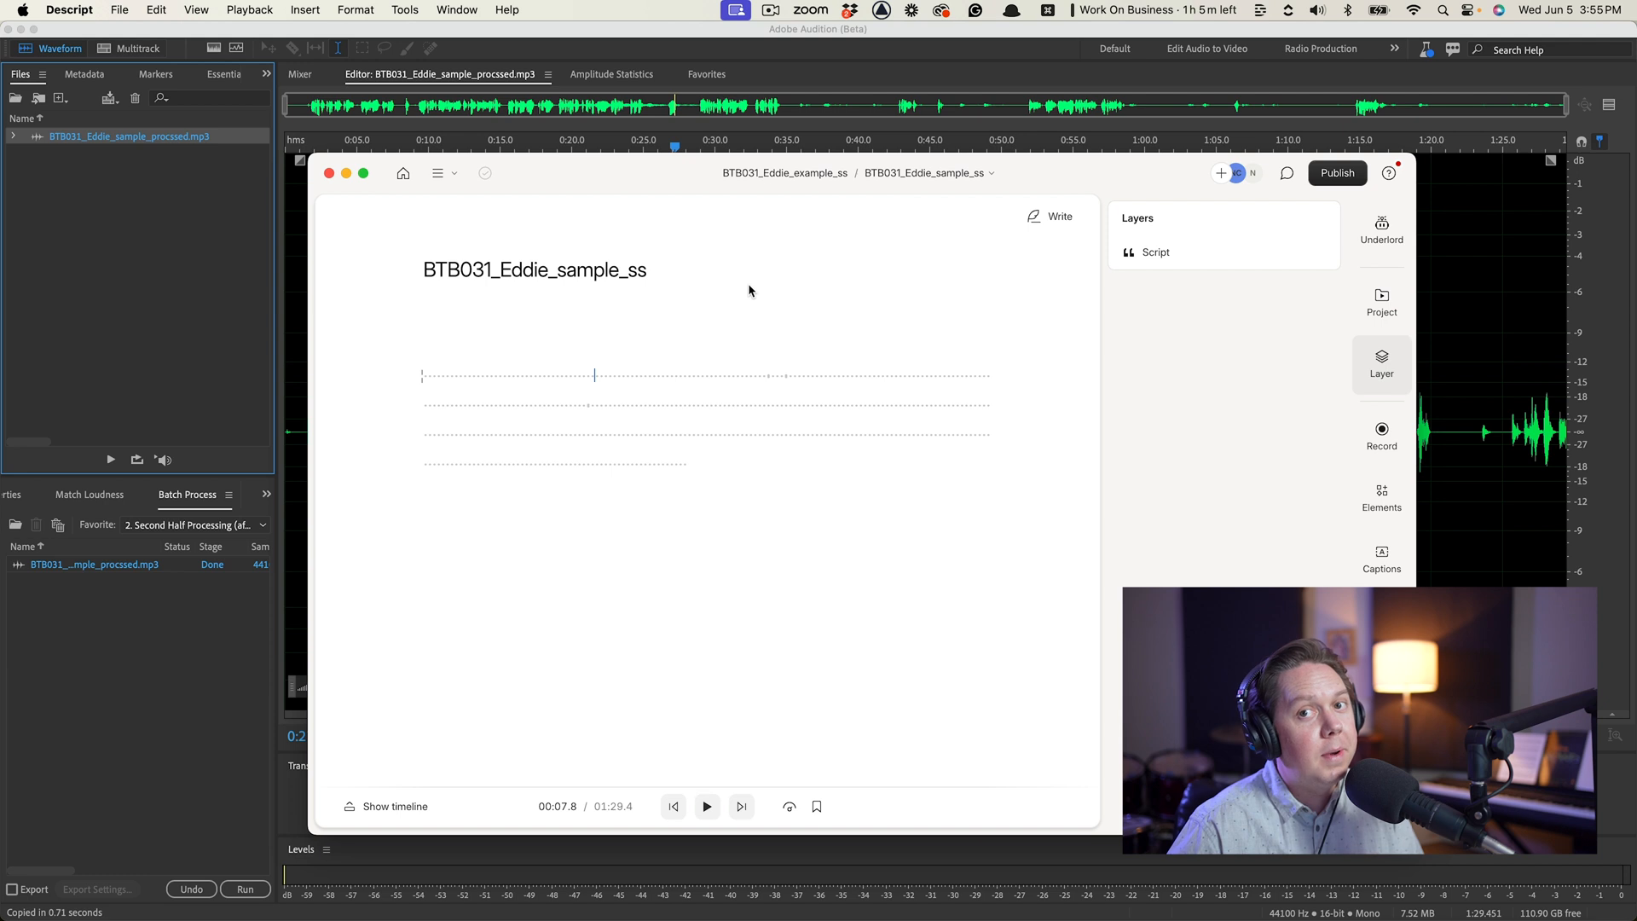
mouse_move(1302, 208)
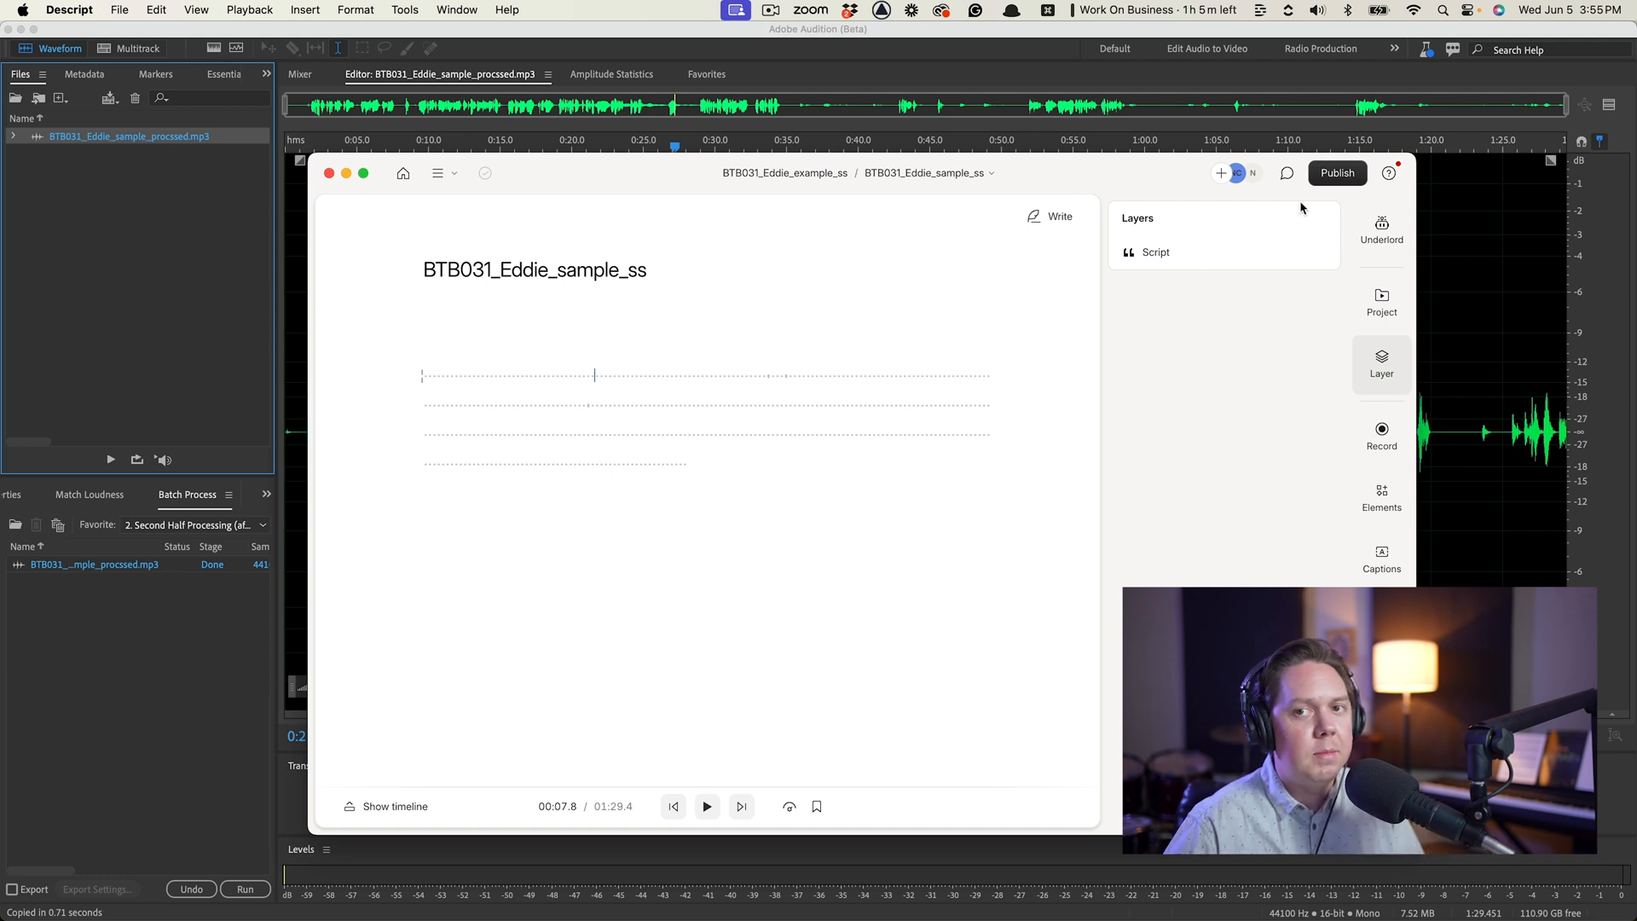
mouse_move(1252, 172)
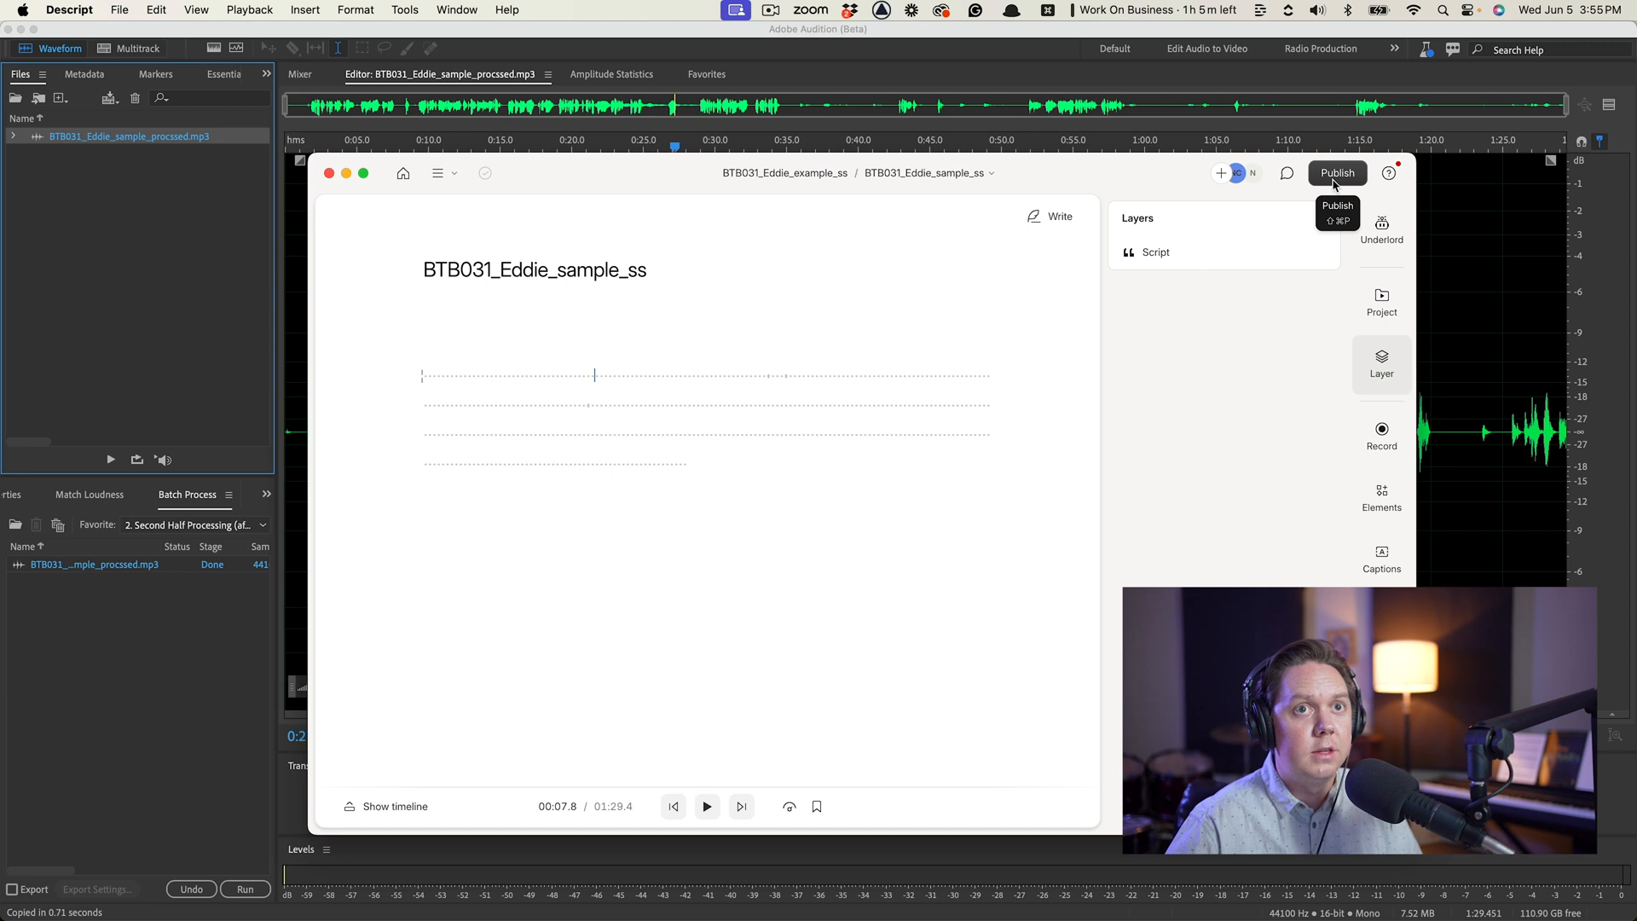
click(1338, 173)
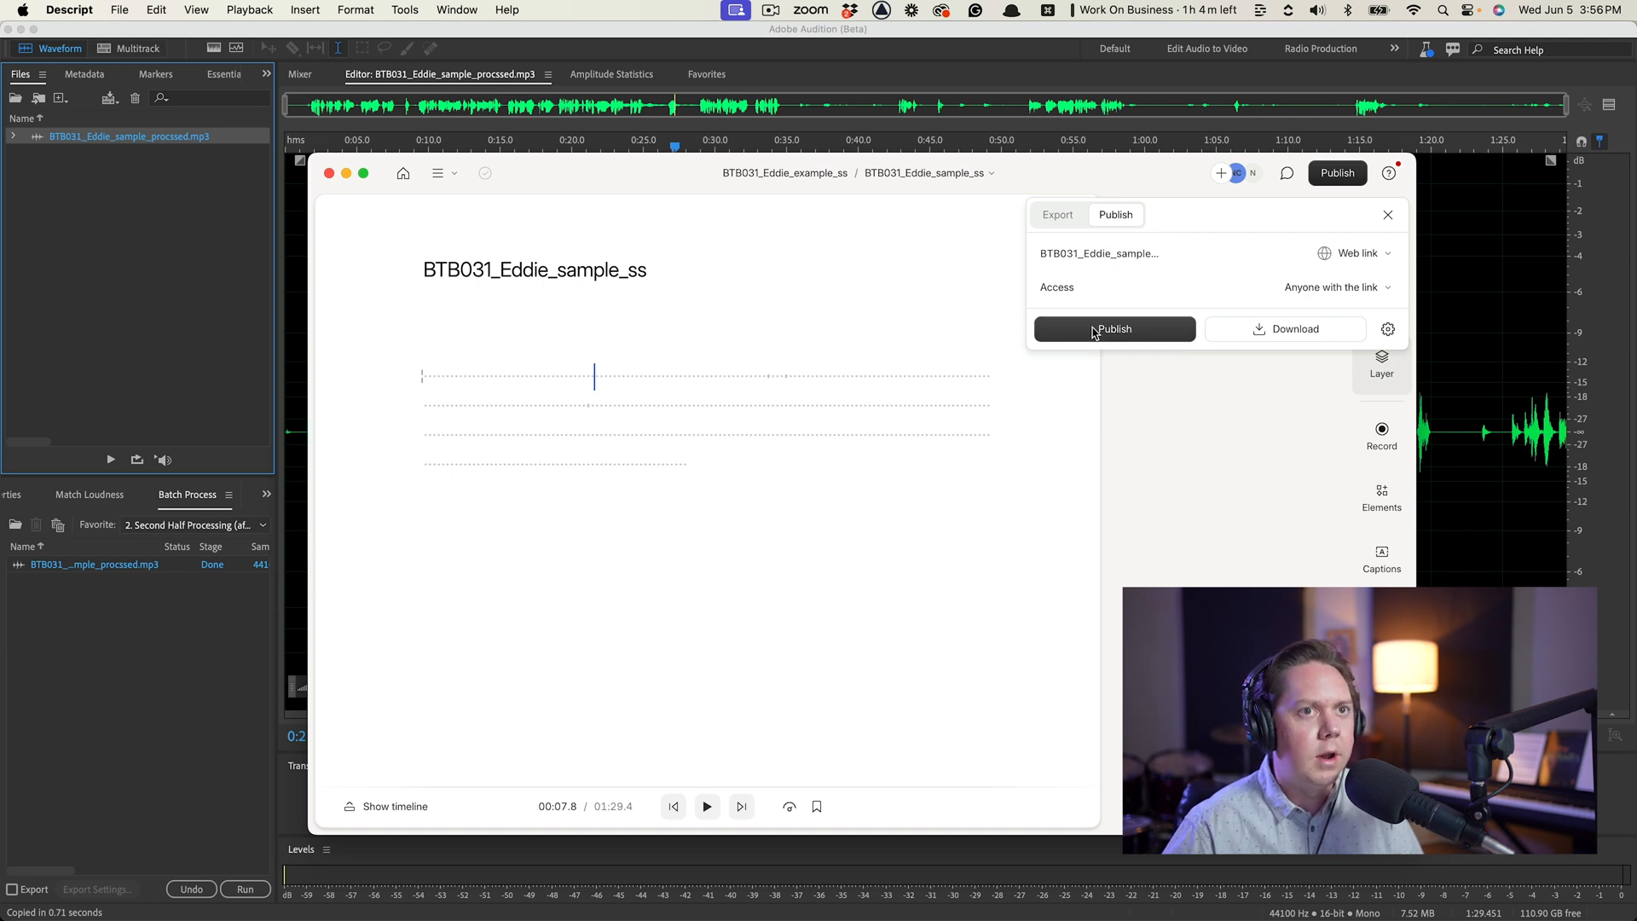
Step: Export the current scene as WAV BTB031_Eddie_sample_ss.wav to 2. Processed and open the exported file
click(1056, 214)
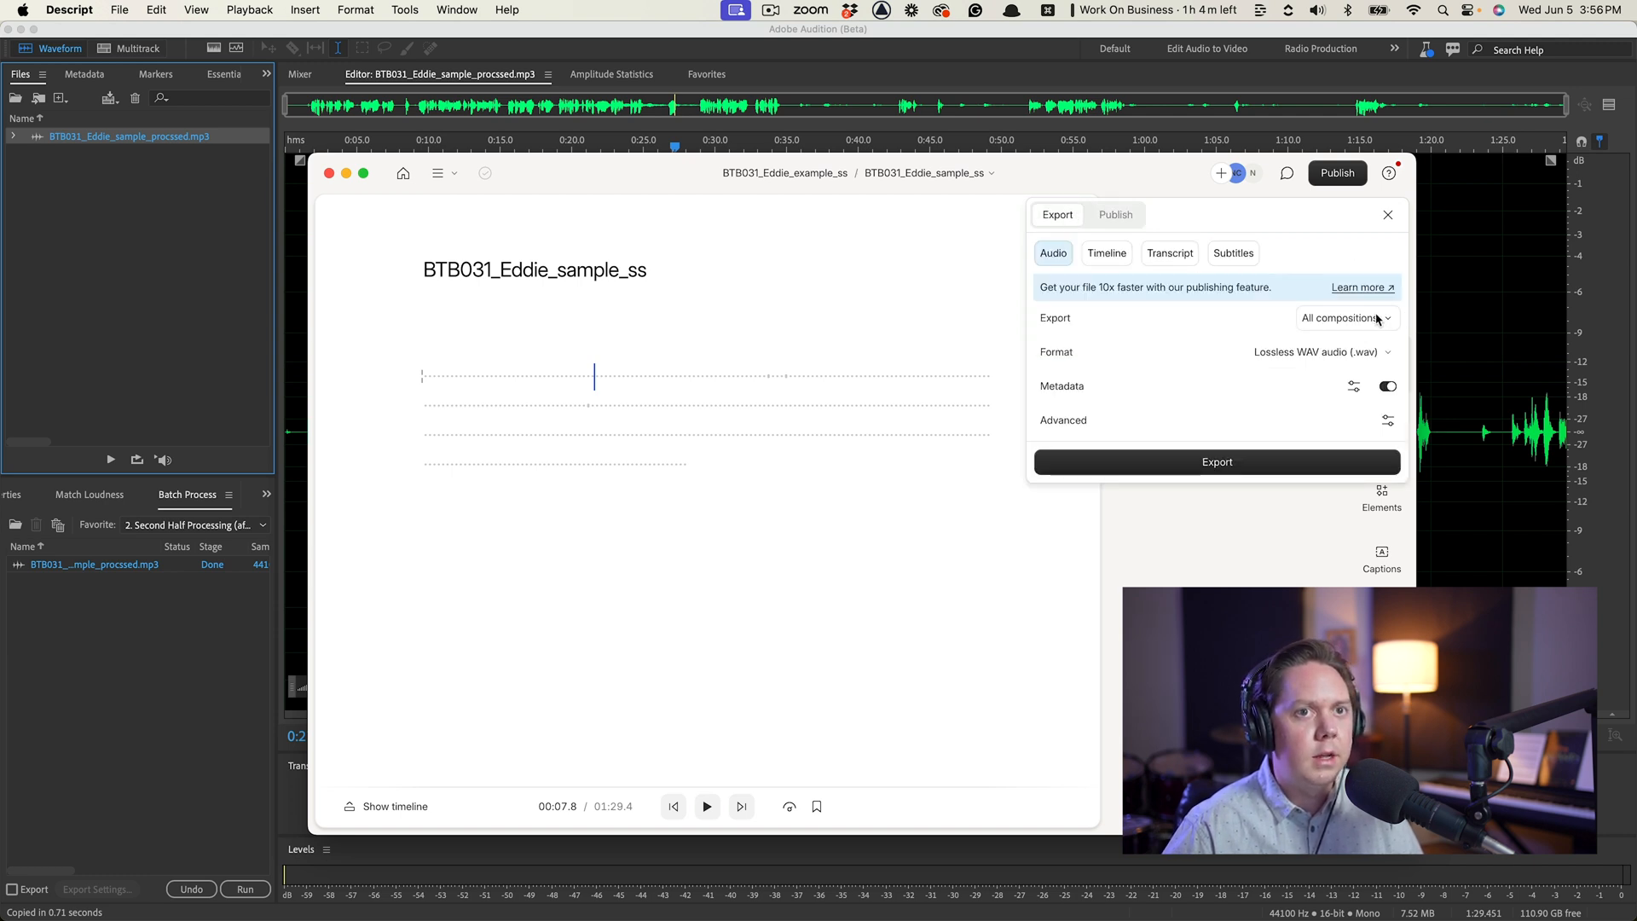
click(1346, 317)
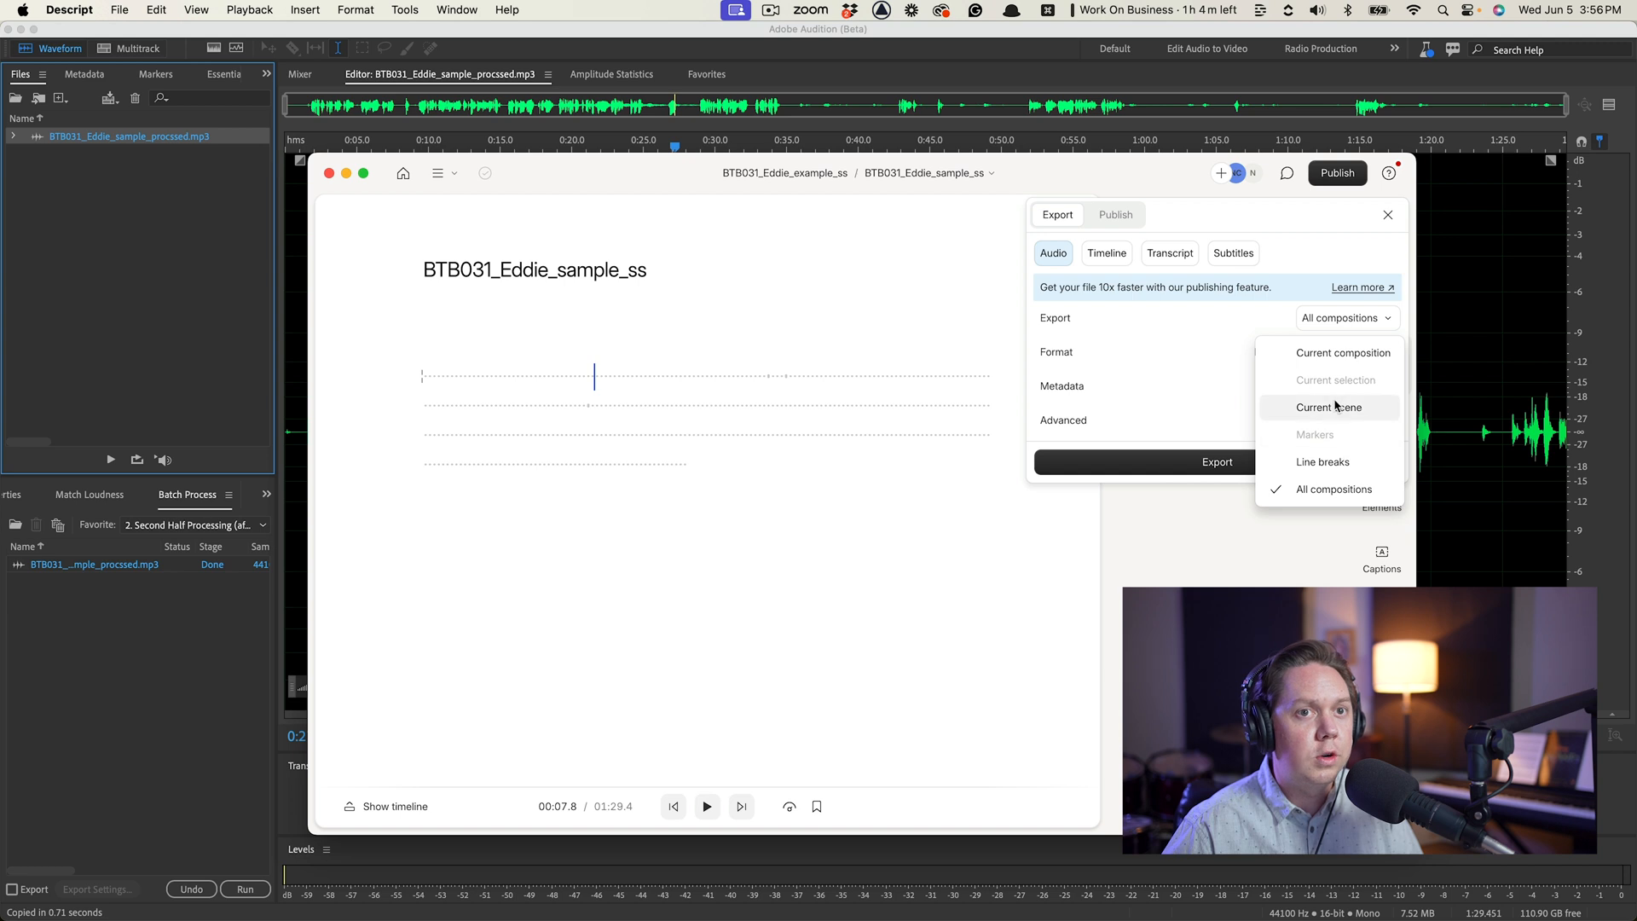
click(1329, 408)
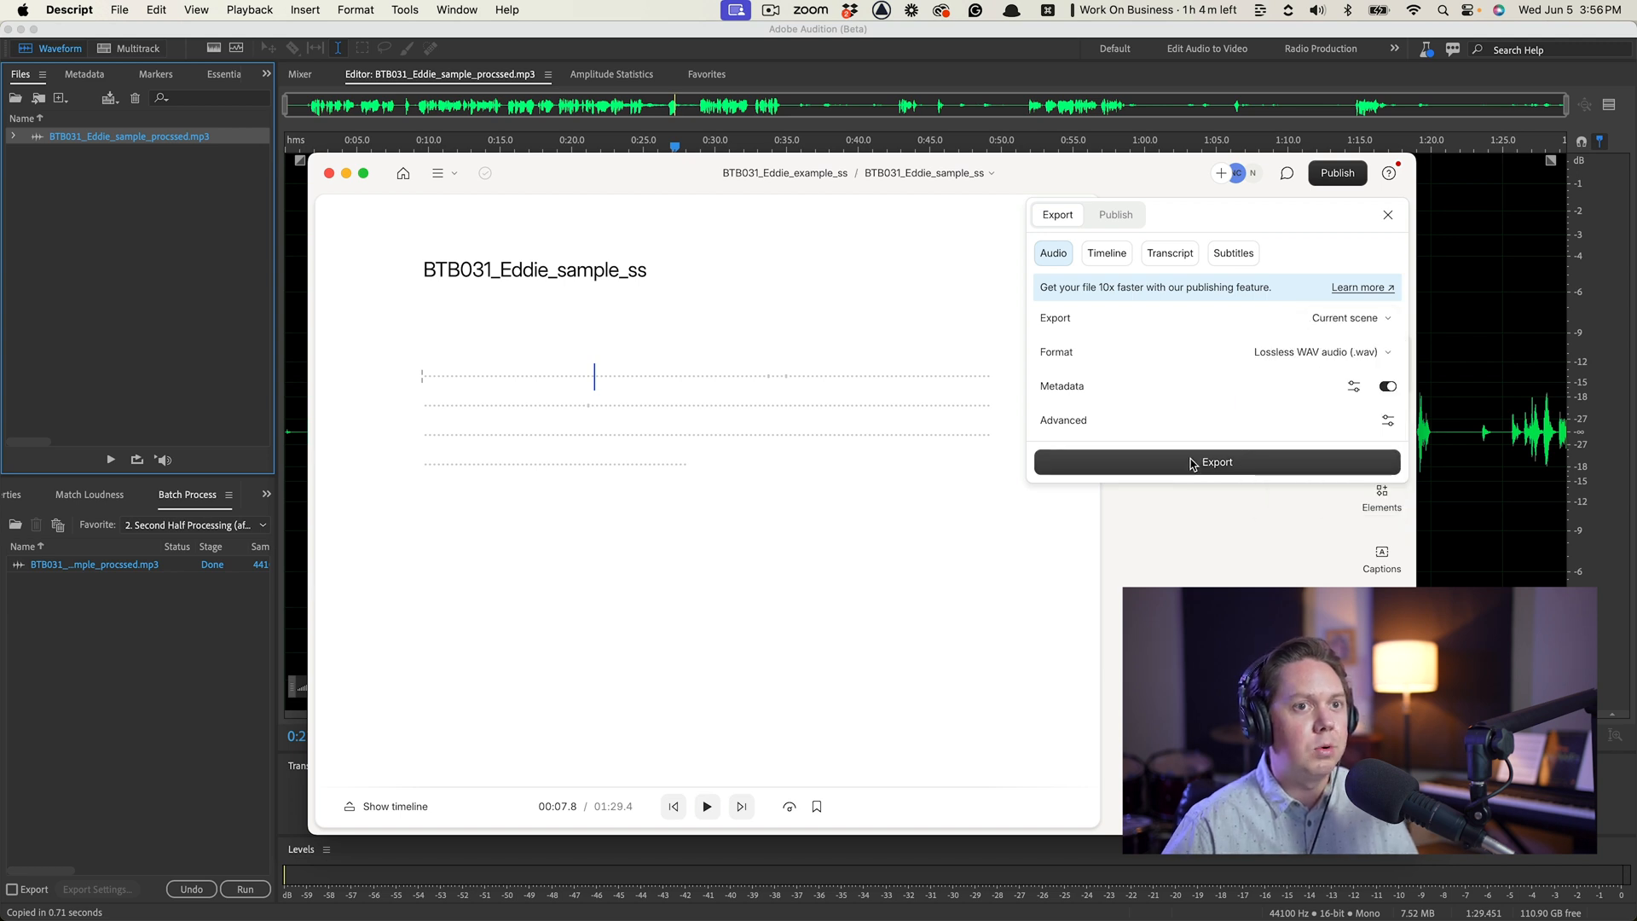
click(1215, 461)
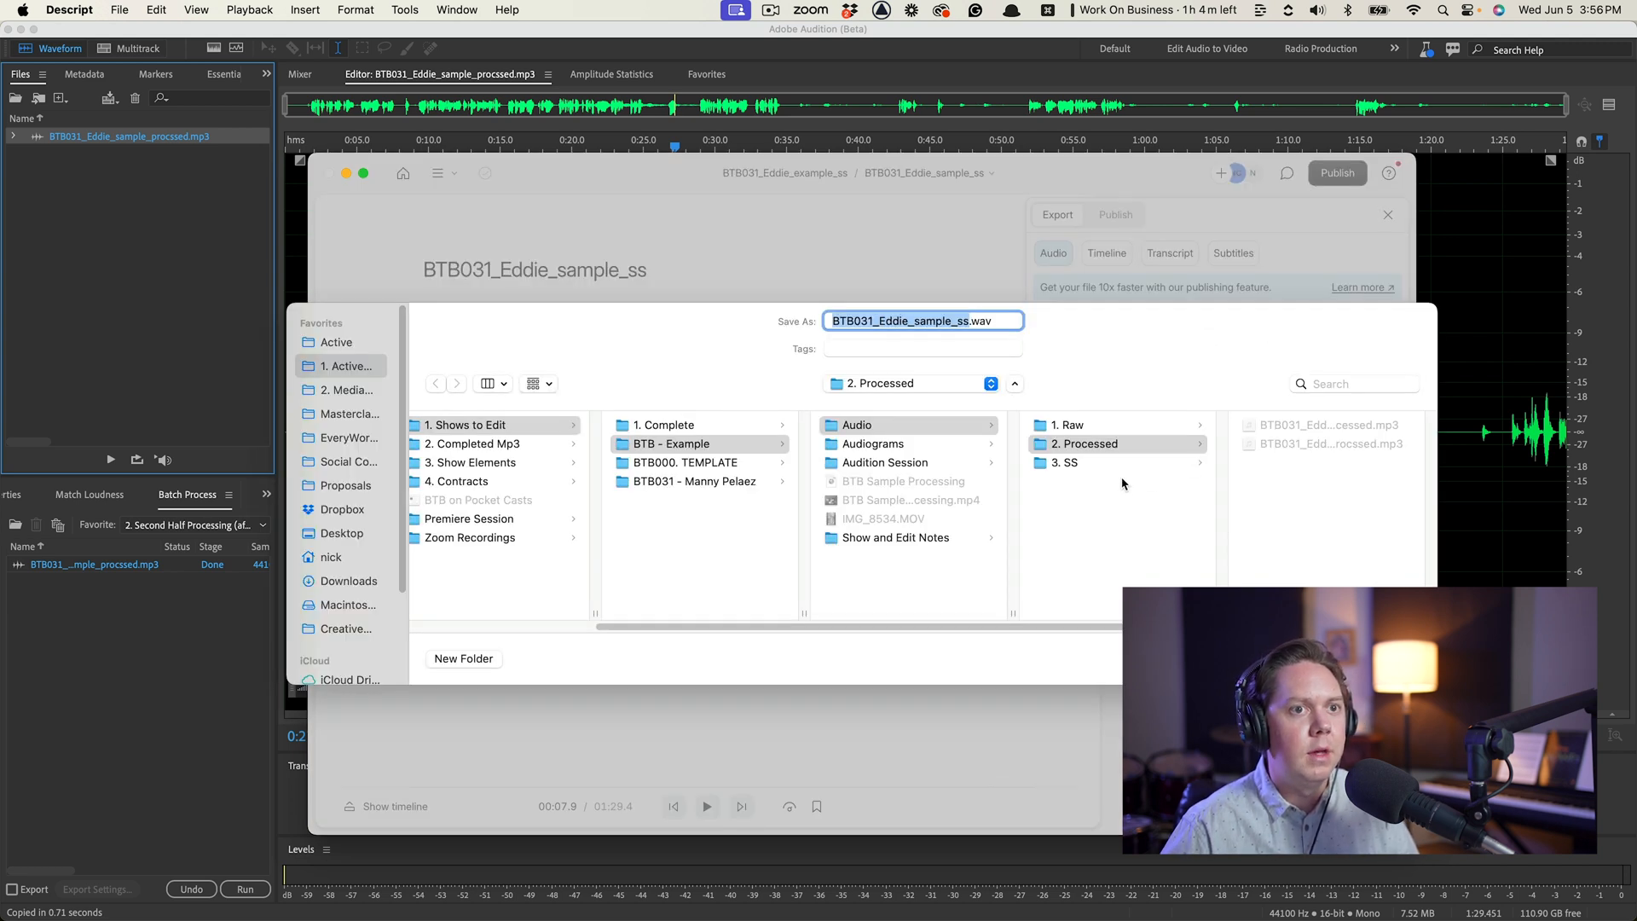
click(1070, 462)
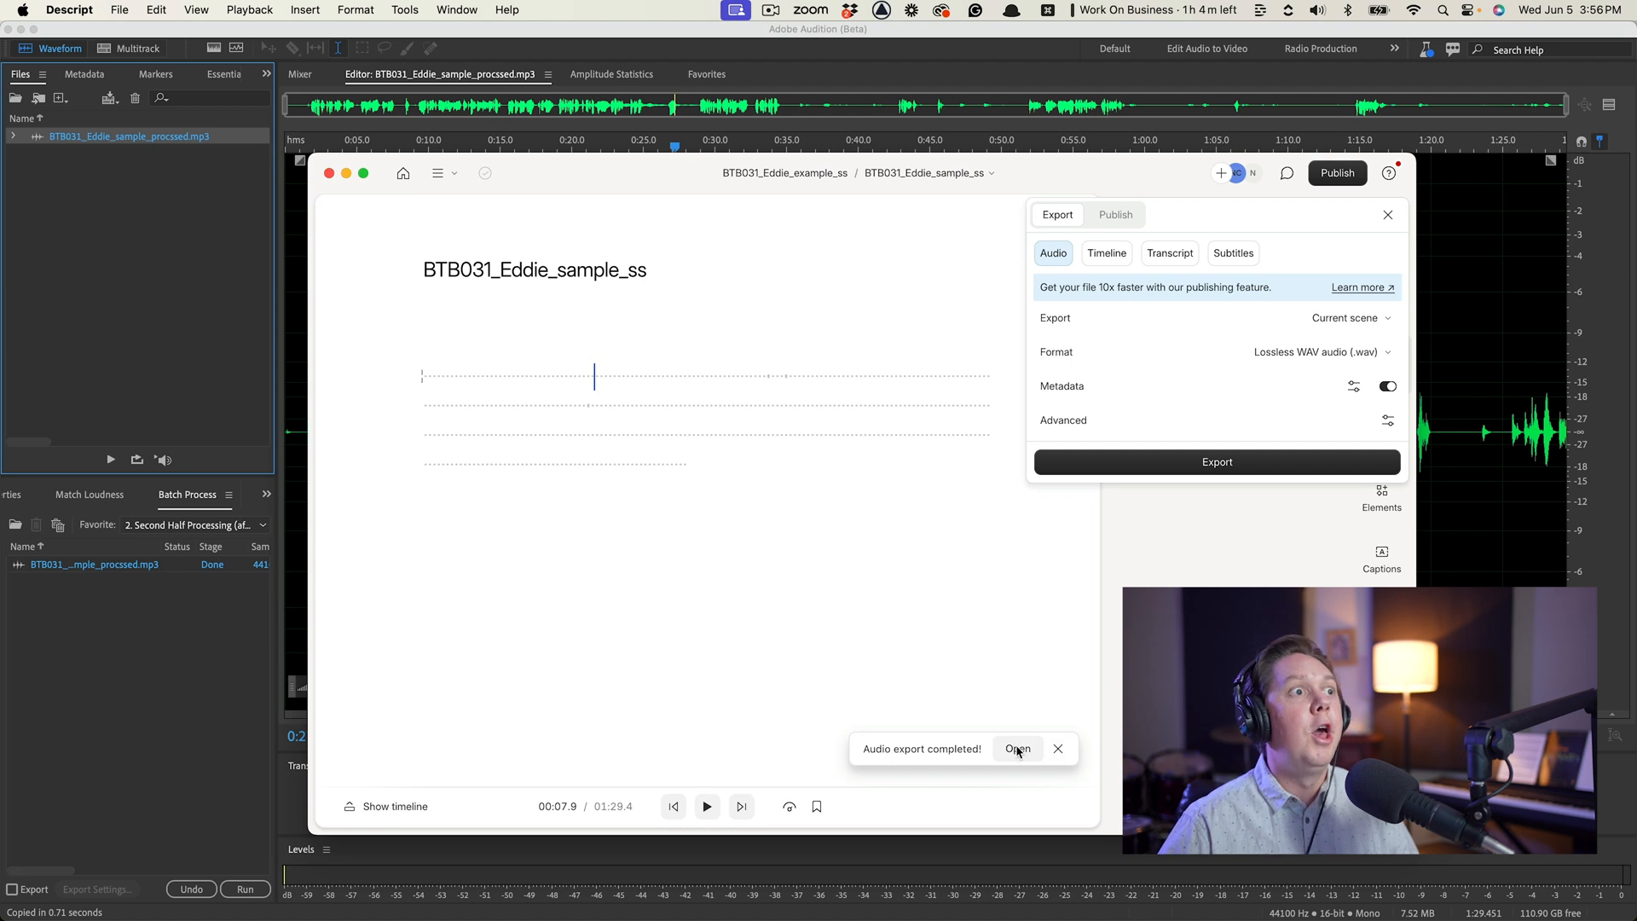
click(1057, 749)
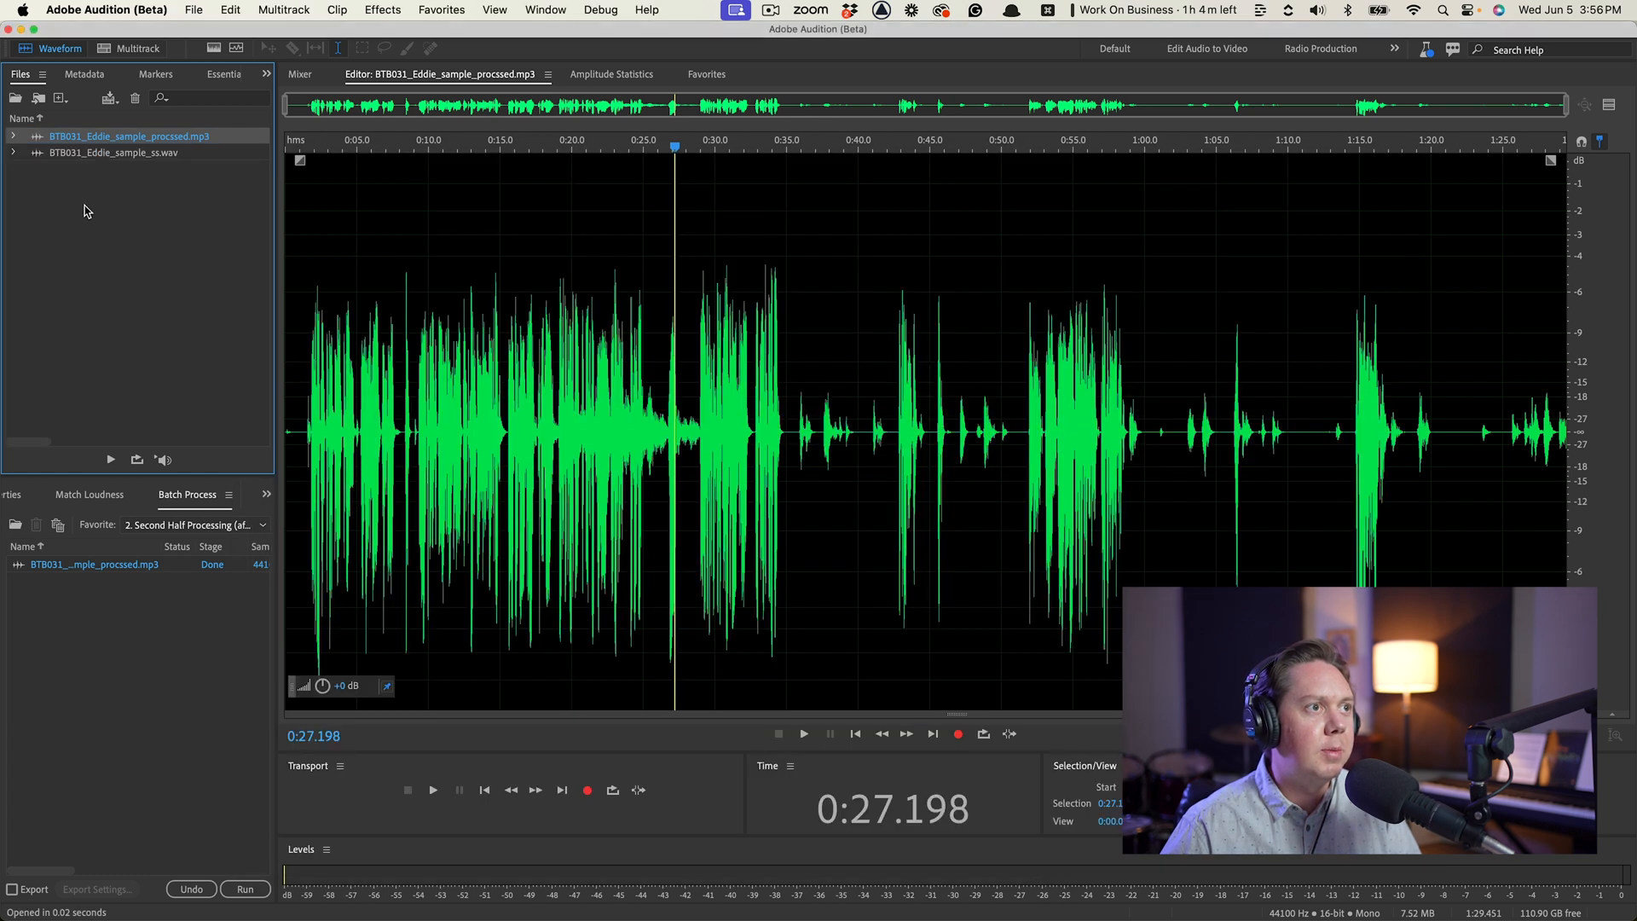
Step: Load BTB031_Eddie_sample_ss.wav in the editor, normalize it and play it back
click(113, 153)
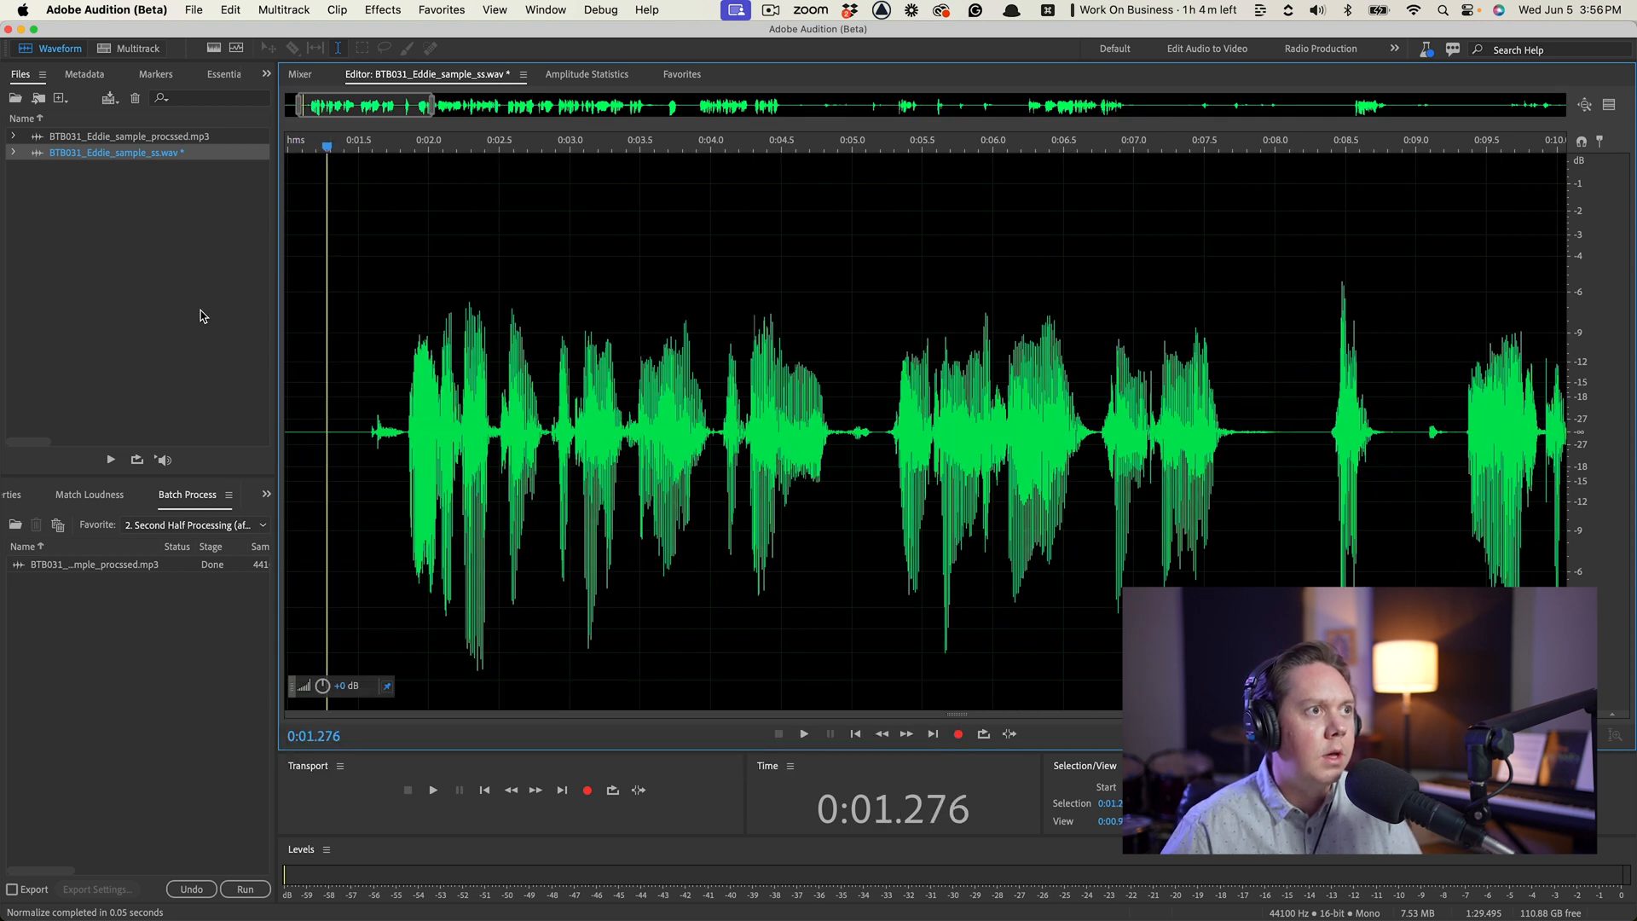
click(804, 734)
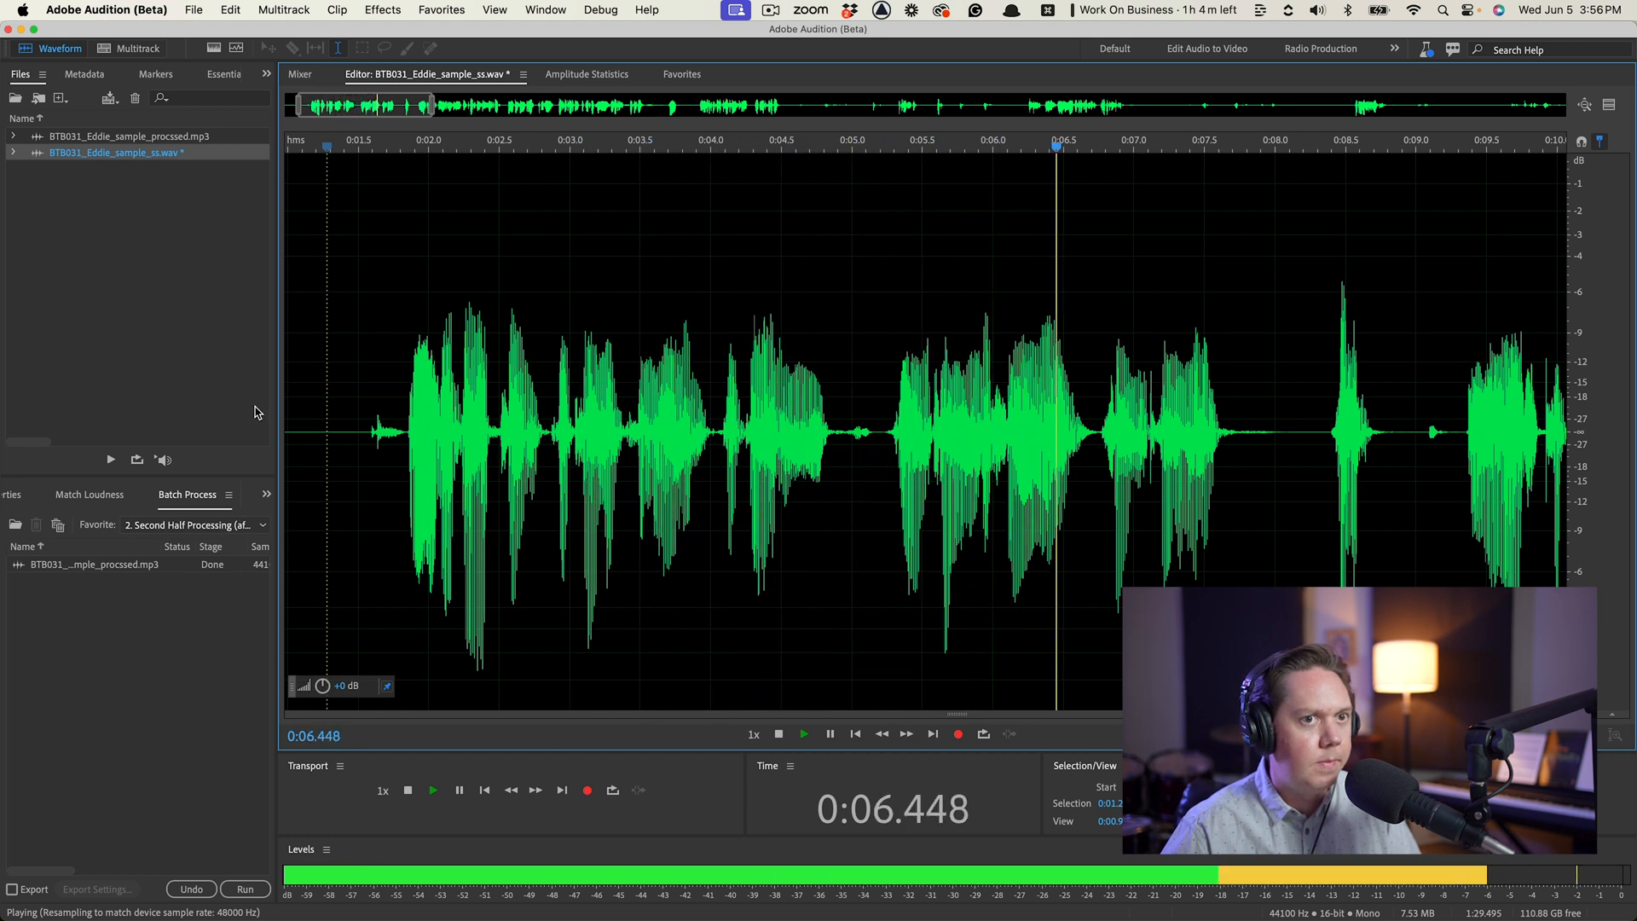
click(109, 98)
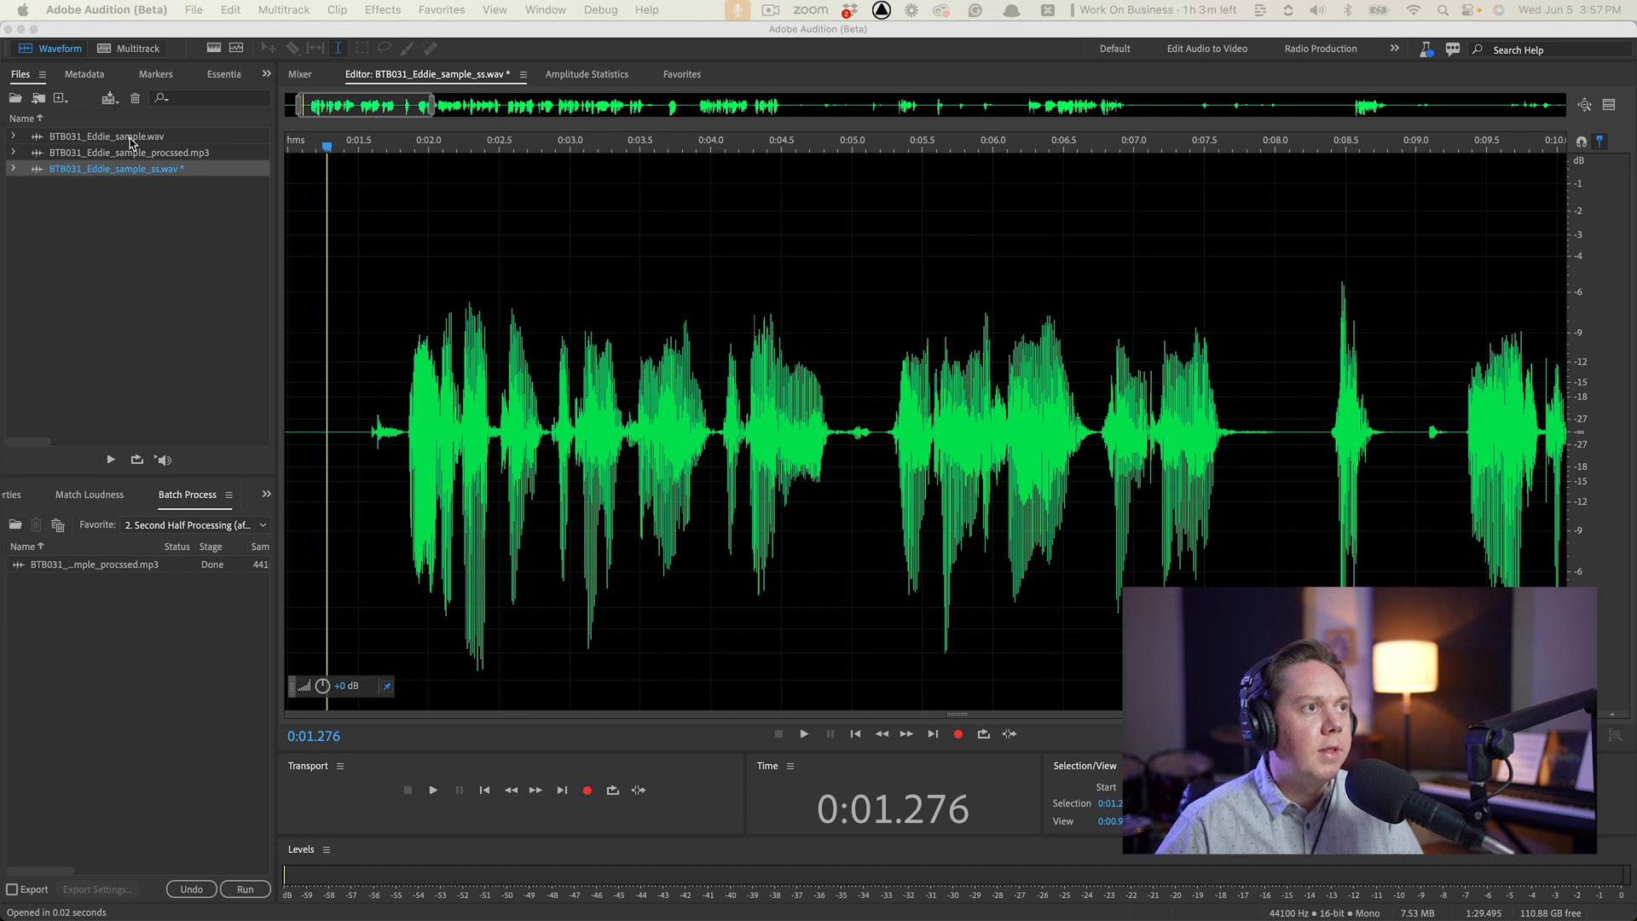
Step: Play the quieter BTB031_Eddie_sample.wav, then switch to the normalized ss.wav and play it for comparison
click(104, 136)
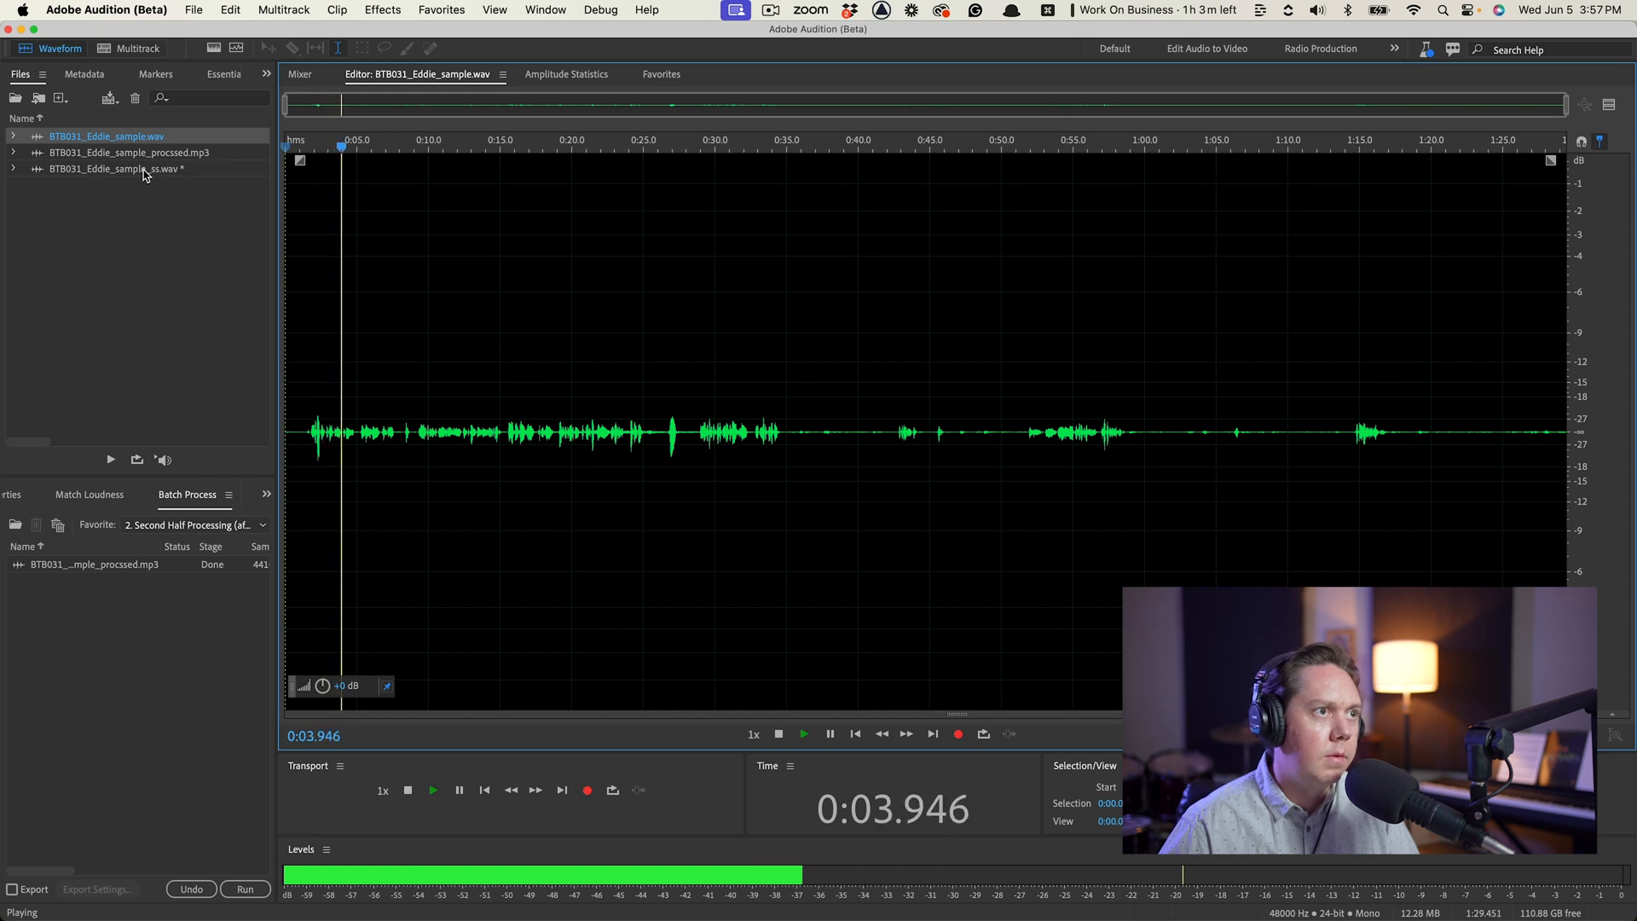
click(112, 168)
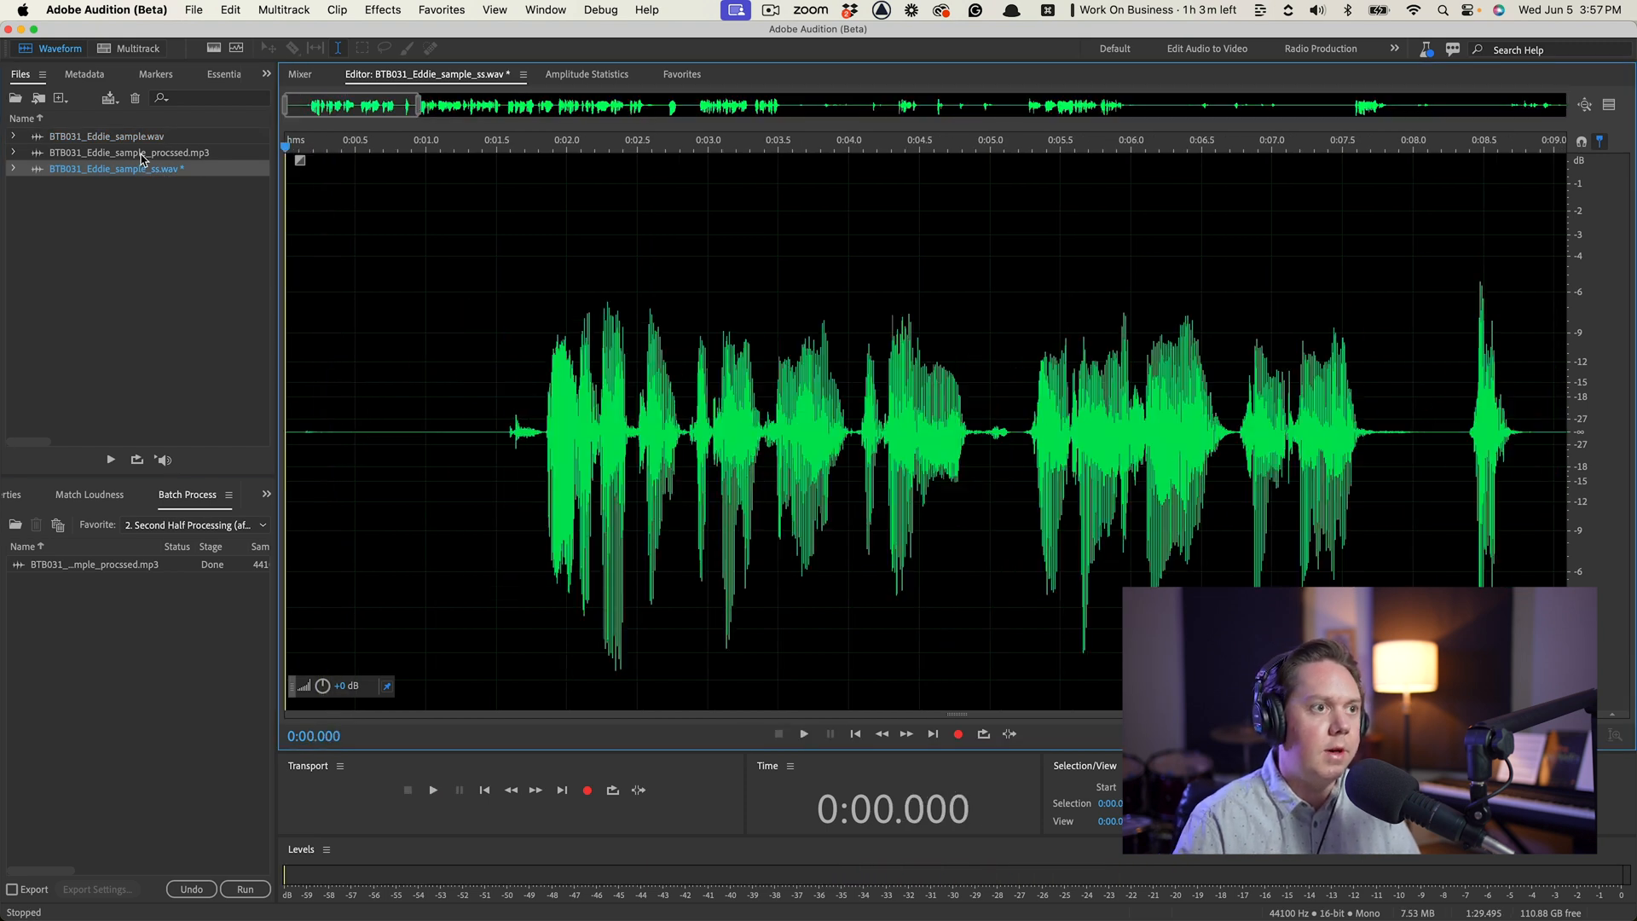
click(802, 733)
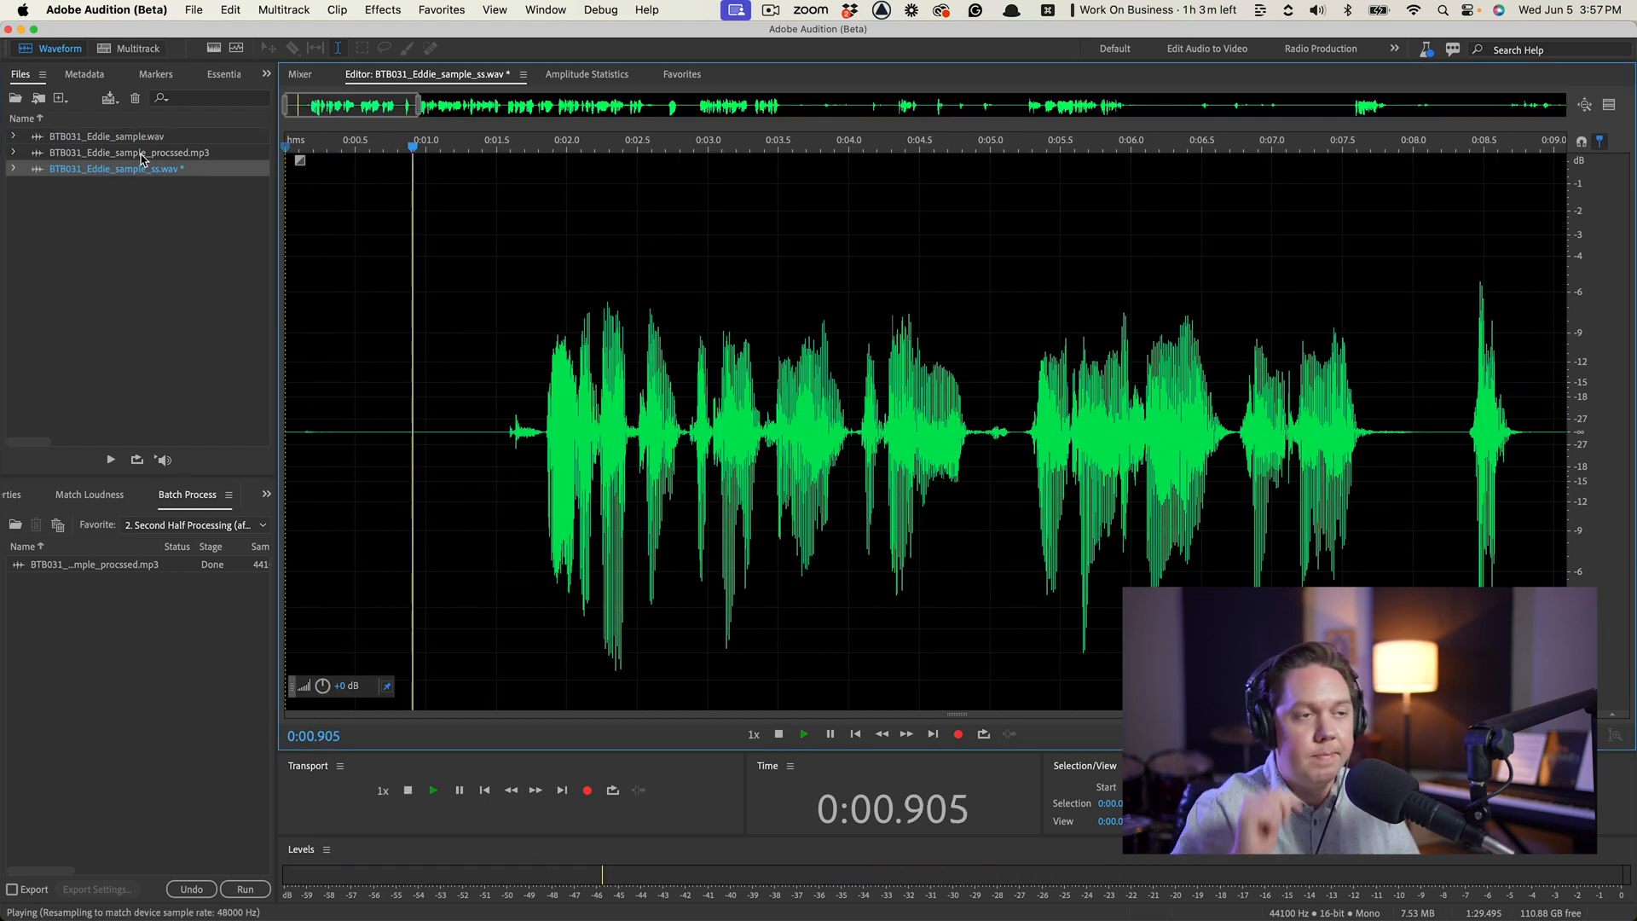